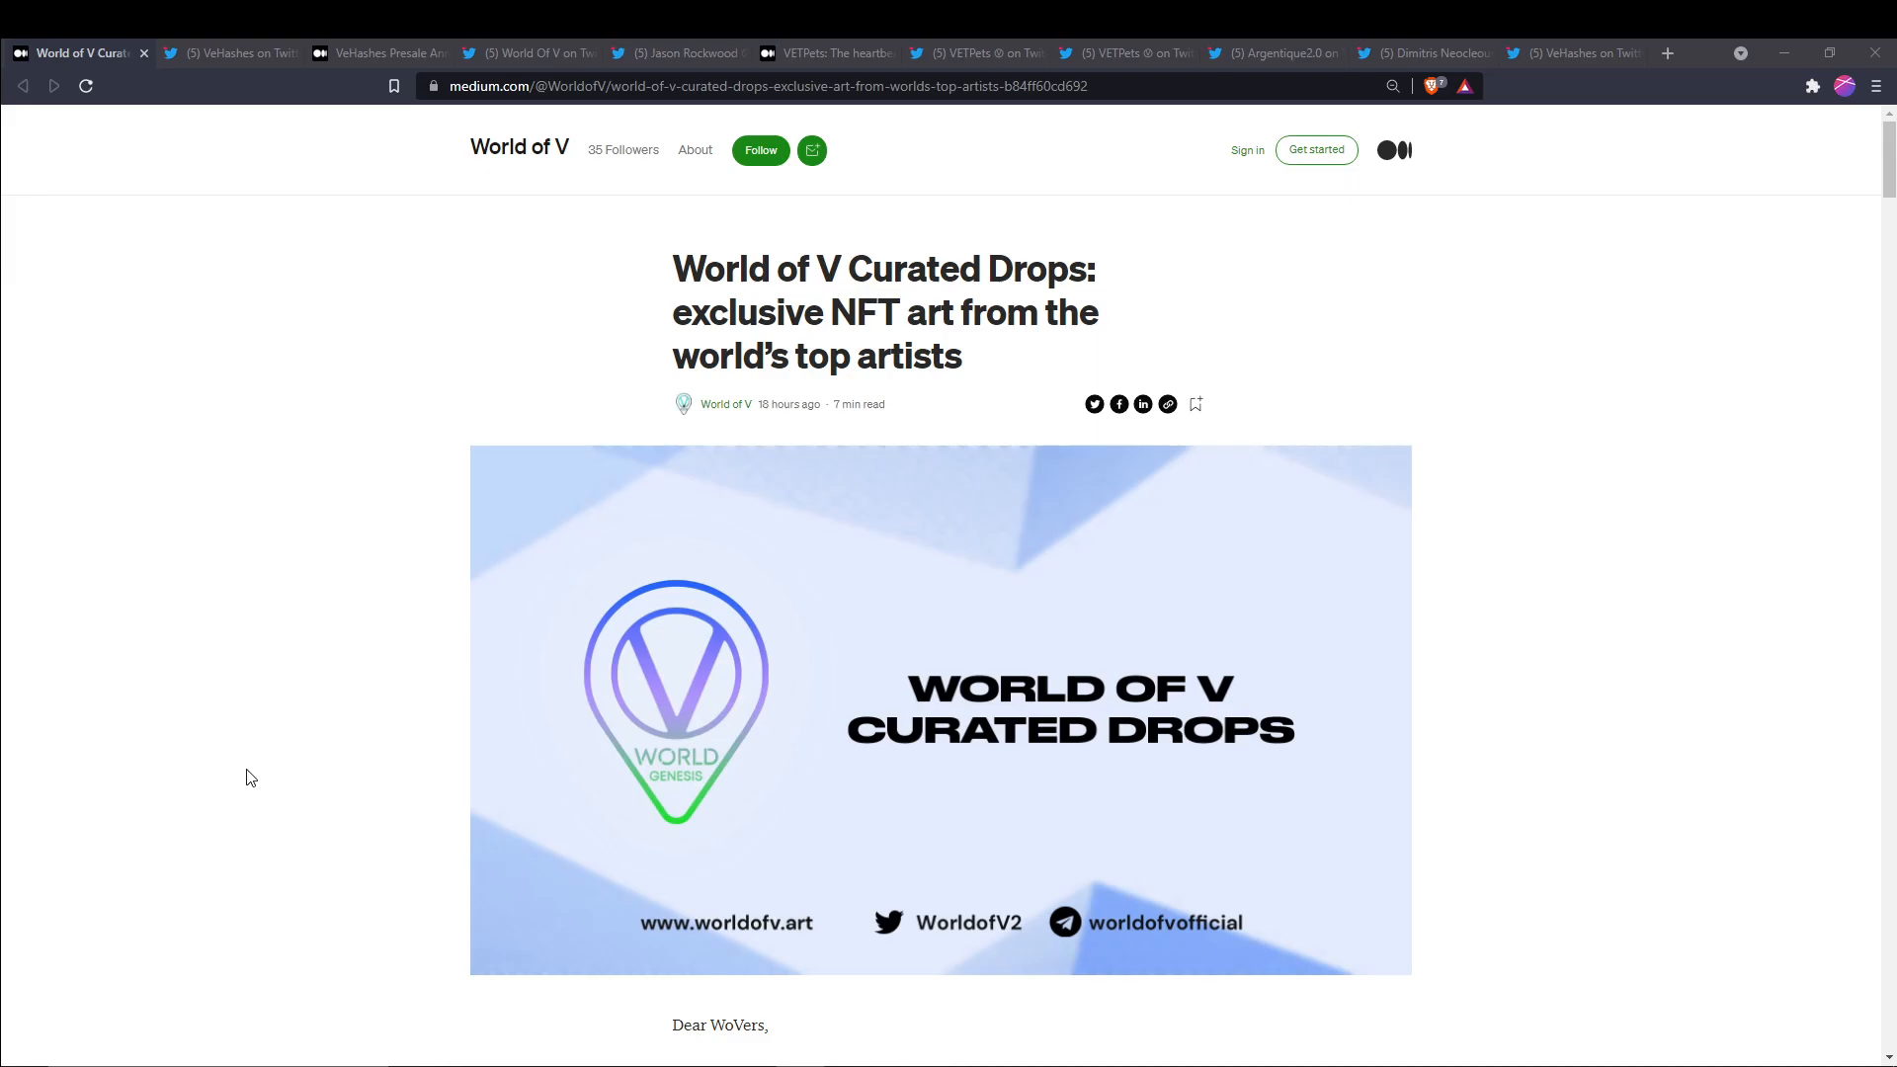
Scroll past the header image to the 'Dear WoVers' letter and Curated Drops section
scroll("down", 3)
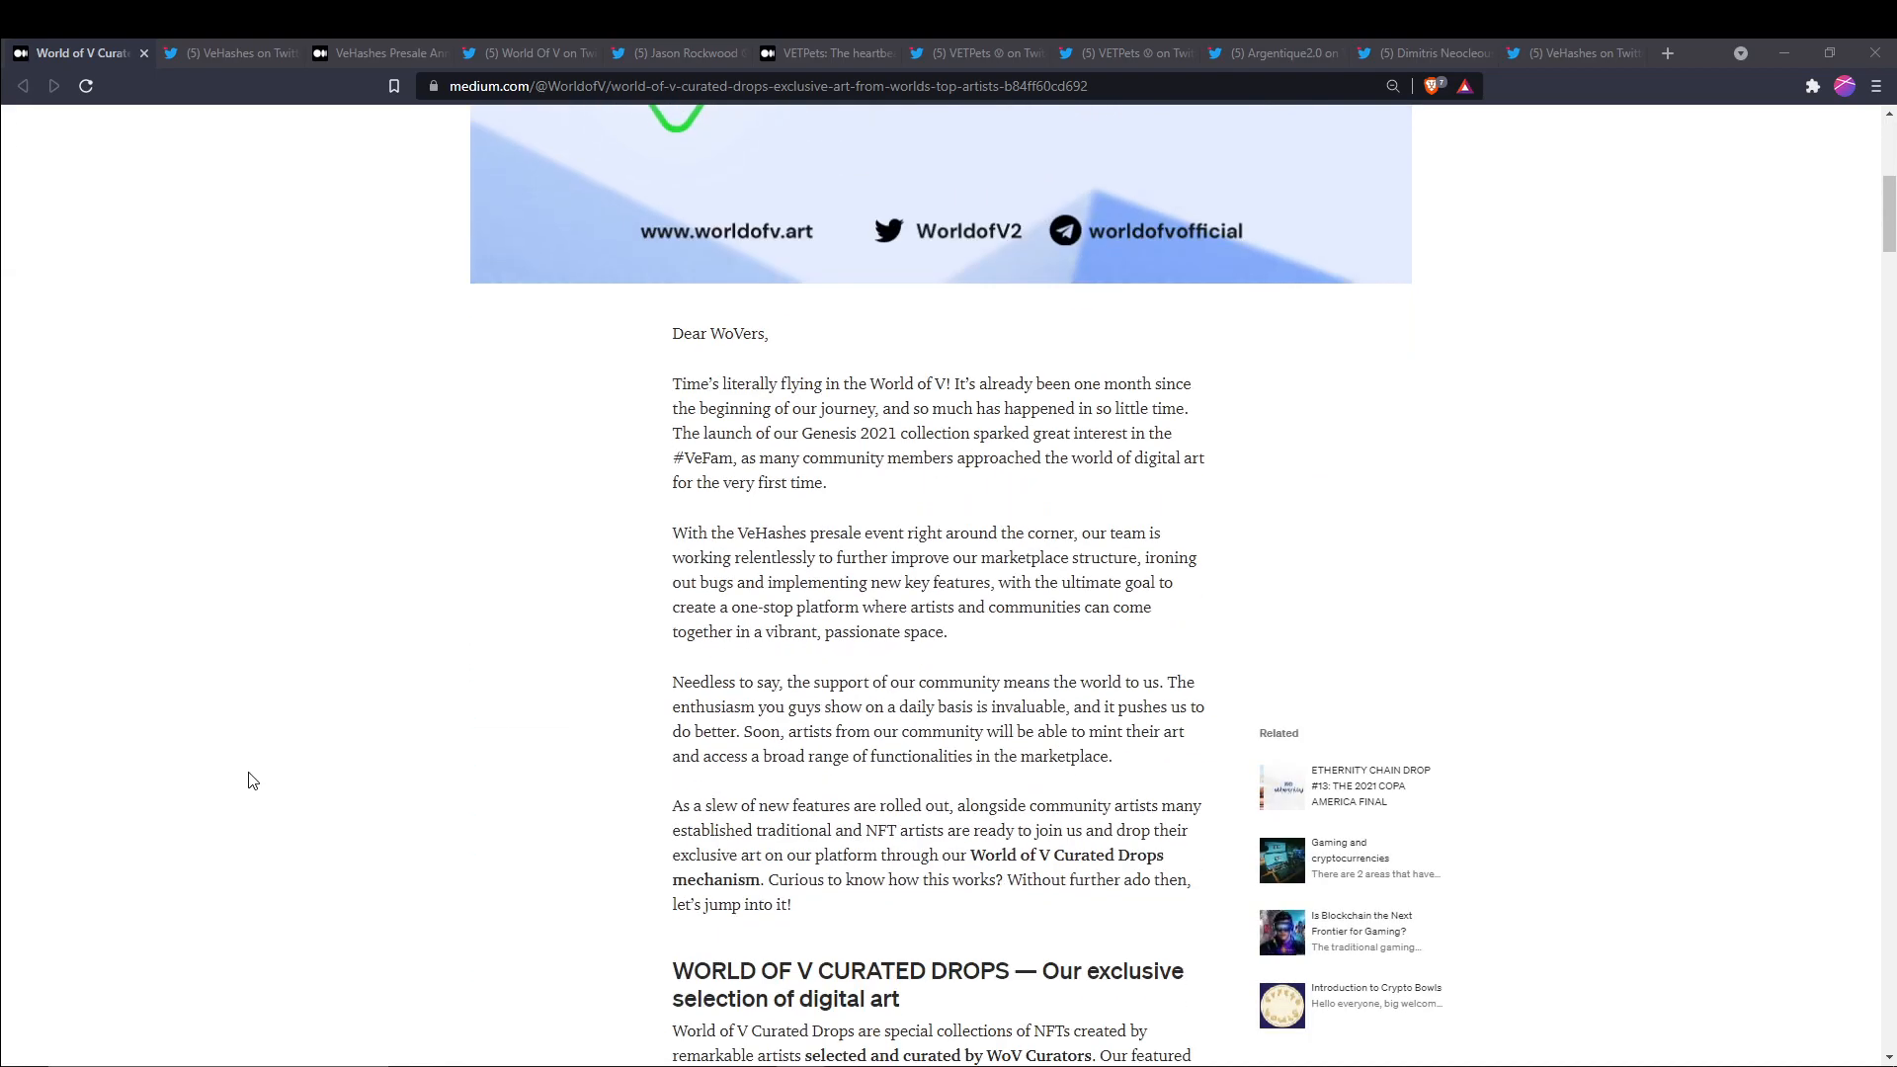
scroll("down", 3)
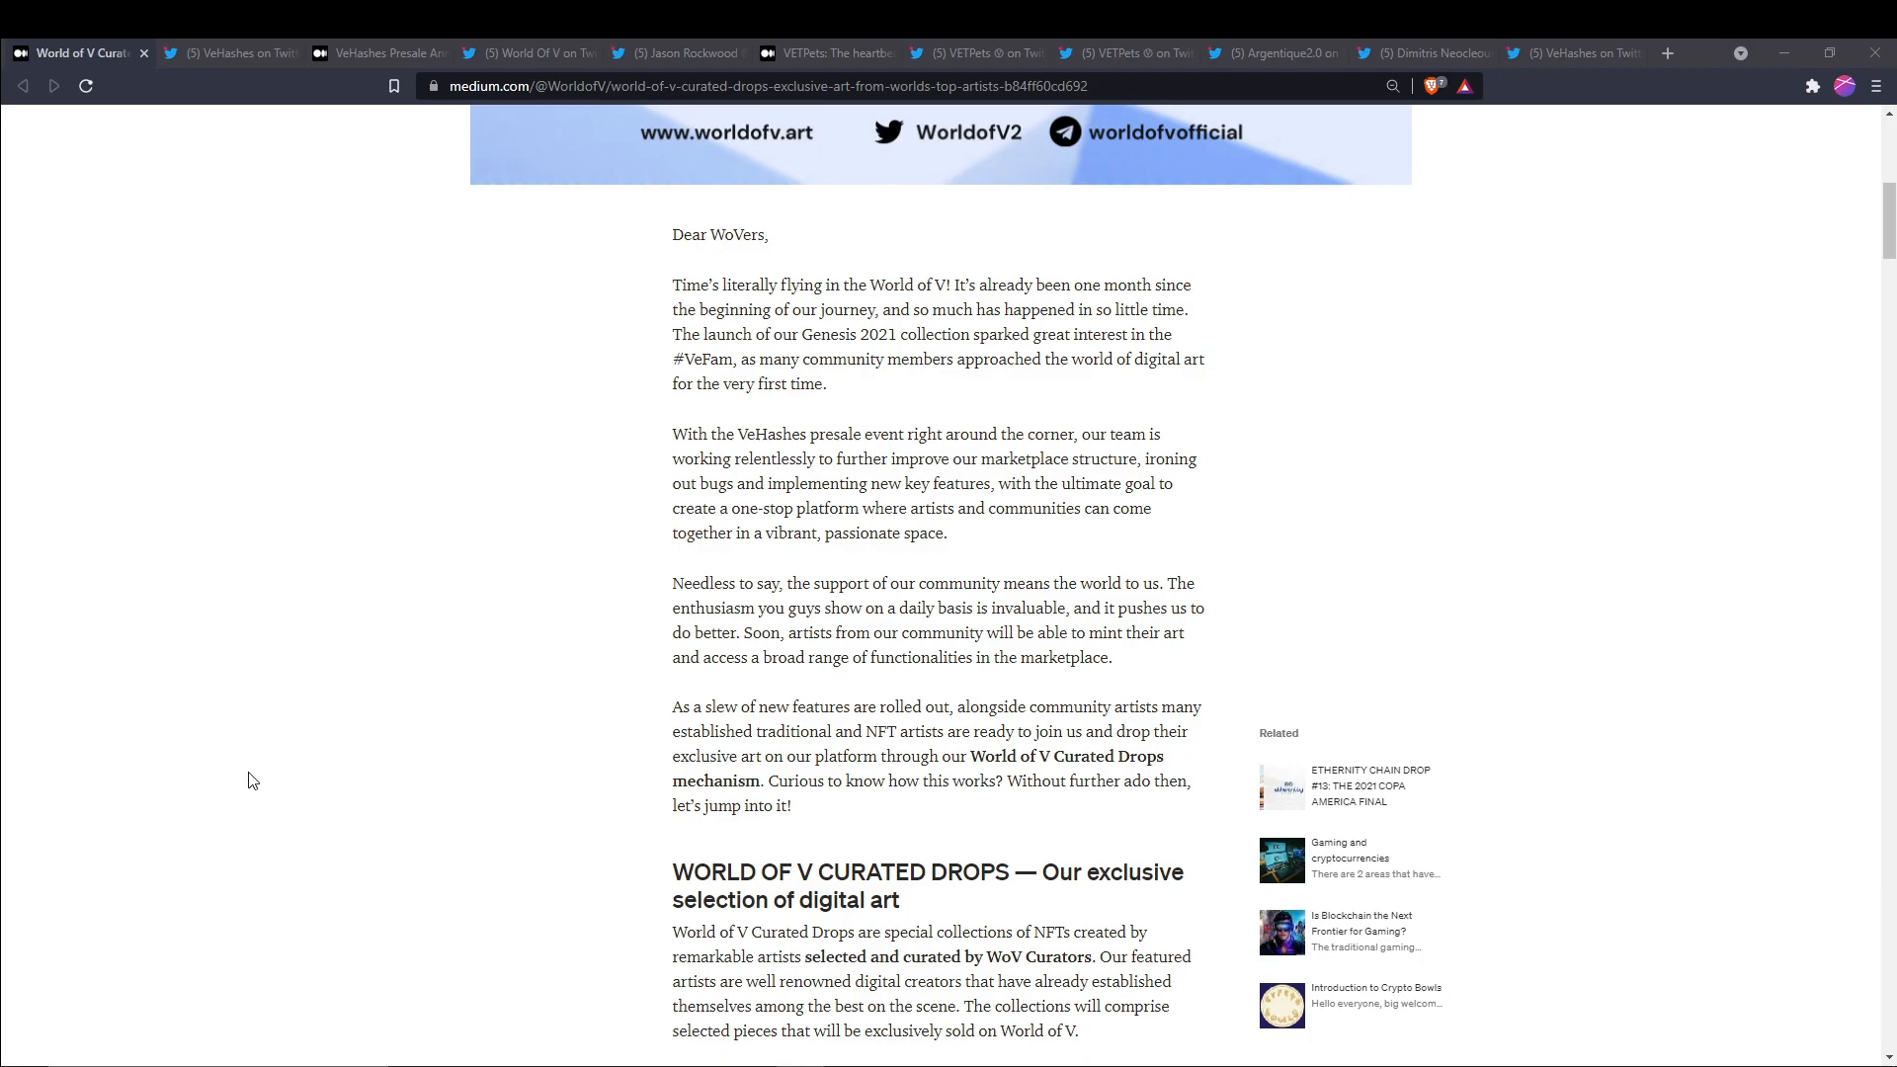
Read through the sale formats and WoV token details down to Ana Kuni's heading
scroll("down", 3)
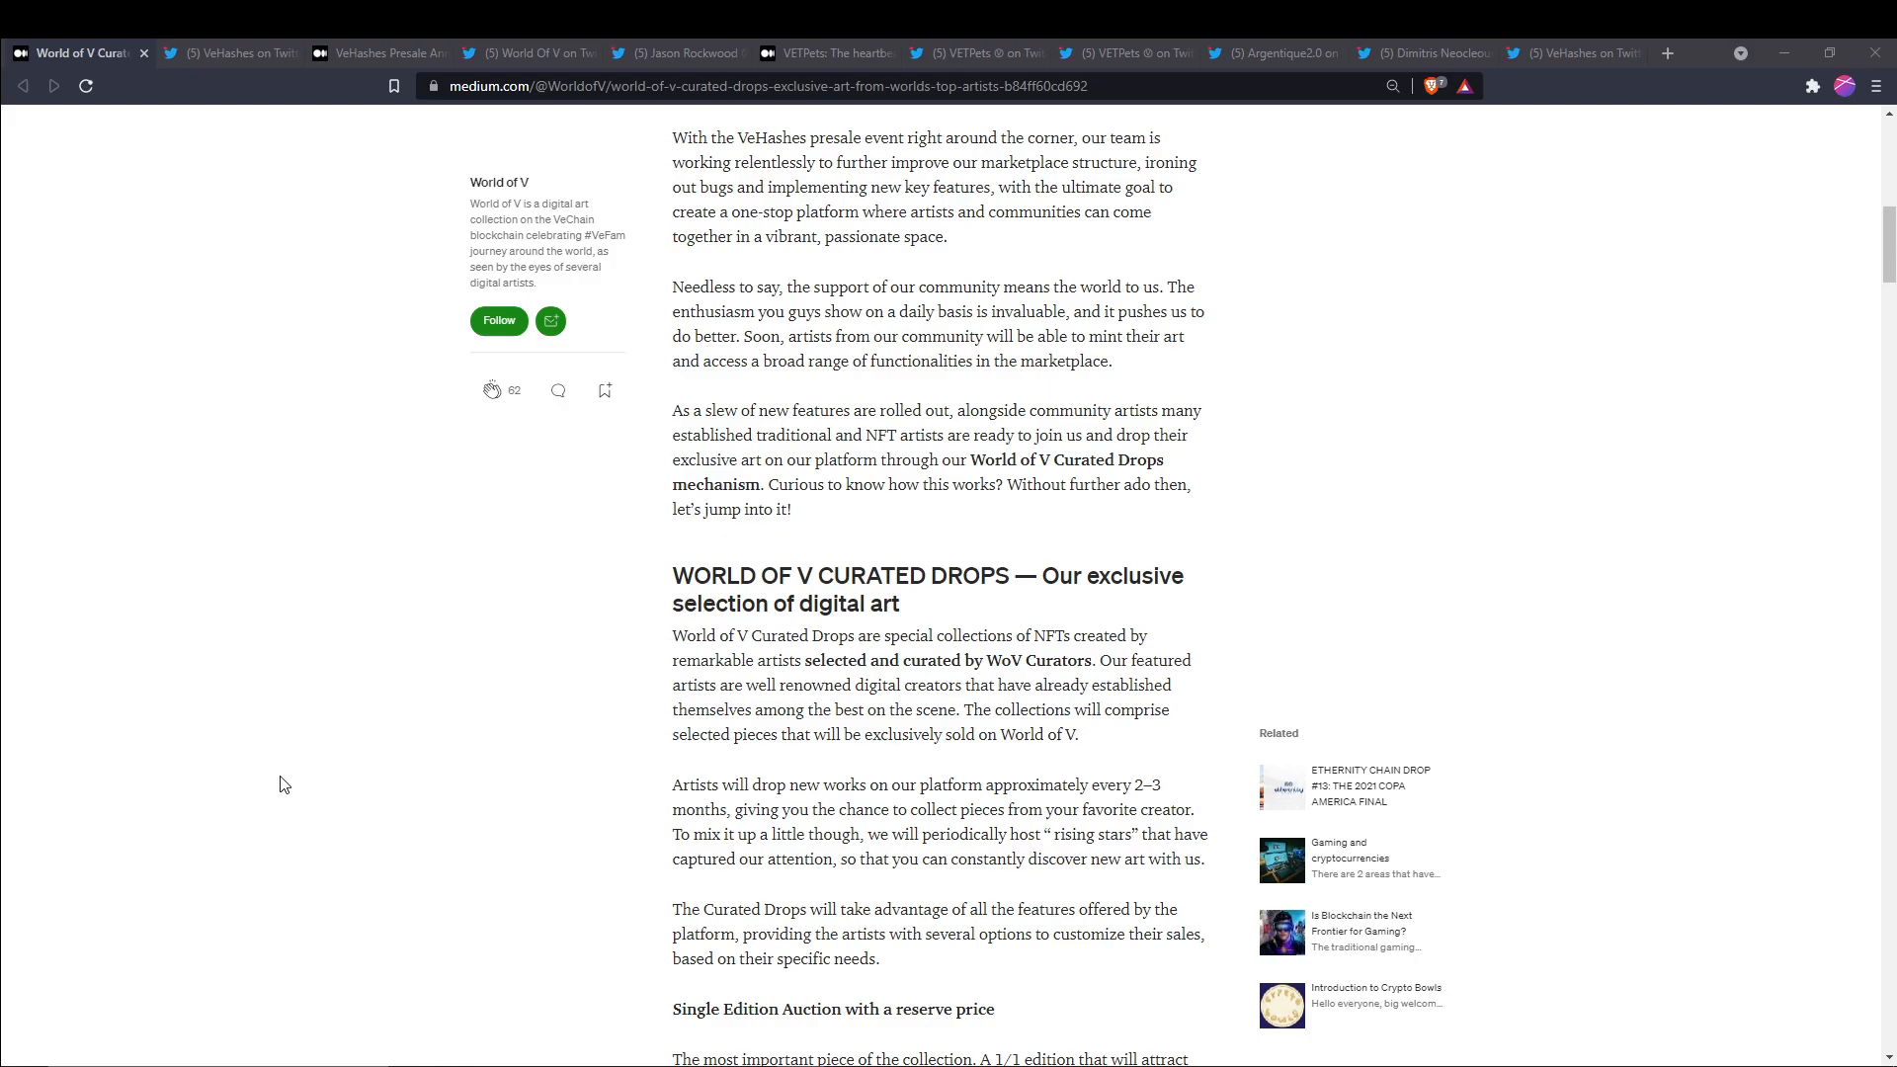
scroll("down", 3)
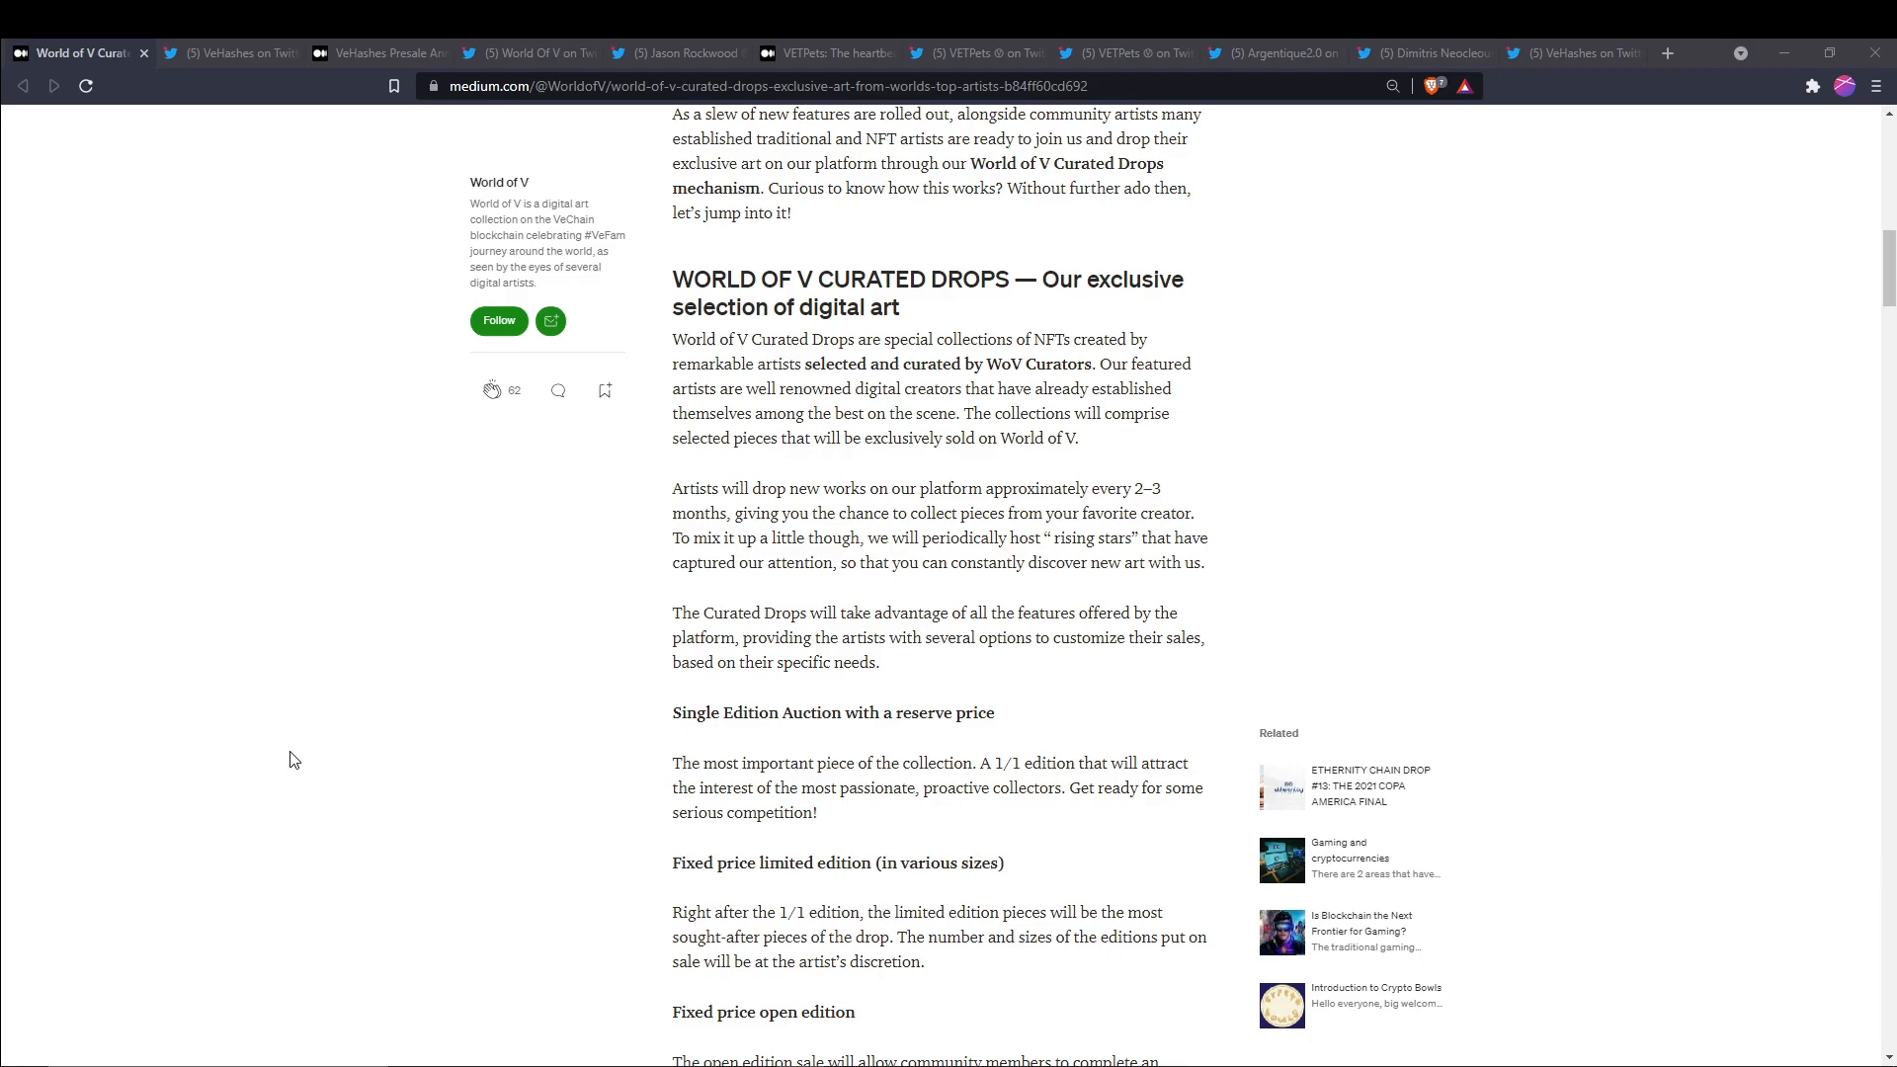
scroll("down", 3)
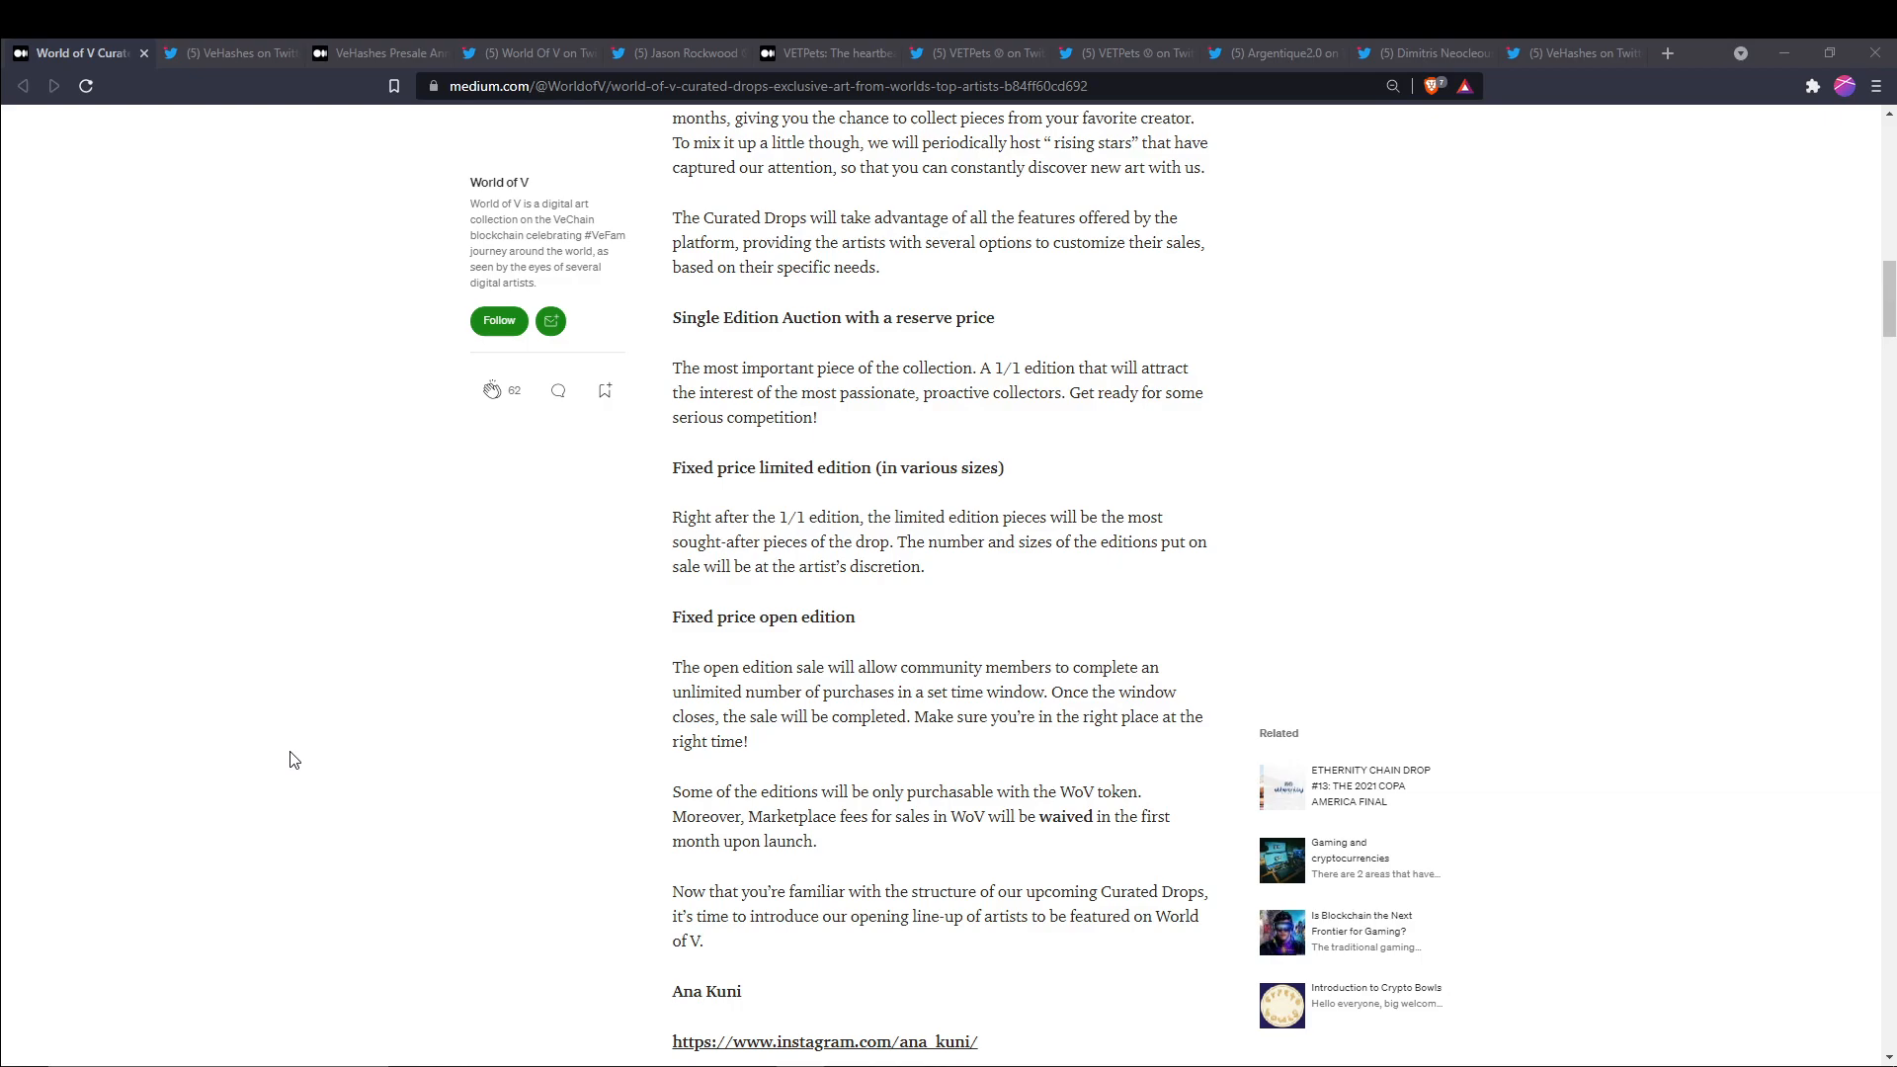
scroll("down", 3)
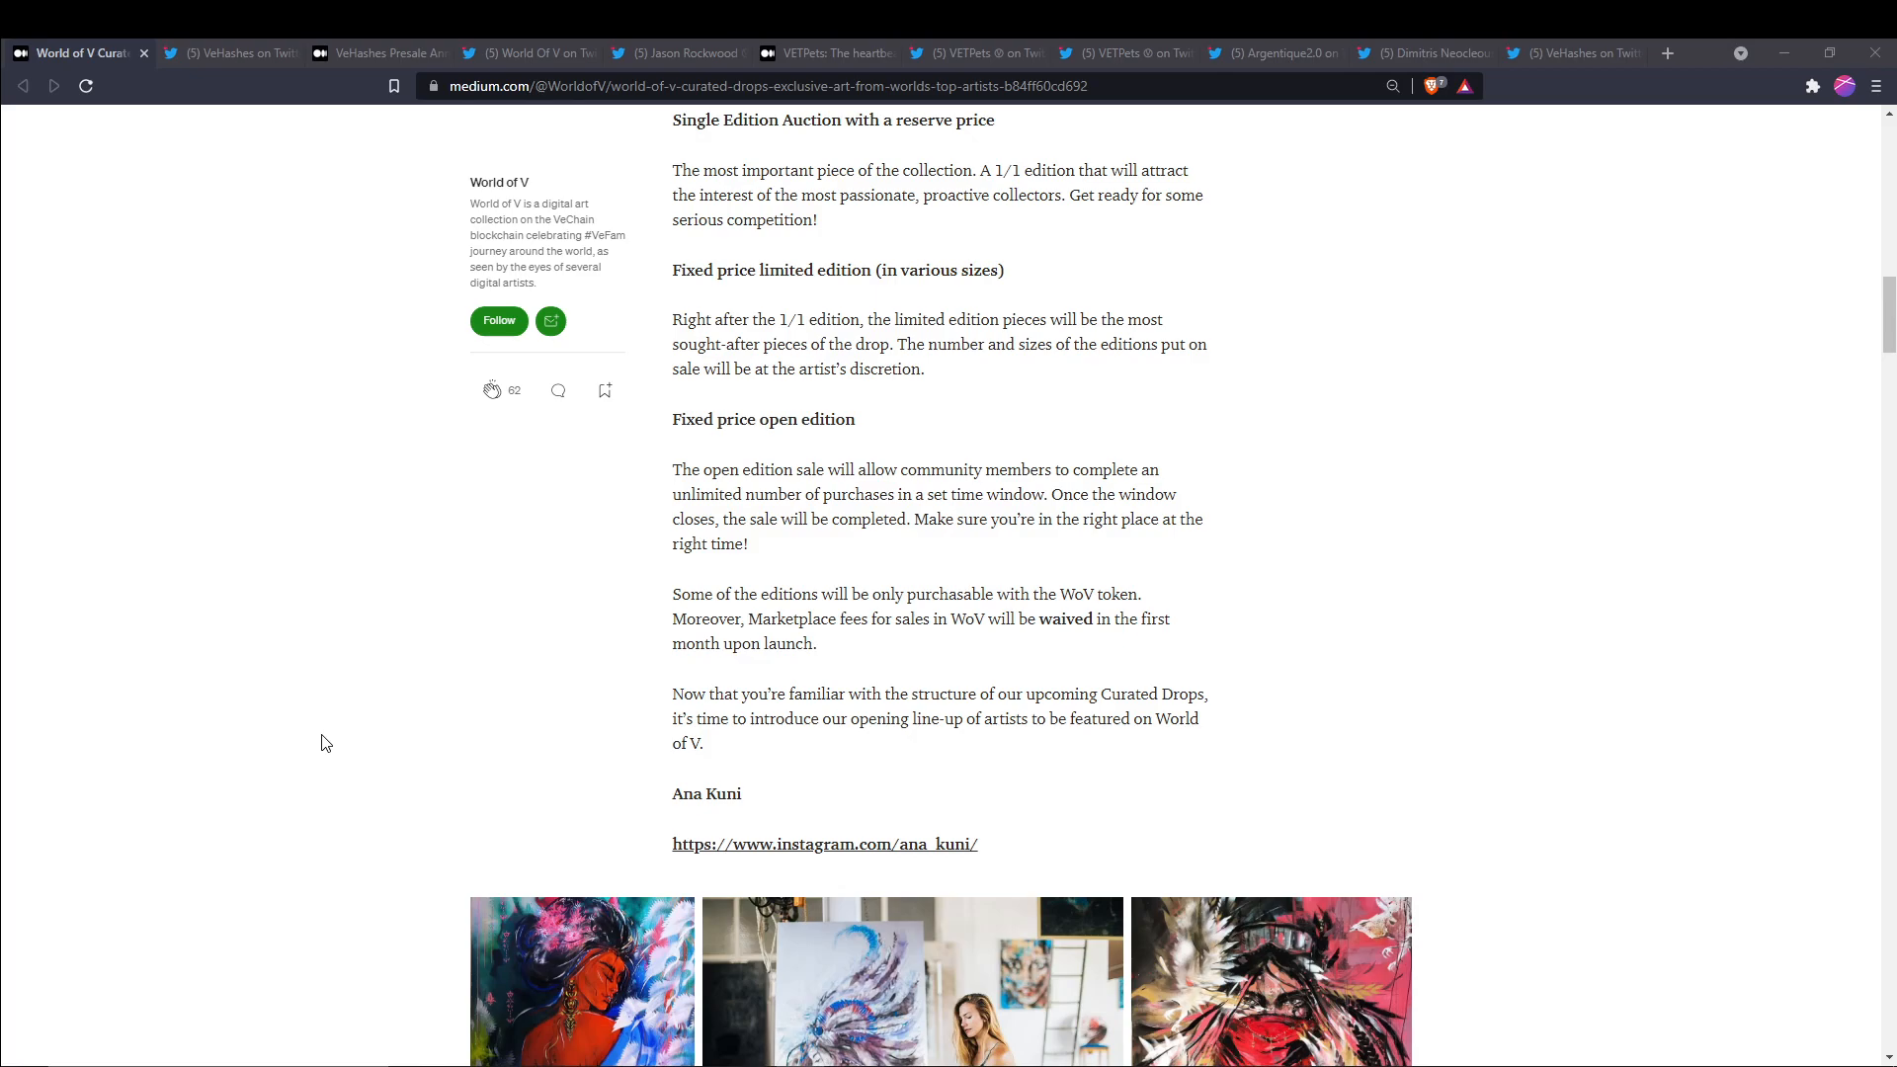
Scroll through Ana Kuni's prior works and biography to Jenni Pasanen's heading
scroll("down", 3)
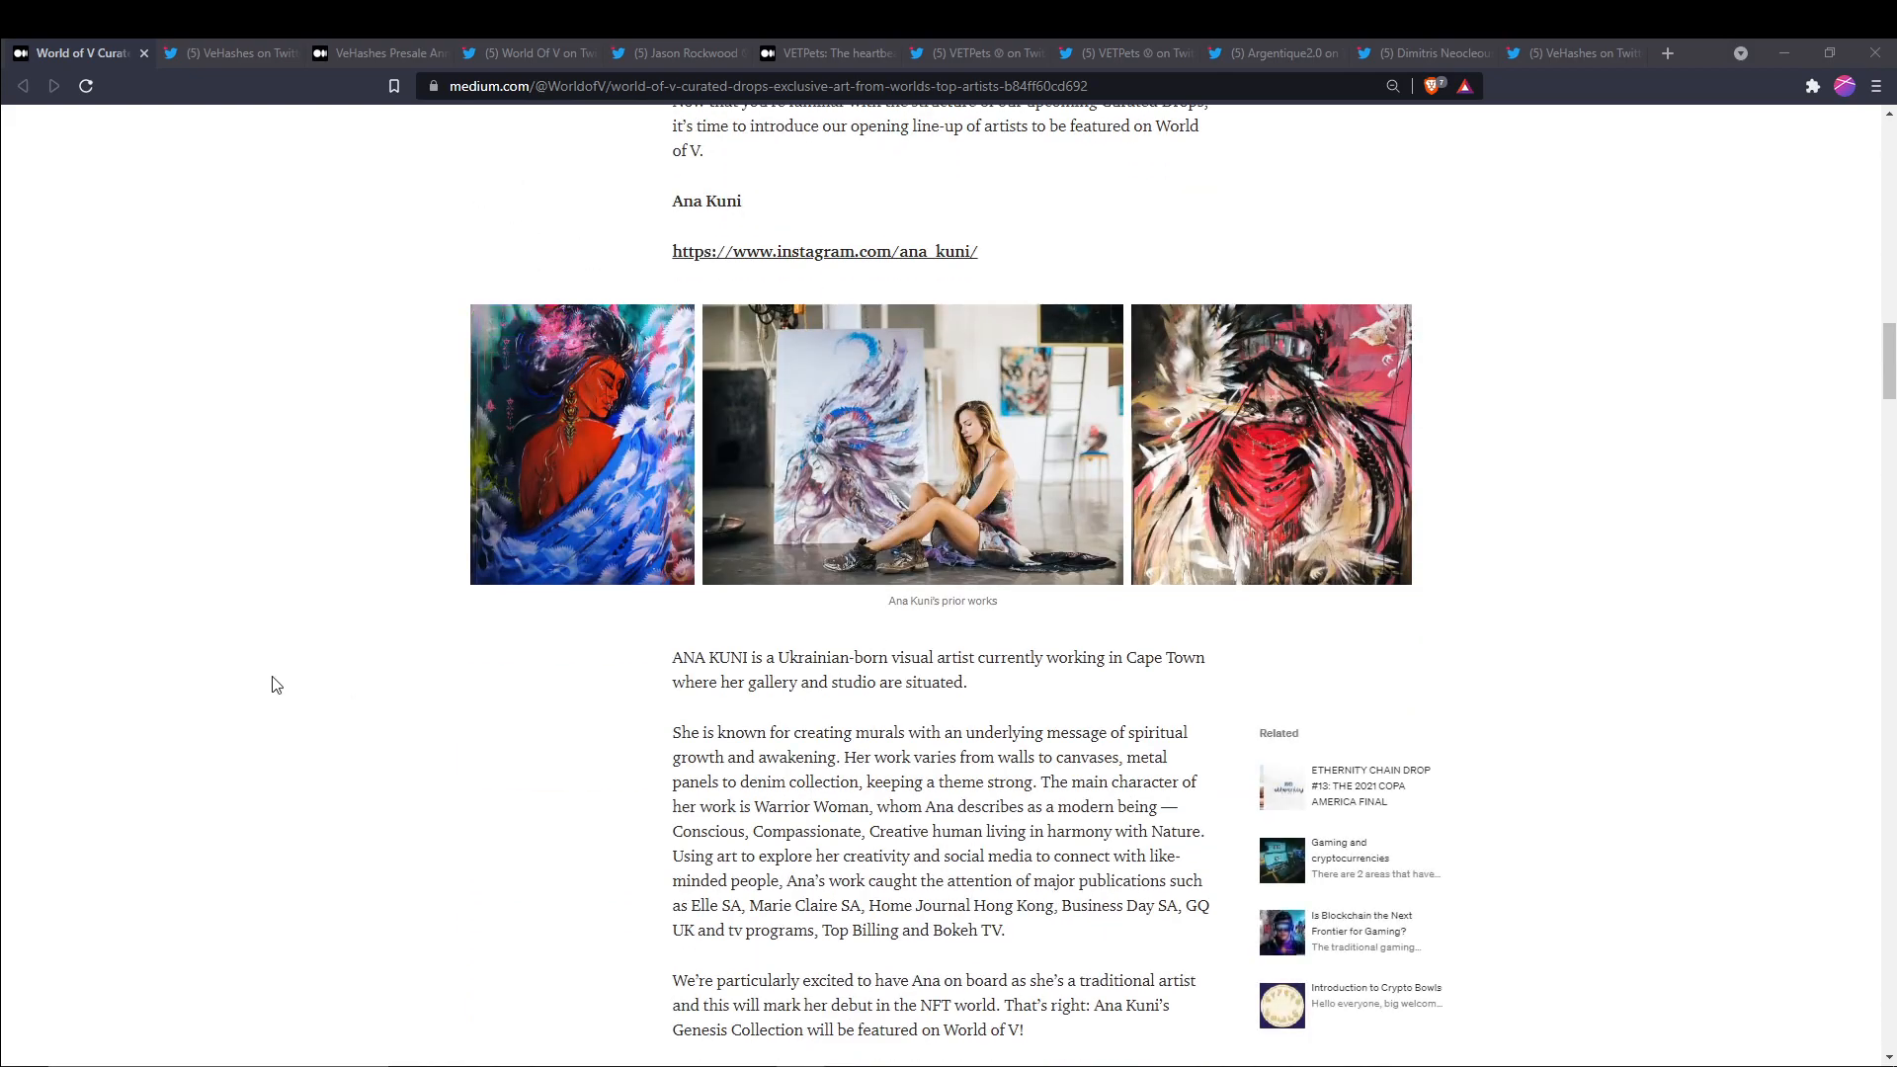
mouse_move(299, 736)
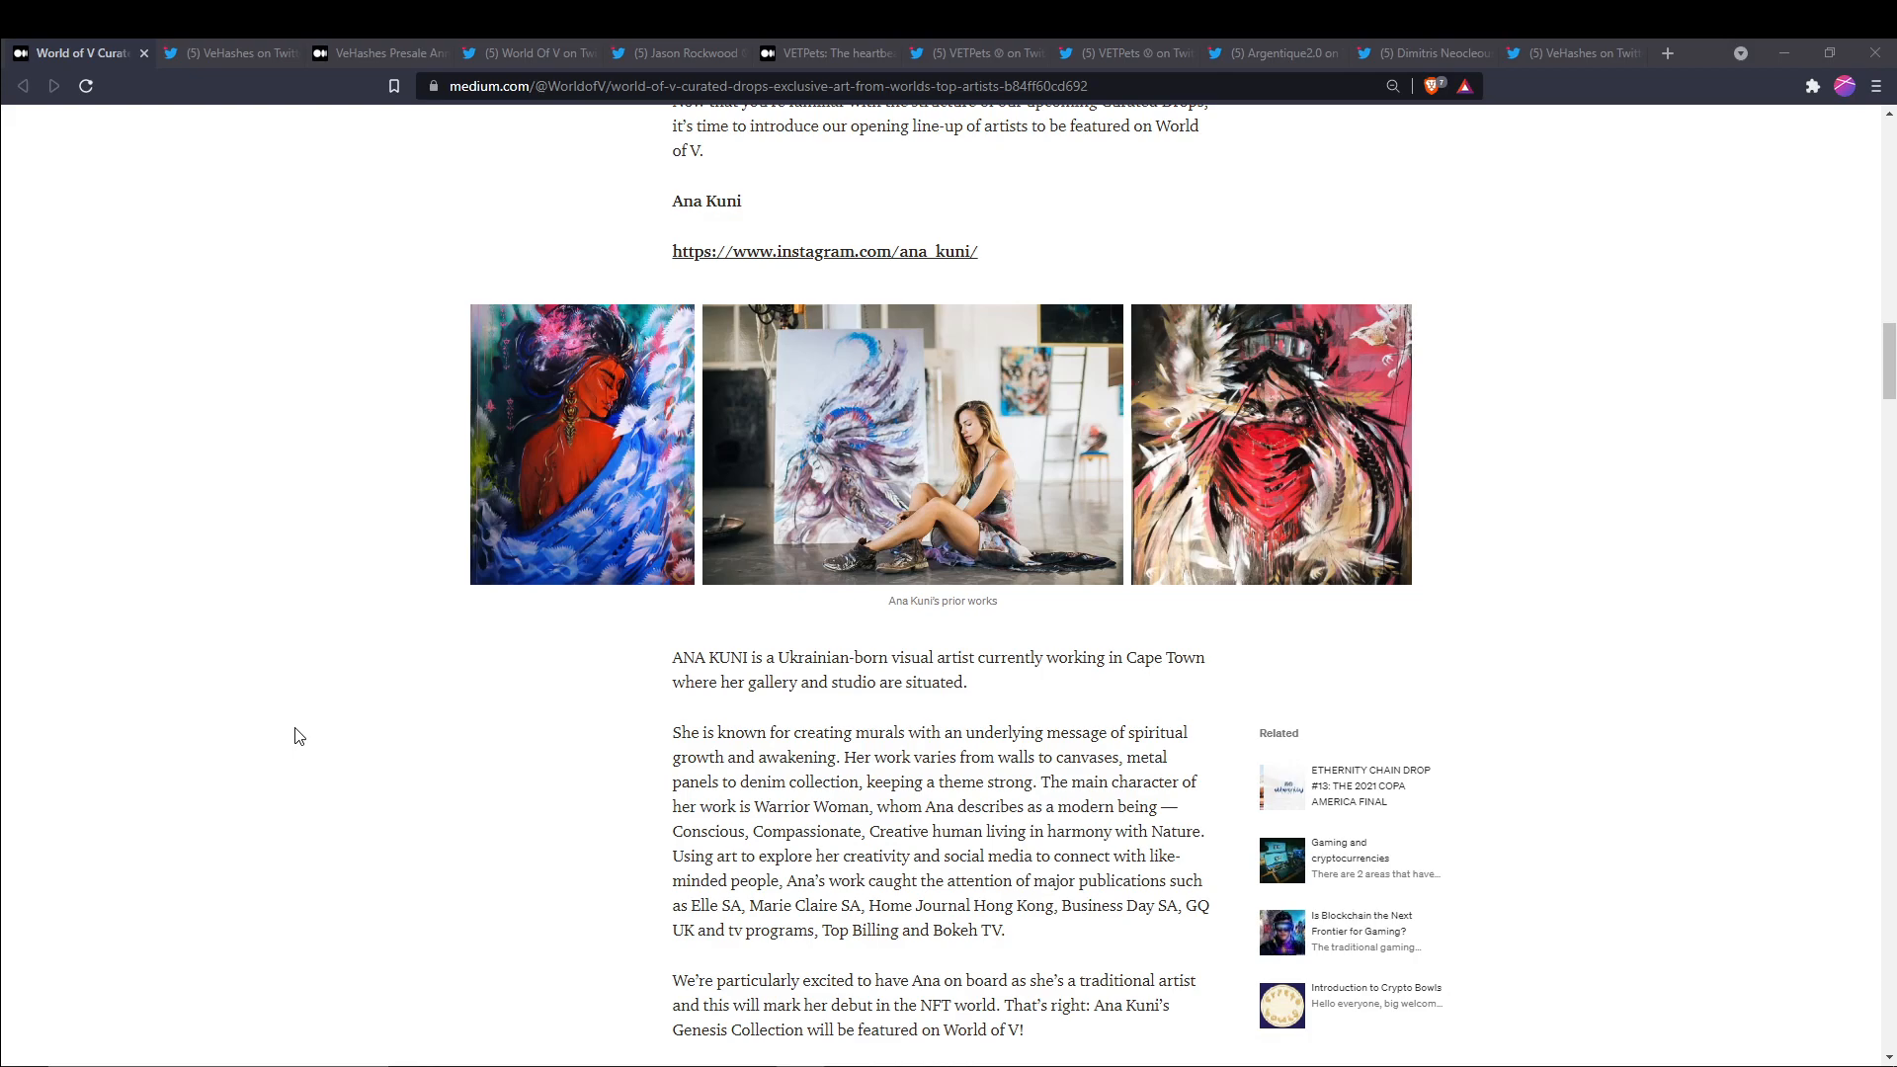
scroll("down", 3)
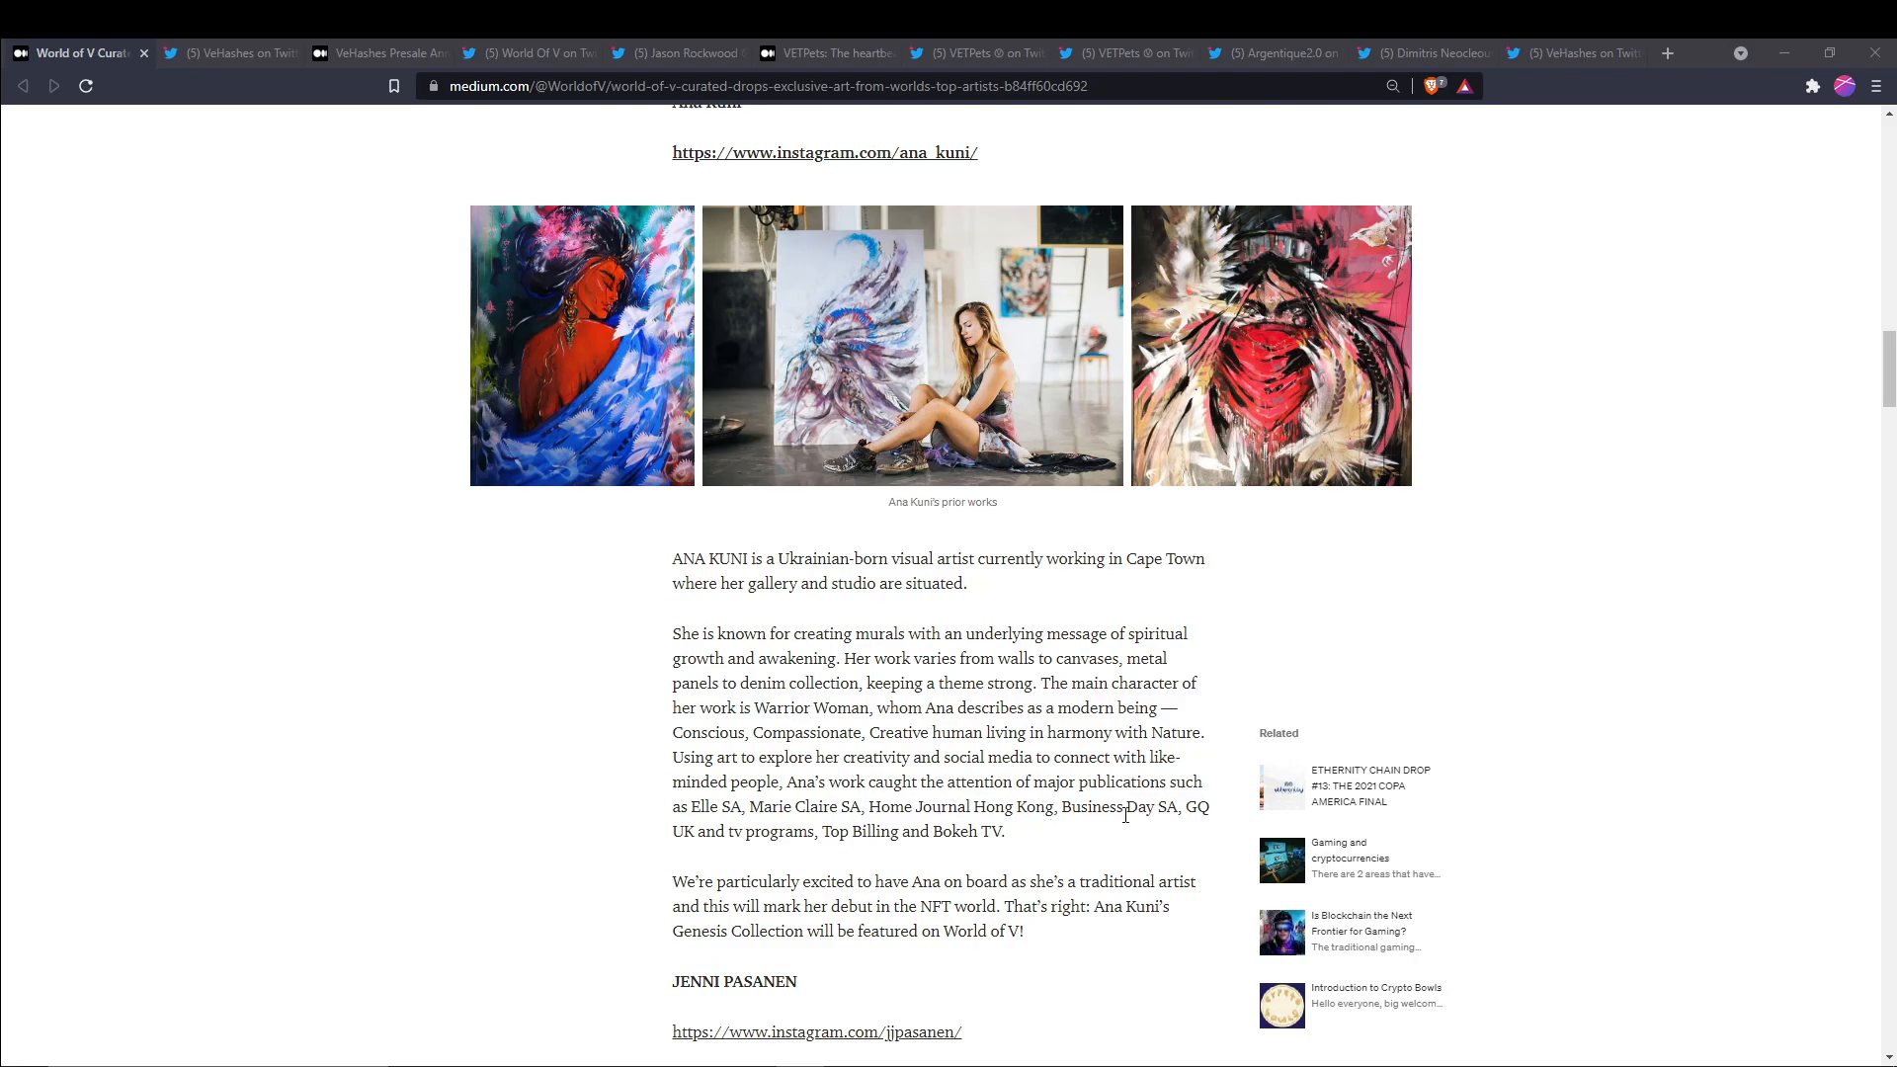
mouse_move(786, 862)
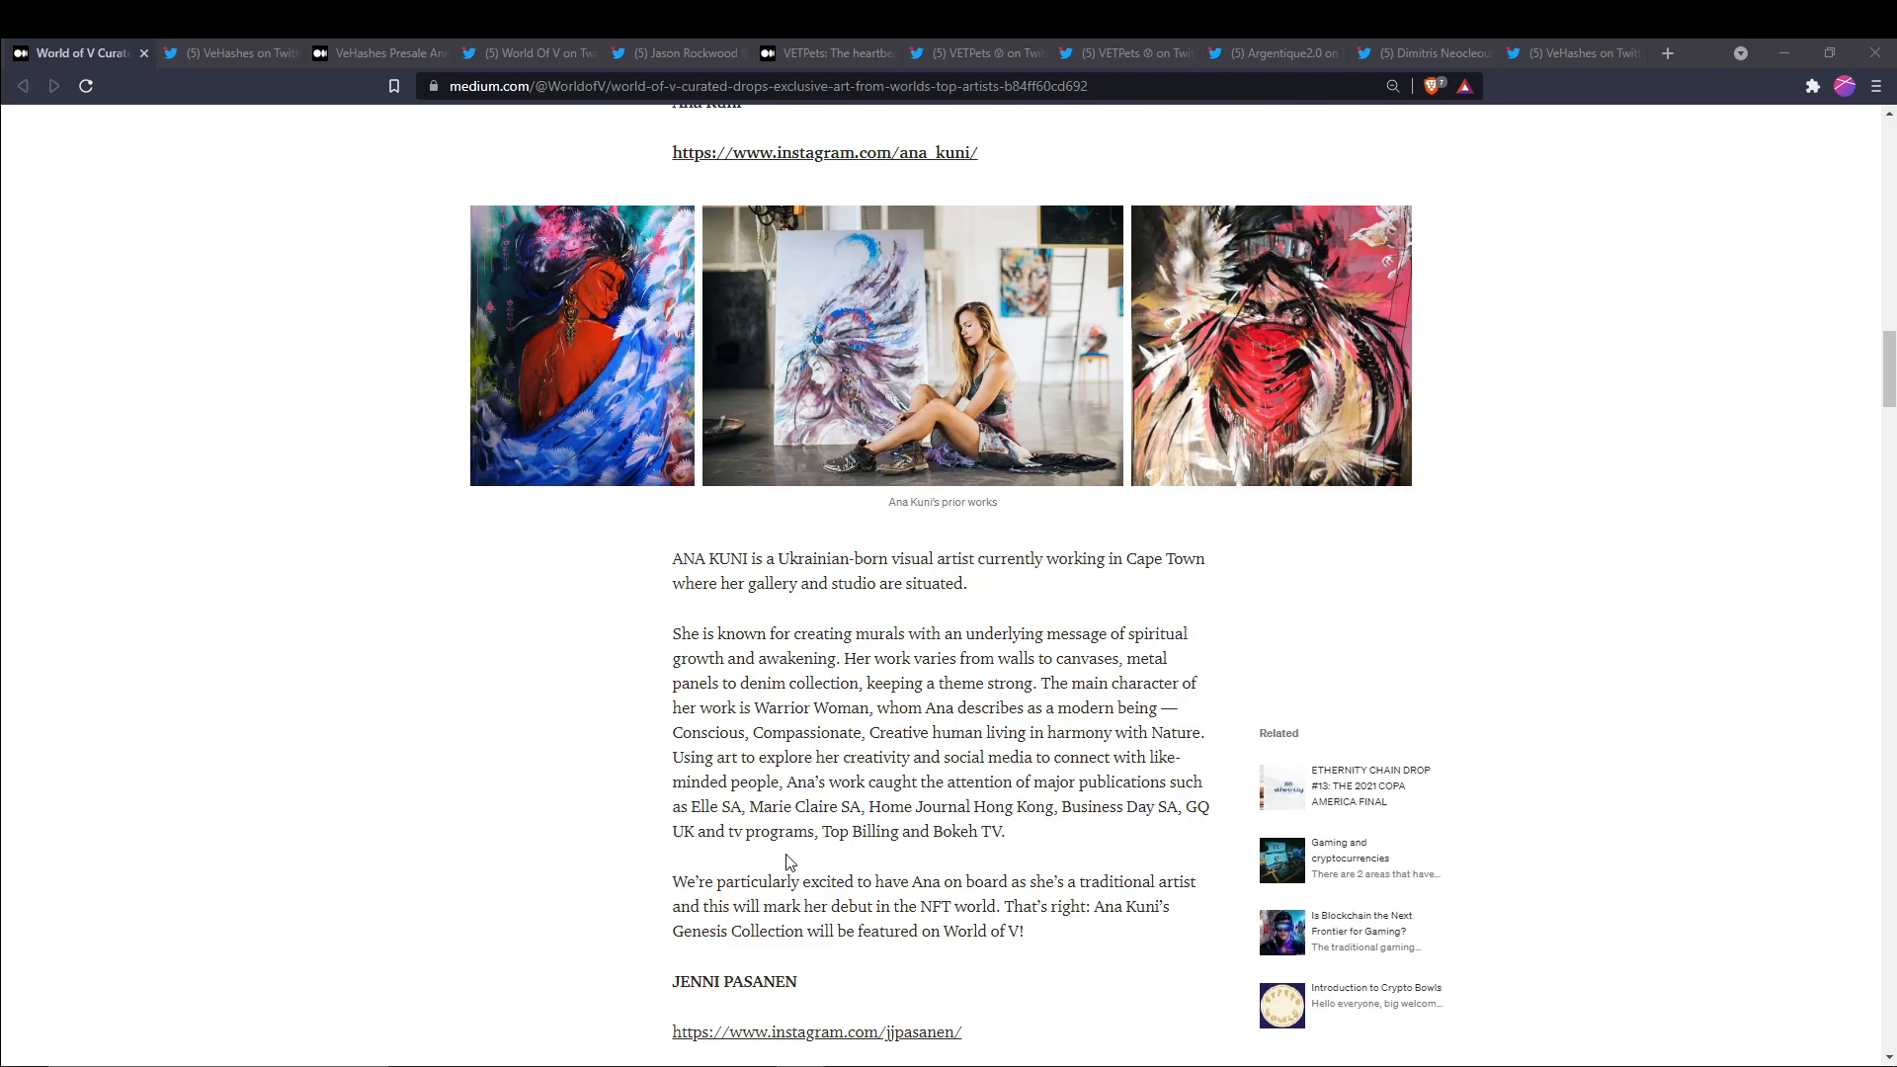
mouse_move(577, 825)
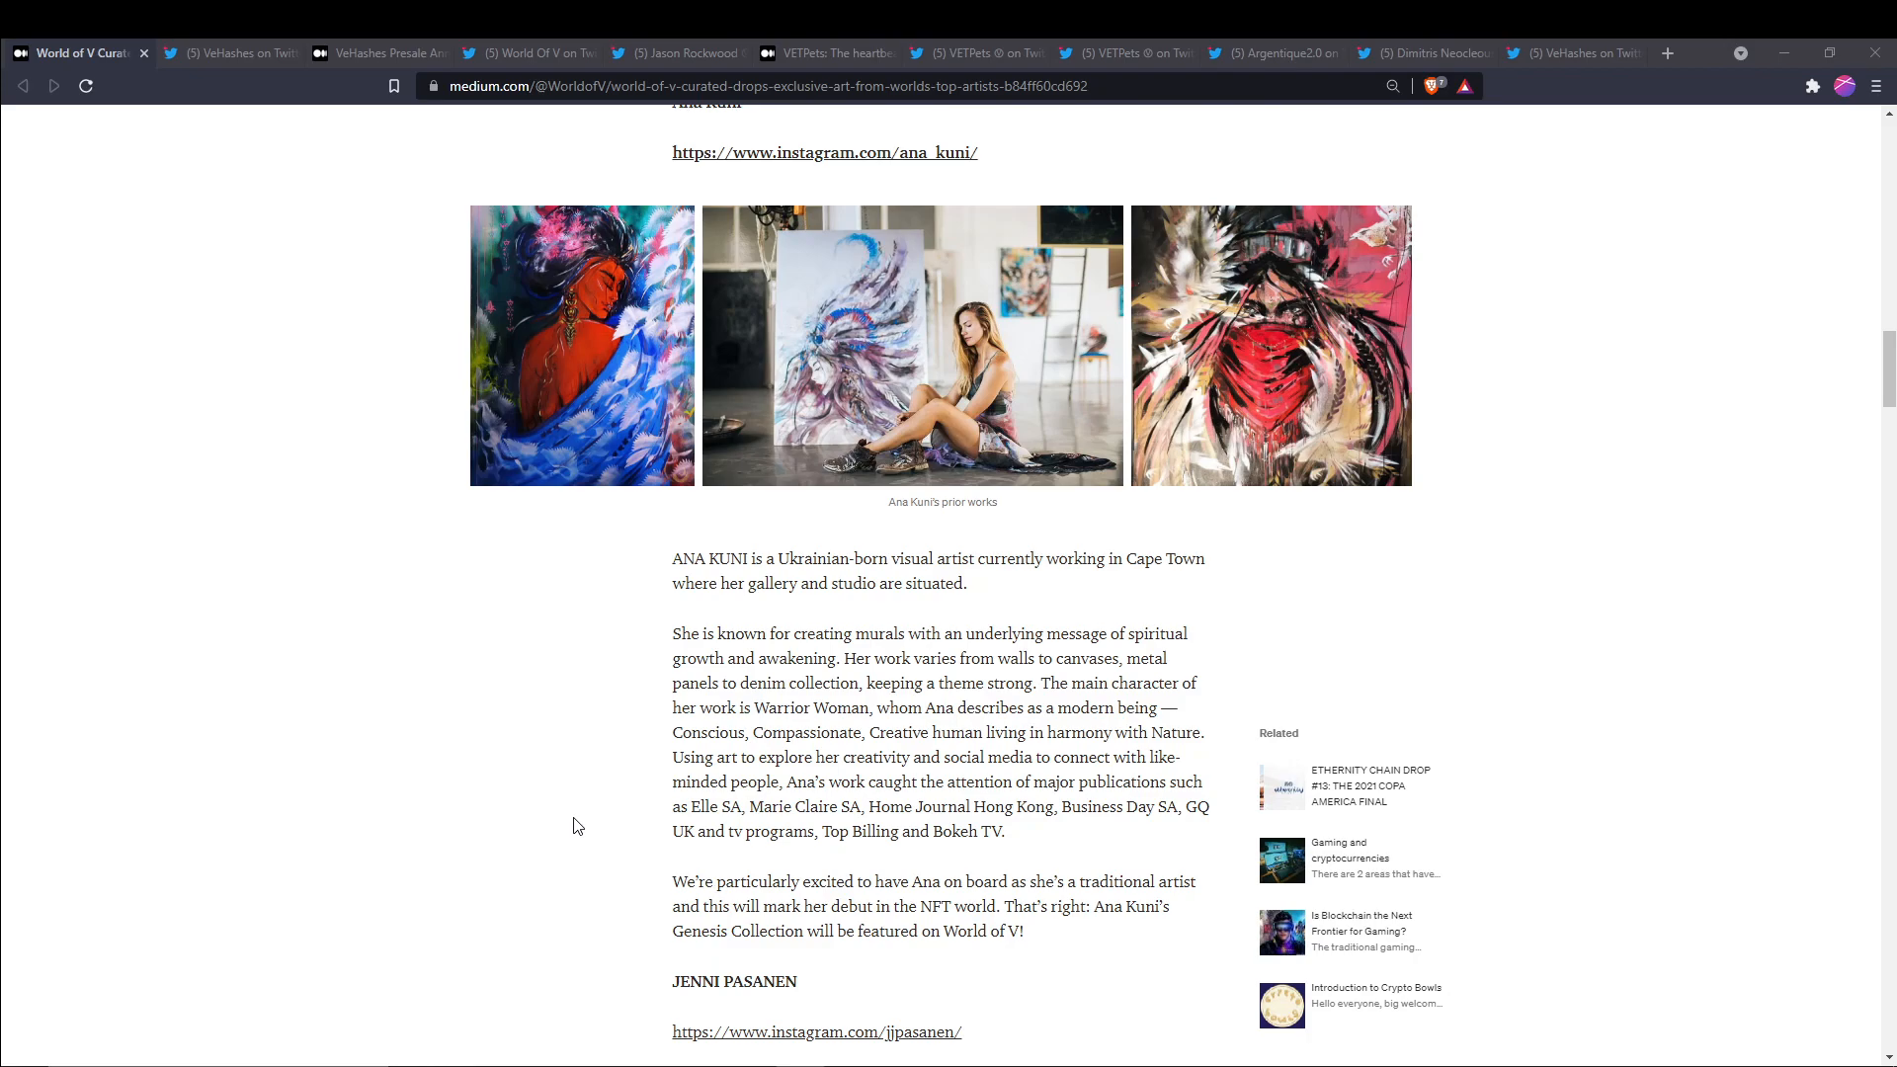
scroll("down", 3)
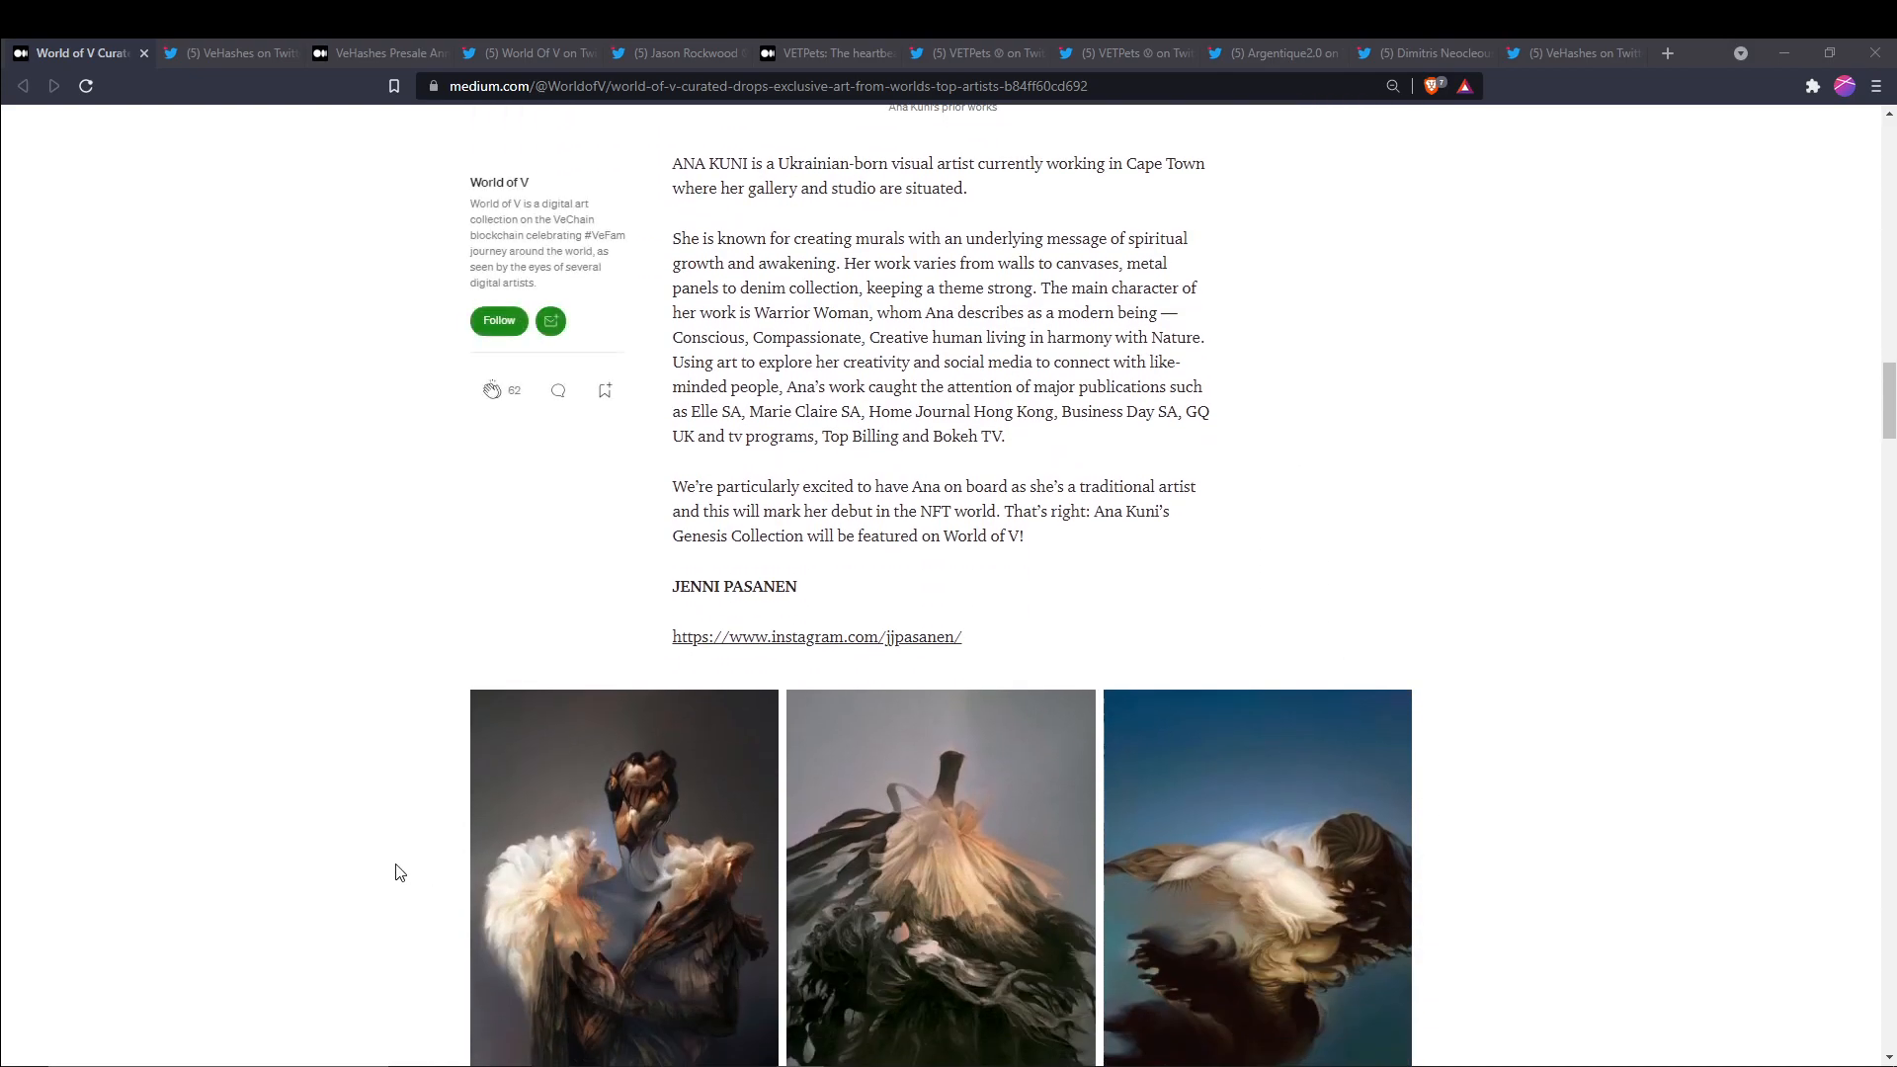
scroll("down", 3)
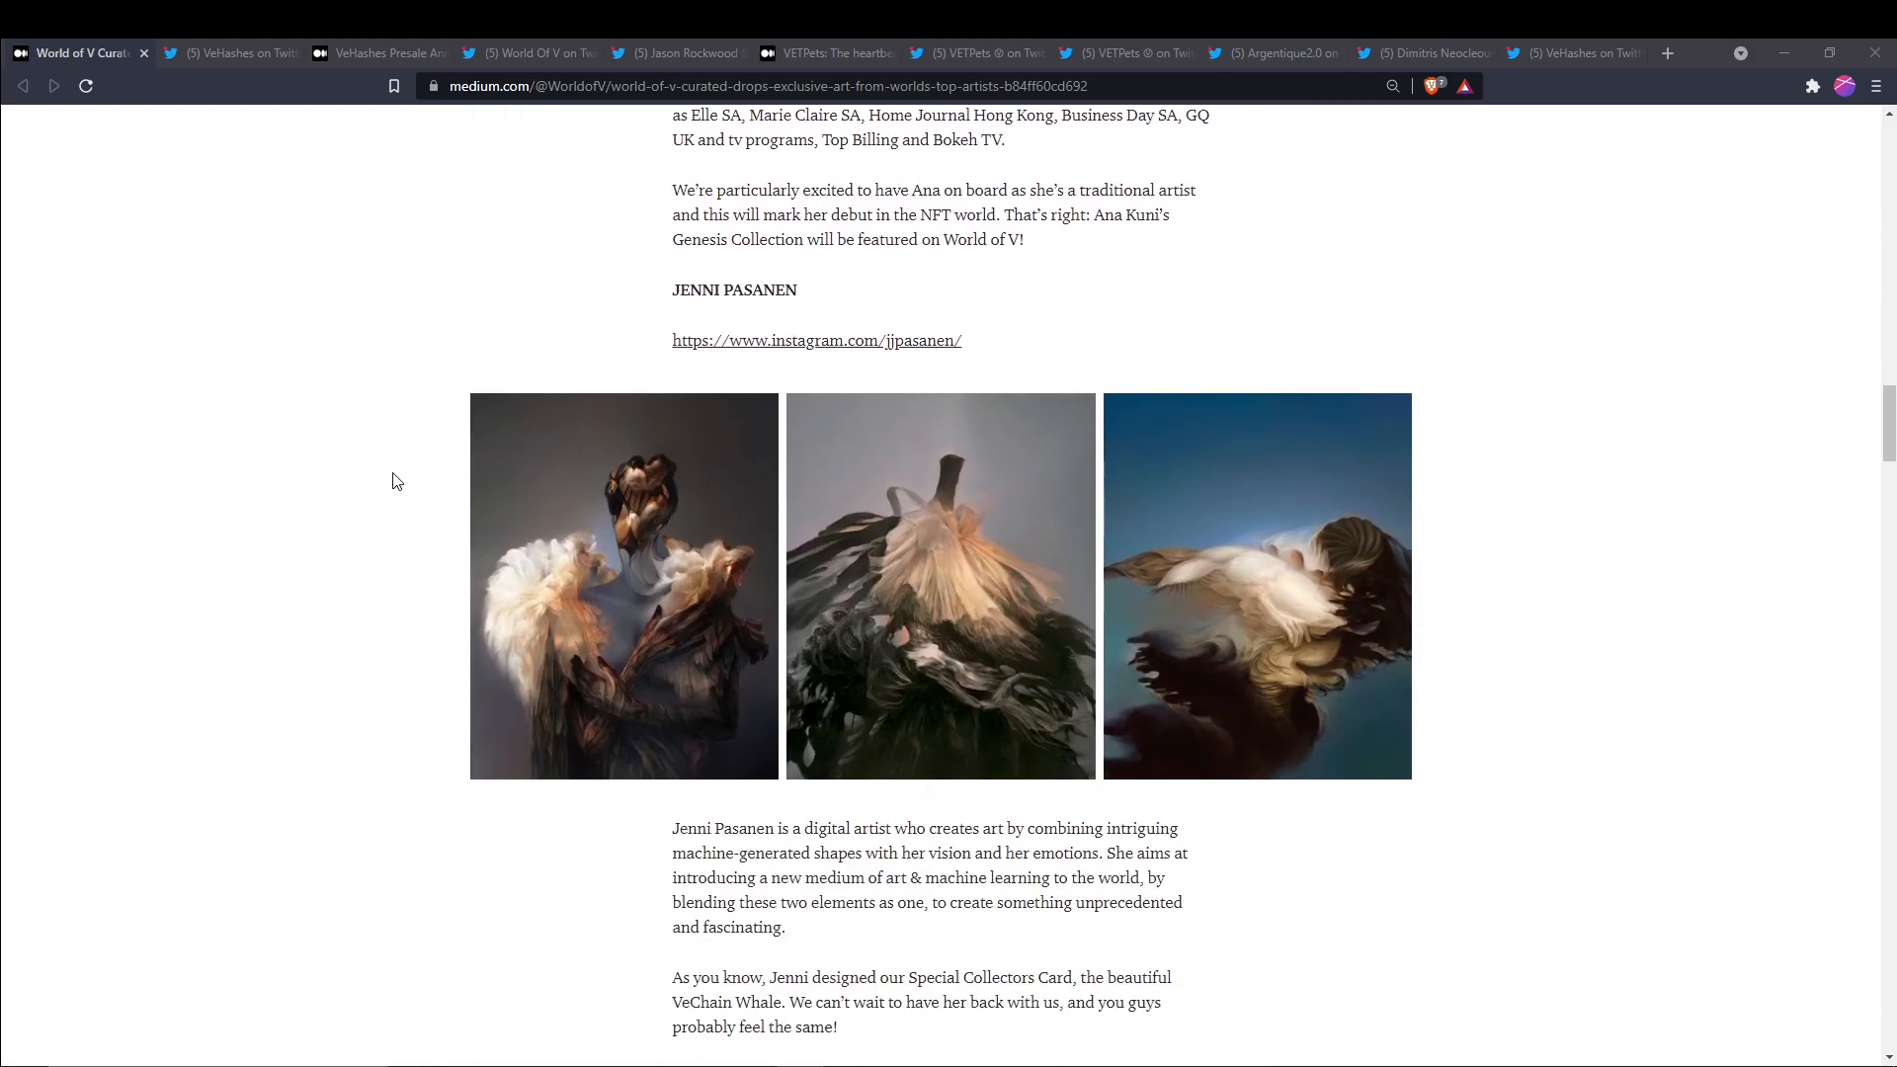
scroll("down", 3)
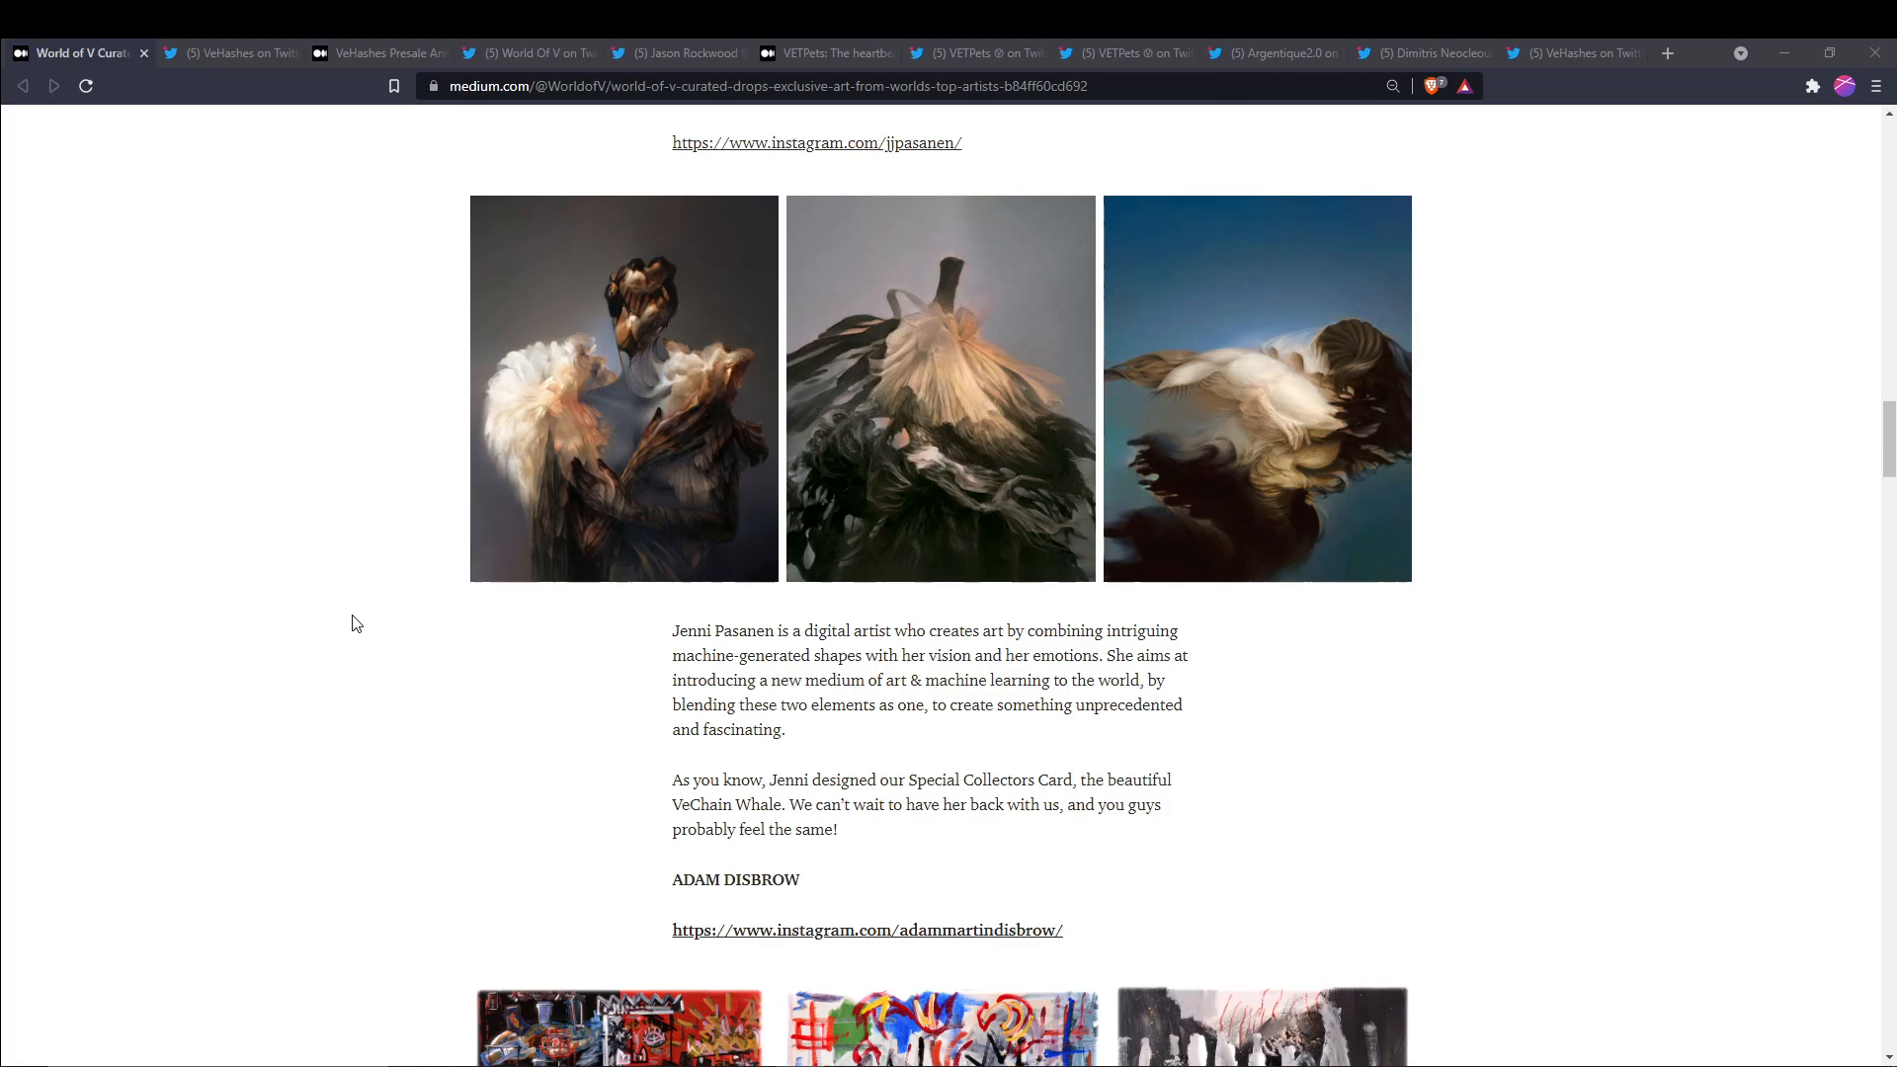
scroll("down", 3)
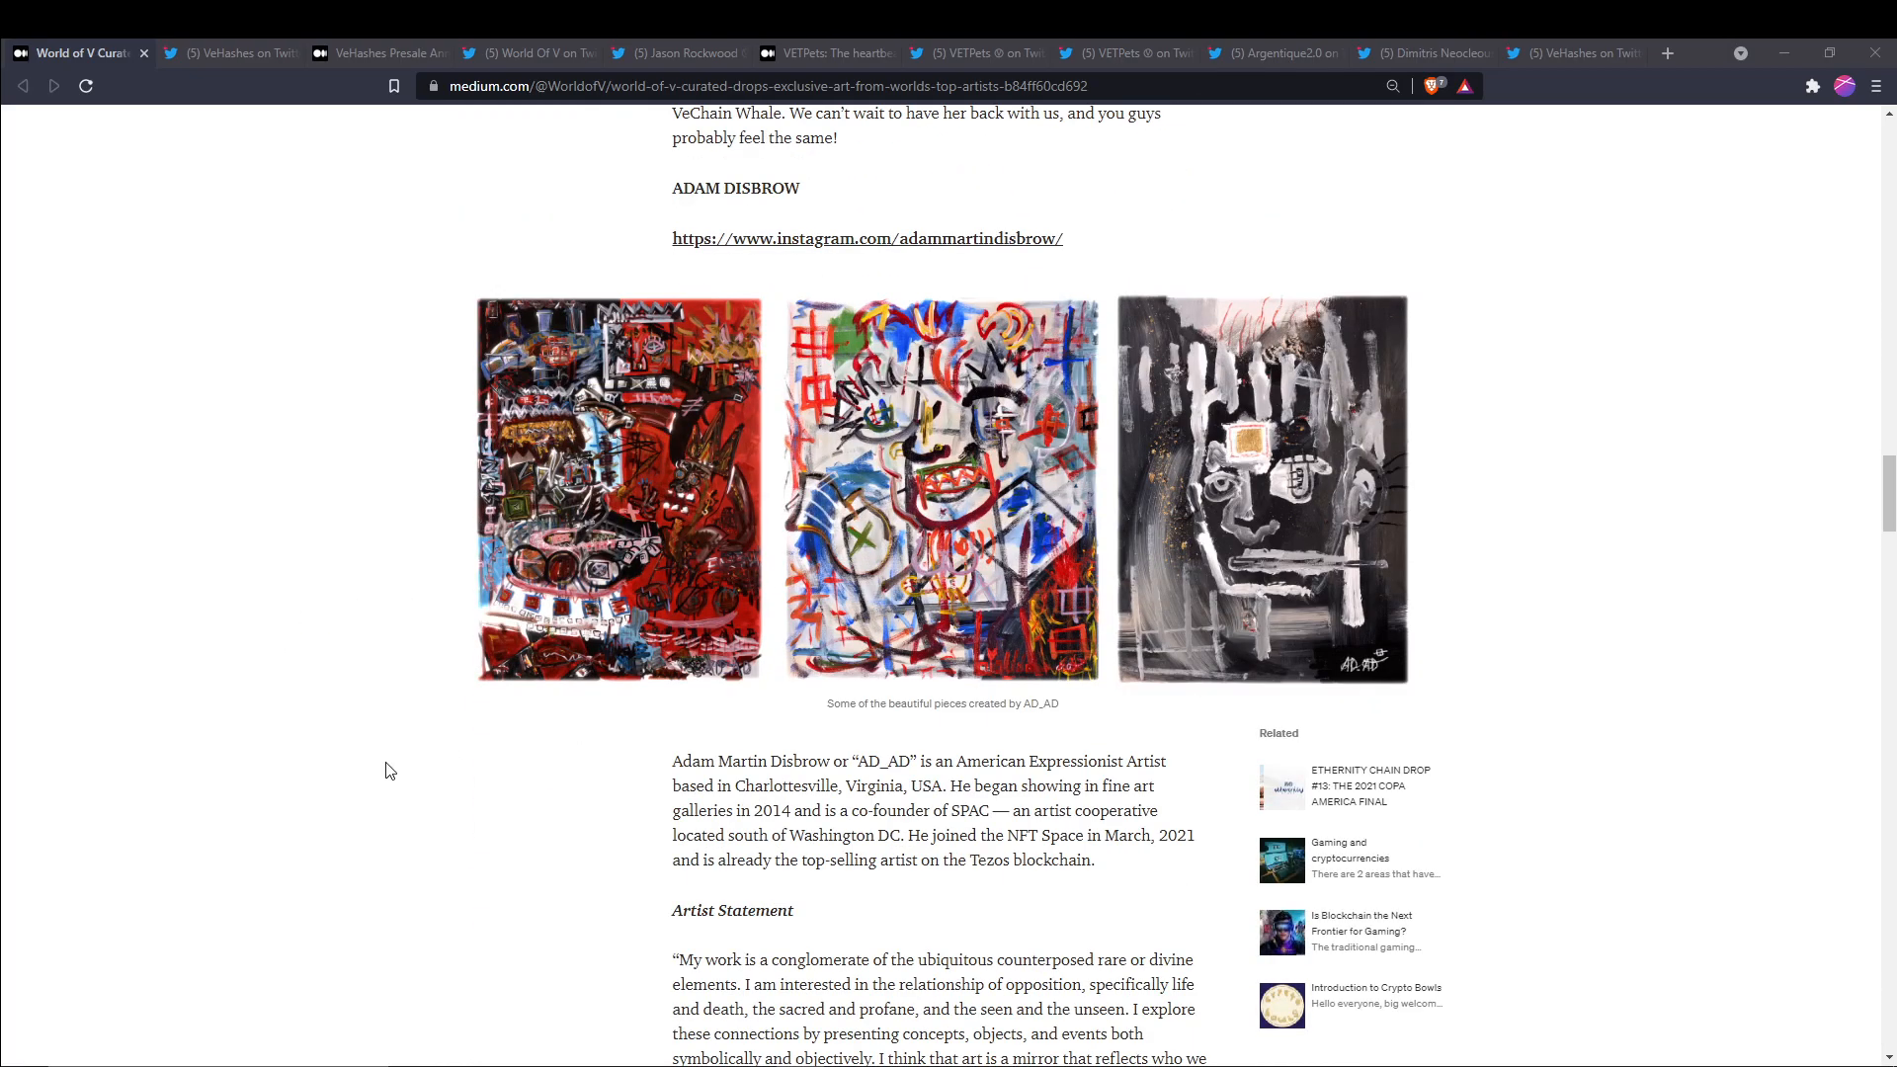
mouse_move(432, 808)
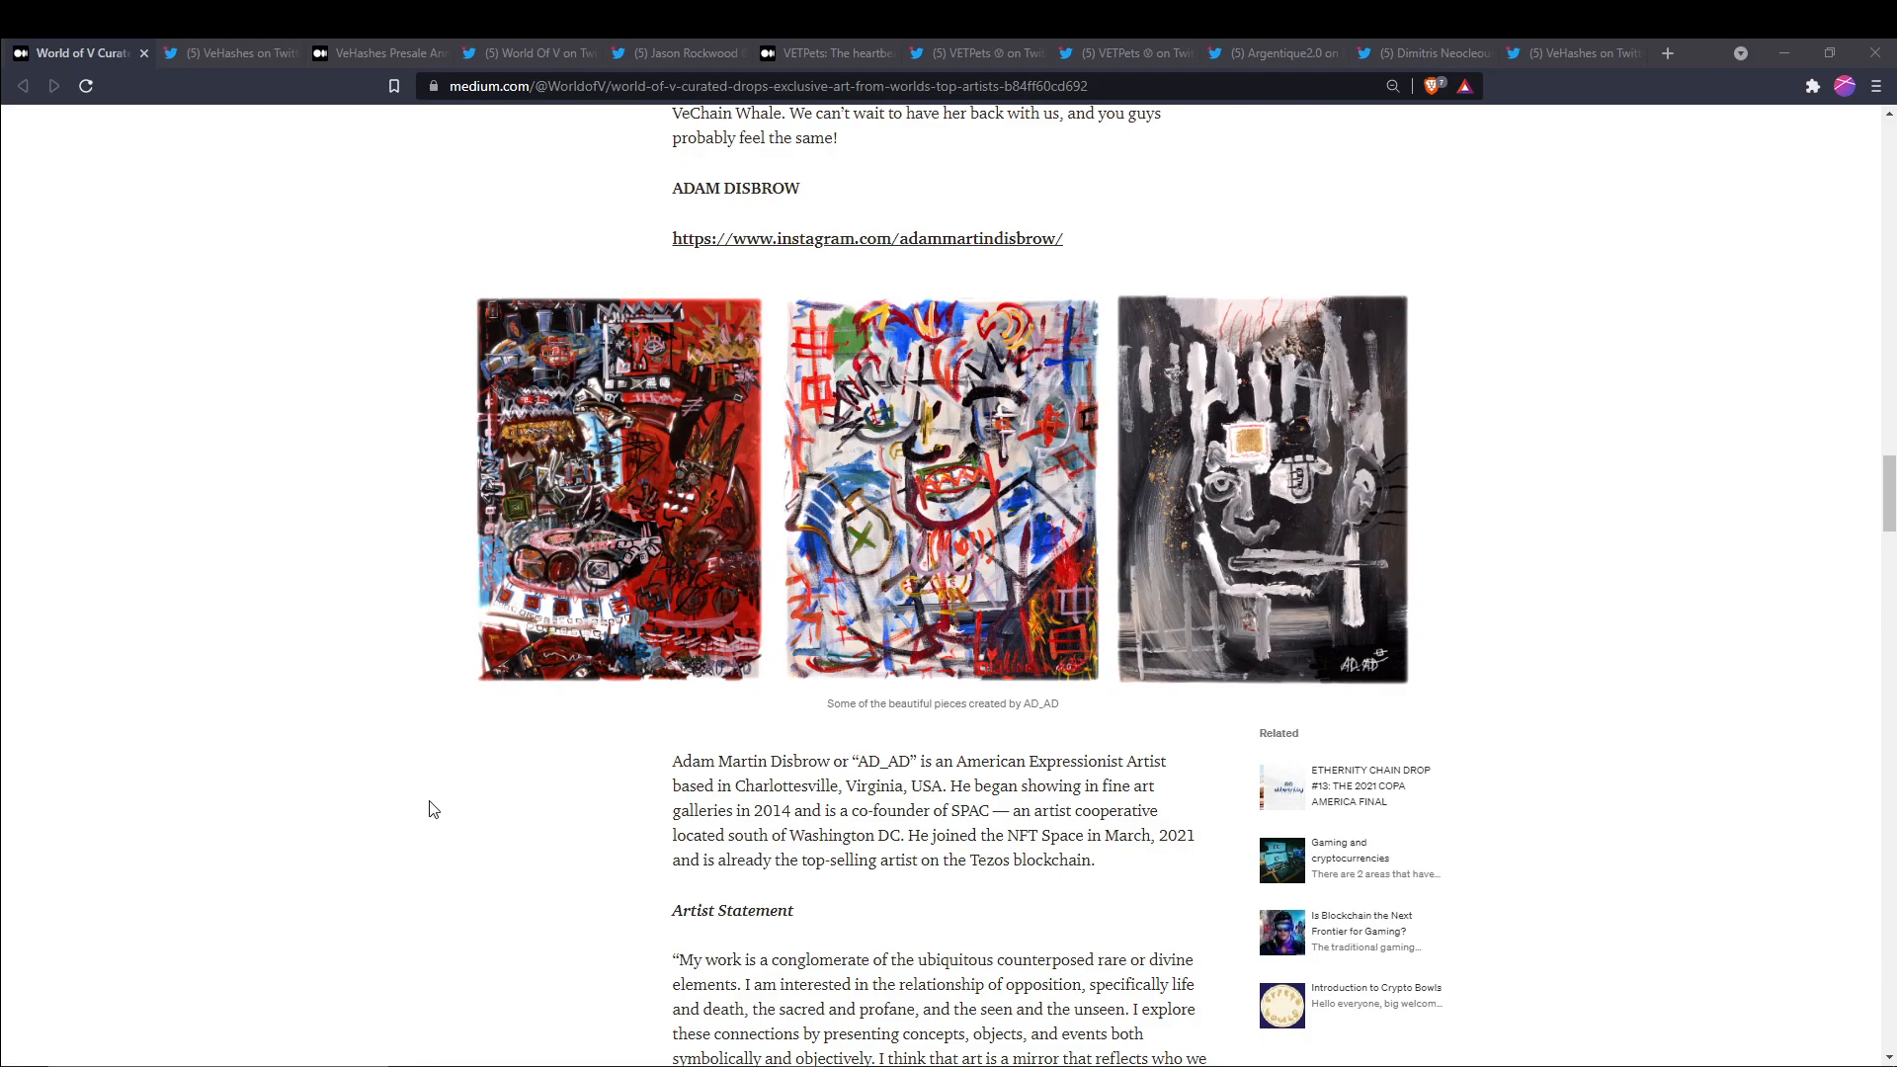
Scroll past Adam Disbrow's artist statement to Michele Petrelli's artwork
scroll("down", 3)
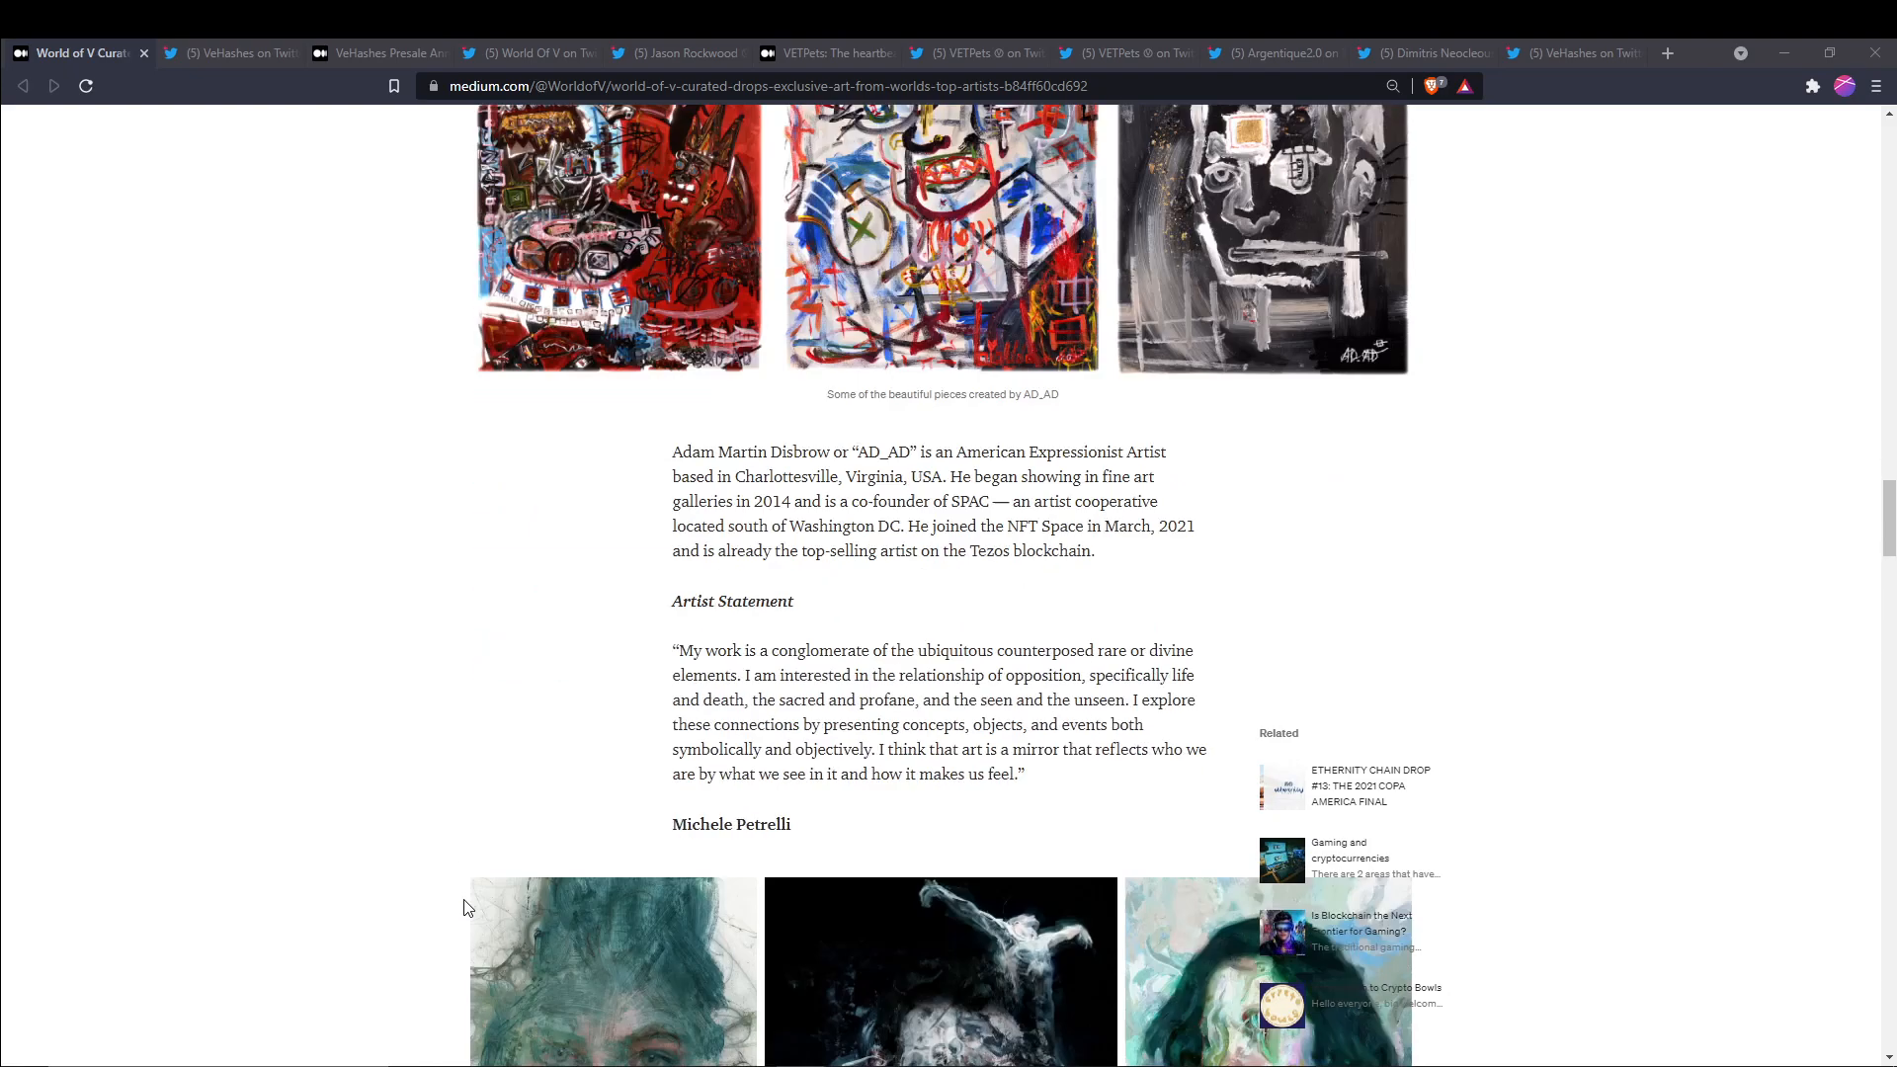
Scroll through Michele Petrelli's artwork and biography to Claudio Pavan's heading
scroll("down", 3)
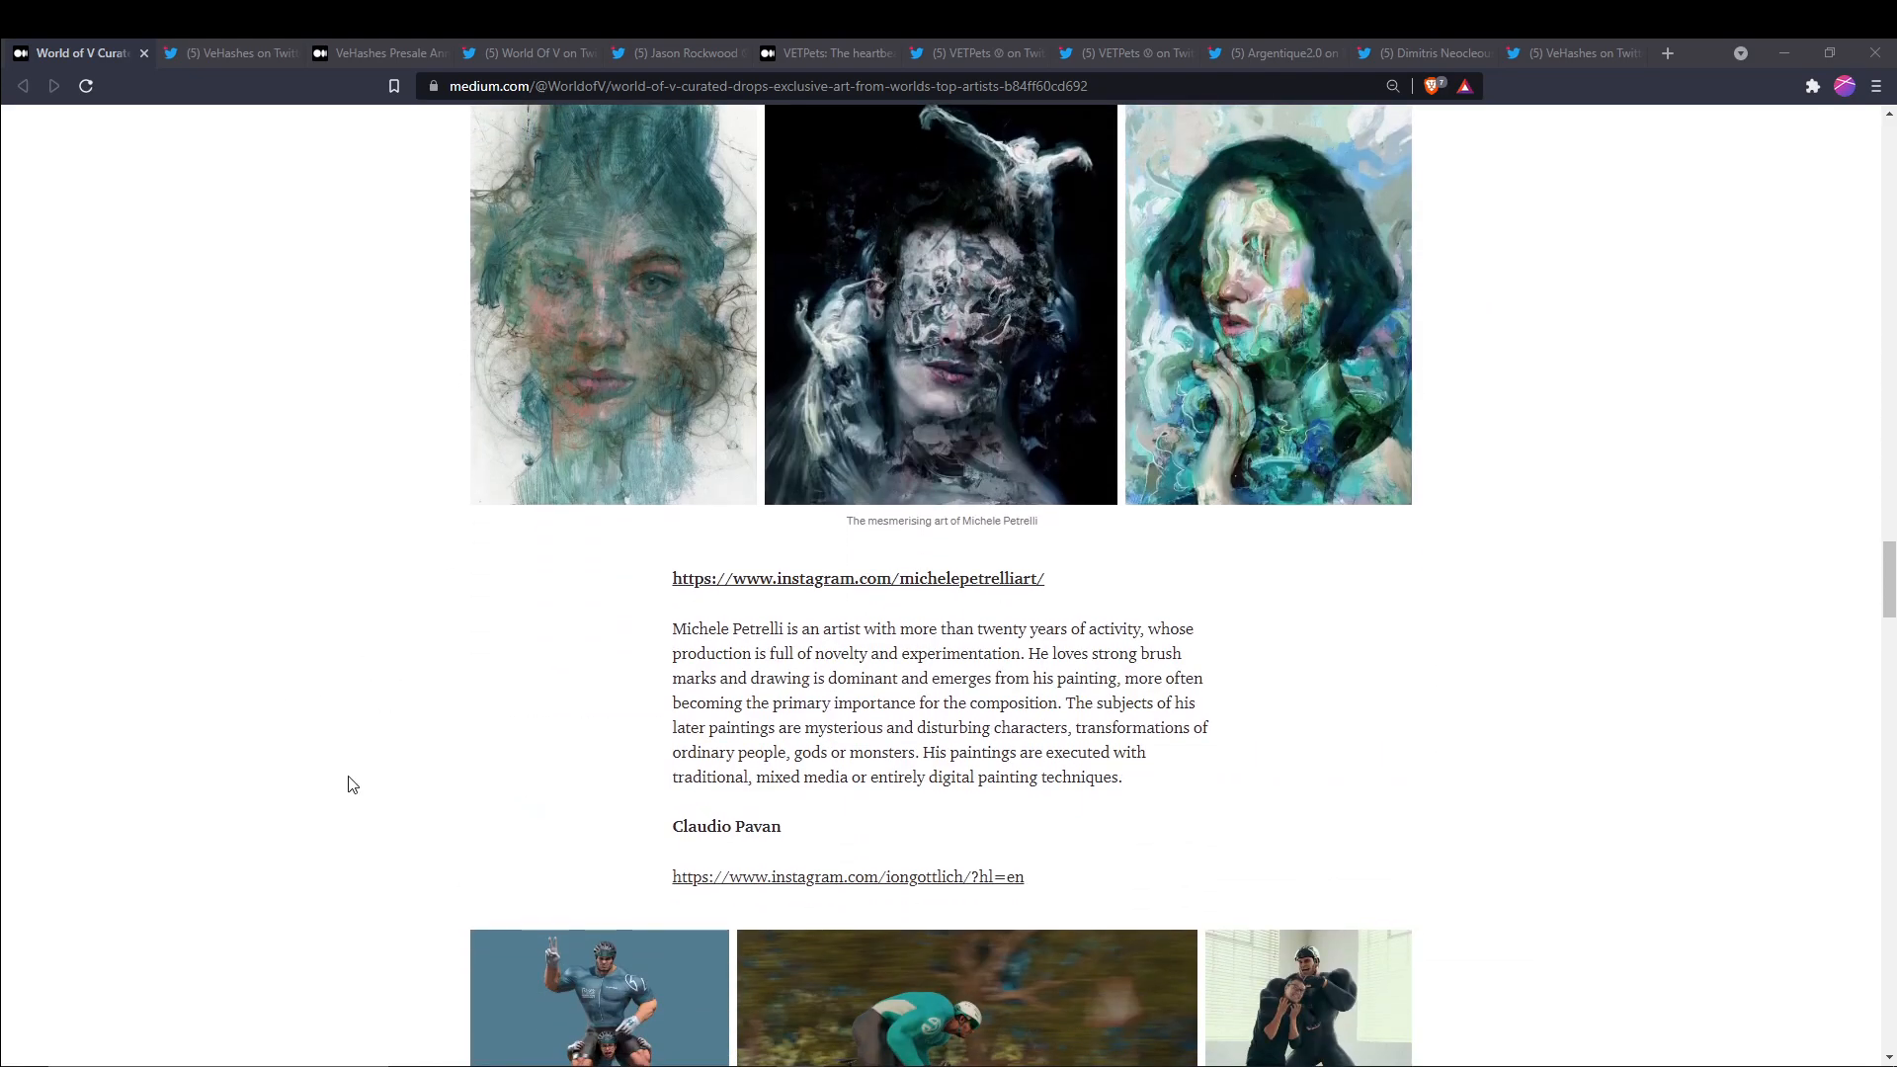
mouse_move(195, 731)
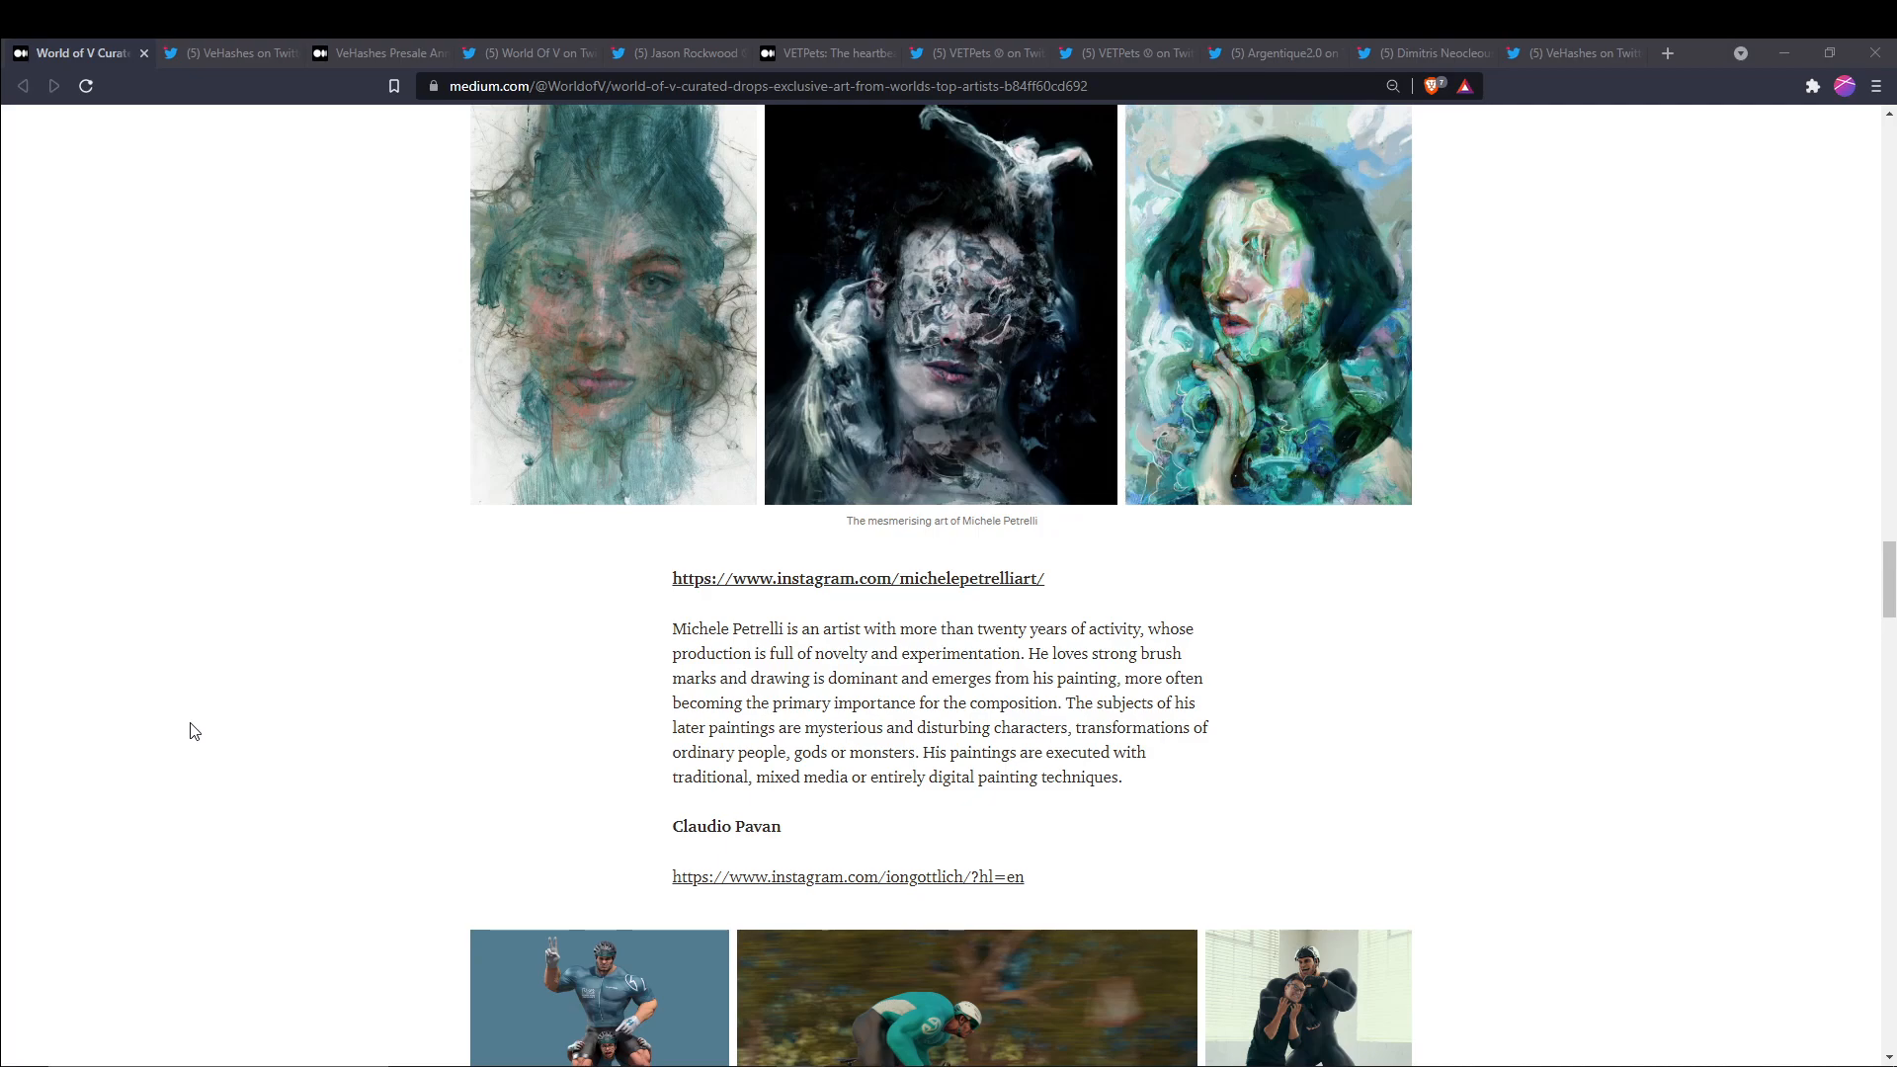
Read the Claudio Pavan, Sønken and team links, then return to the title
scroll("down", 3)
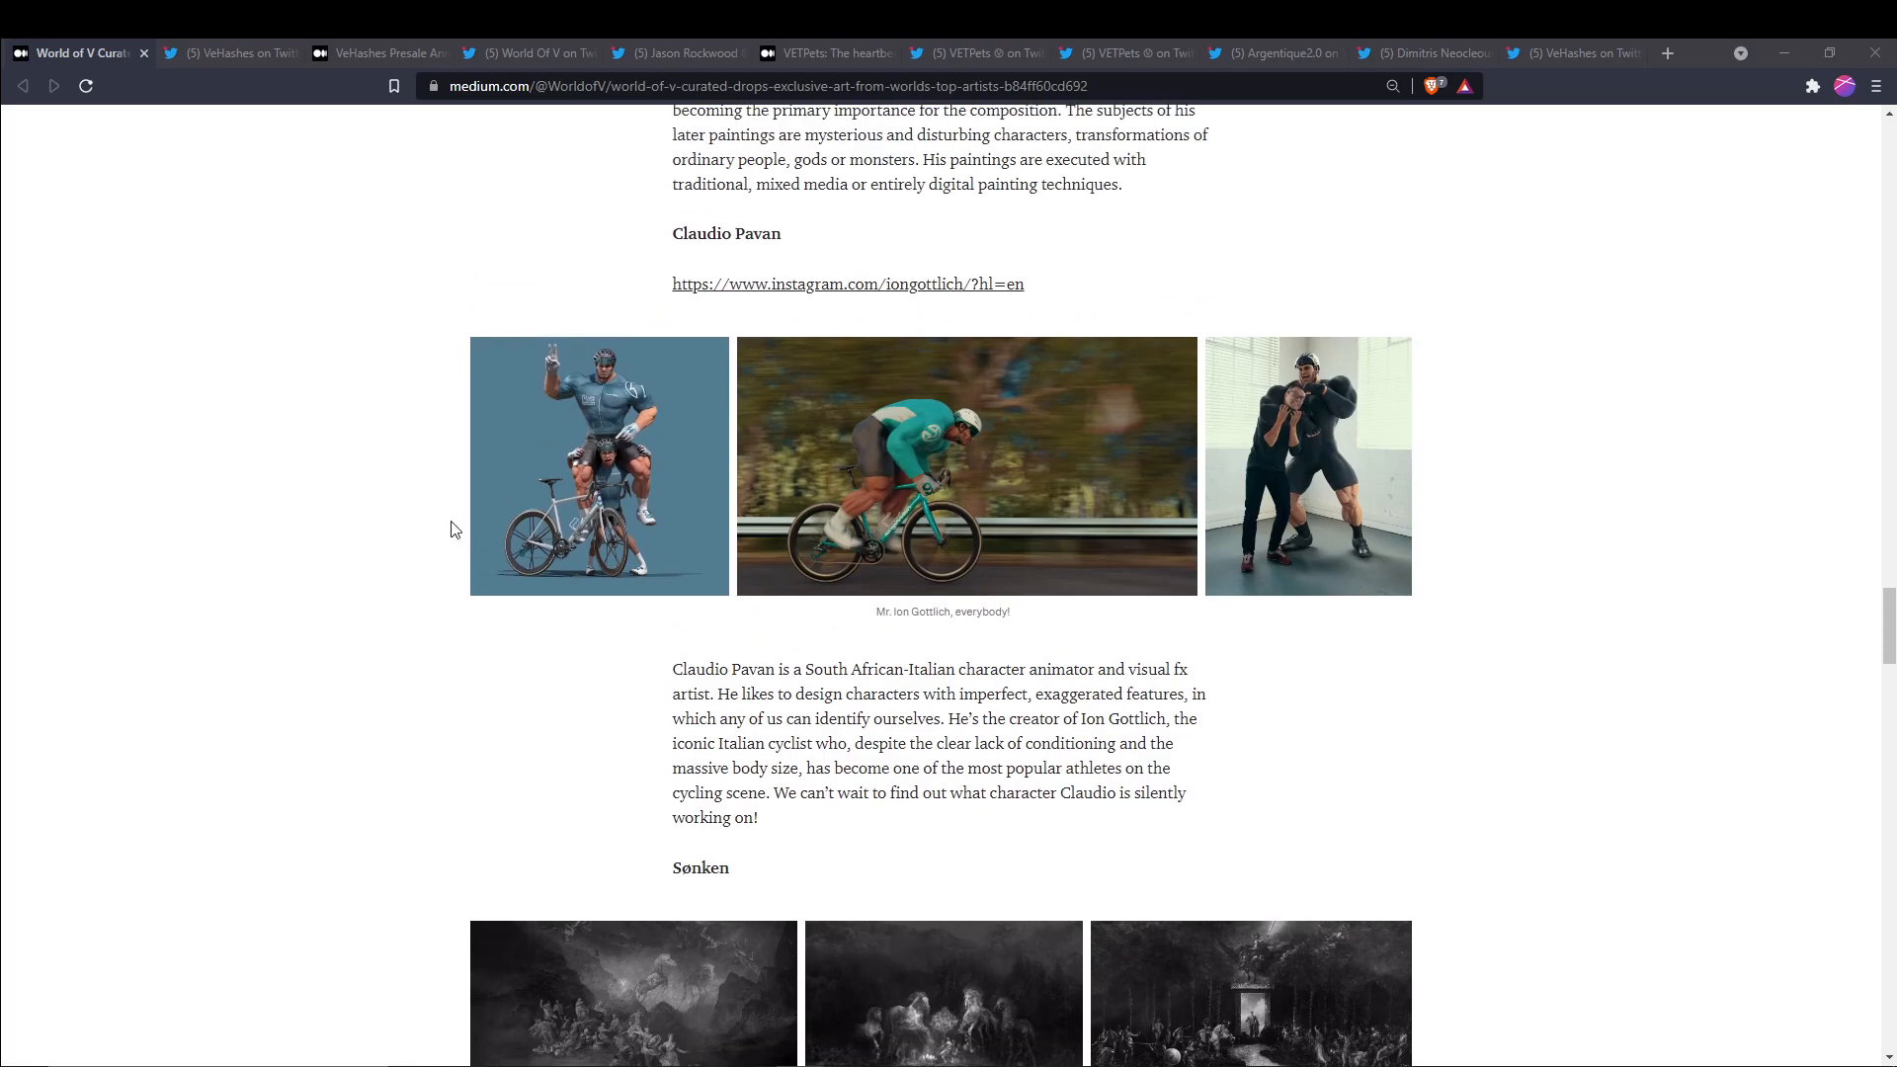
mouse_move(458, 817)
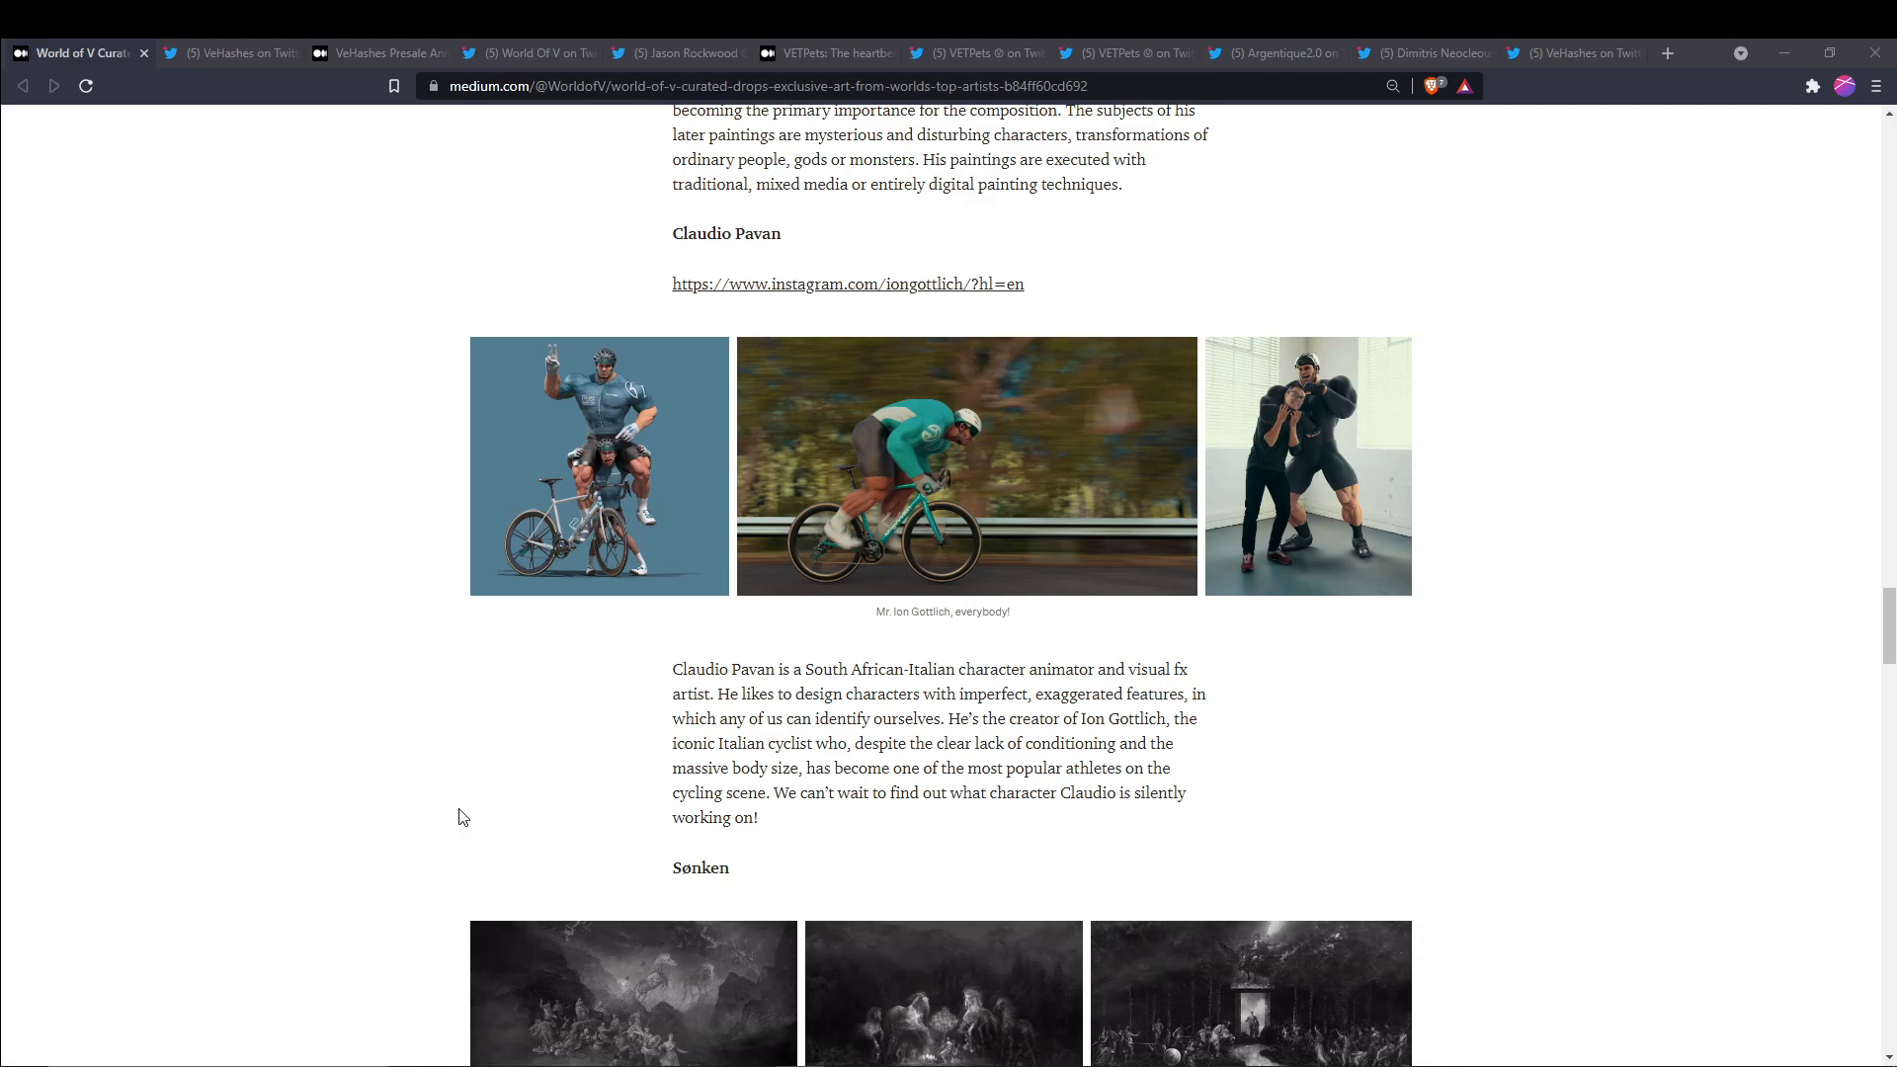
scroll("down", 3)
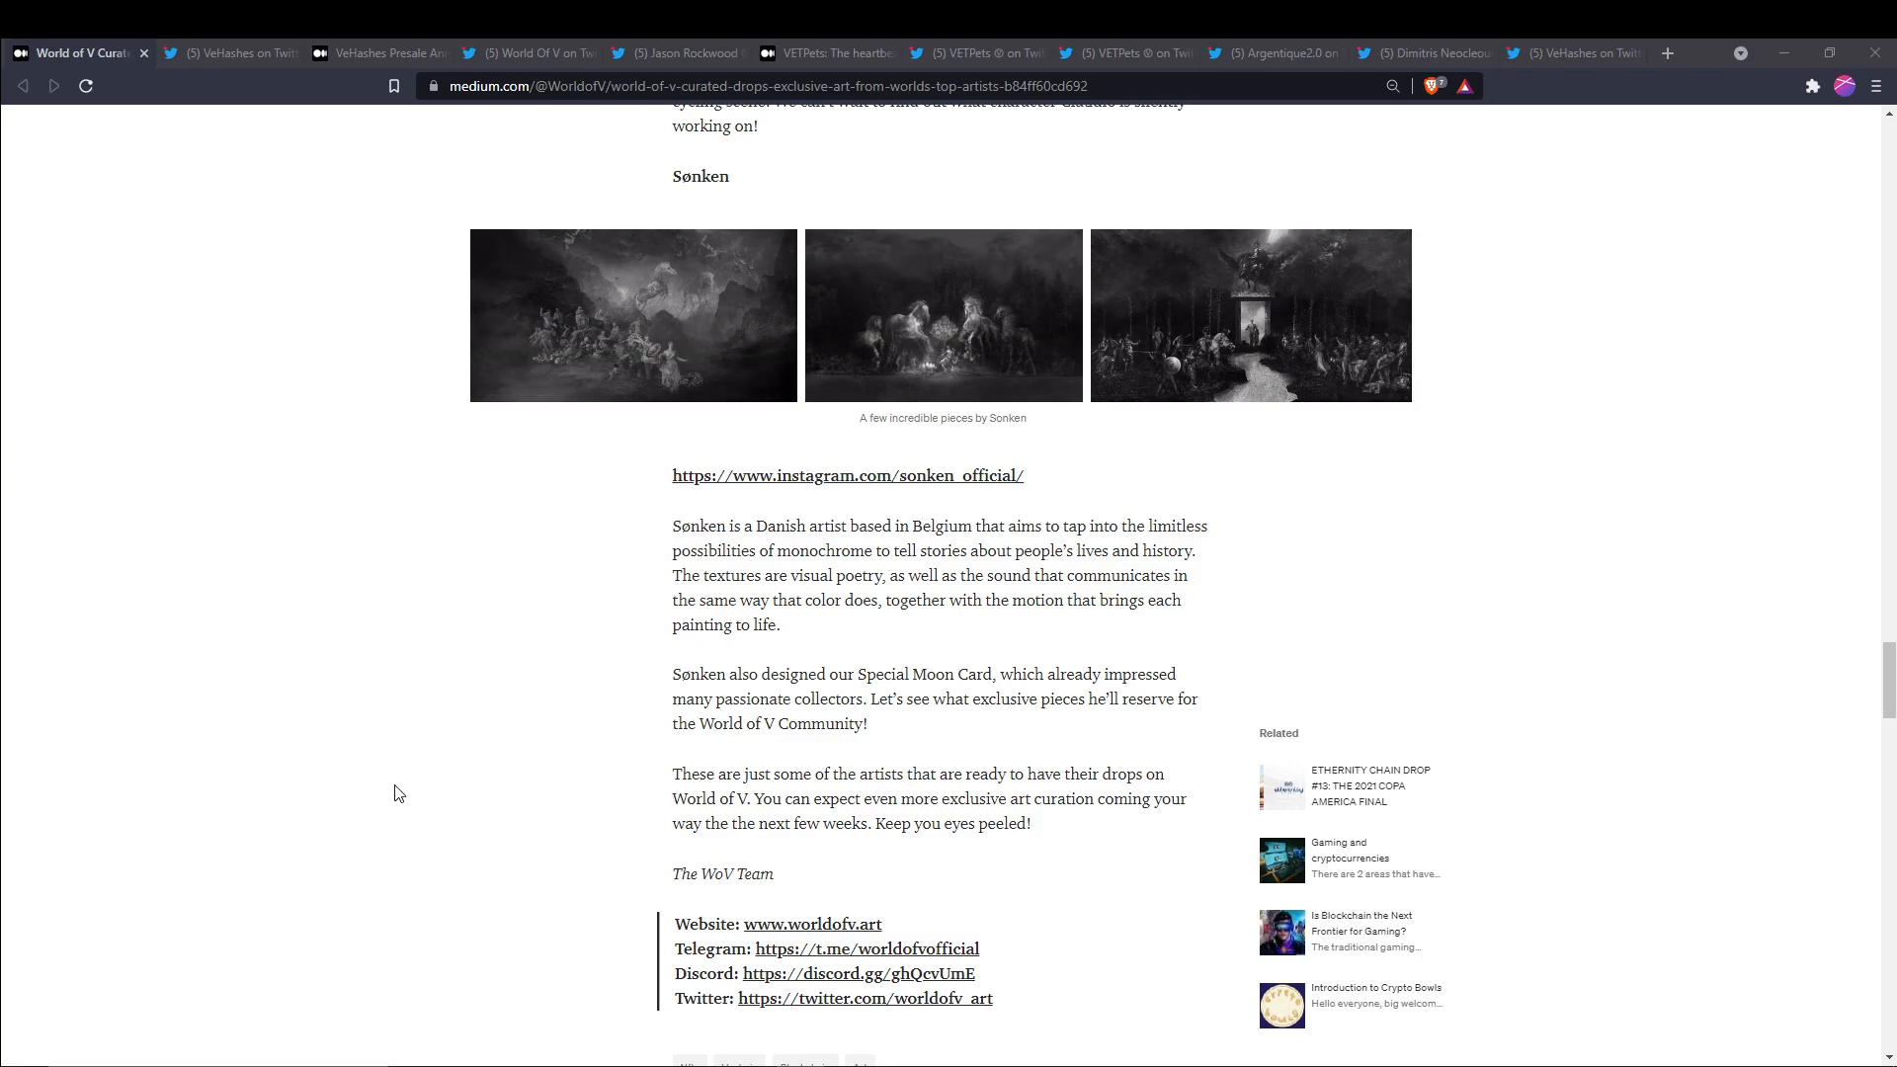
scroll("up", 3)
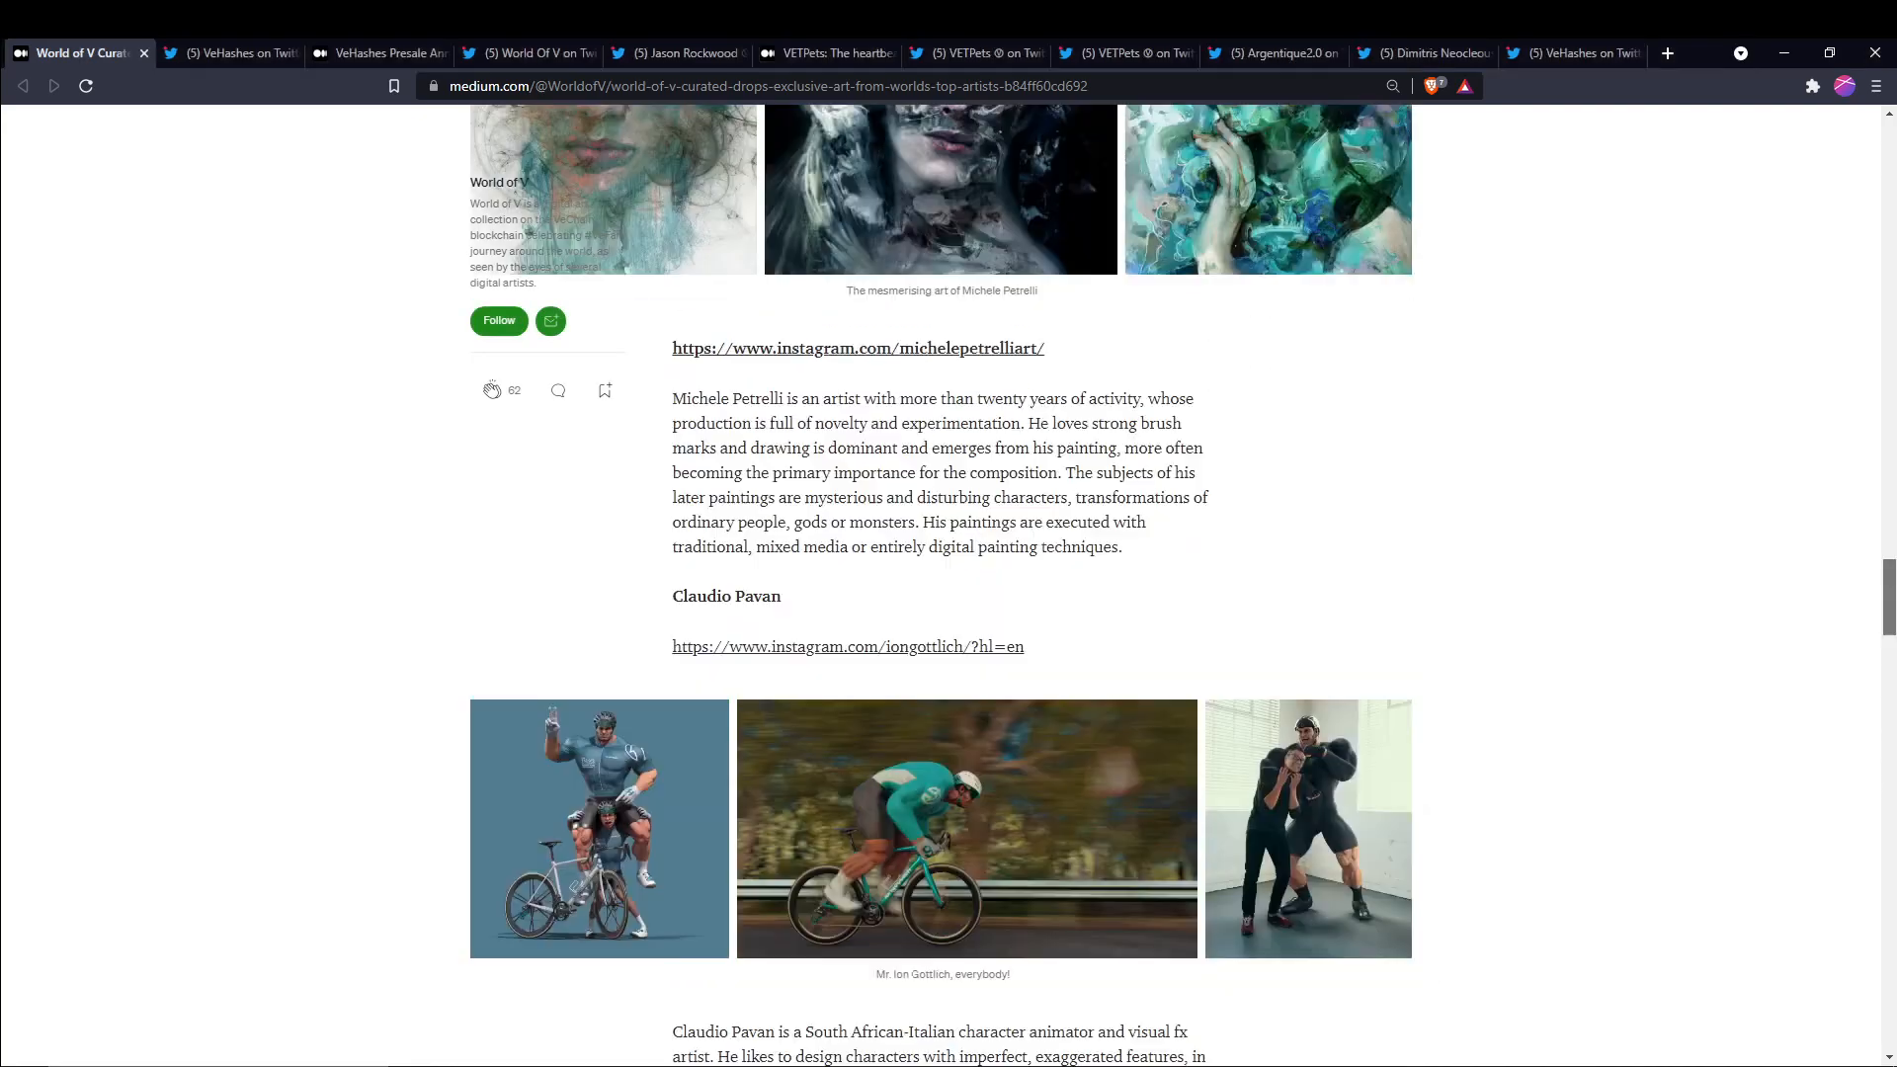
scroll("up", 3)
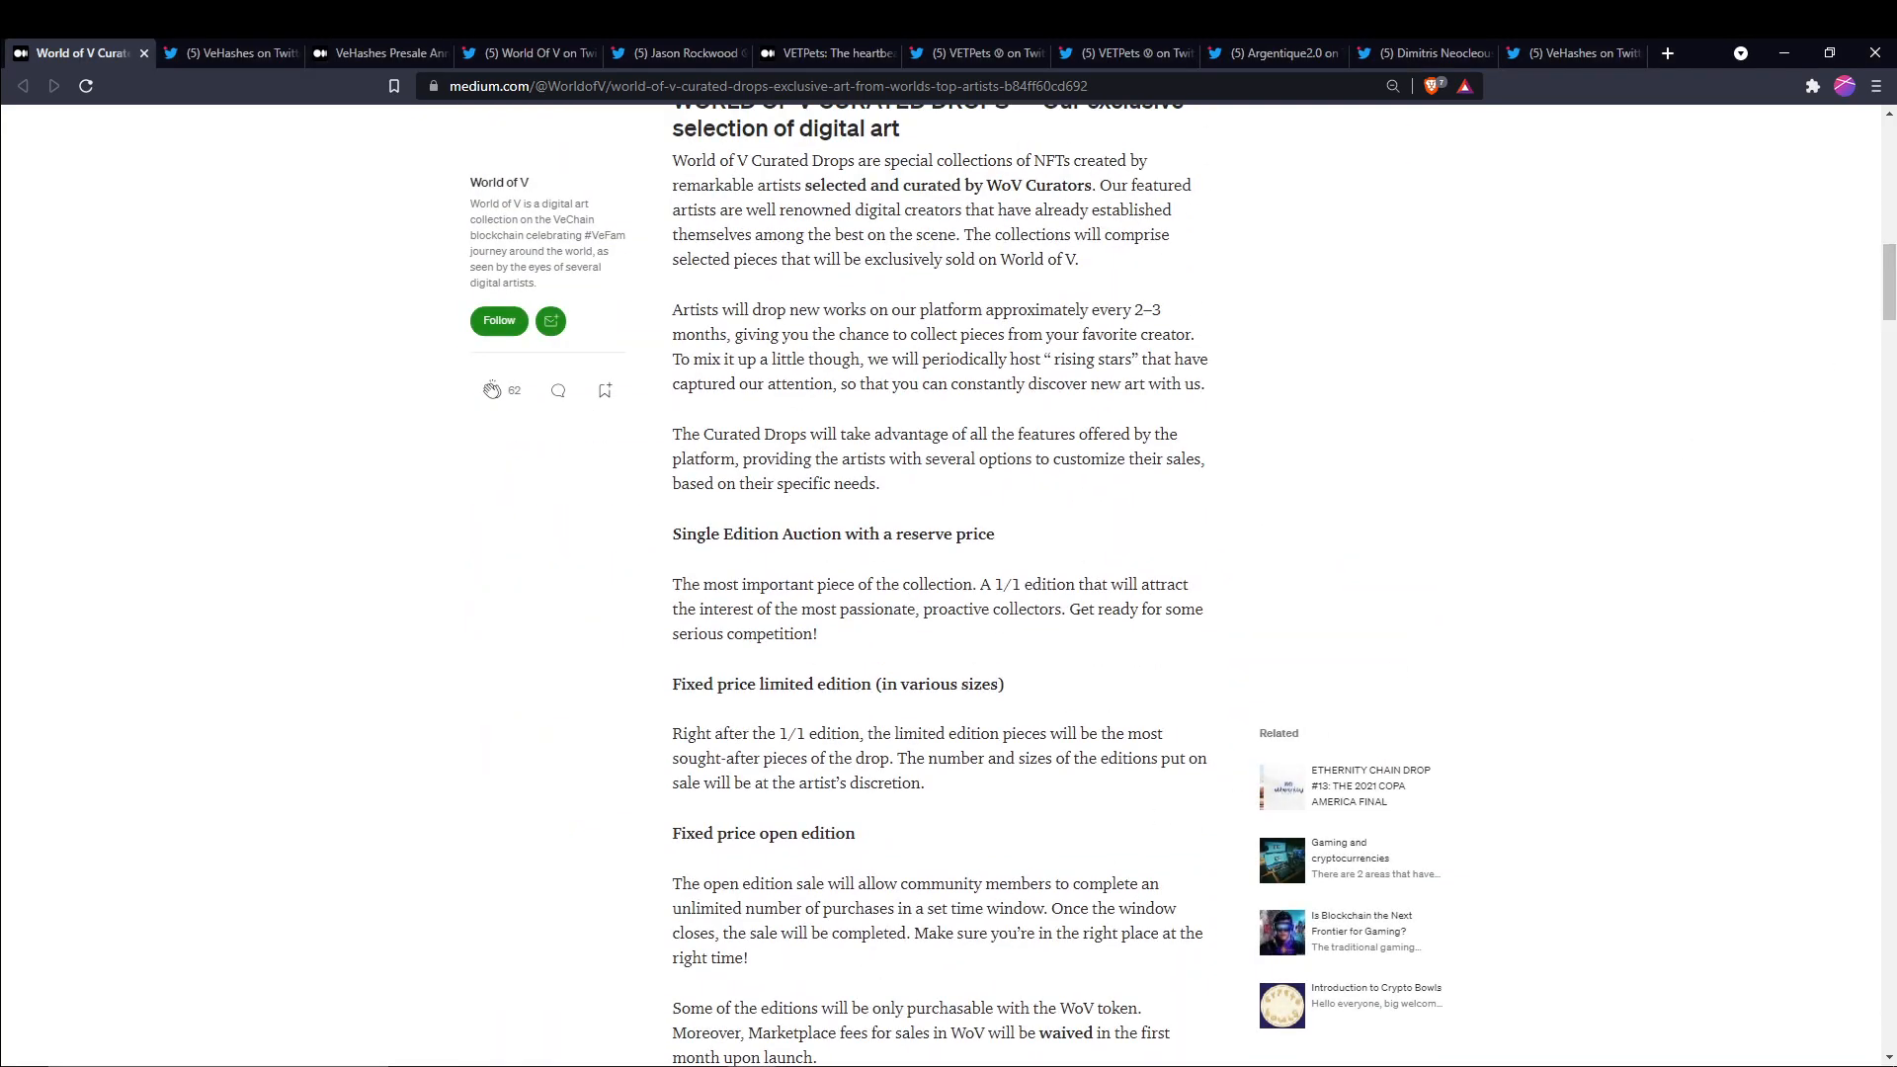
scroll("up", 3)
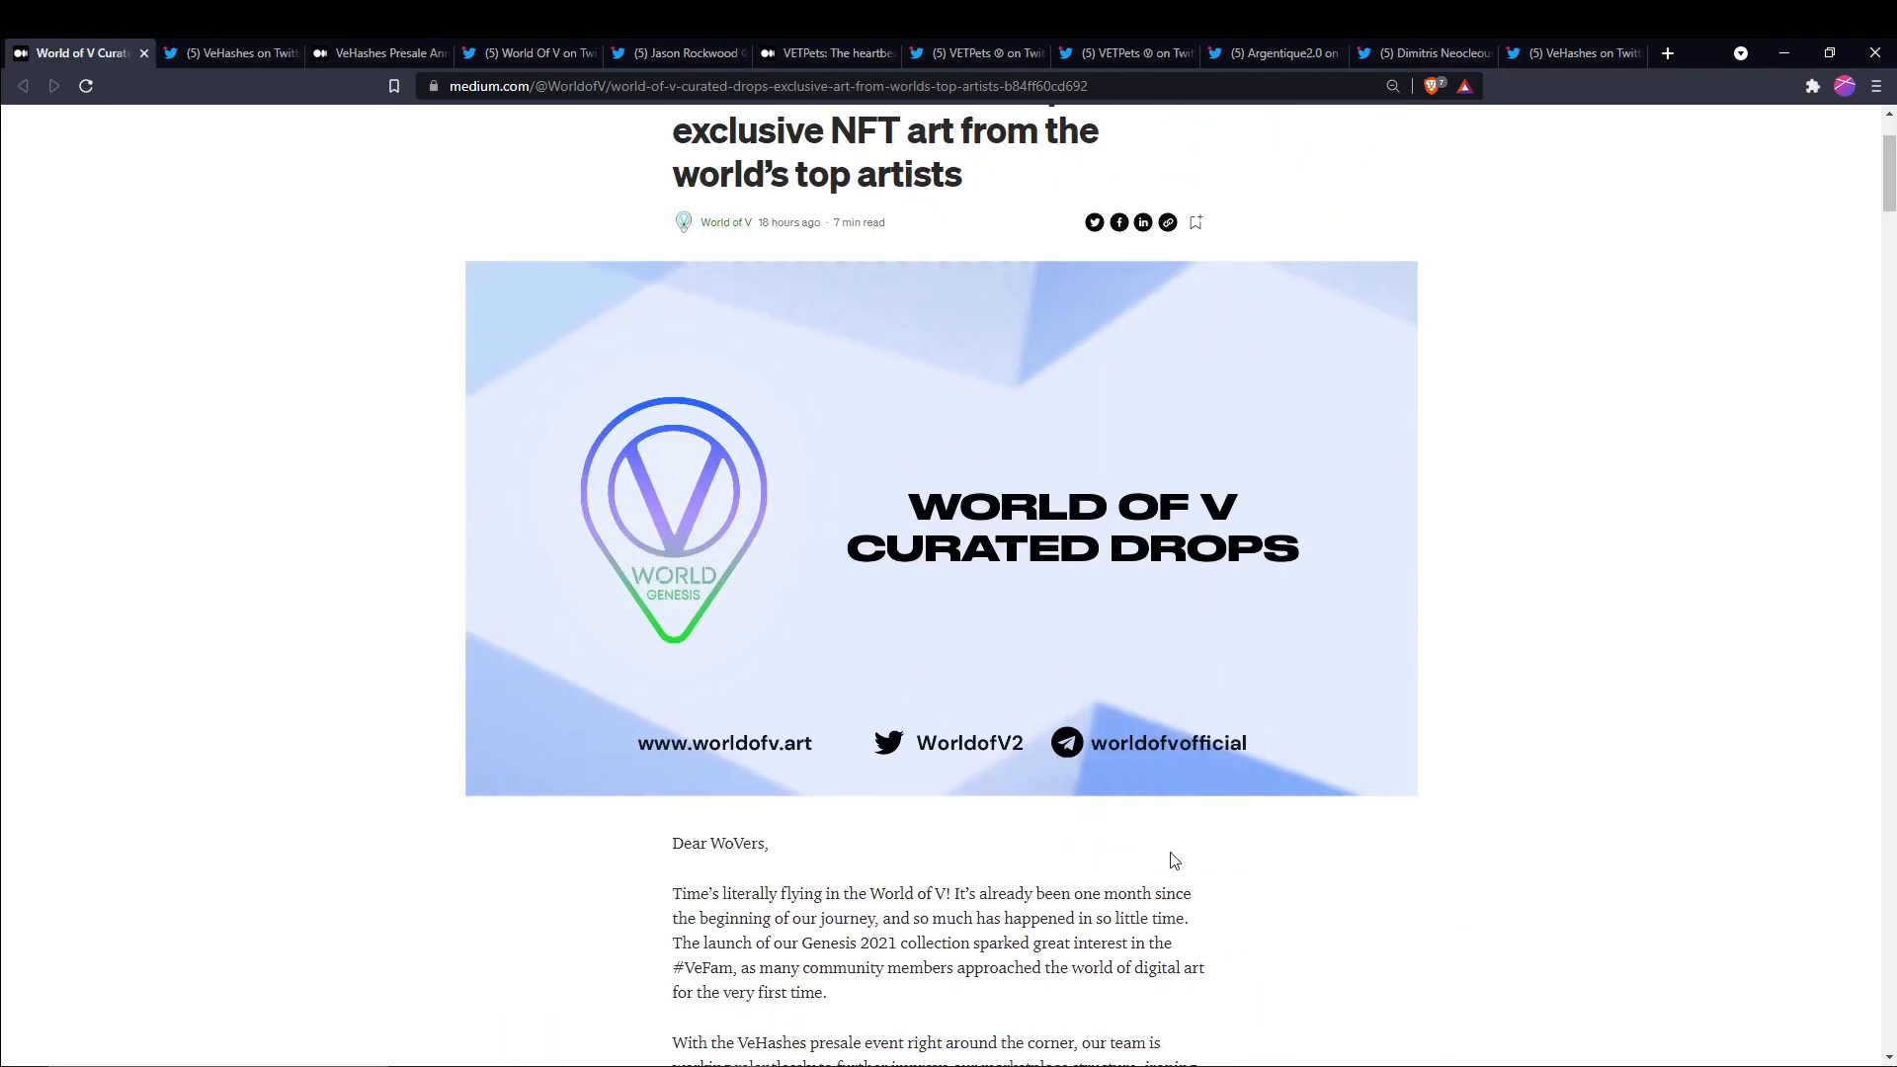
scroll("up", 3)
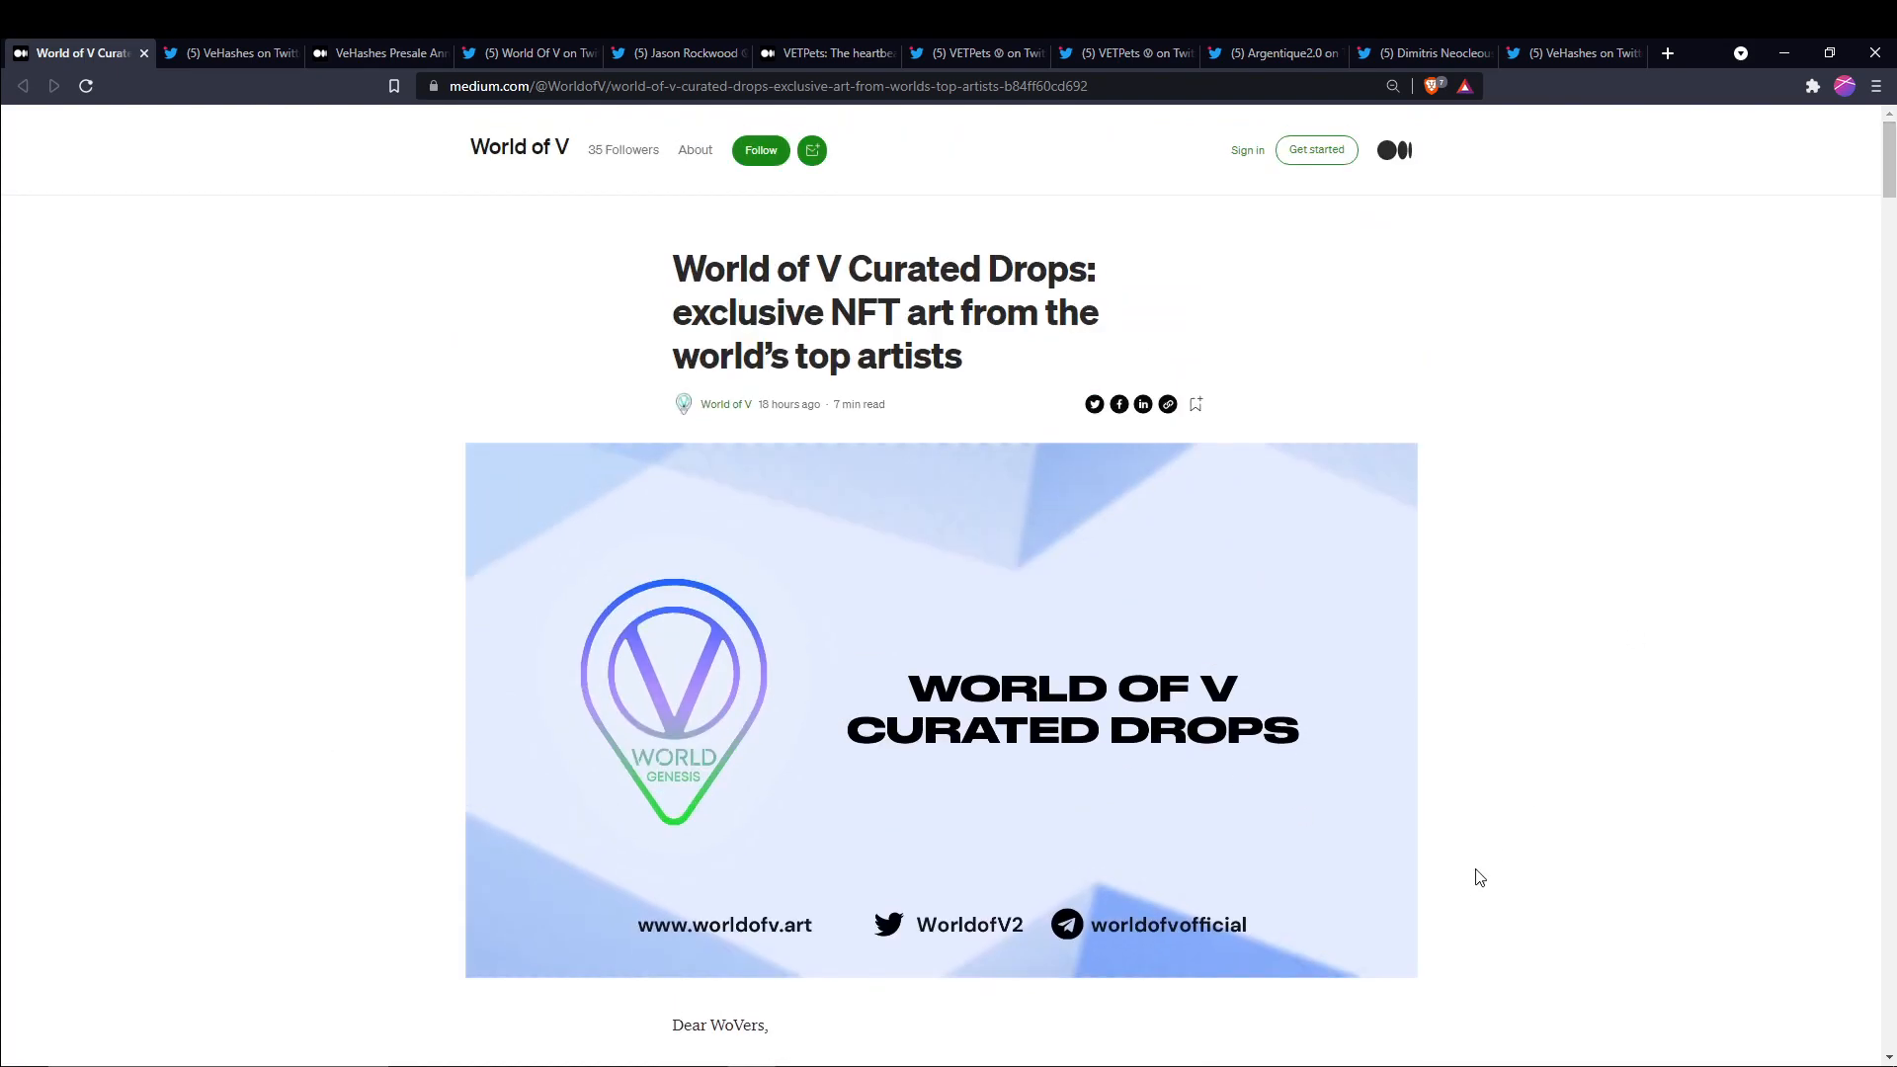
View the VeHashes 'Special' VeHash of the day tweet, then the presale announcement tab
left_click(230, 53)
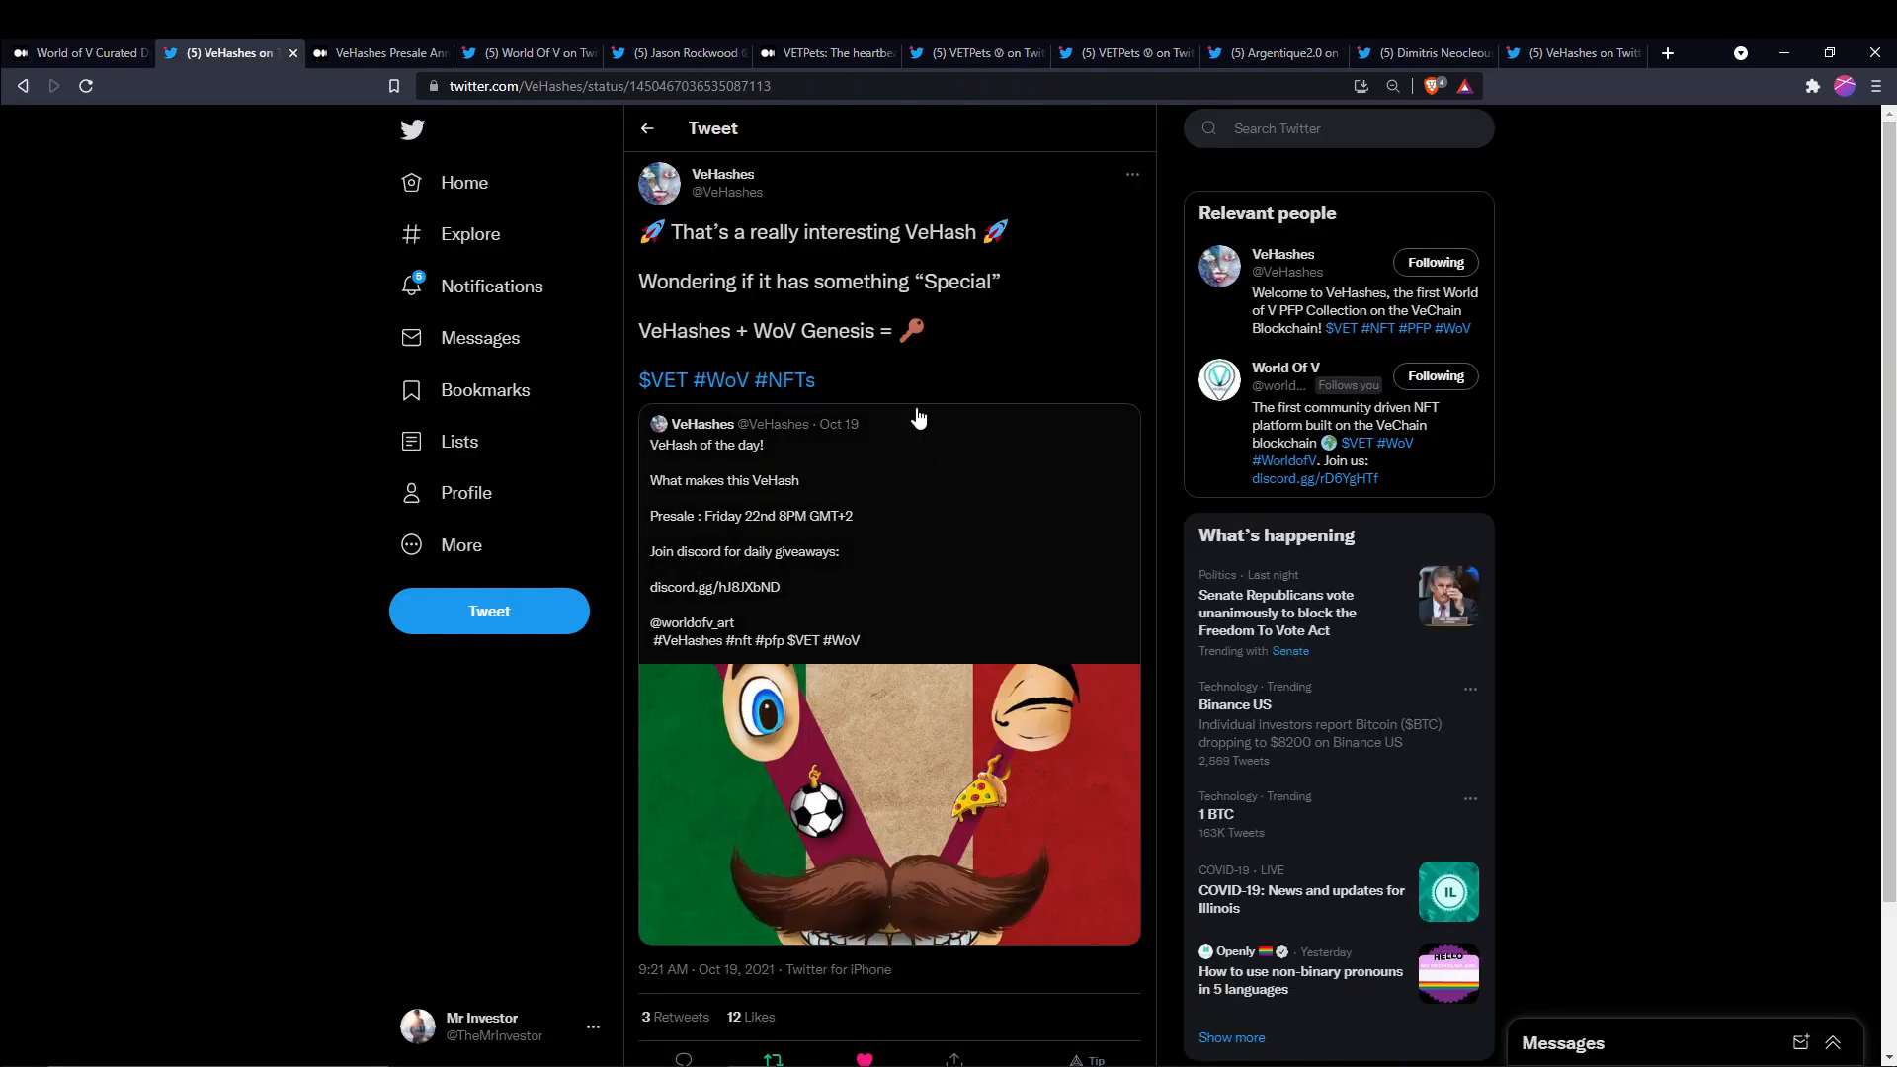
mouse_move(1047, 332)
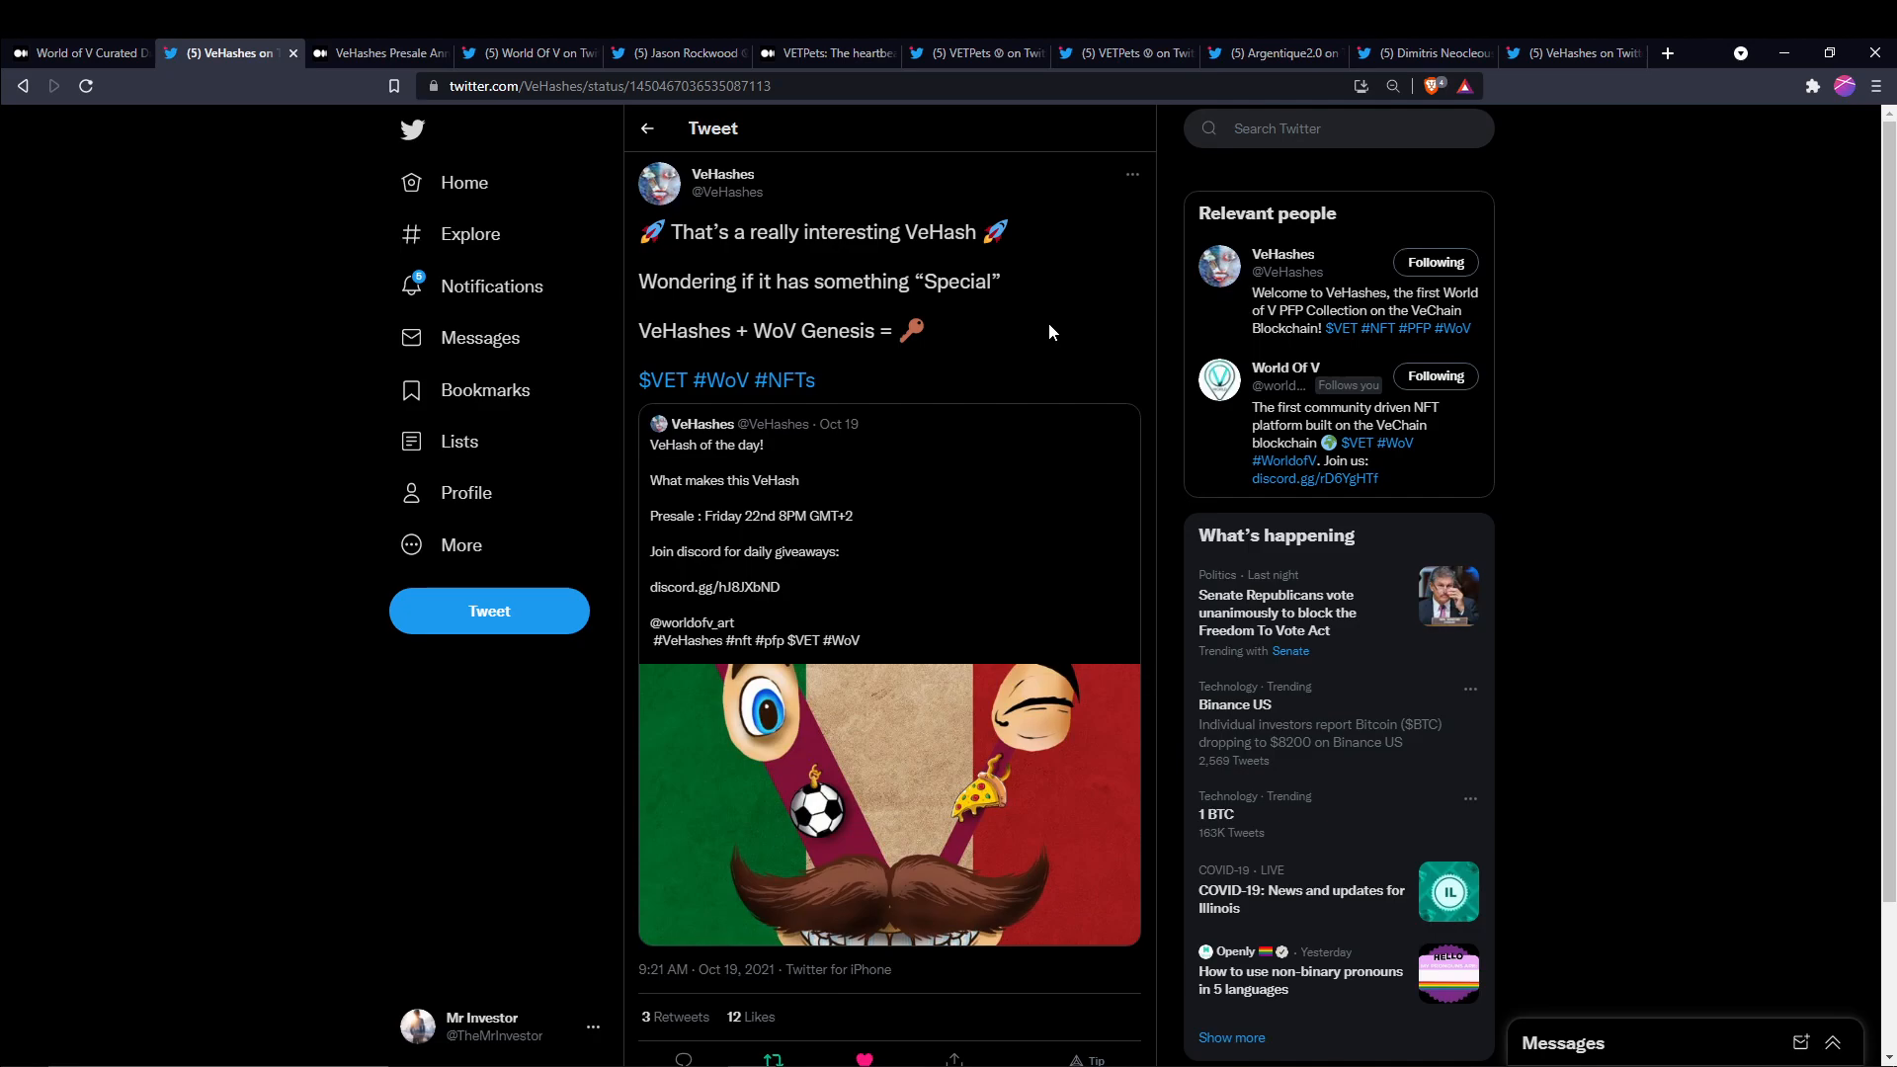
mouse_move(1062, 861)
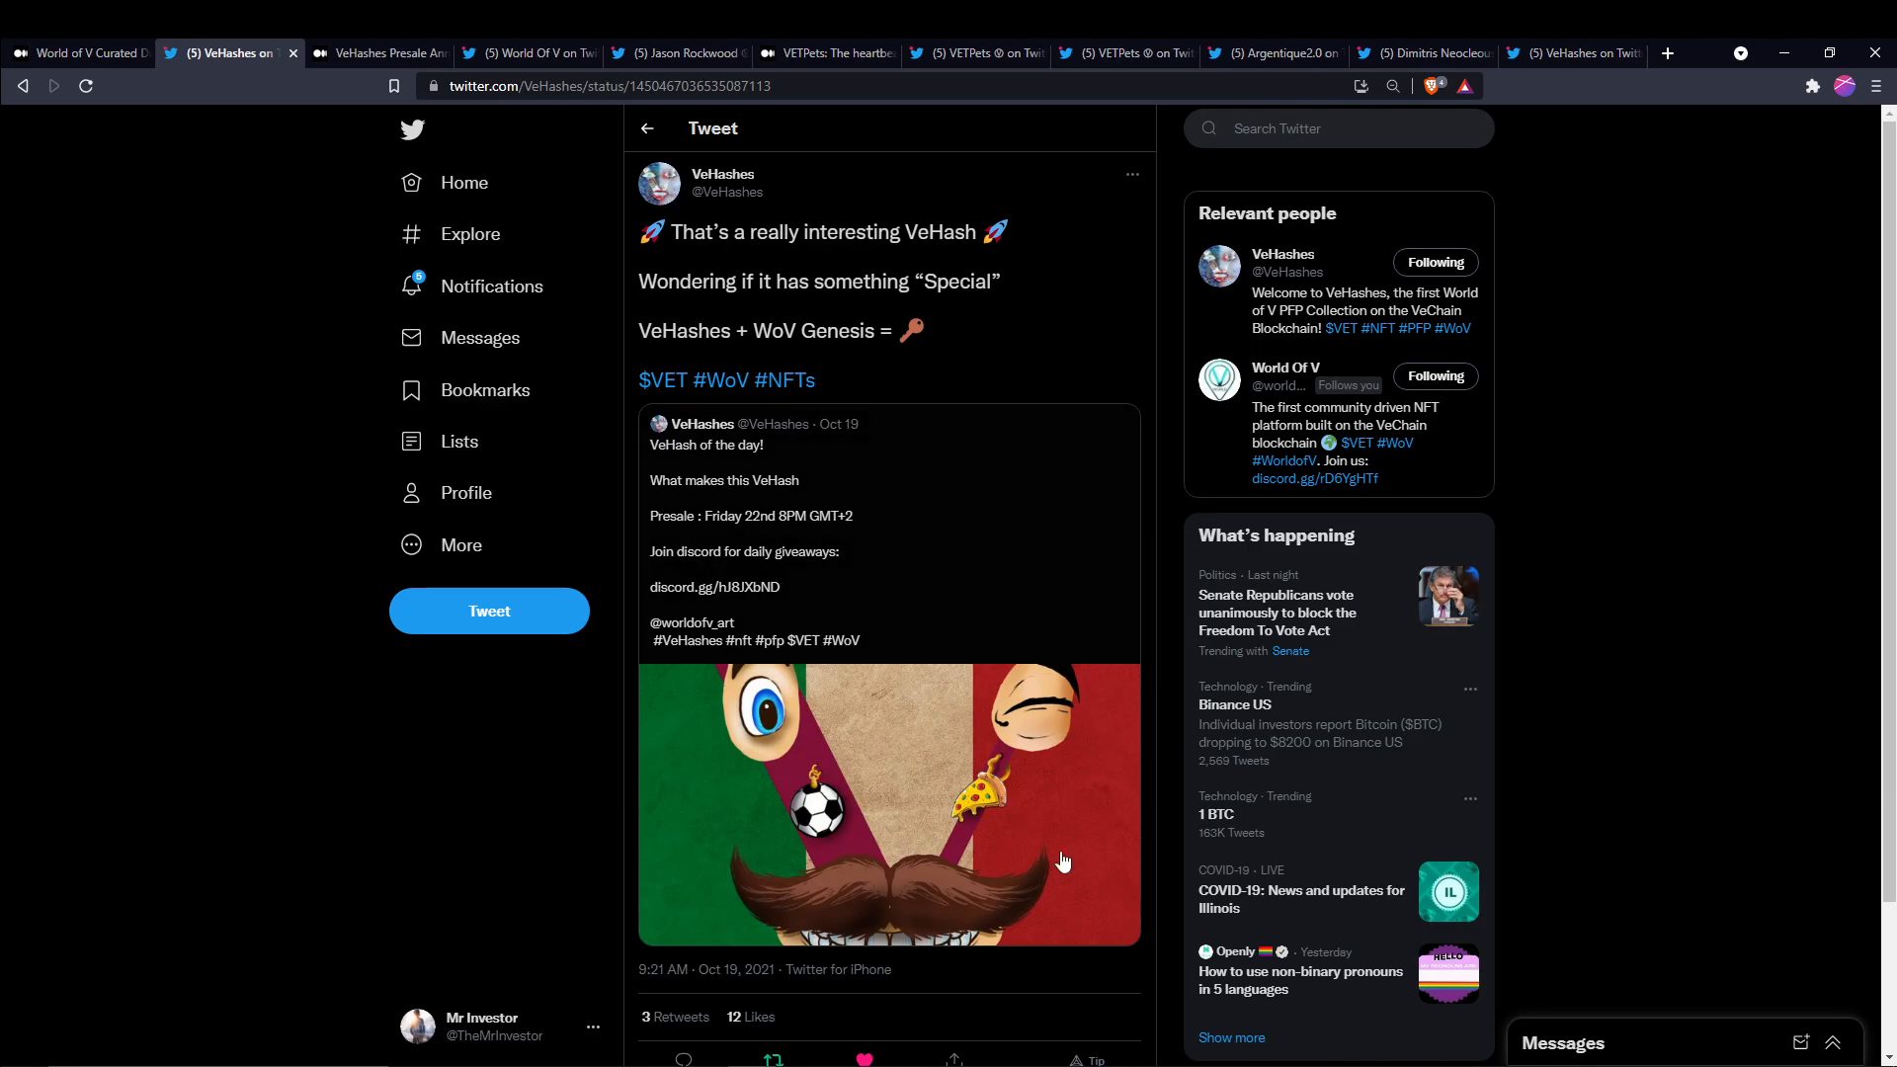
mouse_move(479, 662)
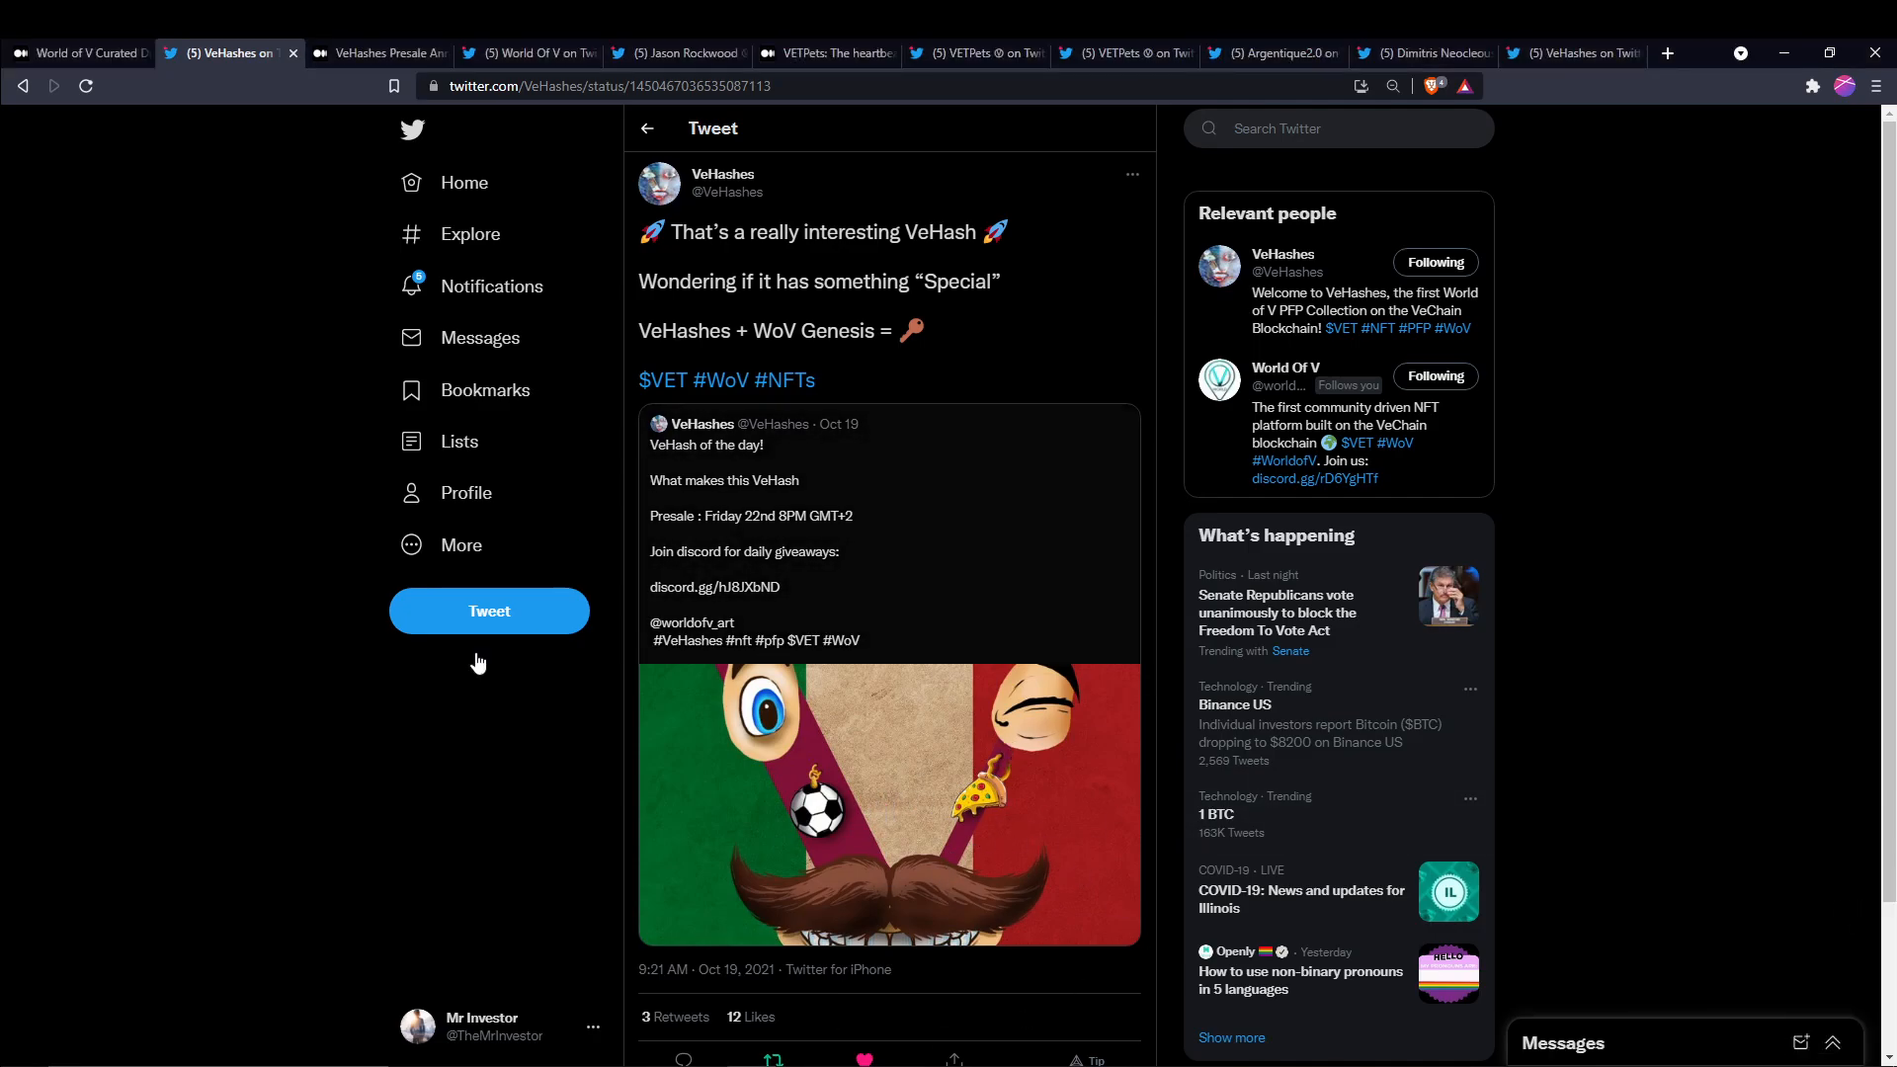
mouse_move(890, 788)
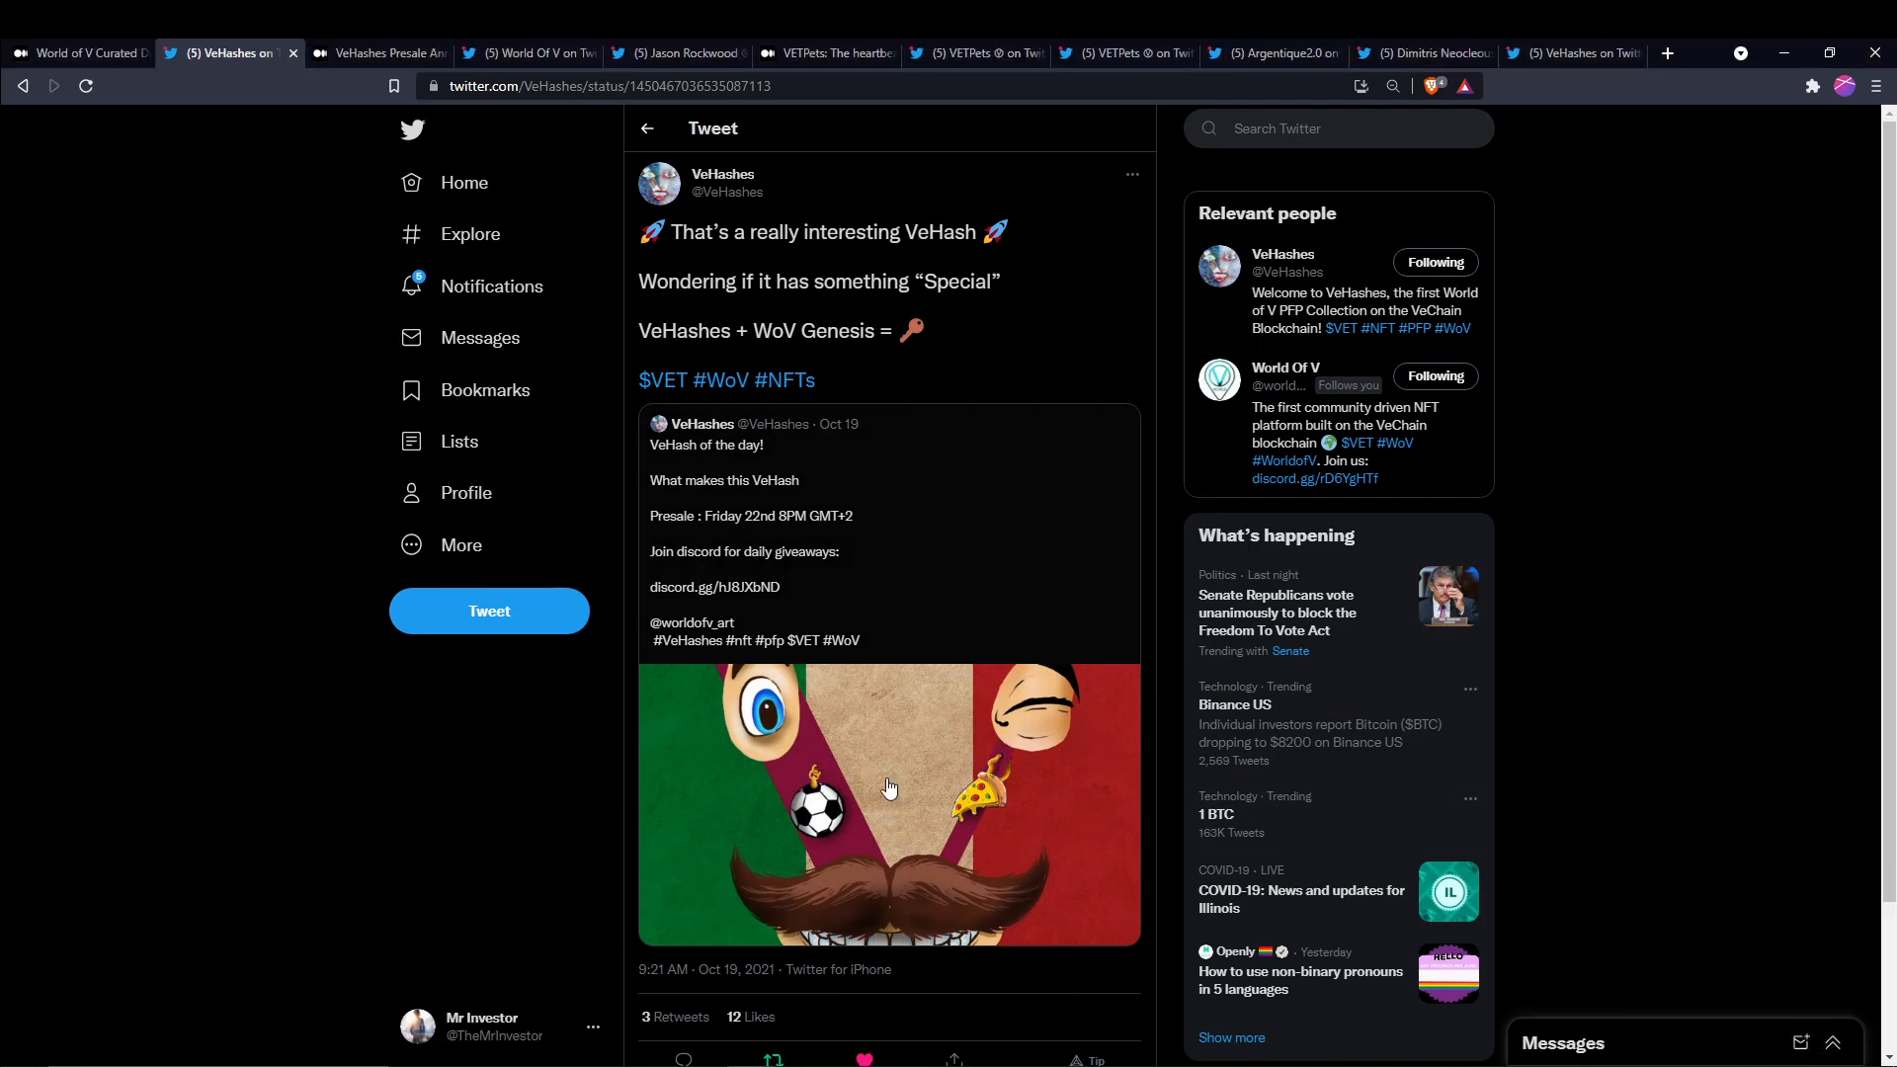
mouse_move(436, 808)
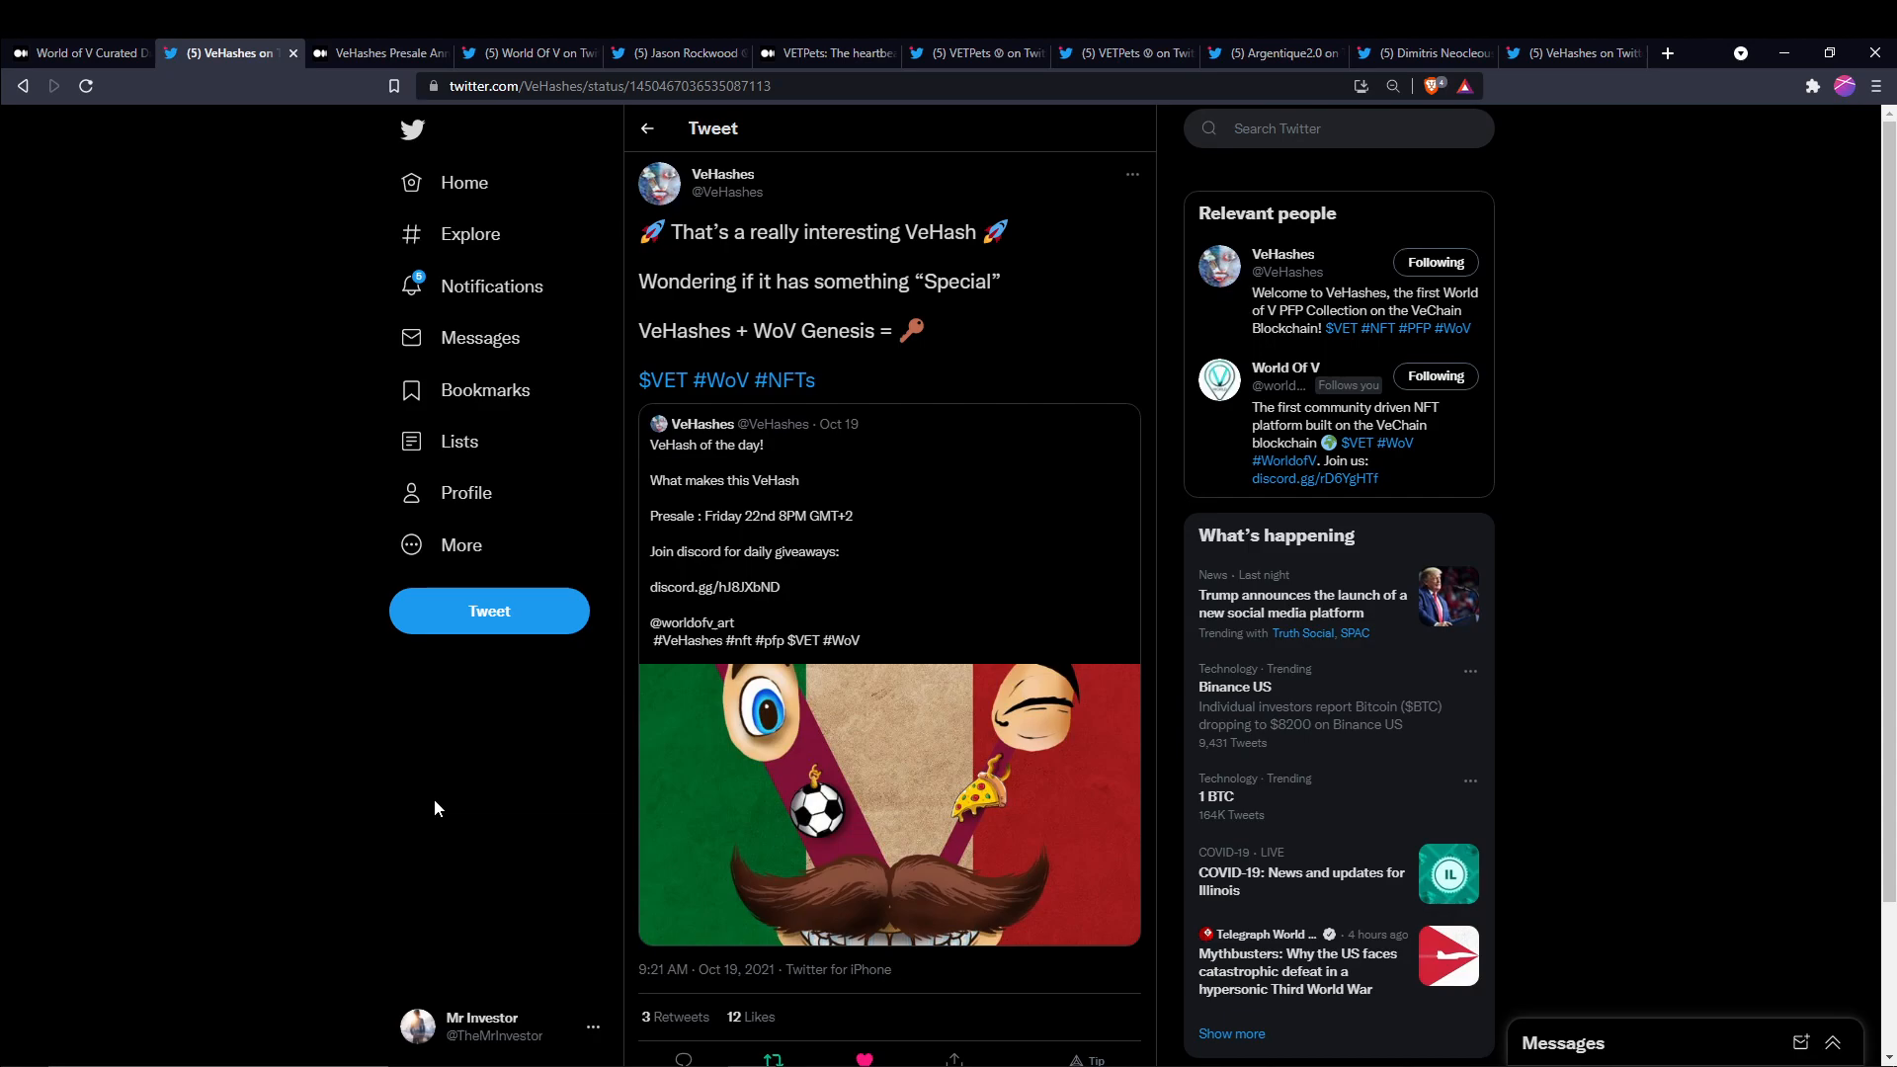
left_click(377, 53)
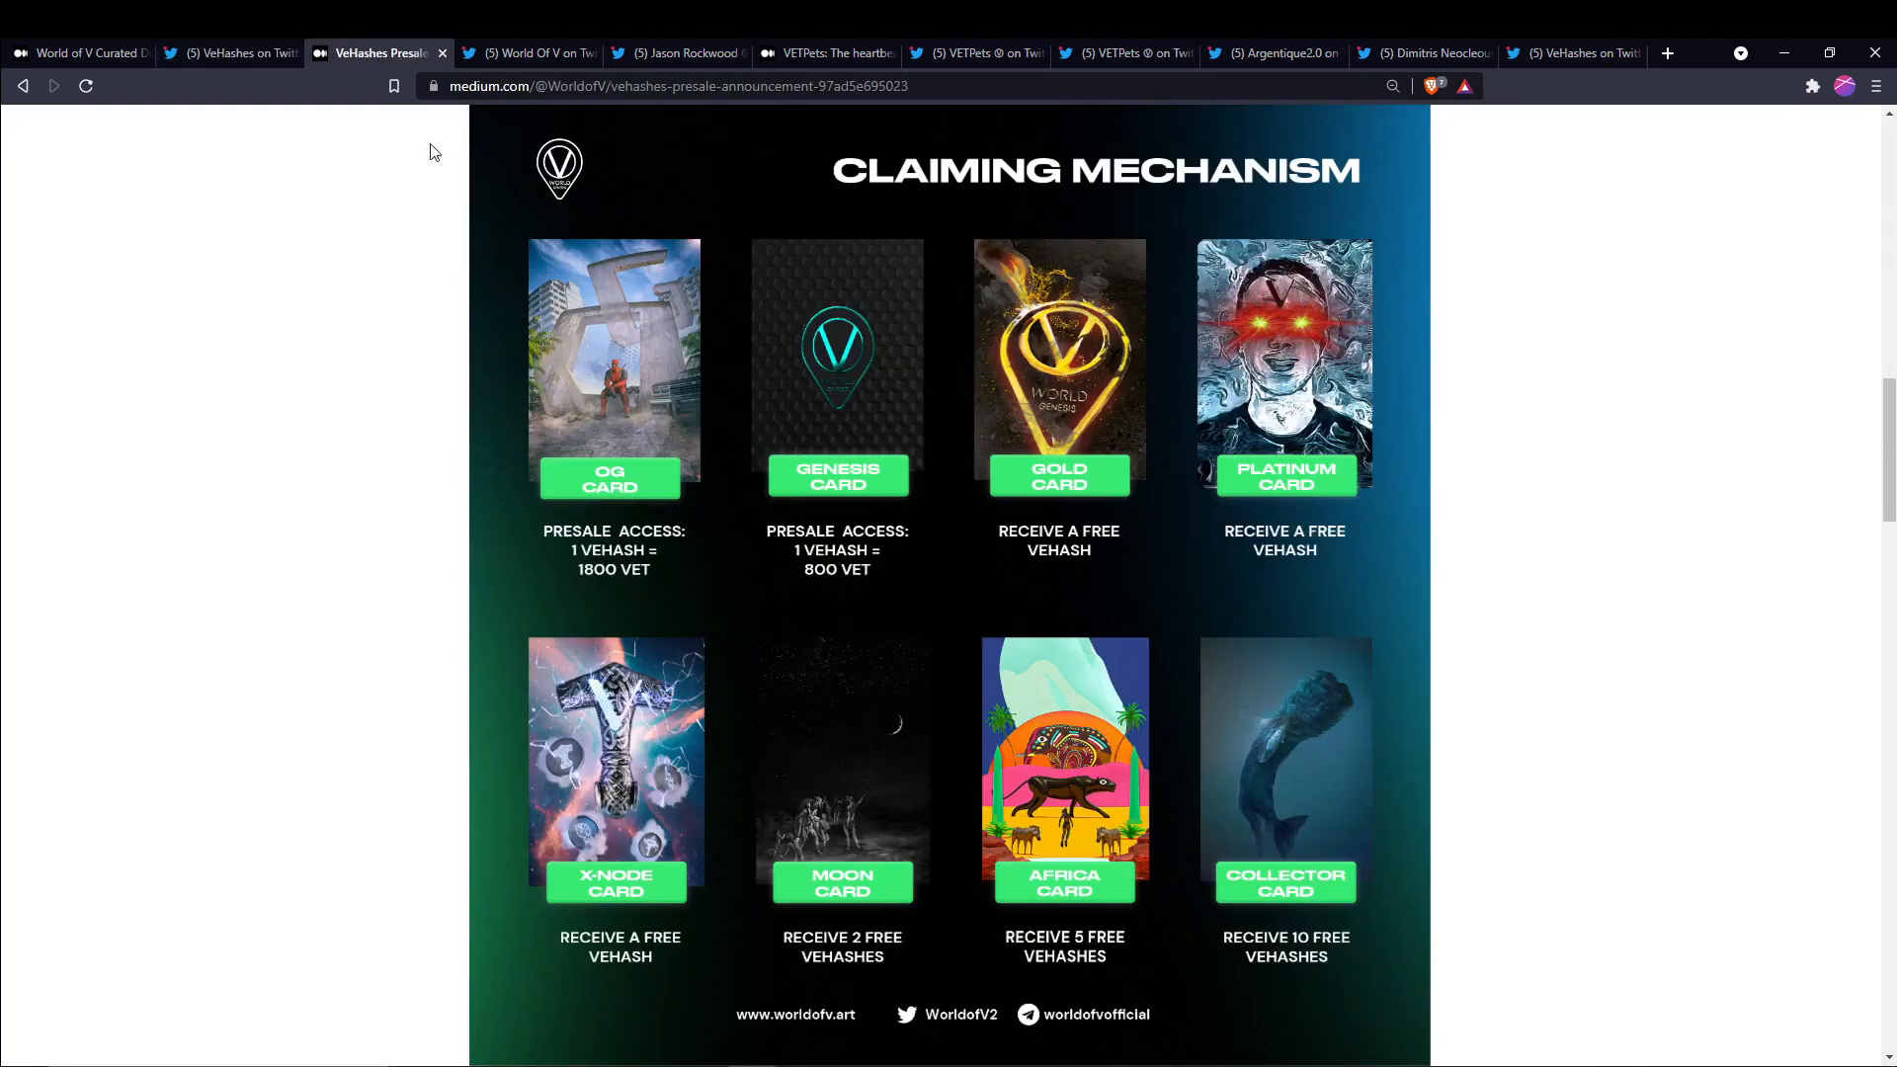
mouse_move(273, 554)
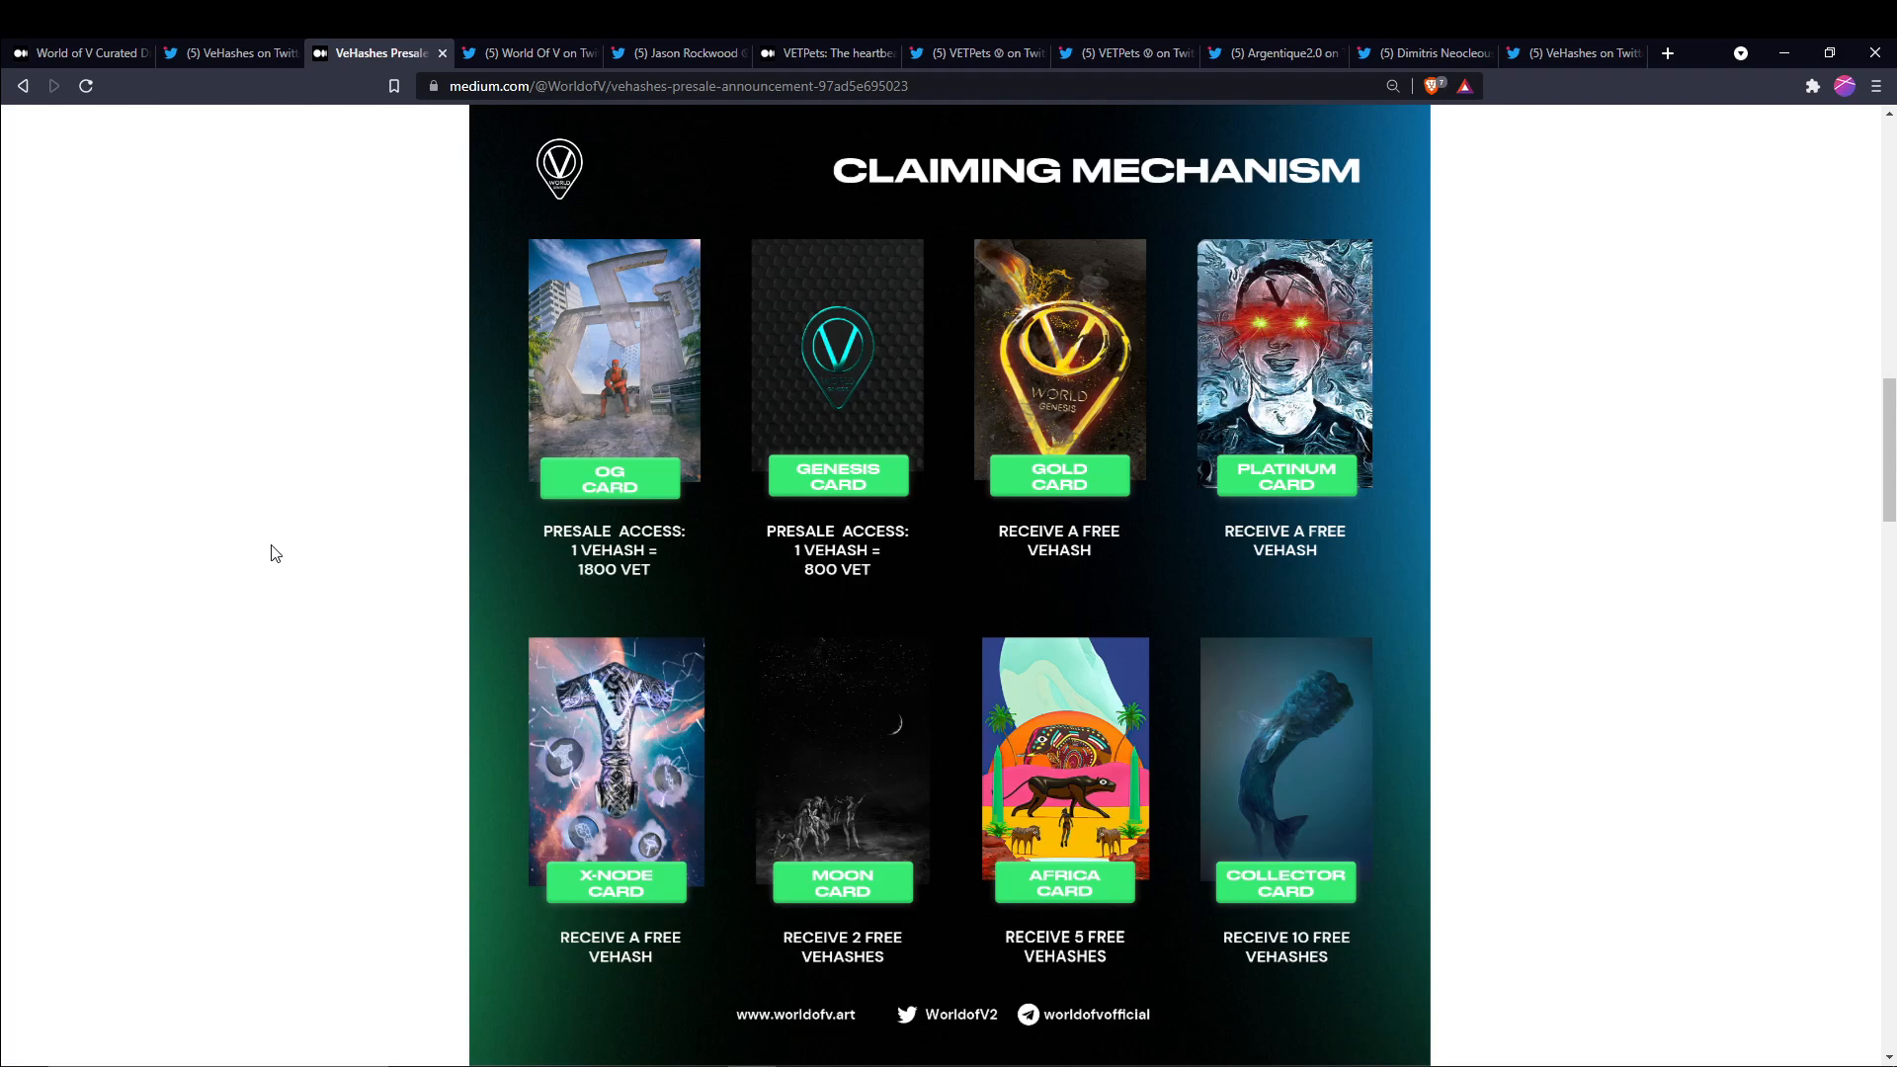
mouse_move(458, 576)
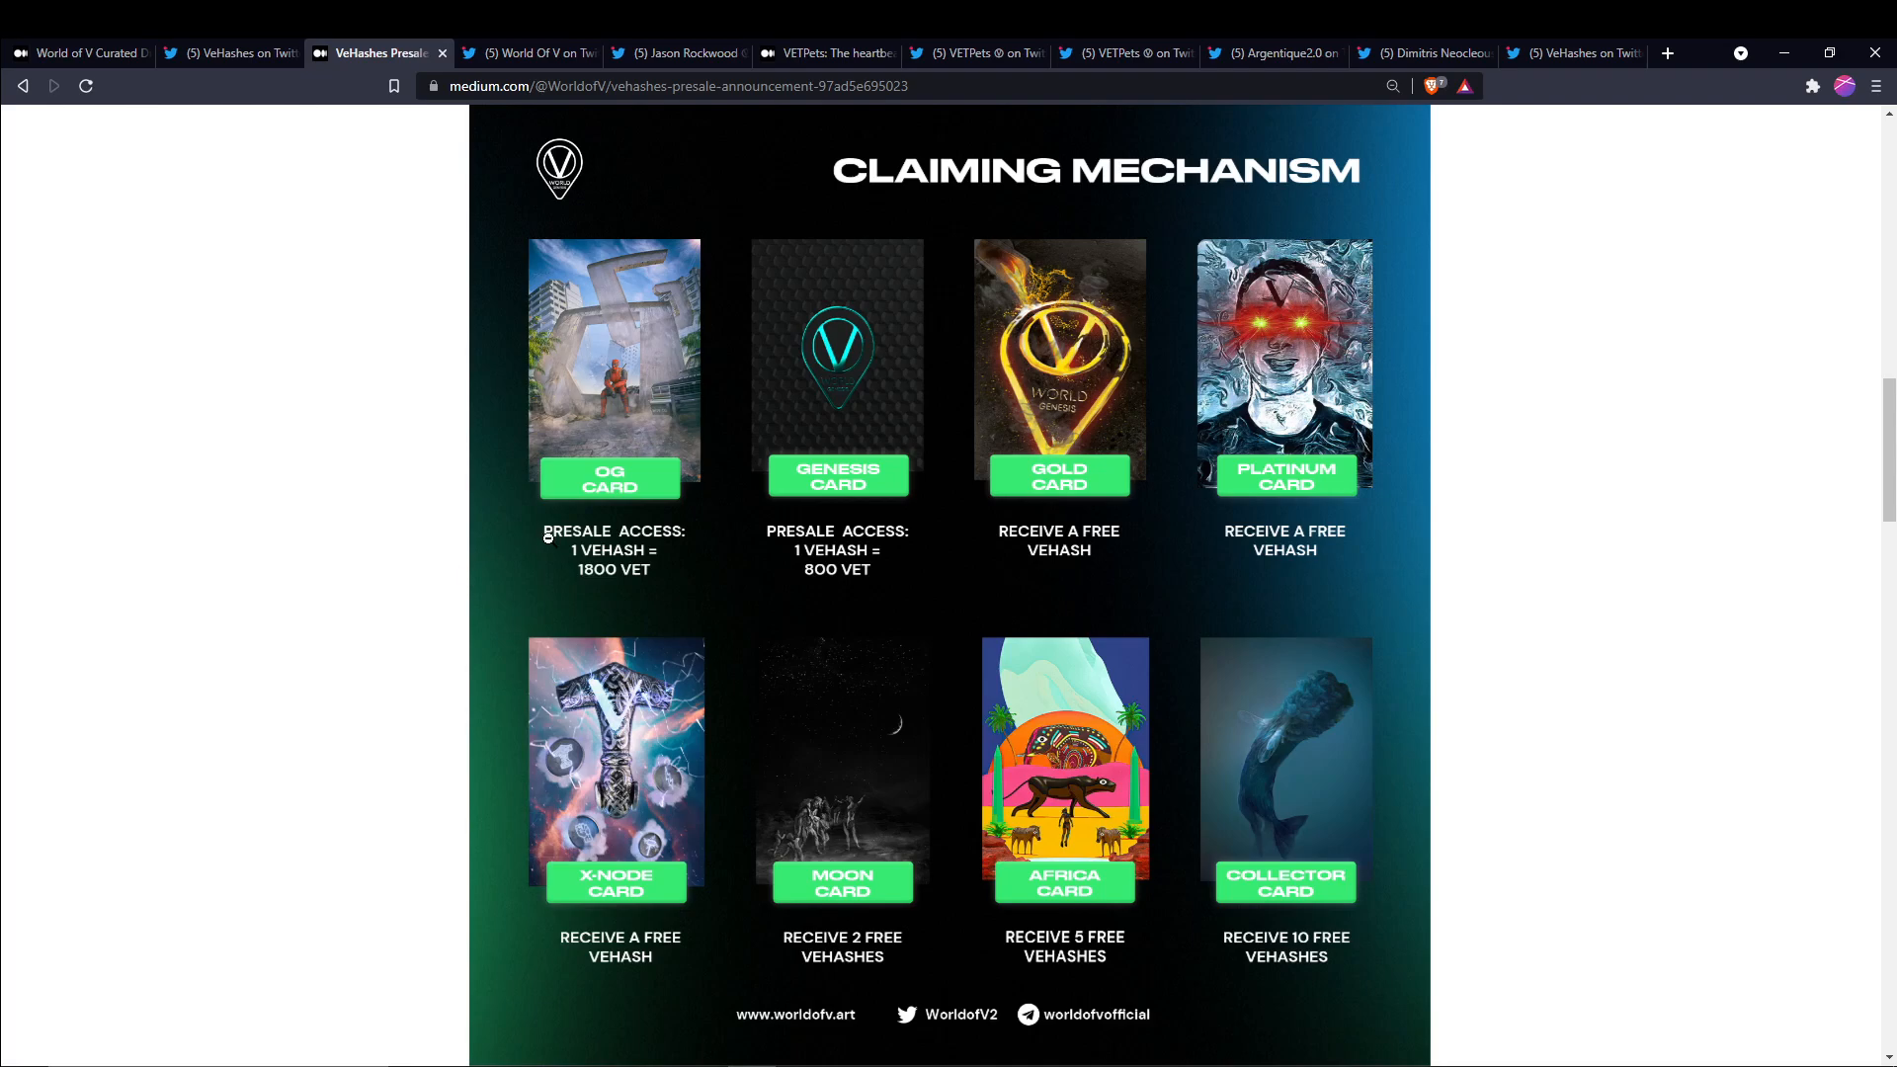
mouse_move(639, 598)
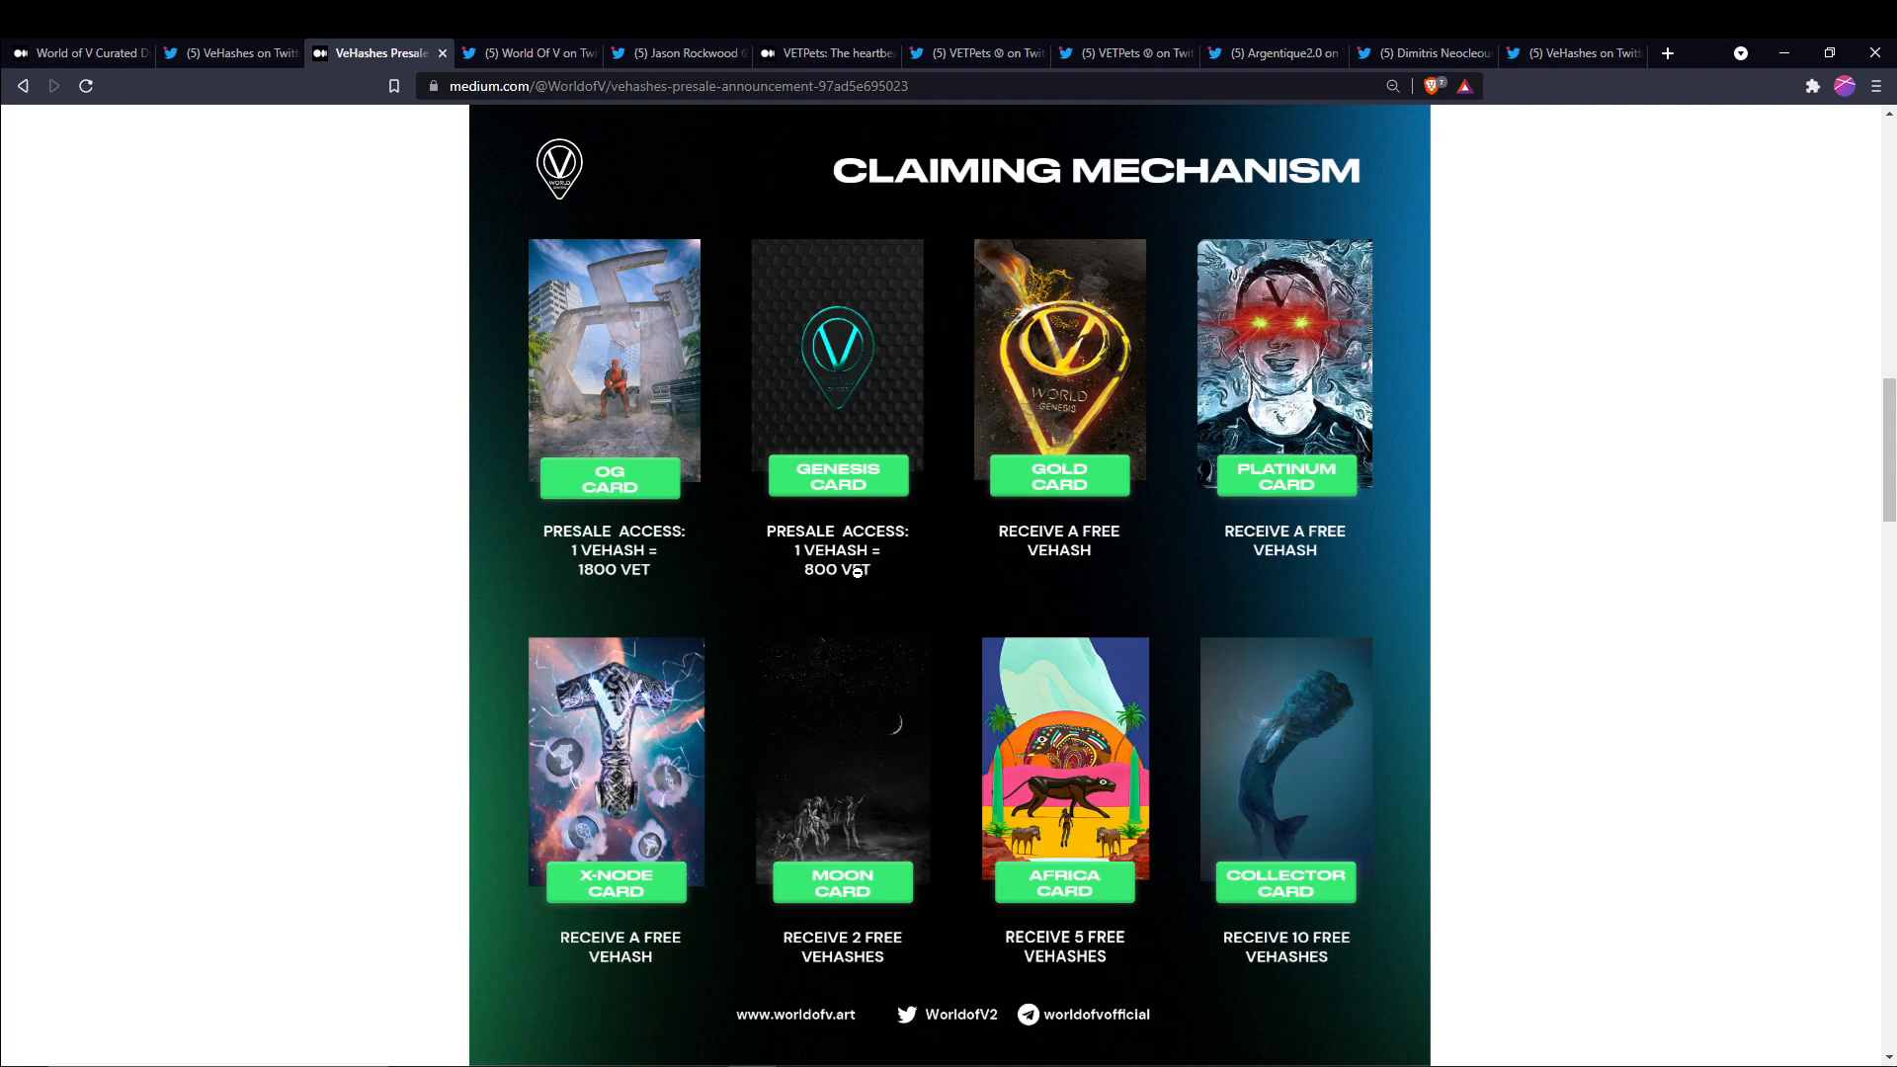
mouse_move(1030, 600)
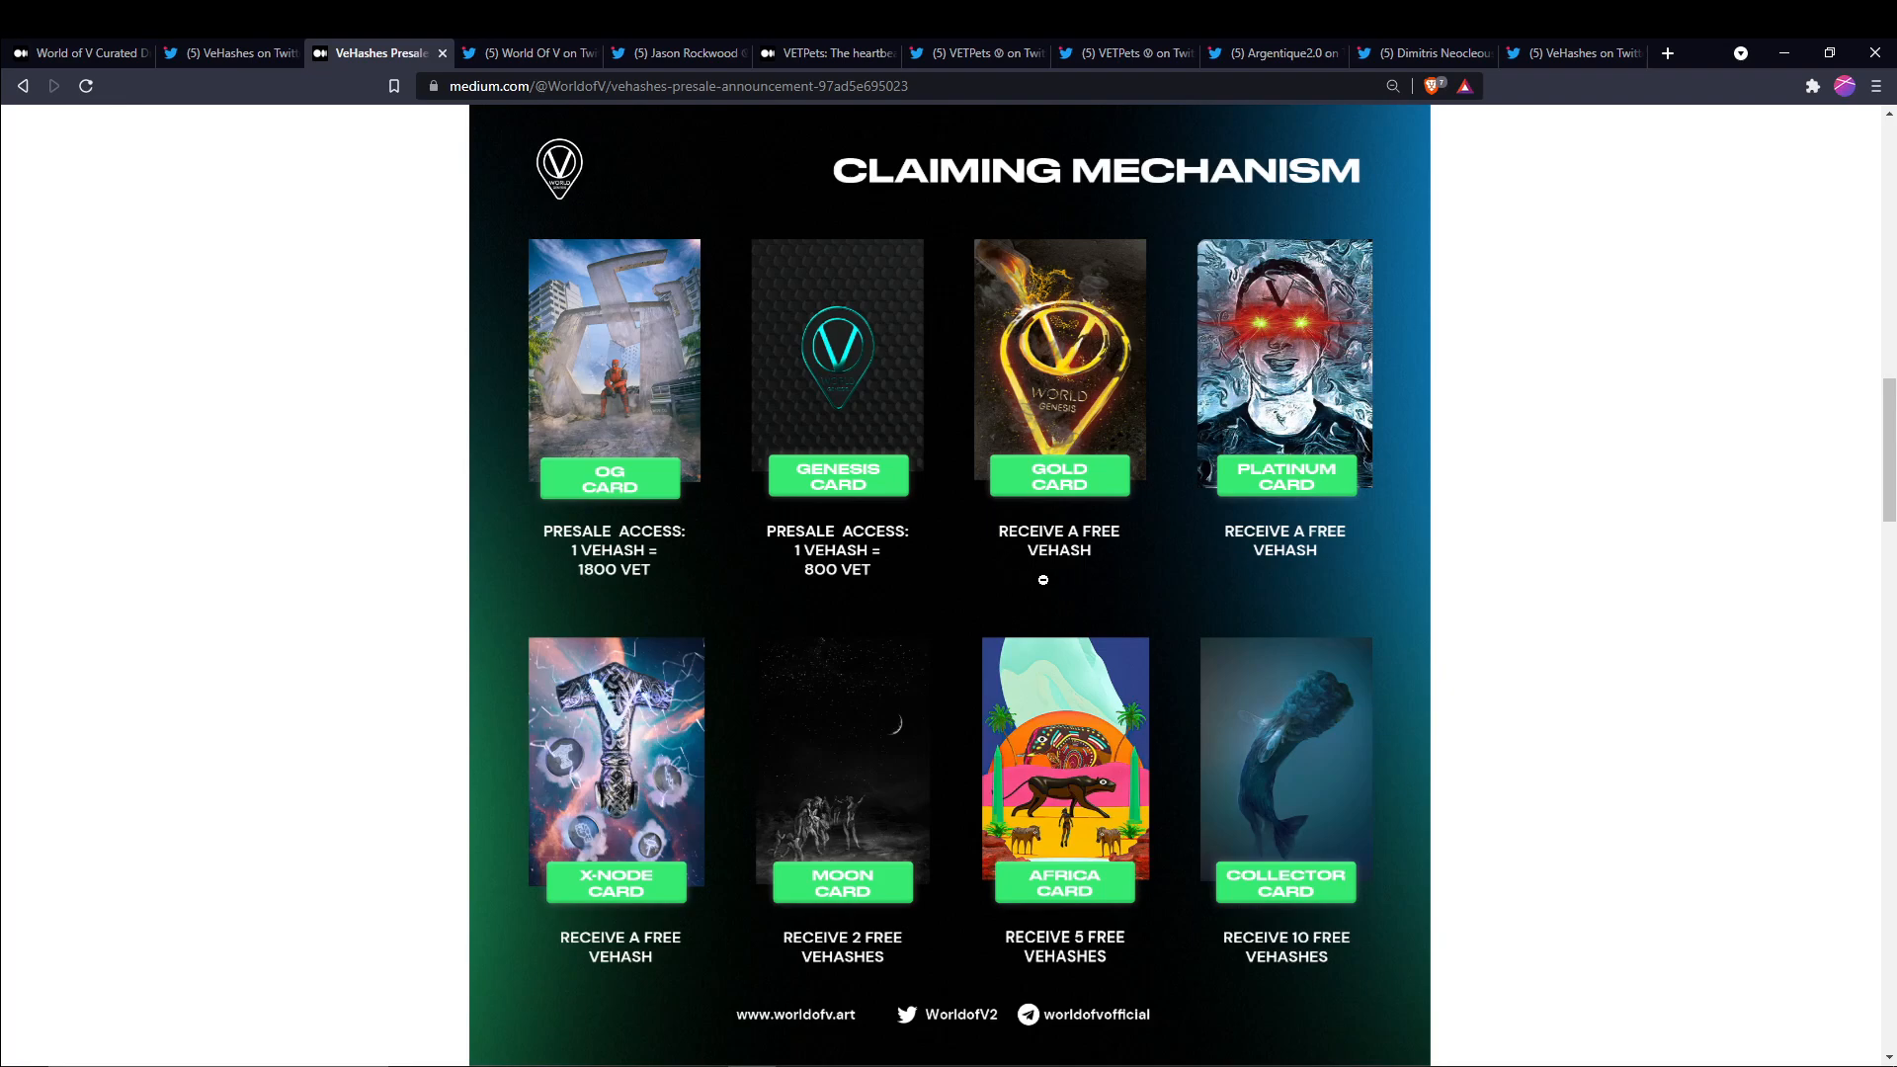
mouse_move(1325, 543)
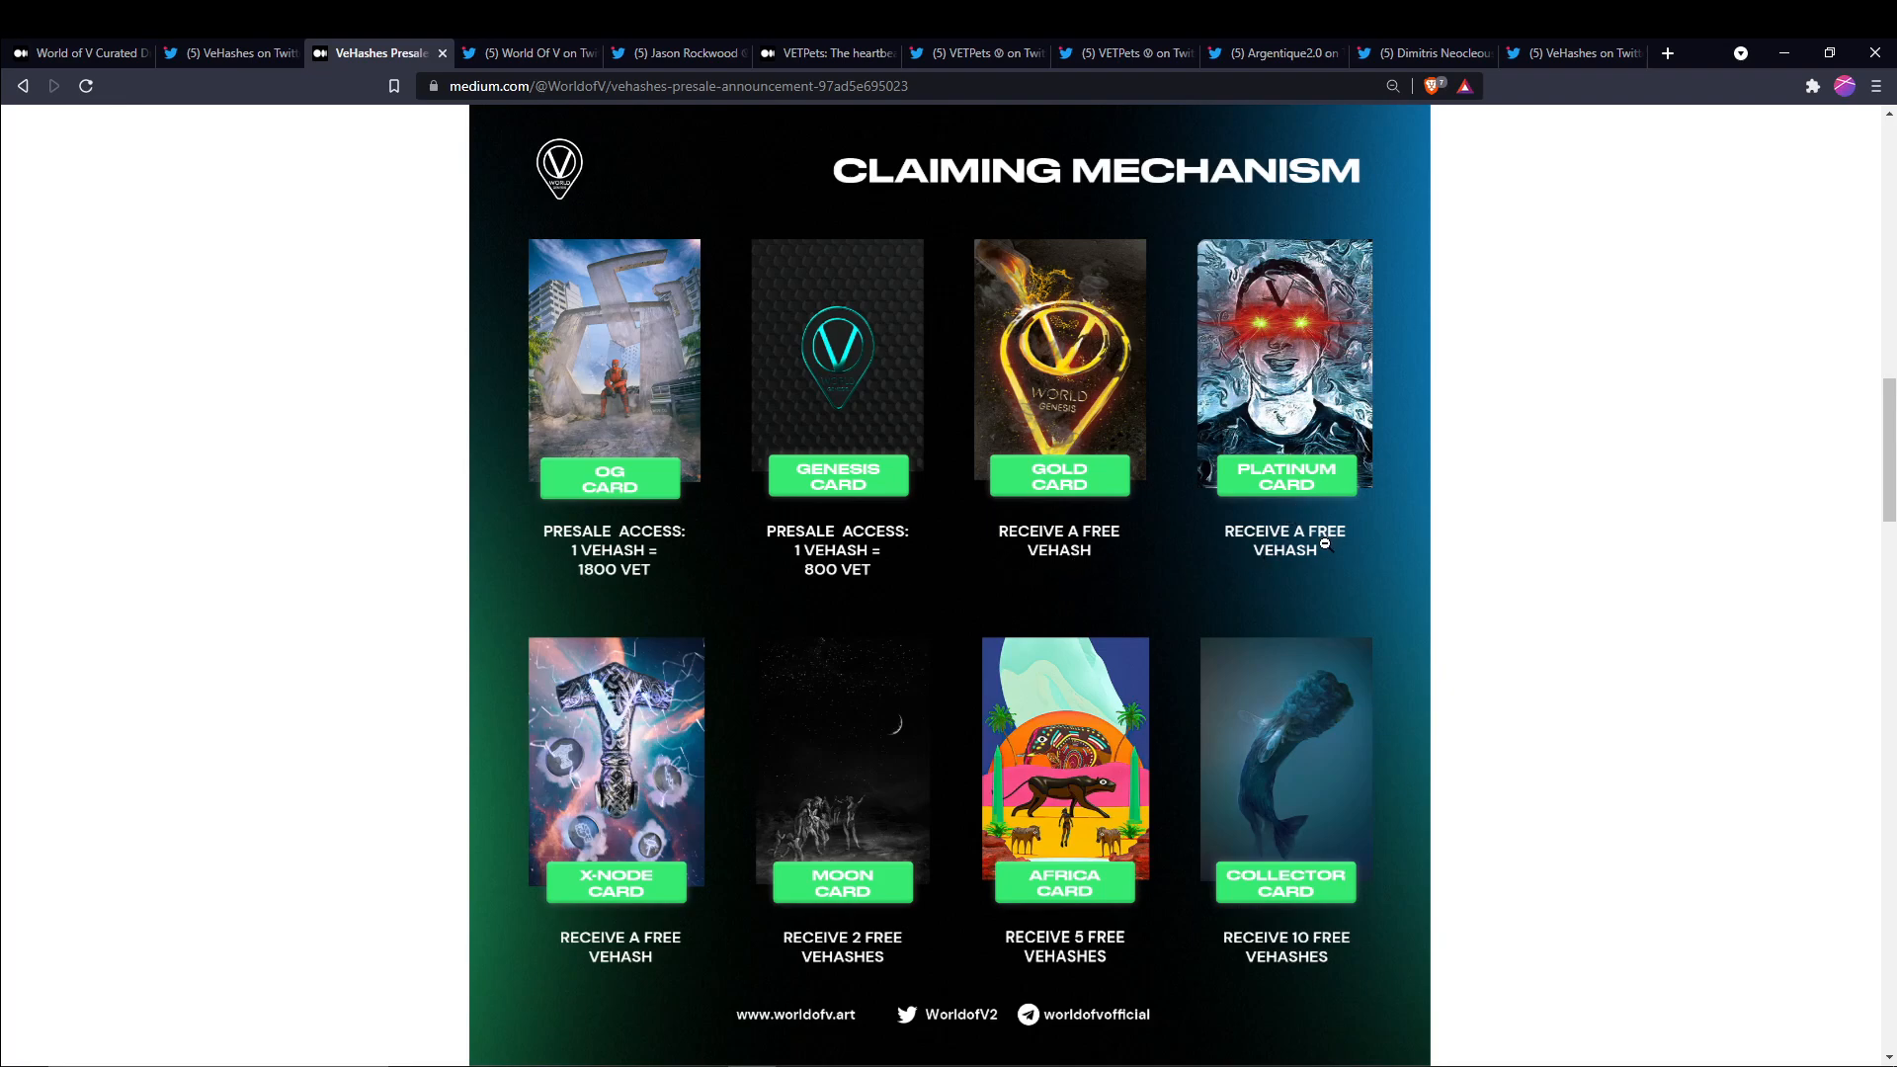
mouse_move(1455, 1012)
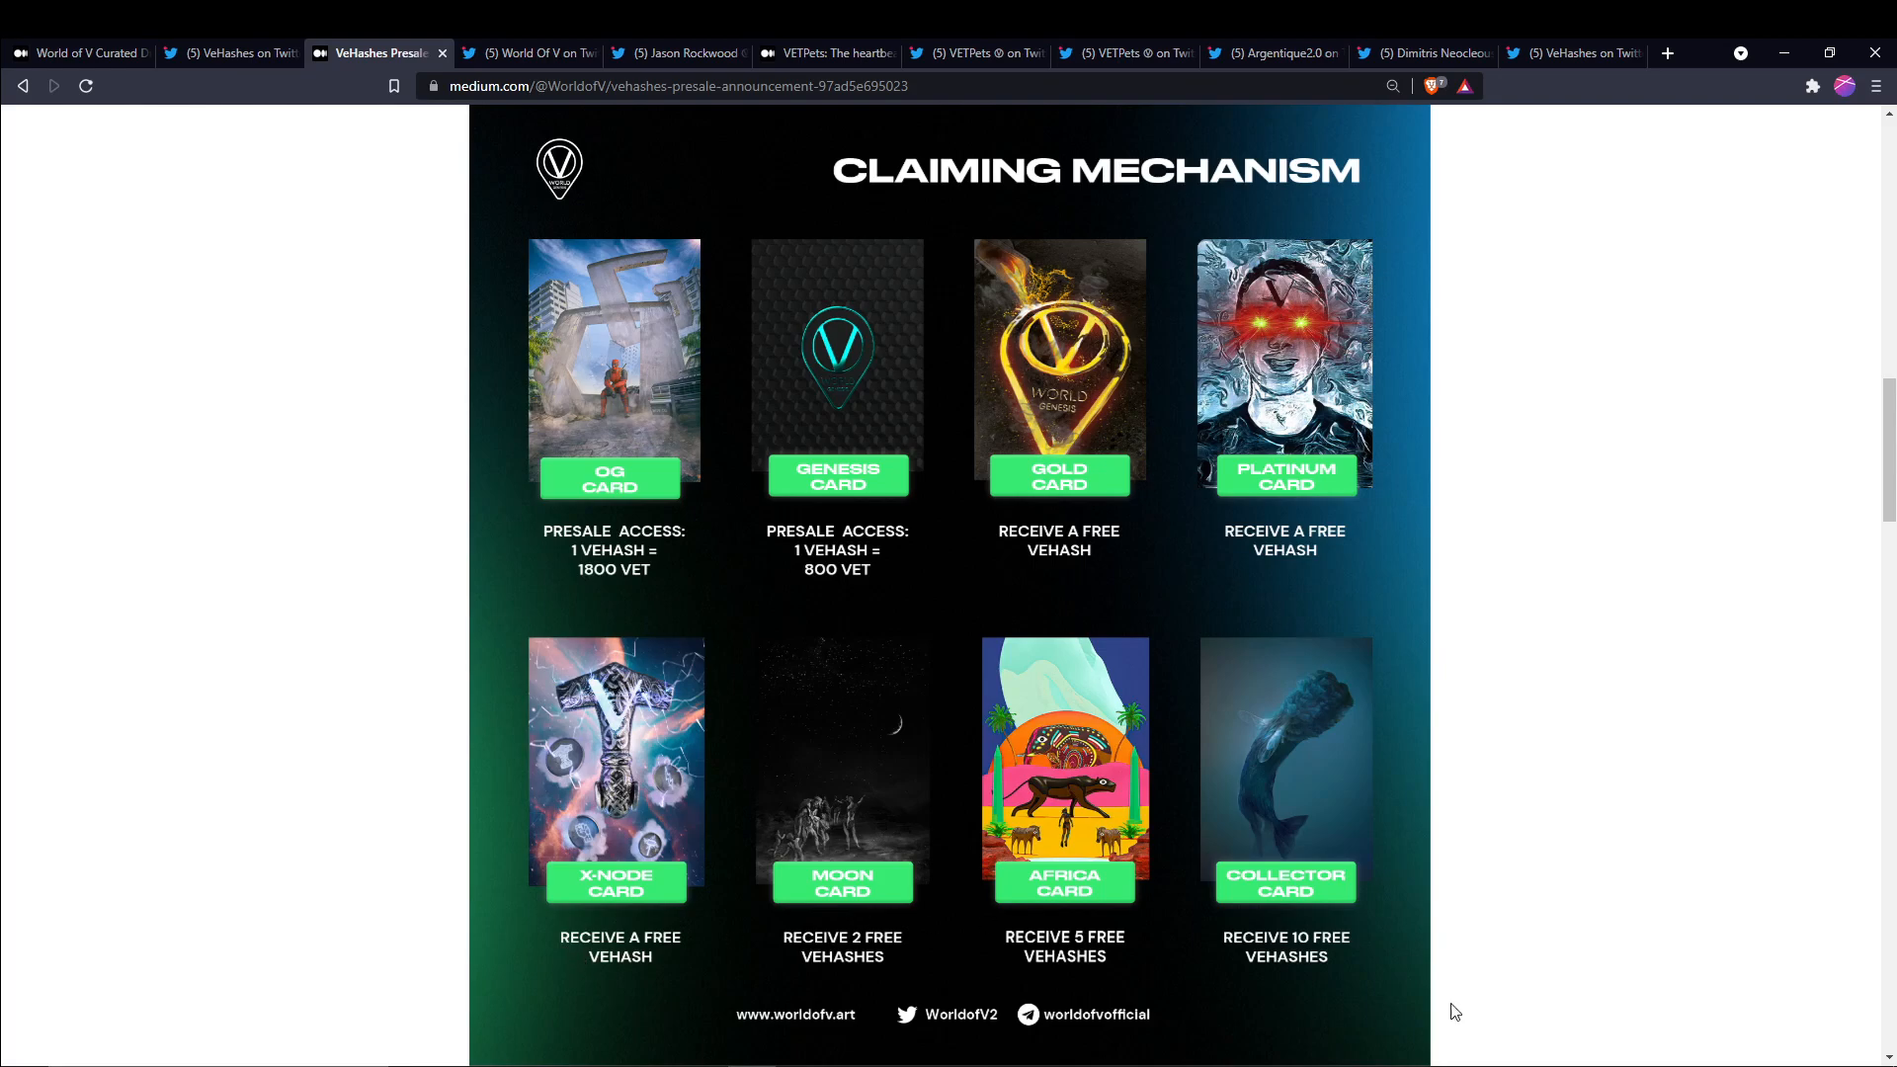
mouse_move(1487, 770)
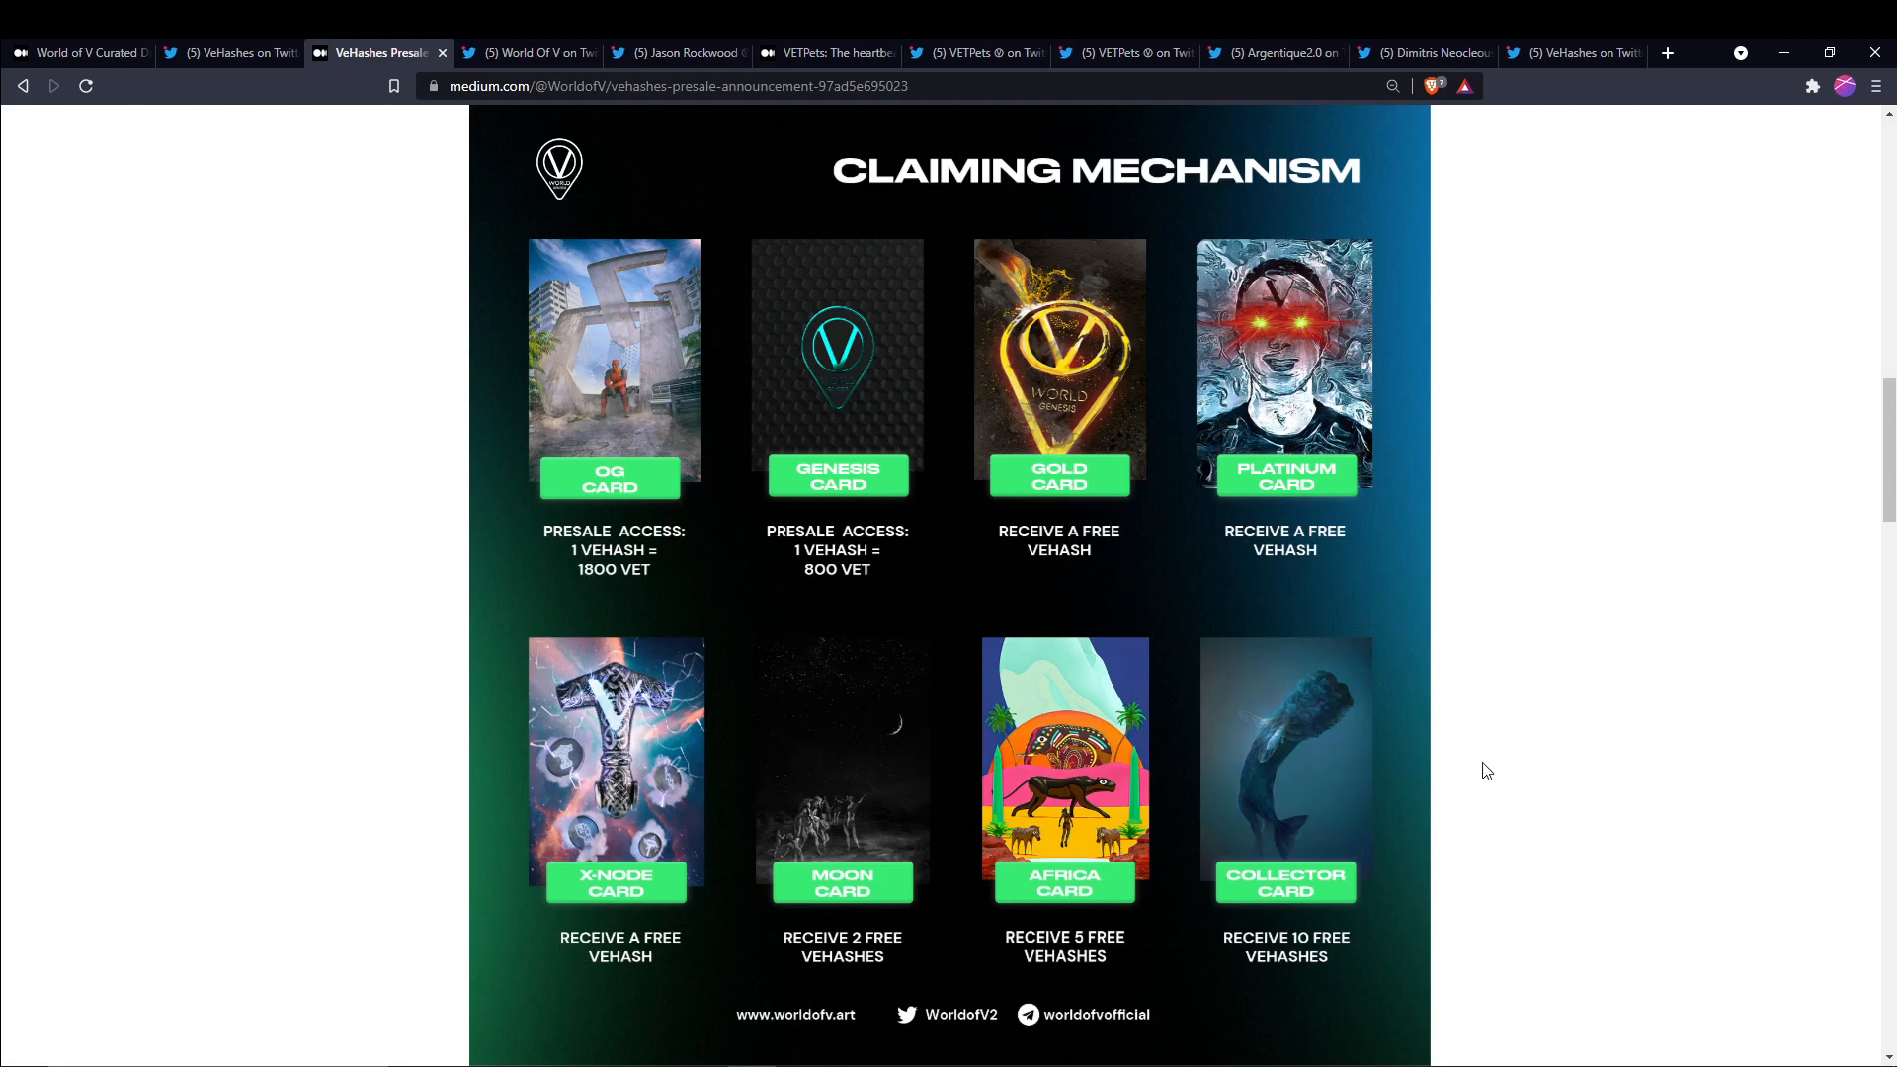
mouse_move(879, 961)
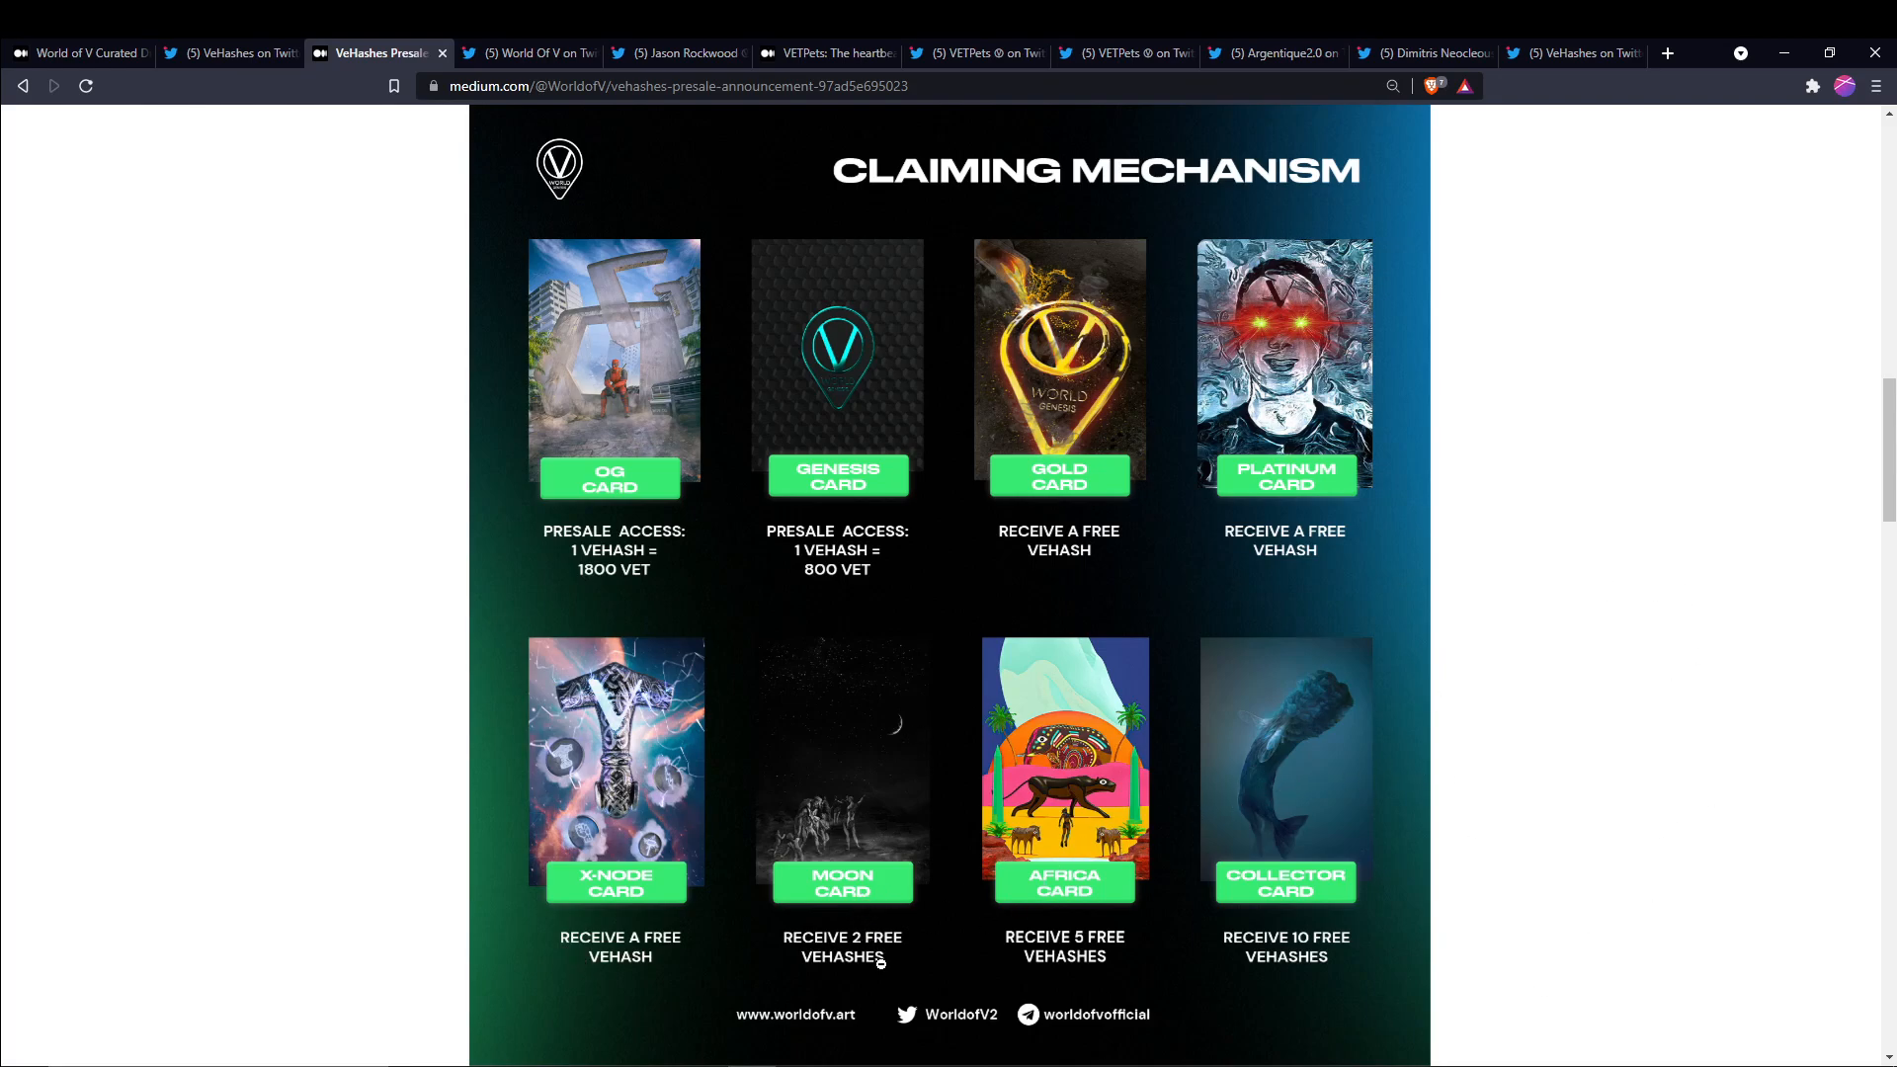
mouse_move(1303, 857)
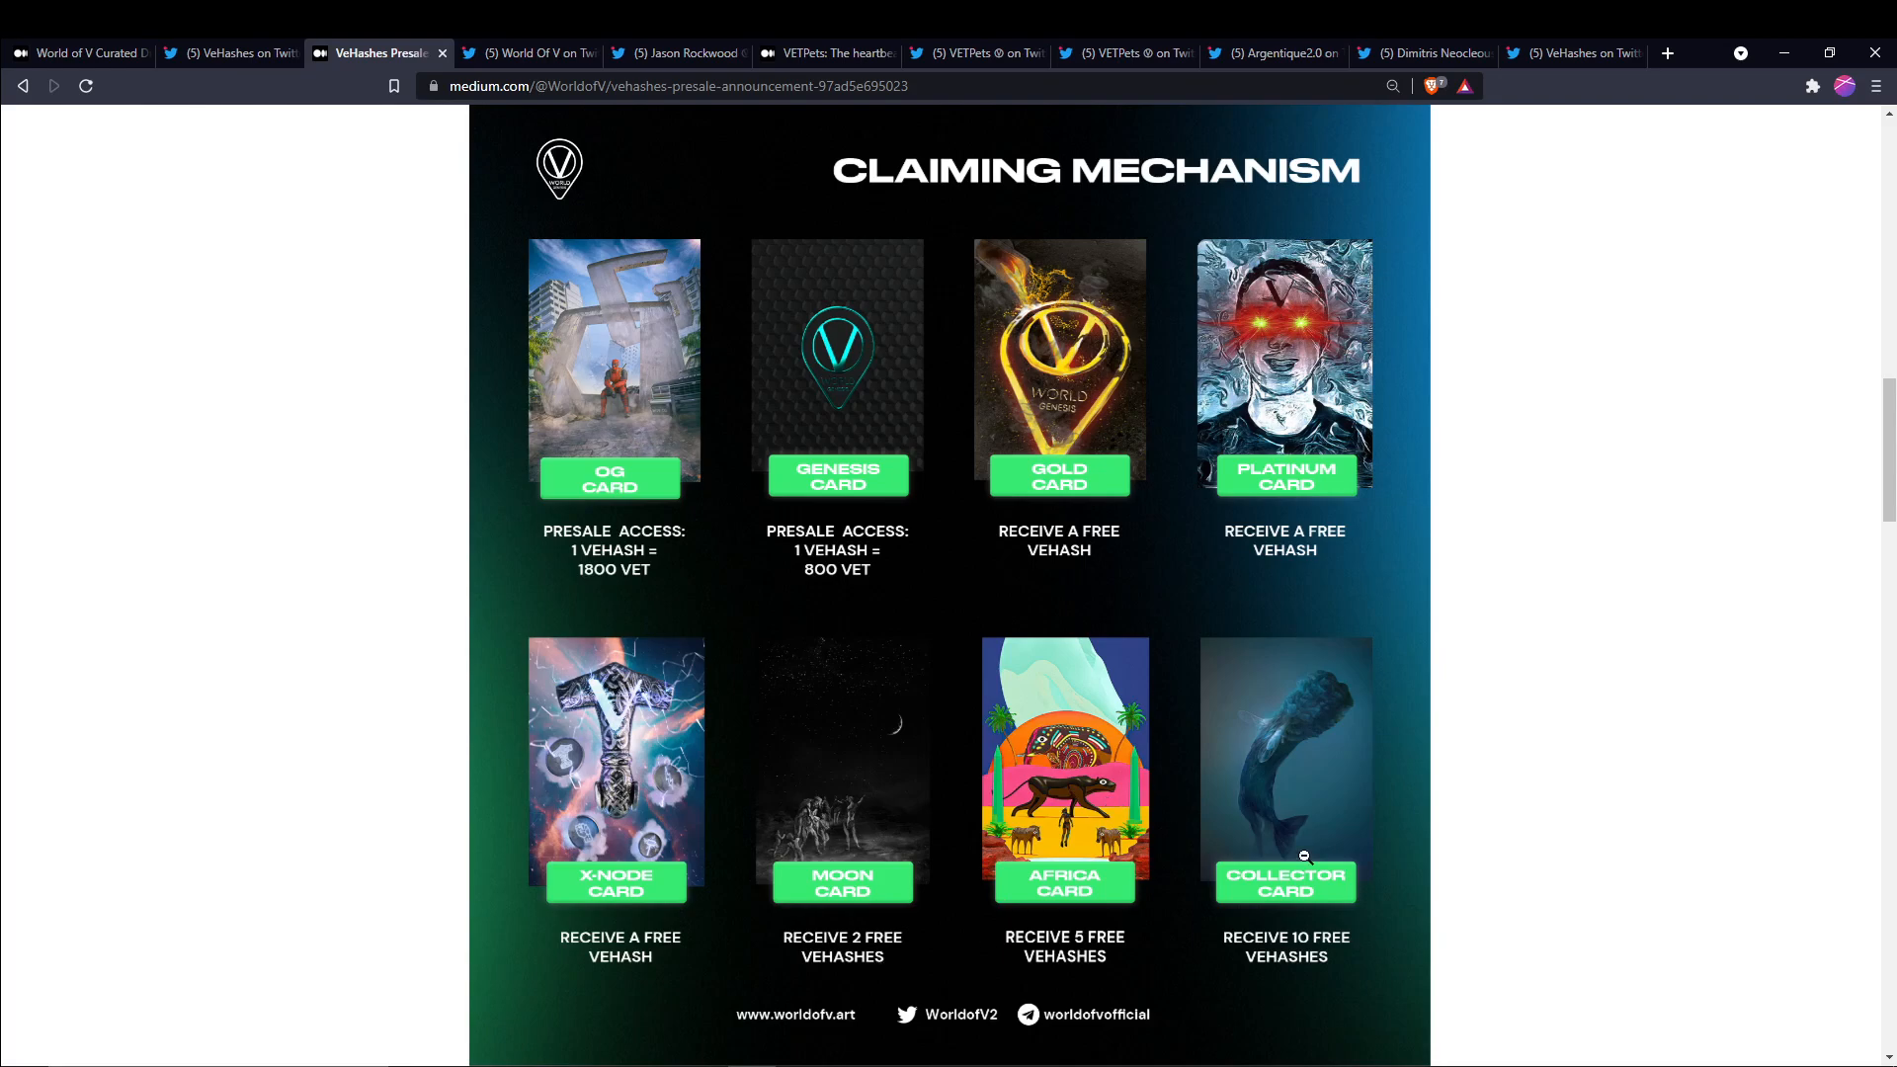
mouse_move(1144, 511)
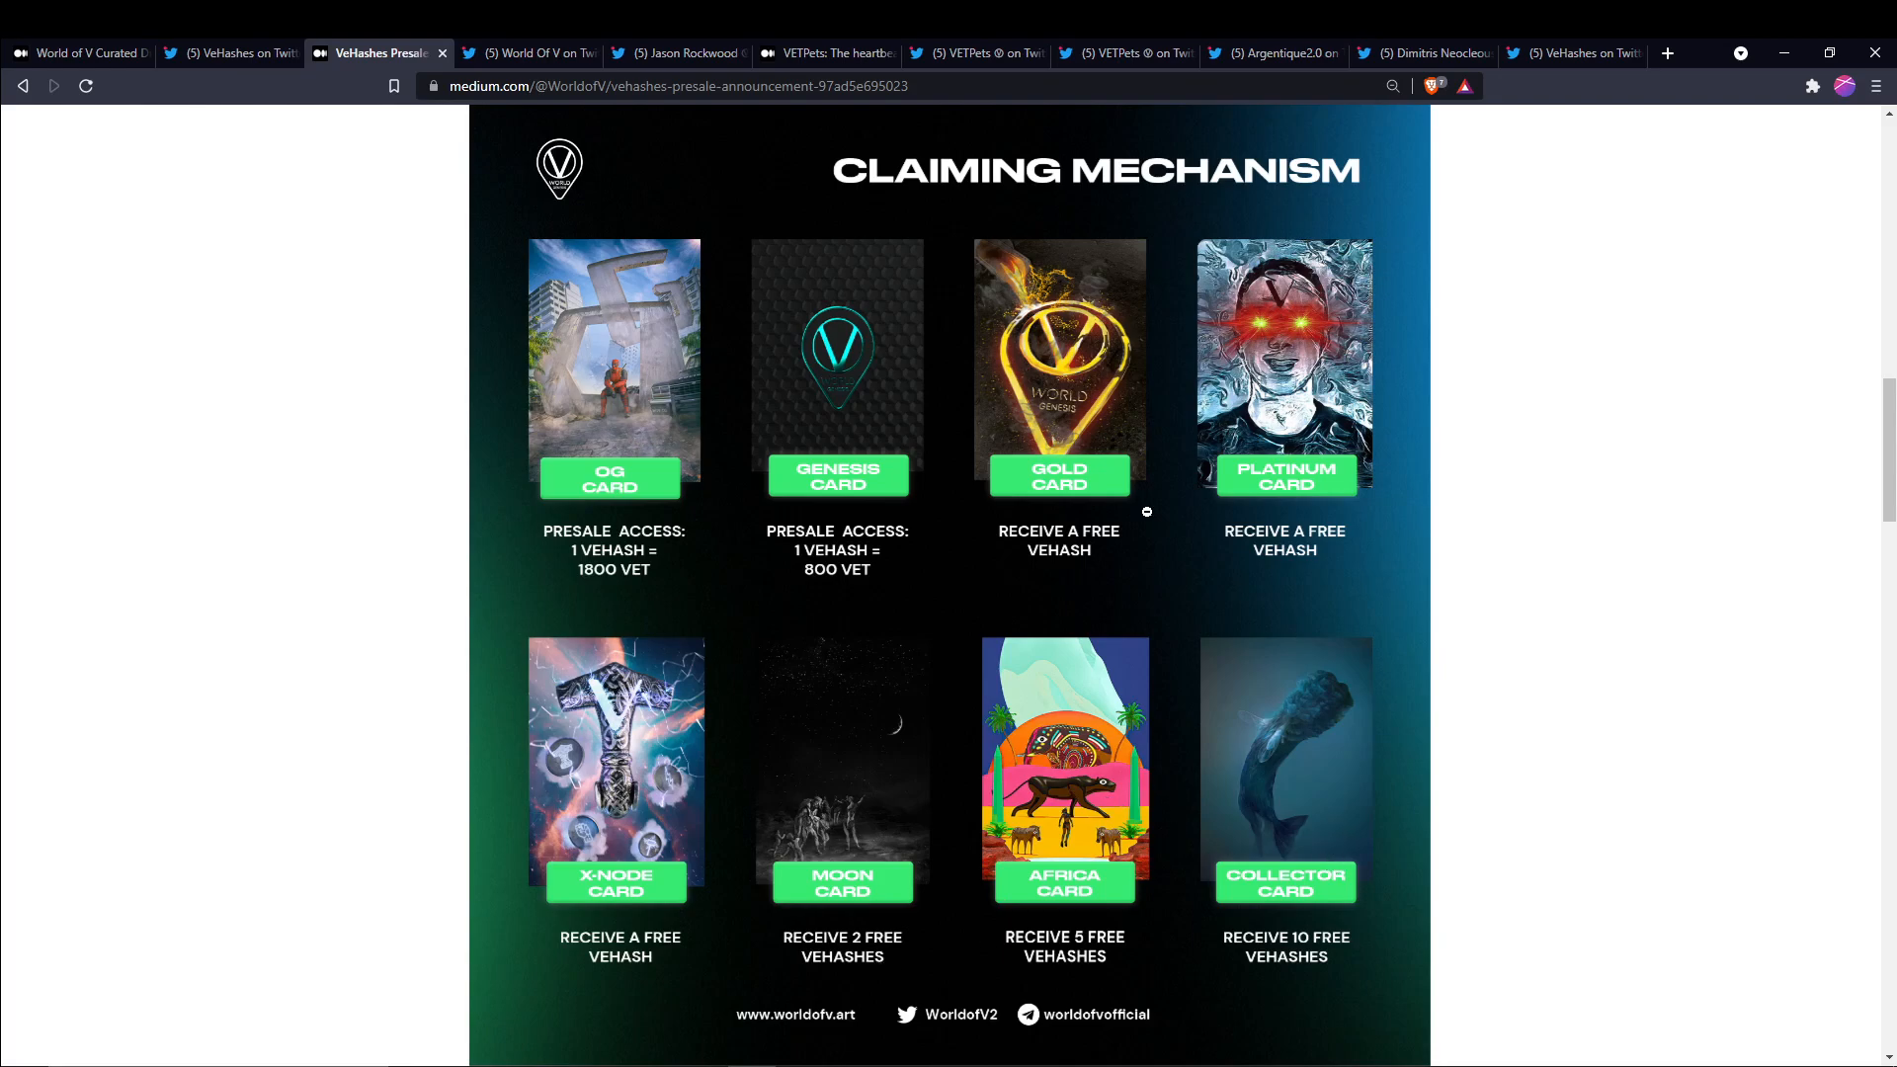
mouse_move(605, 484)
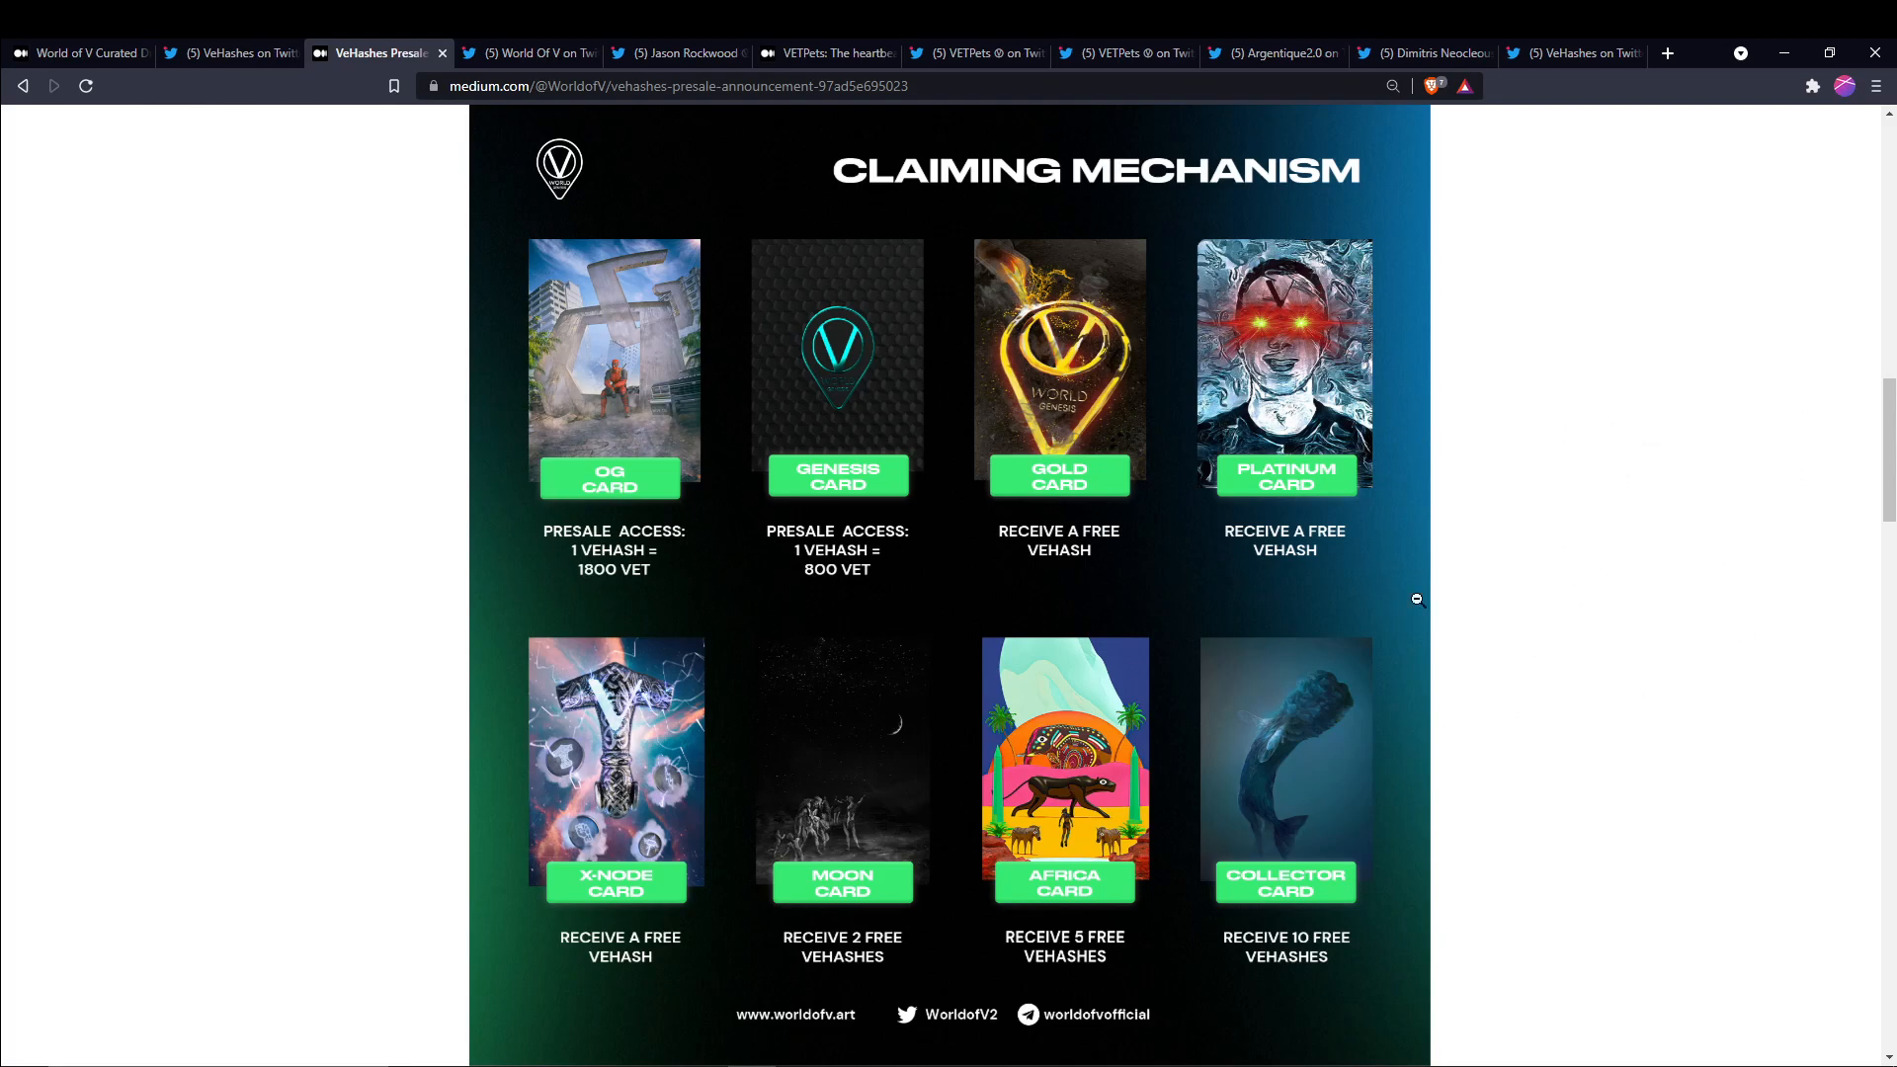
Review the presale claiming mechanism tiers, then switch to the World of V Q4 2021 roadmap tweet
left_click(523, 53)
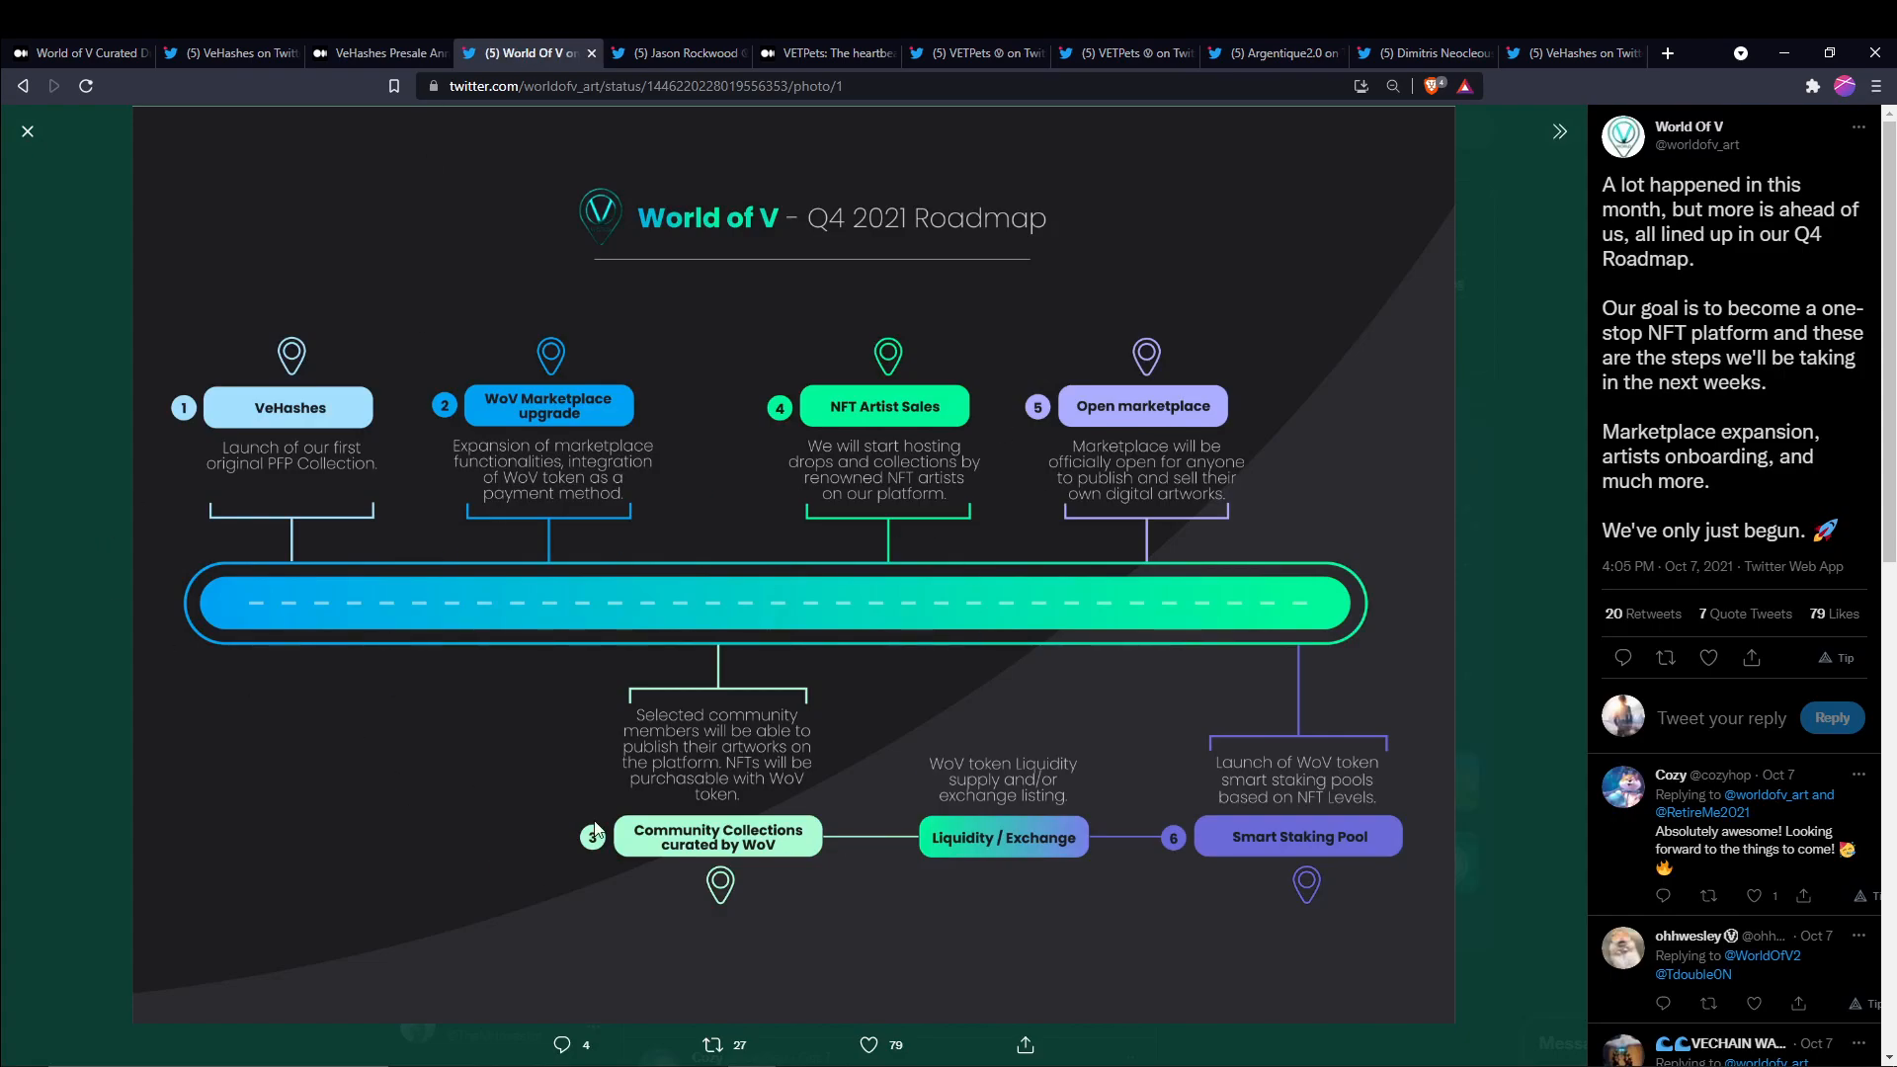
mouse_move(389, 390)
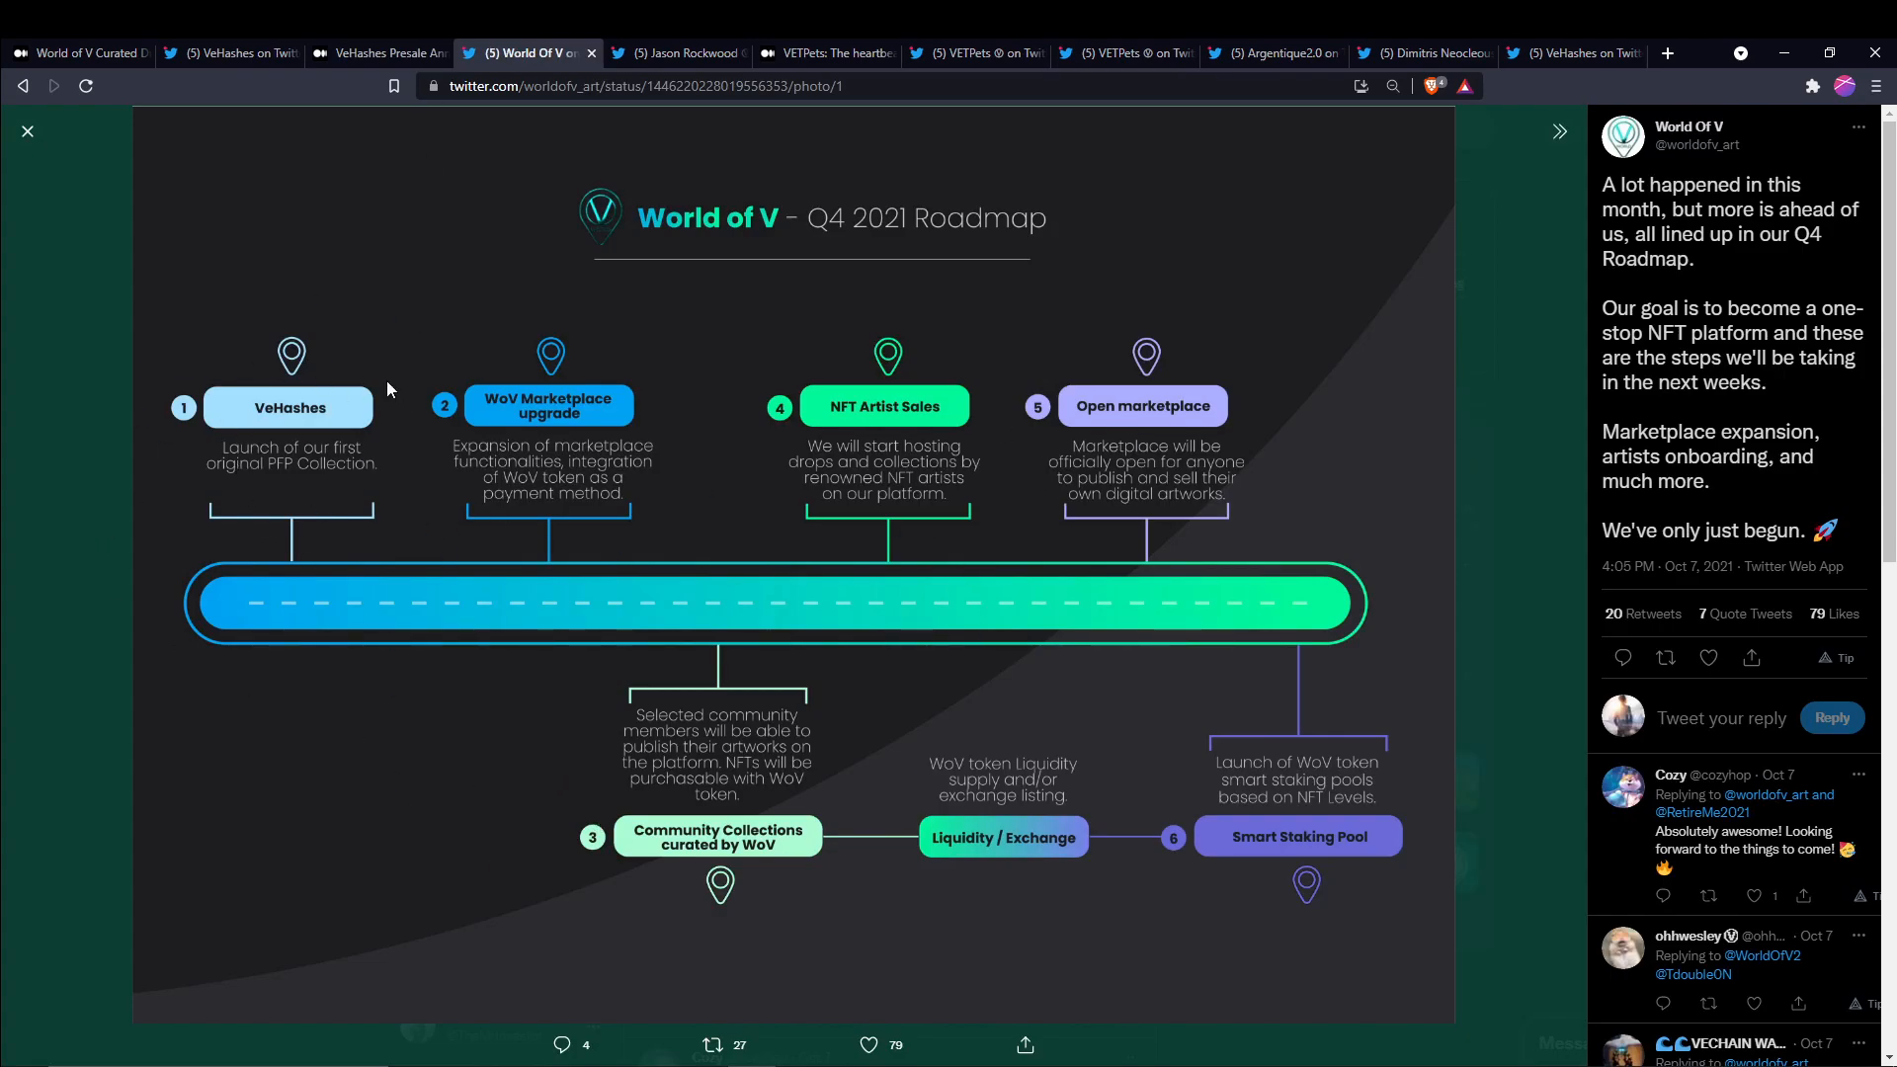
mouse_move(340, 505)
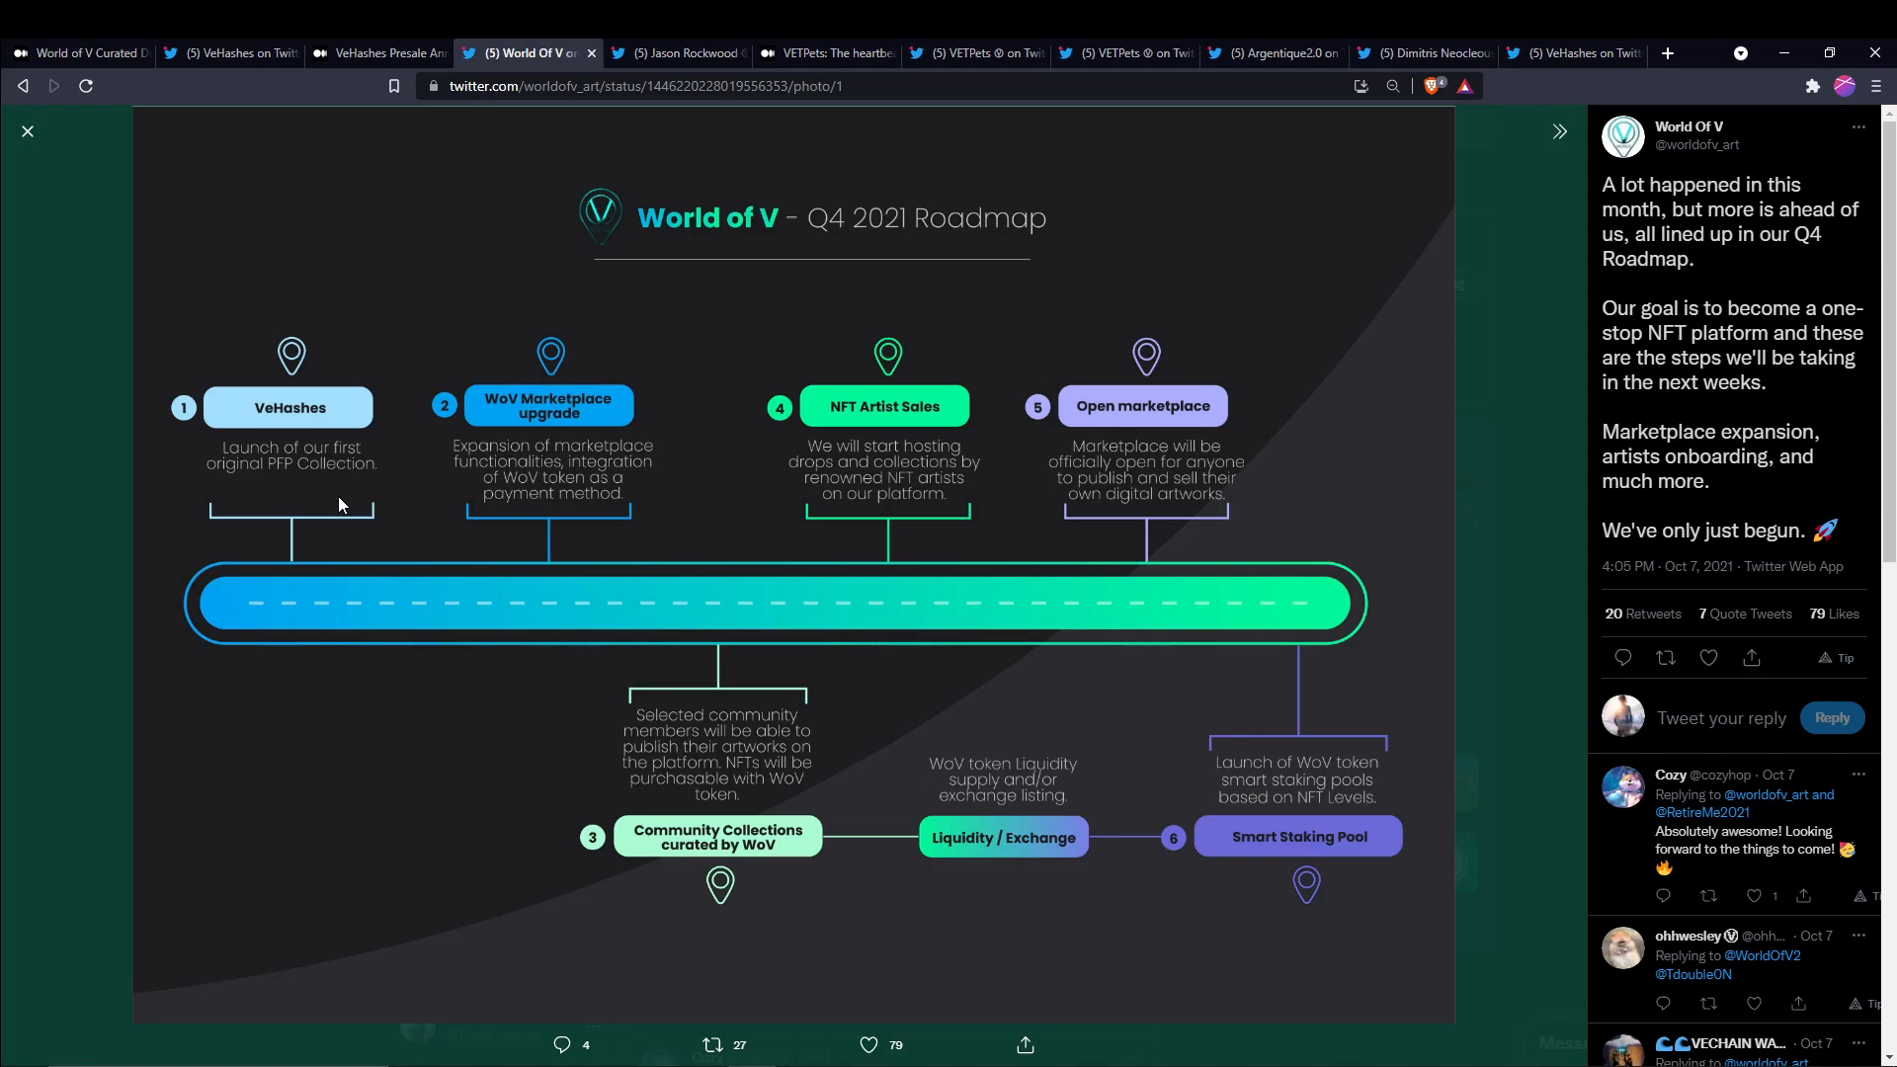
mouse_move(382, 450)
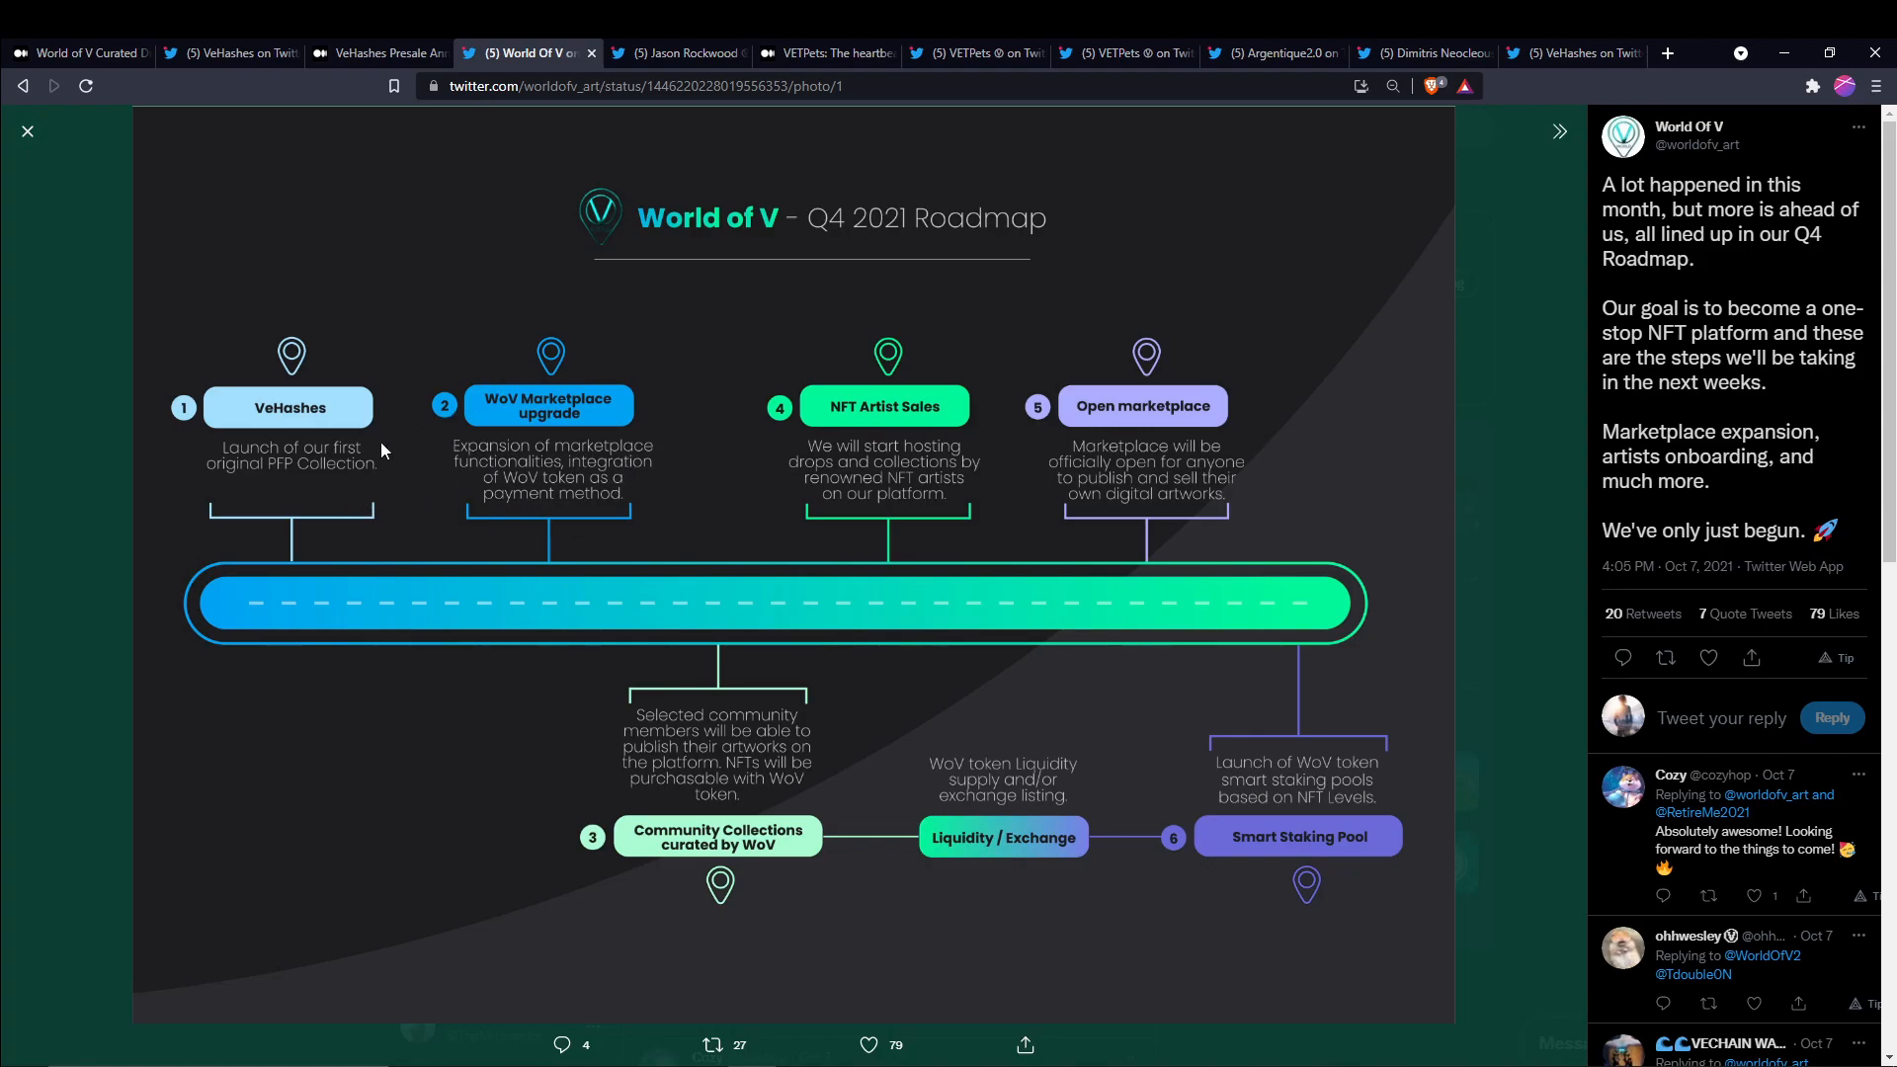
mouse_move(628, 672)
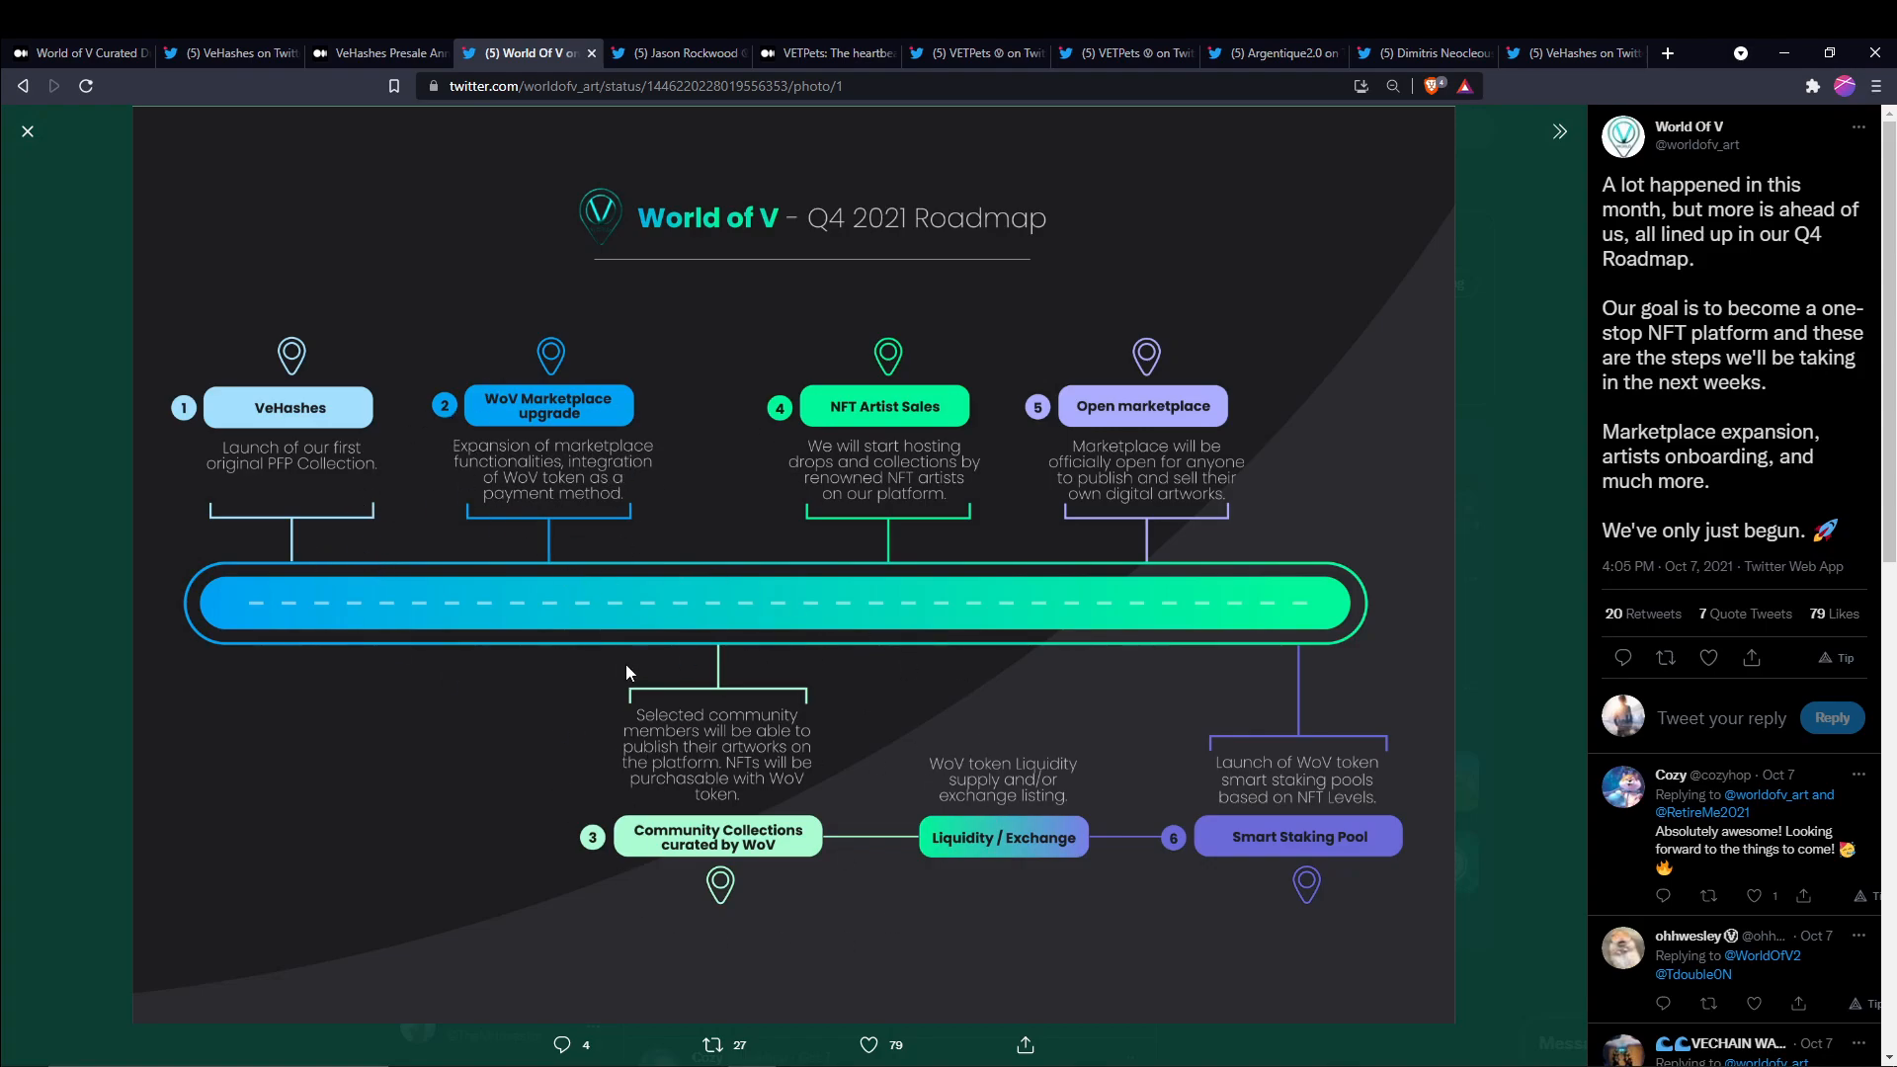
mouse_move(949, 343)
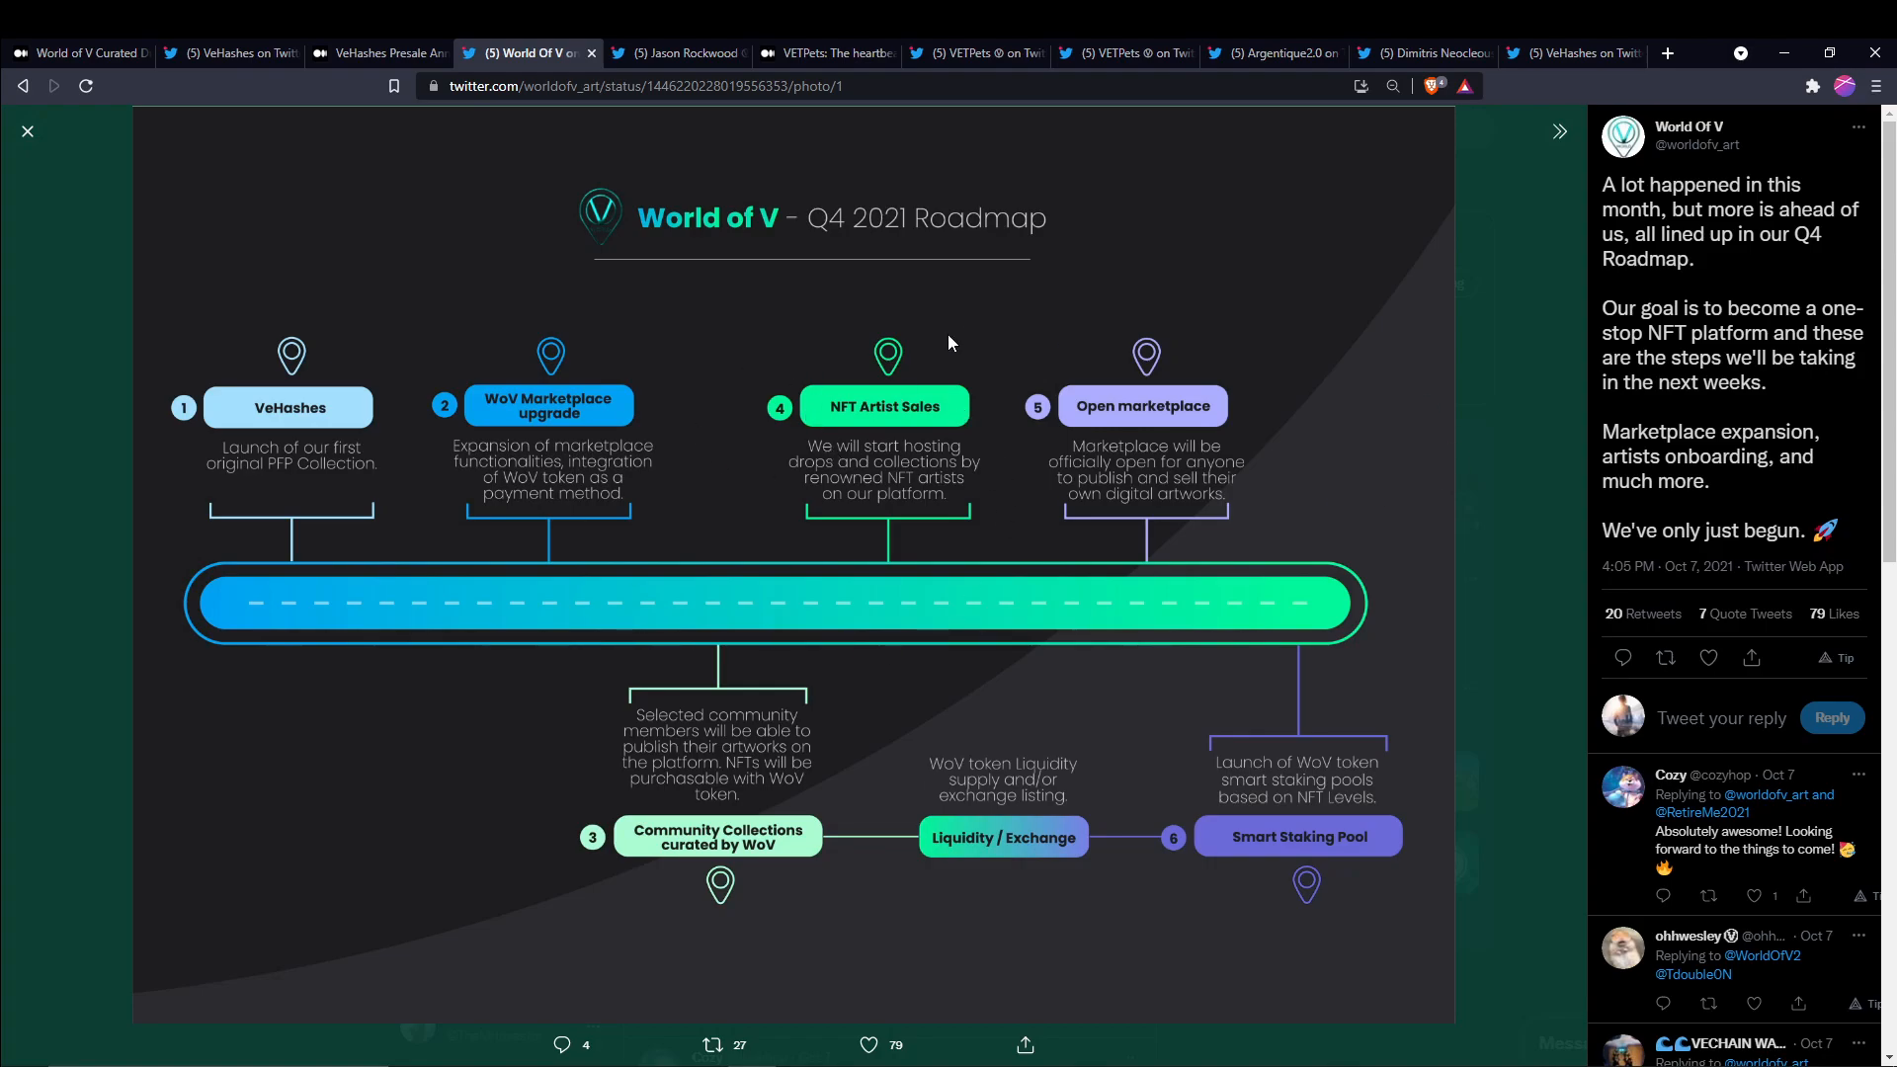
mouse_move(593, 663)
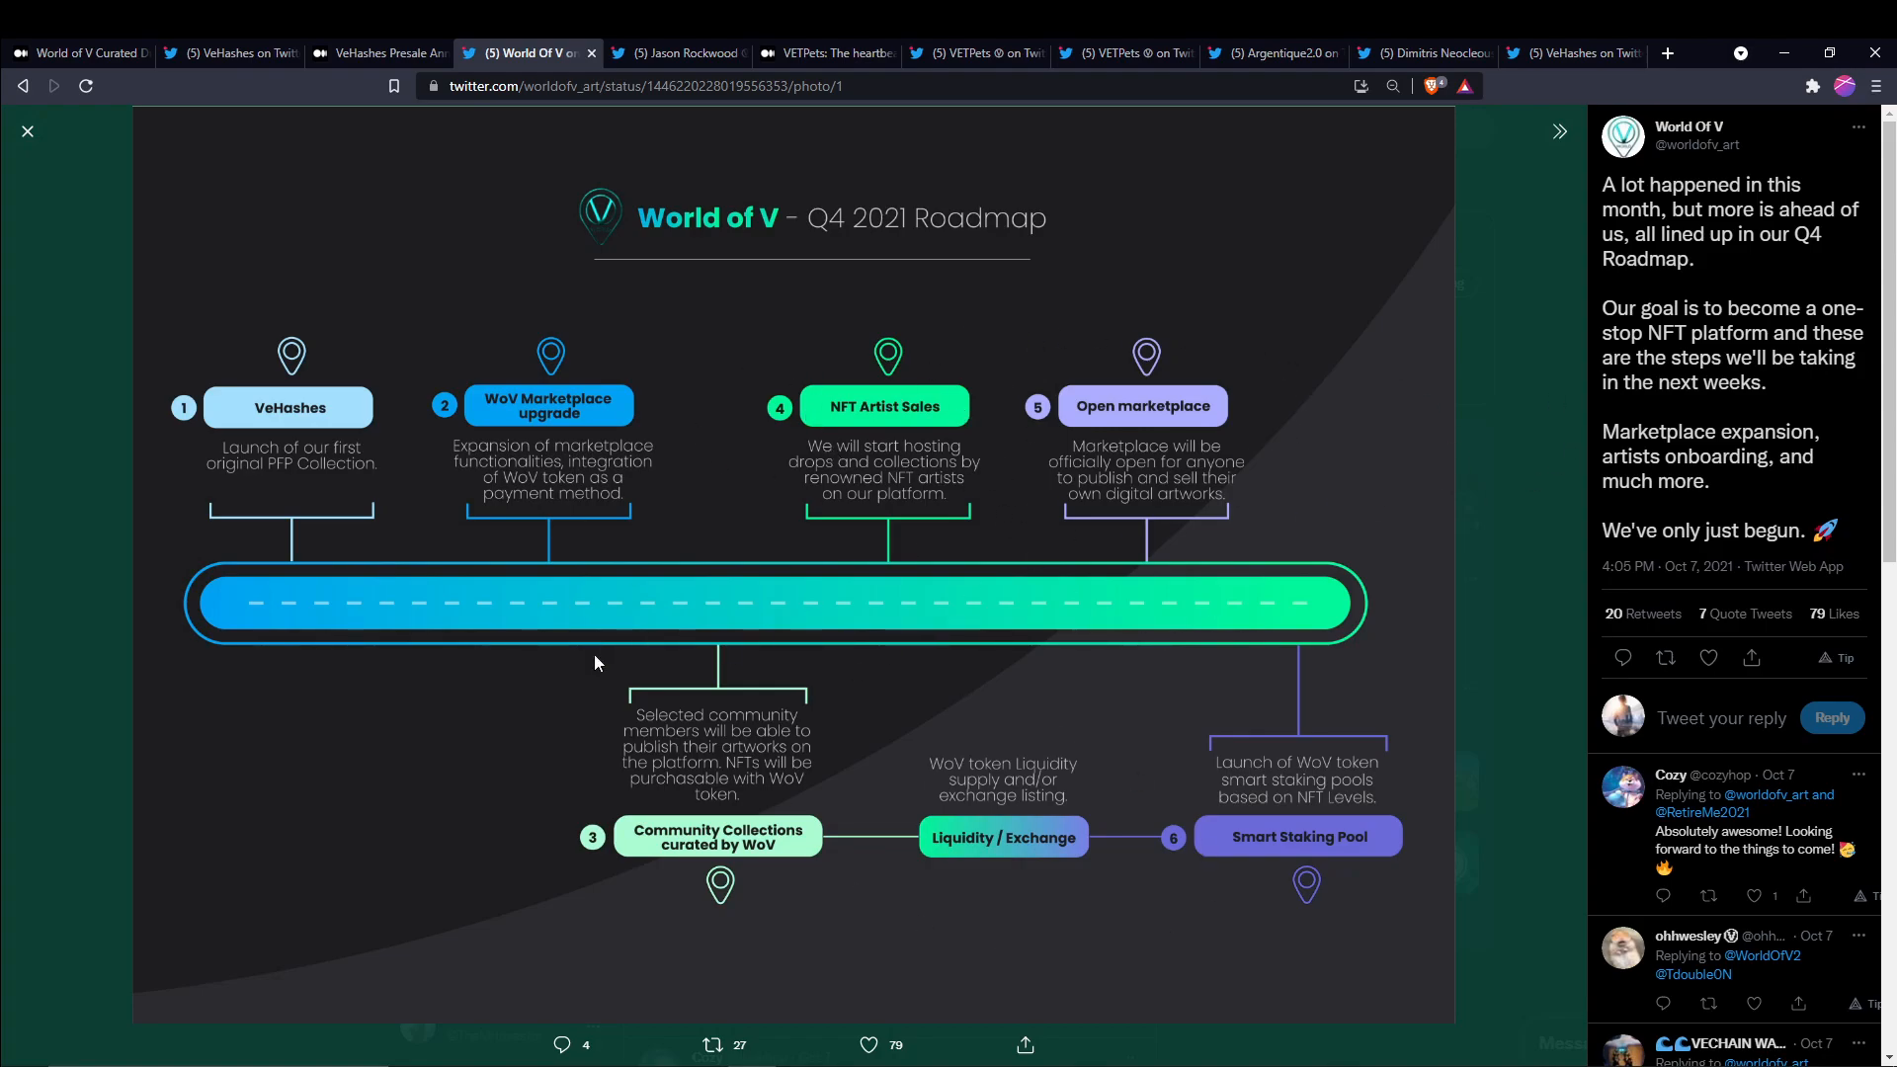
mouse_move(756, 862)
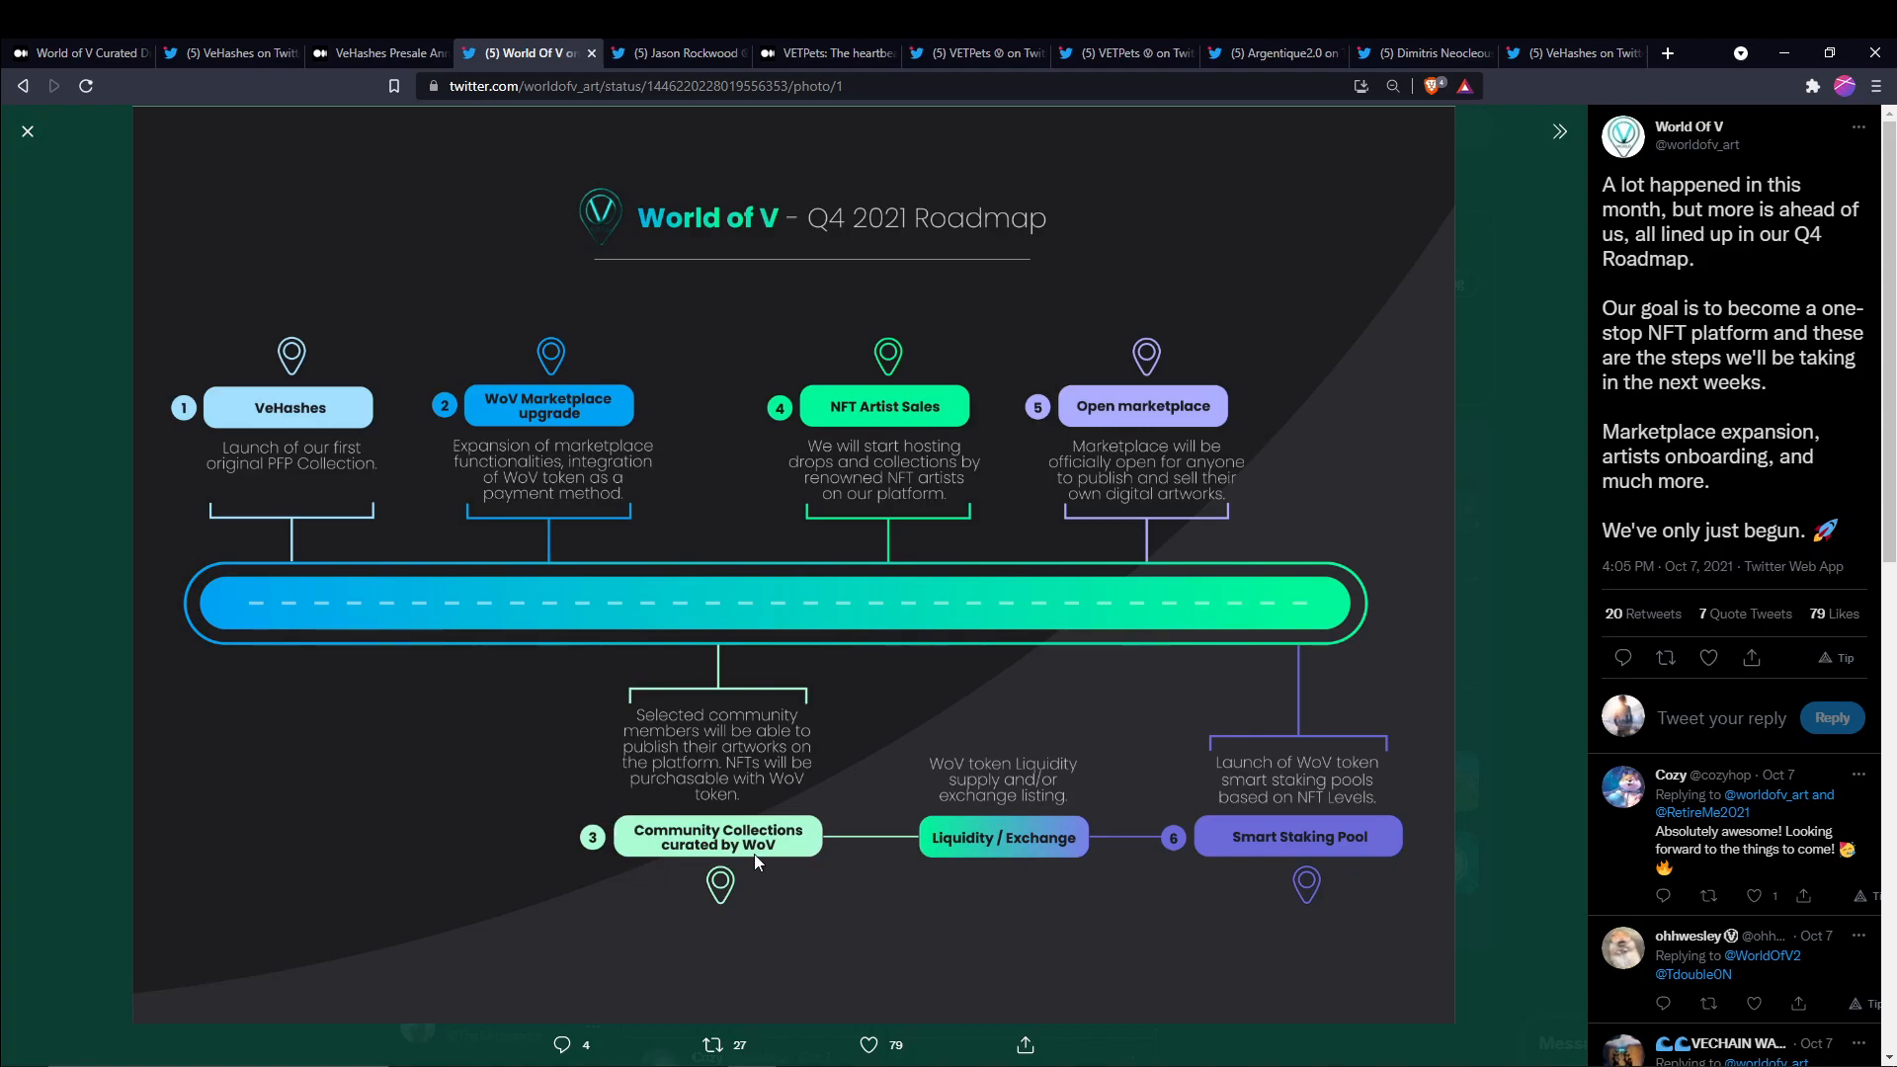
mouse_move(756, 872)
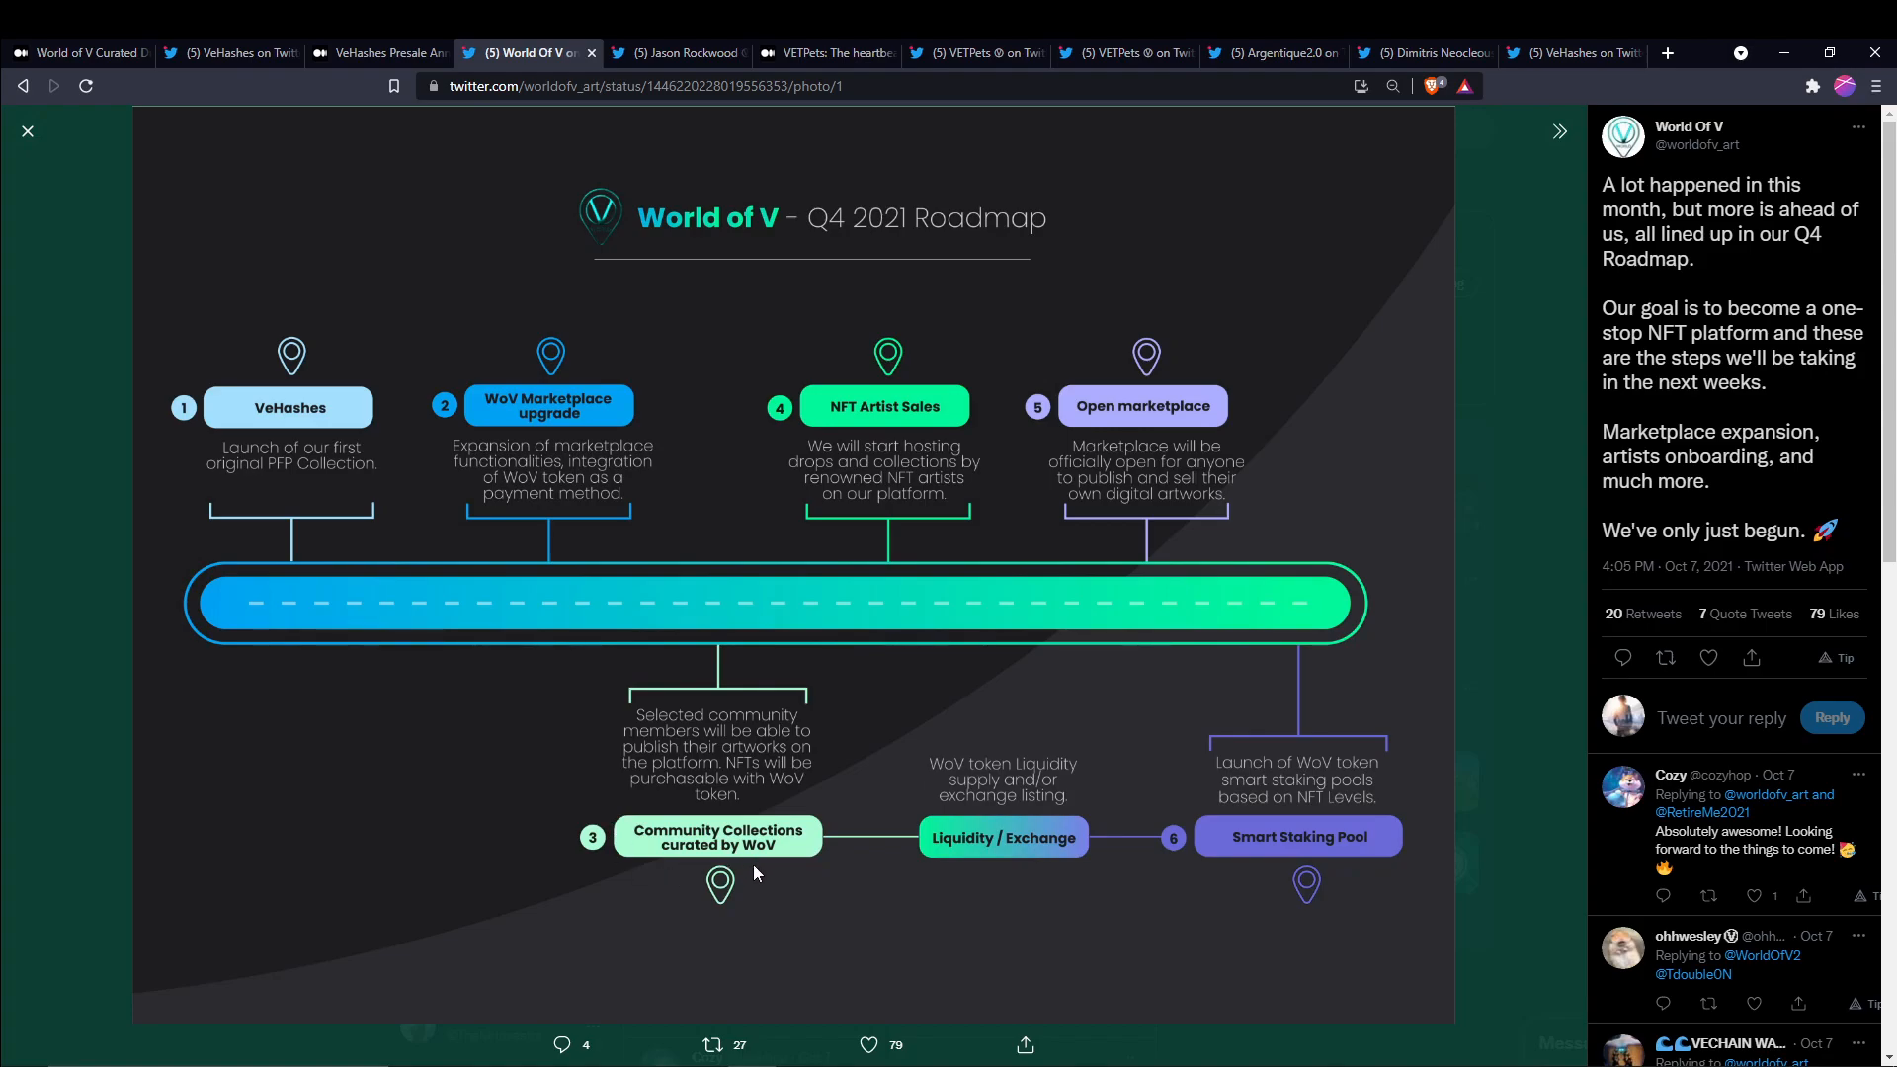
mouse_move(942, 898)
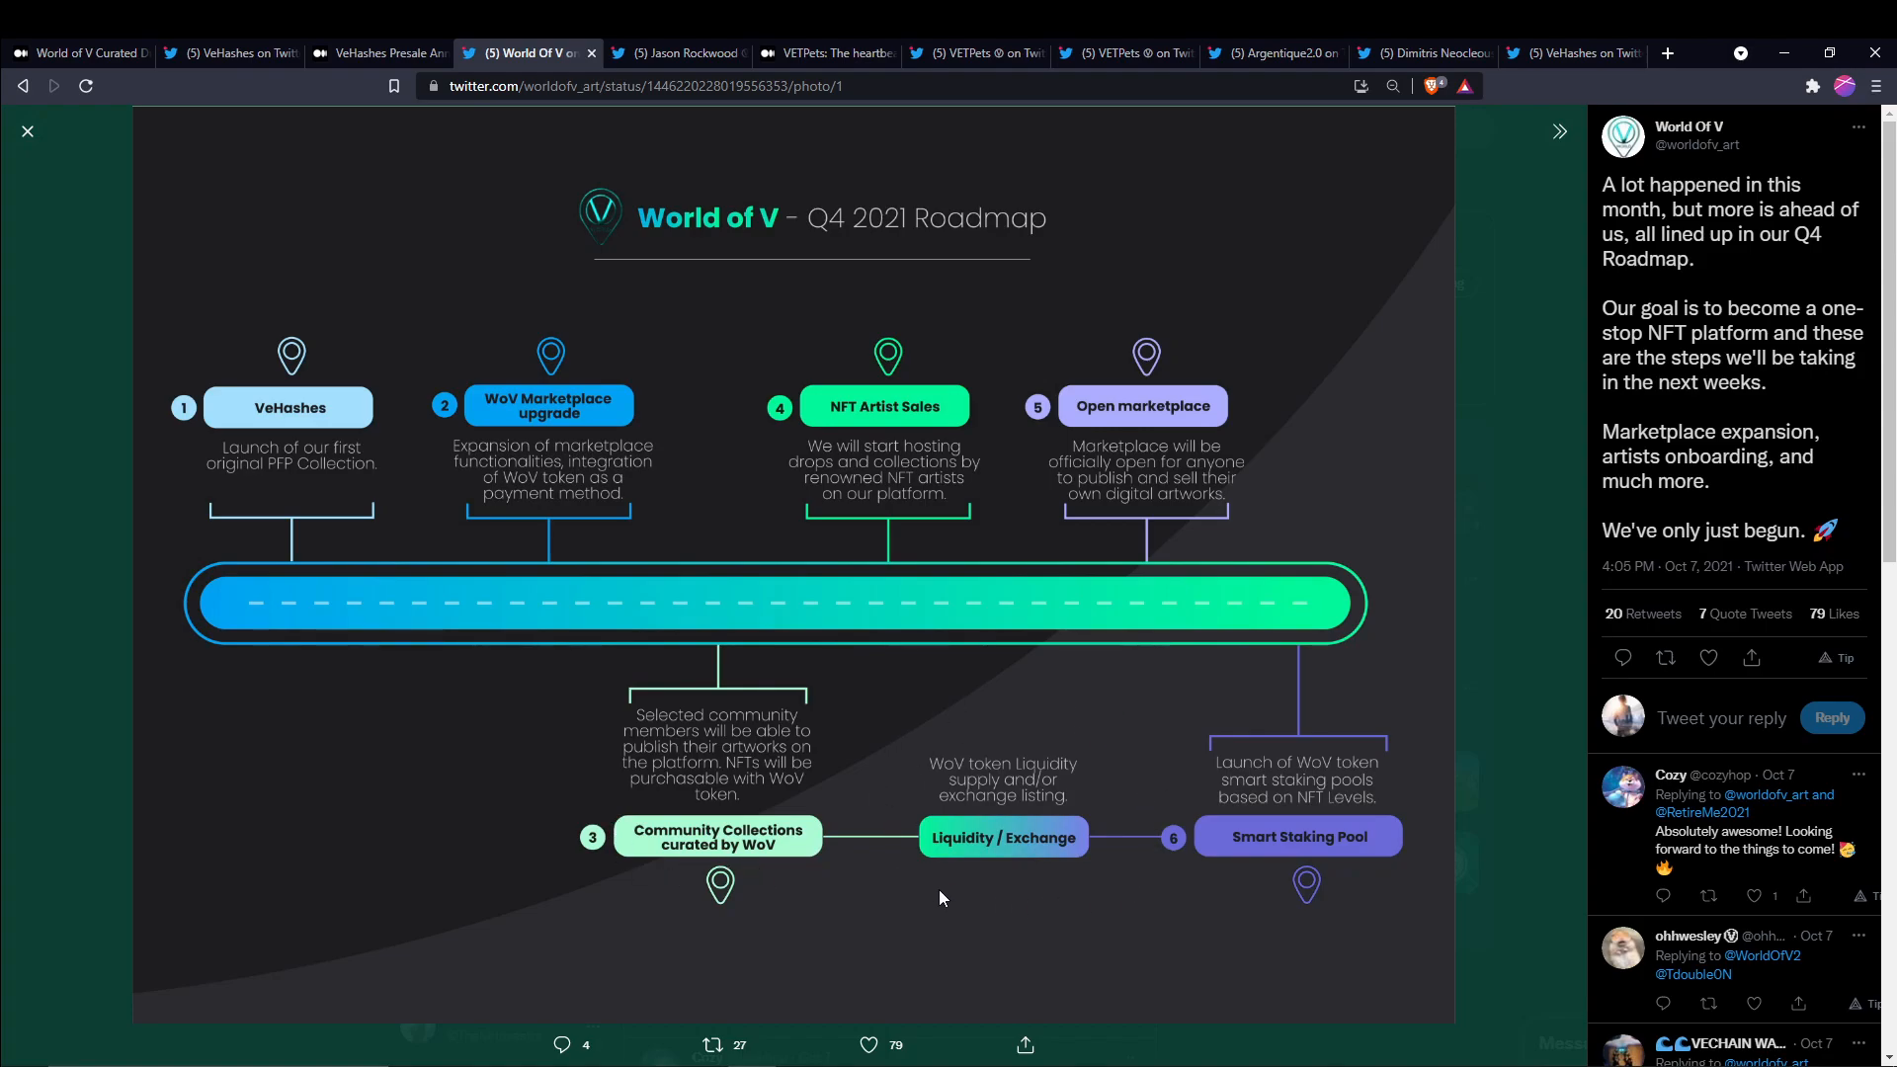
mouse_move(1137, 864)
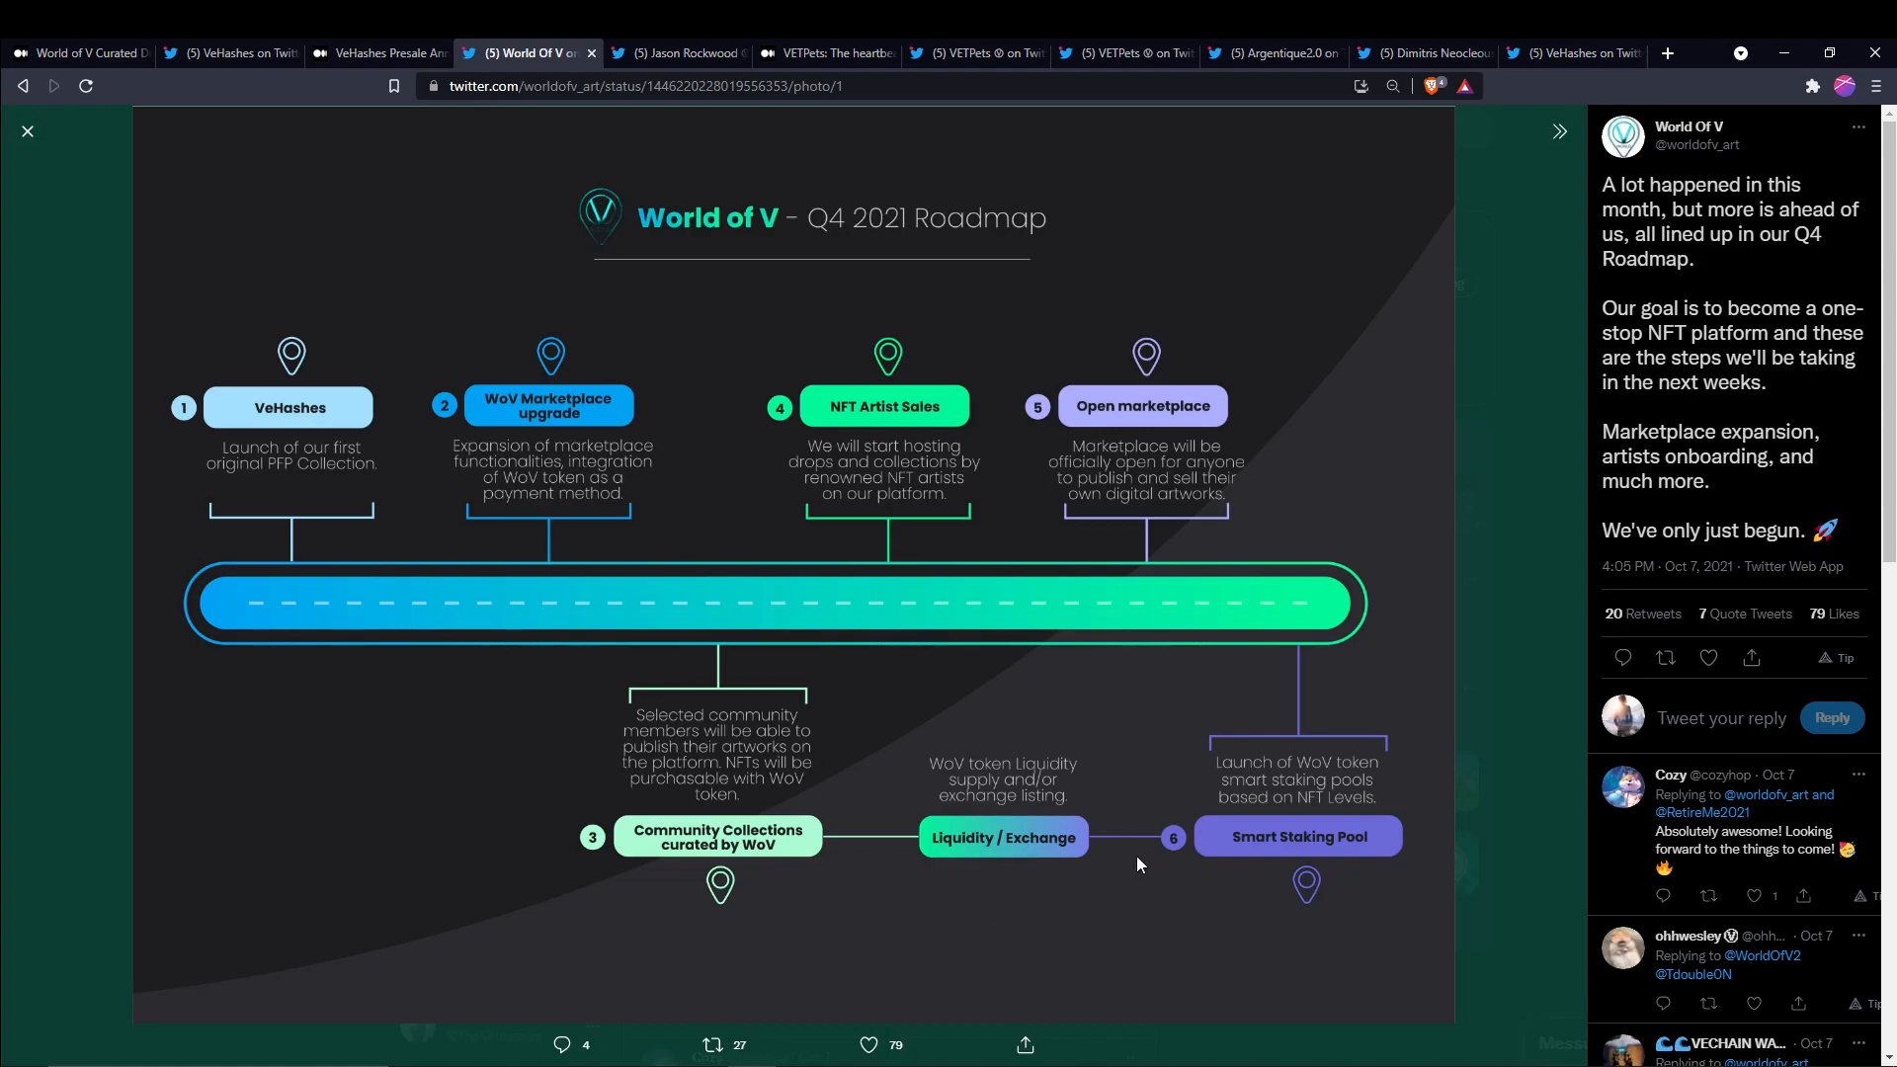
mouse_move(29, 233)
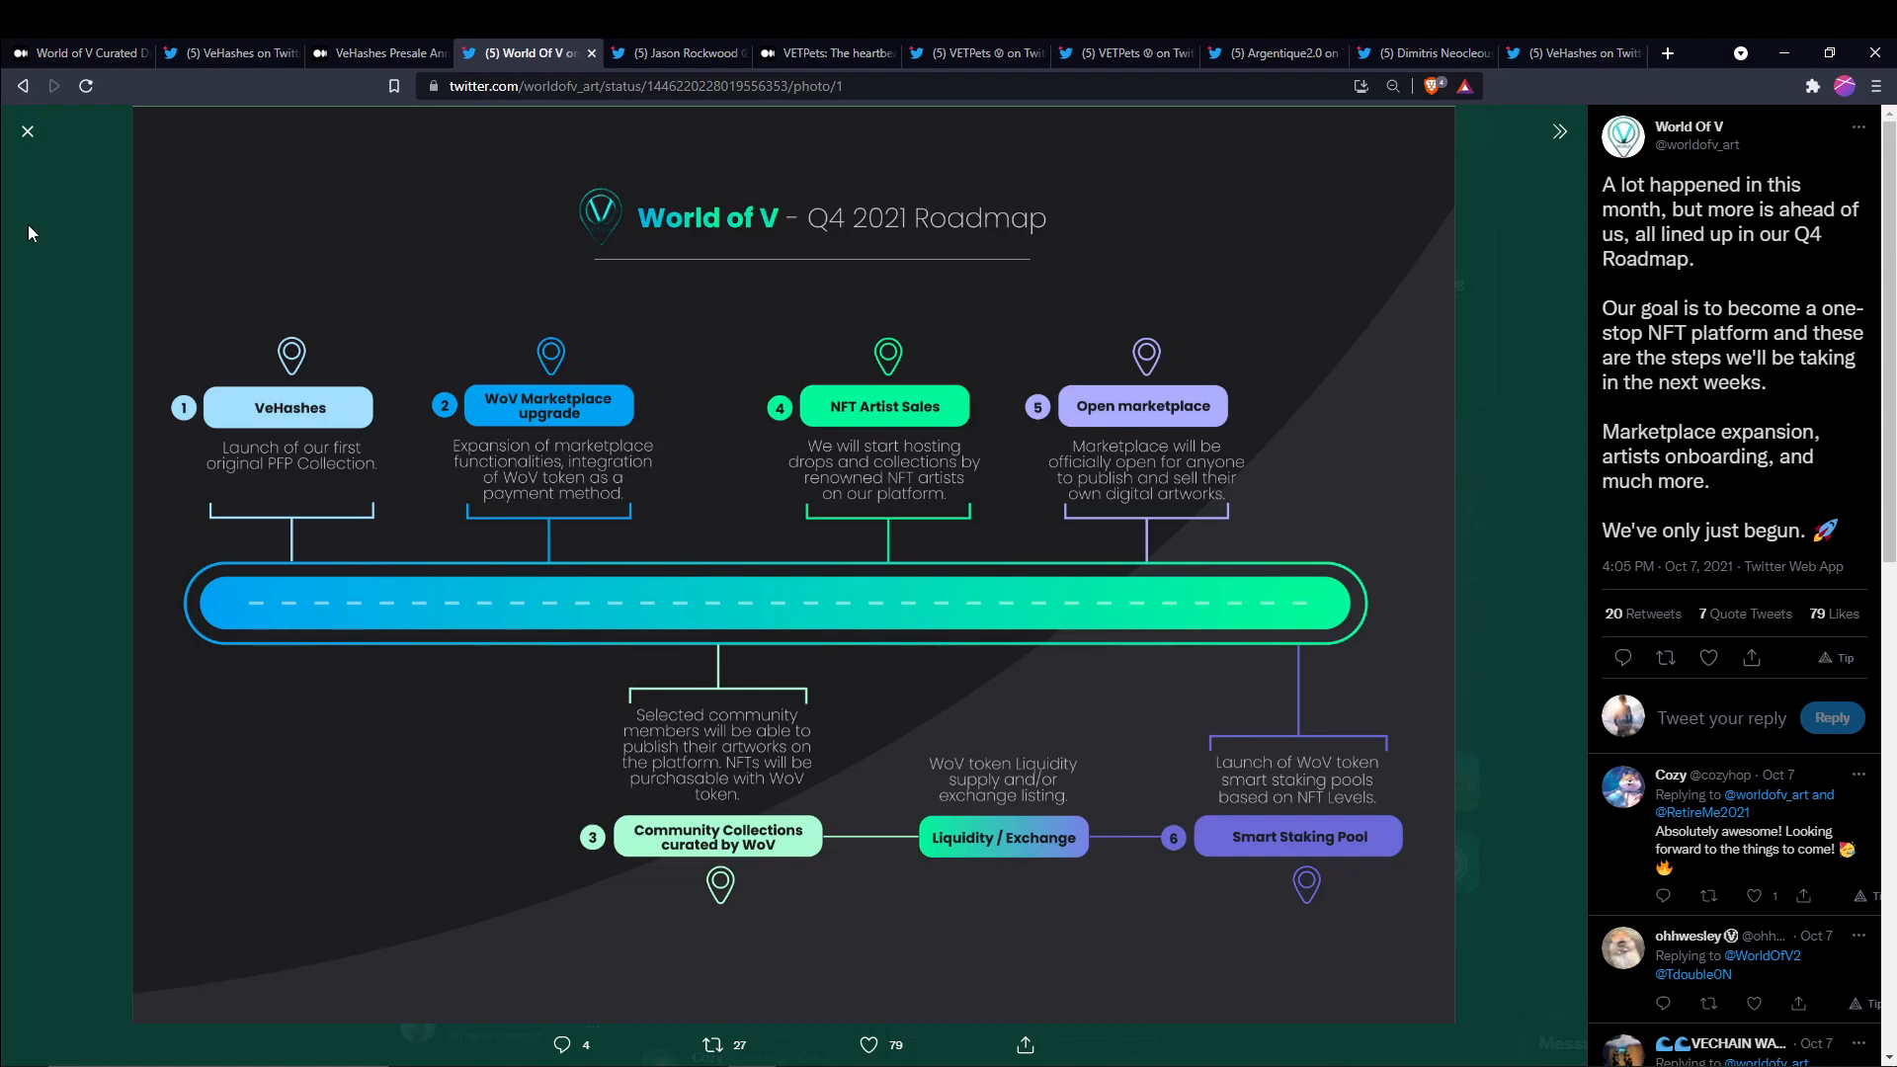
mouse_move(129, 554)
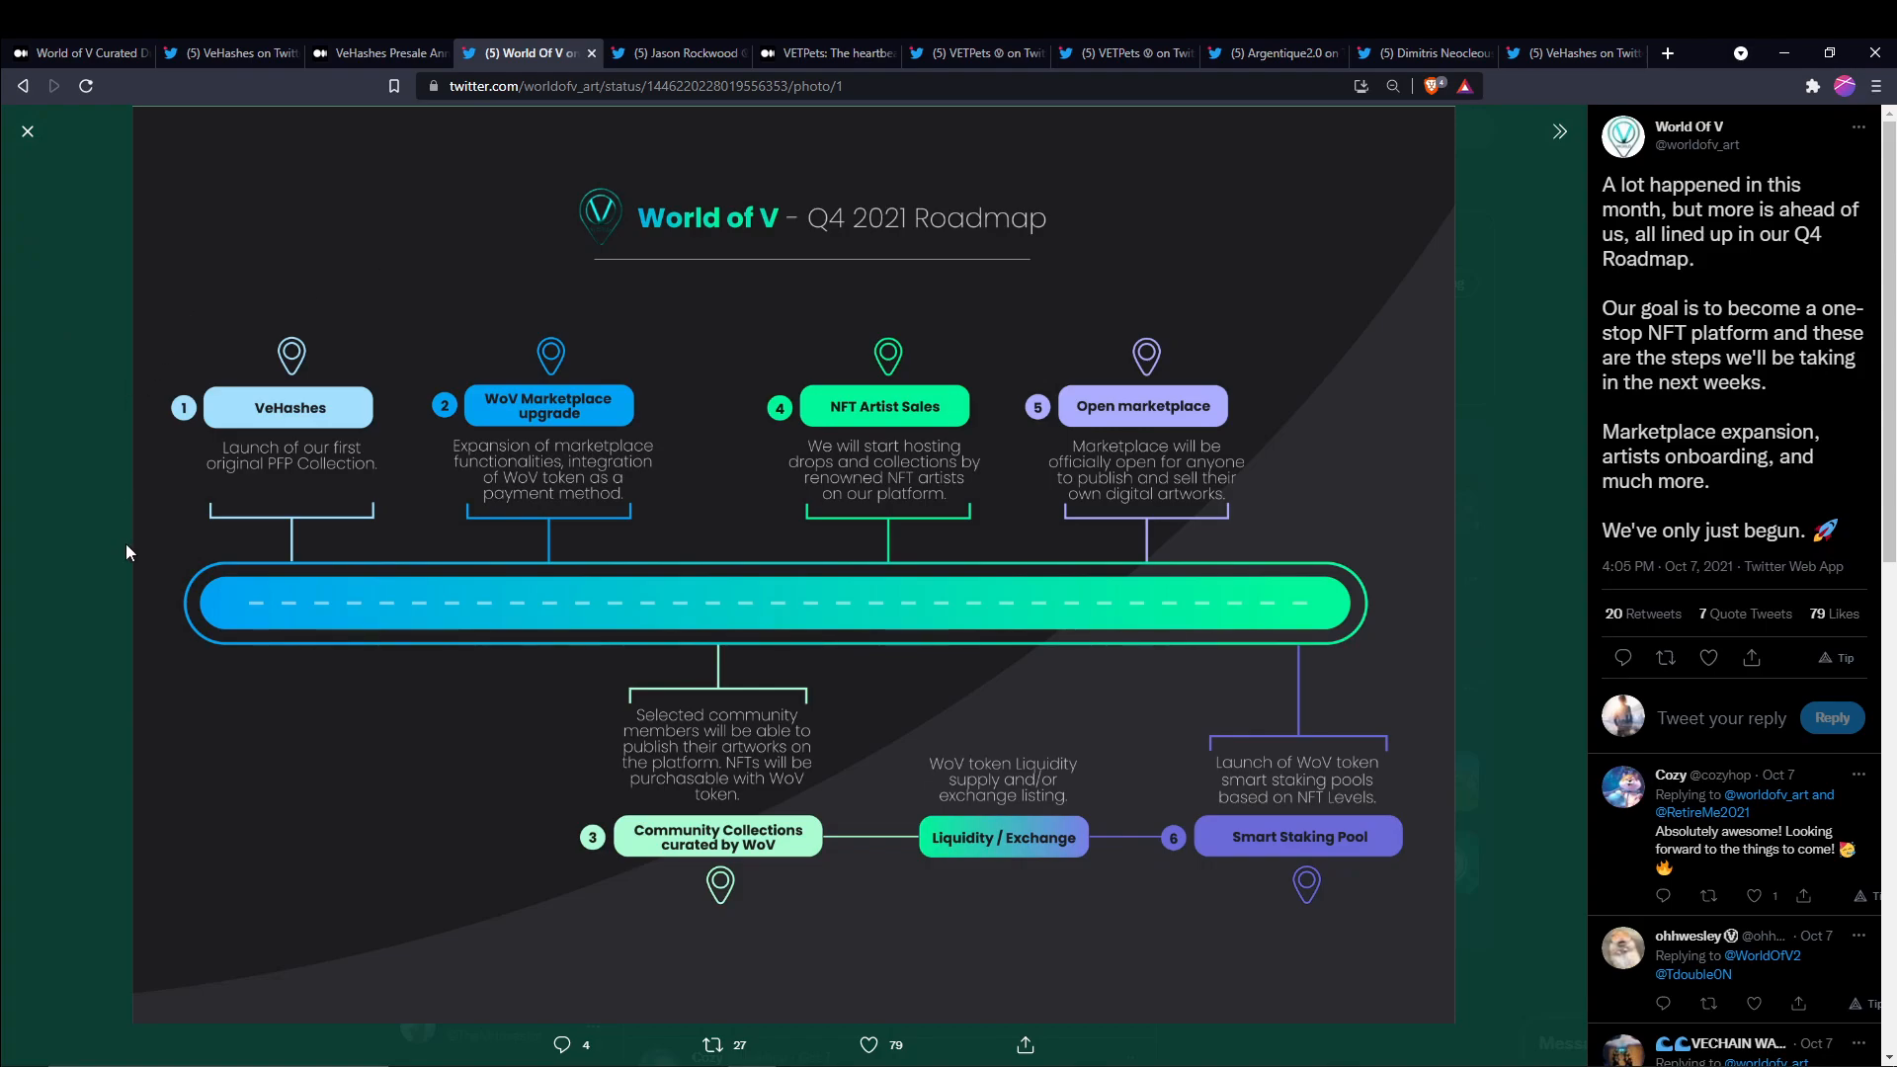
mouse_move(432, 346)
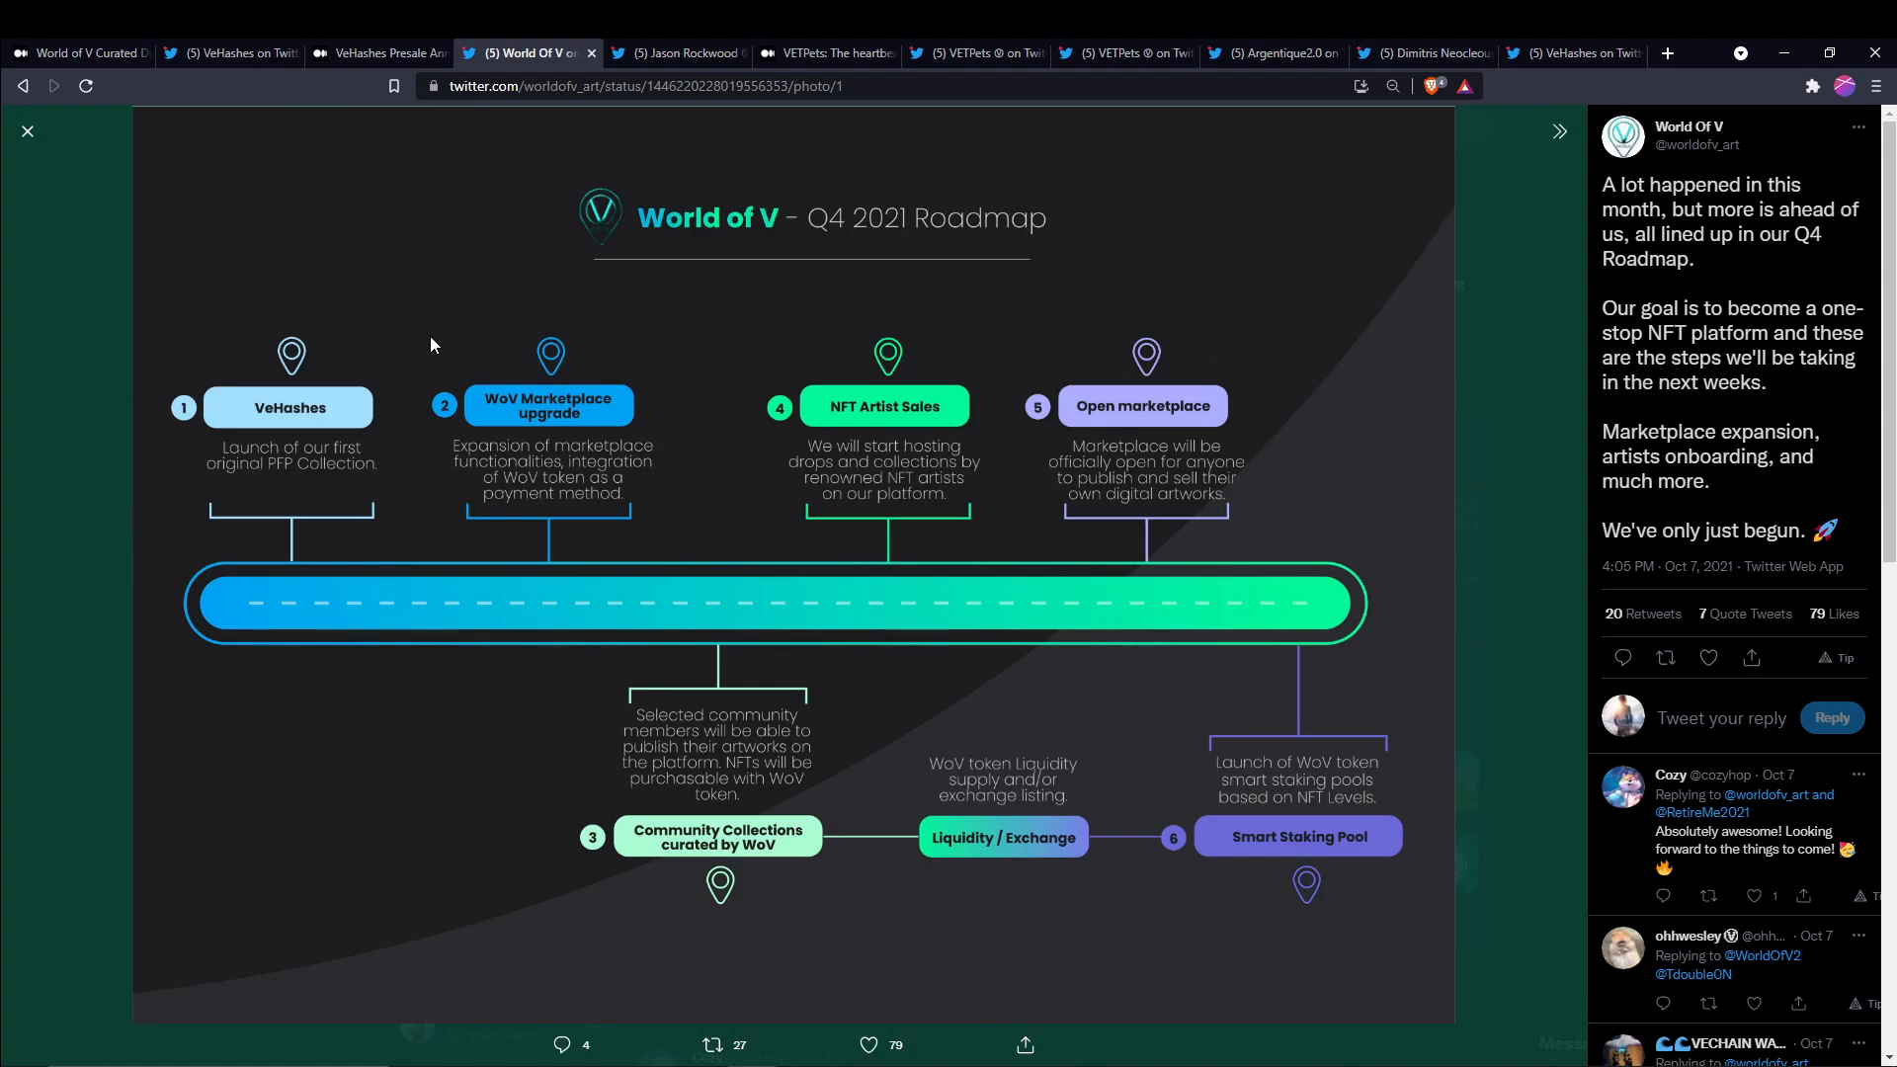
Switch from the roadmap graphic to Jason Rockwood's tweet praising World of V artists
left_click(675, 53)
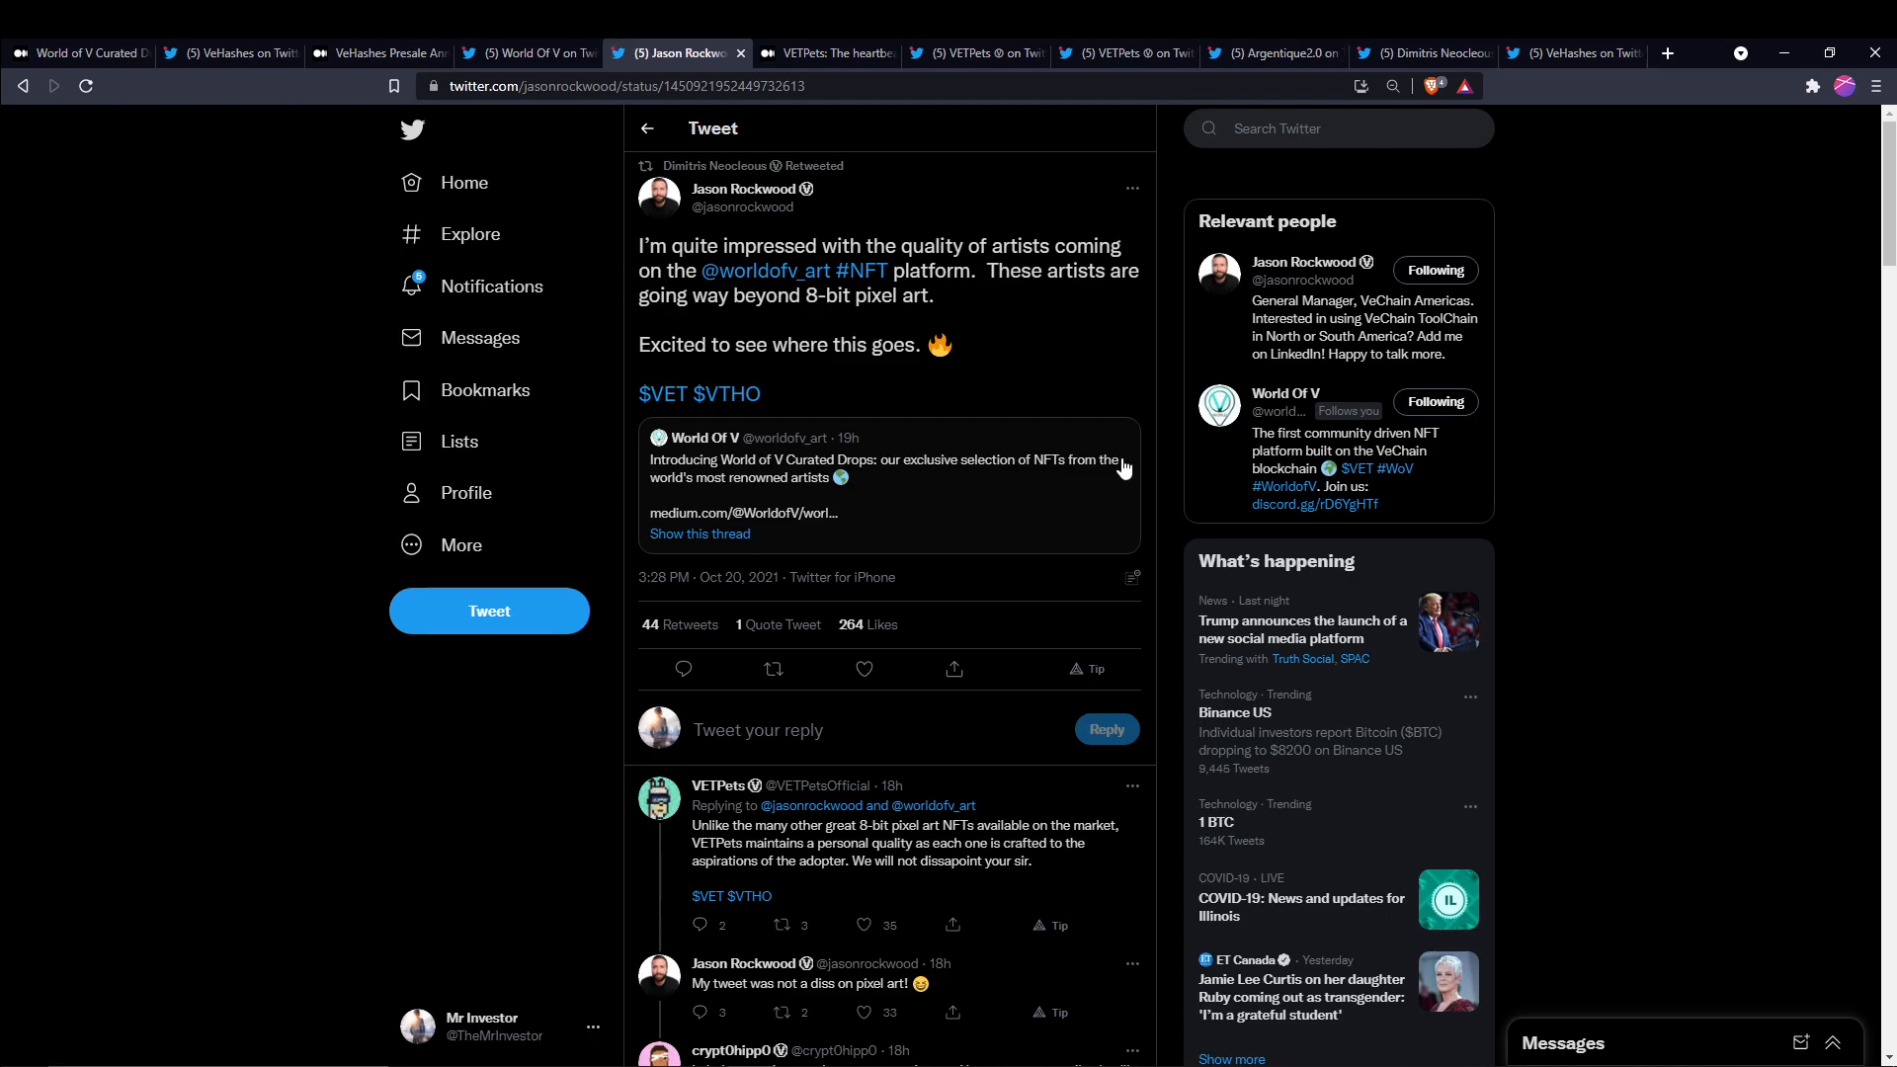
Skim Jason Rockwood's tweet replies, then bring up the VETPets 'heartbeat of the NFT rave' article
scroll("down", 3)
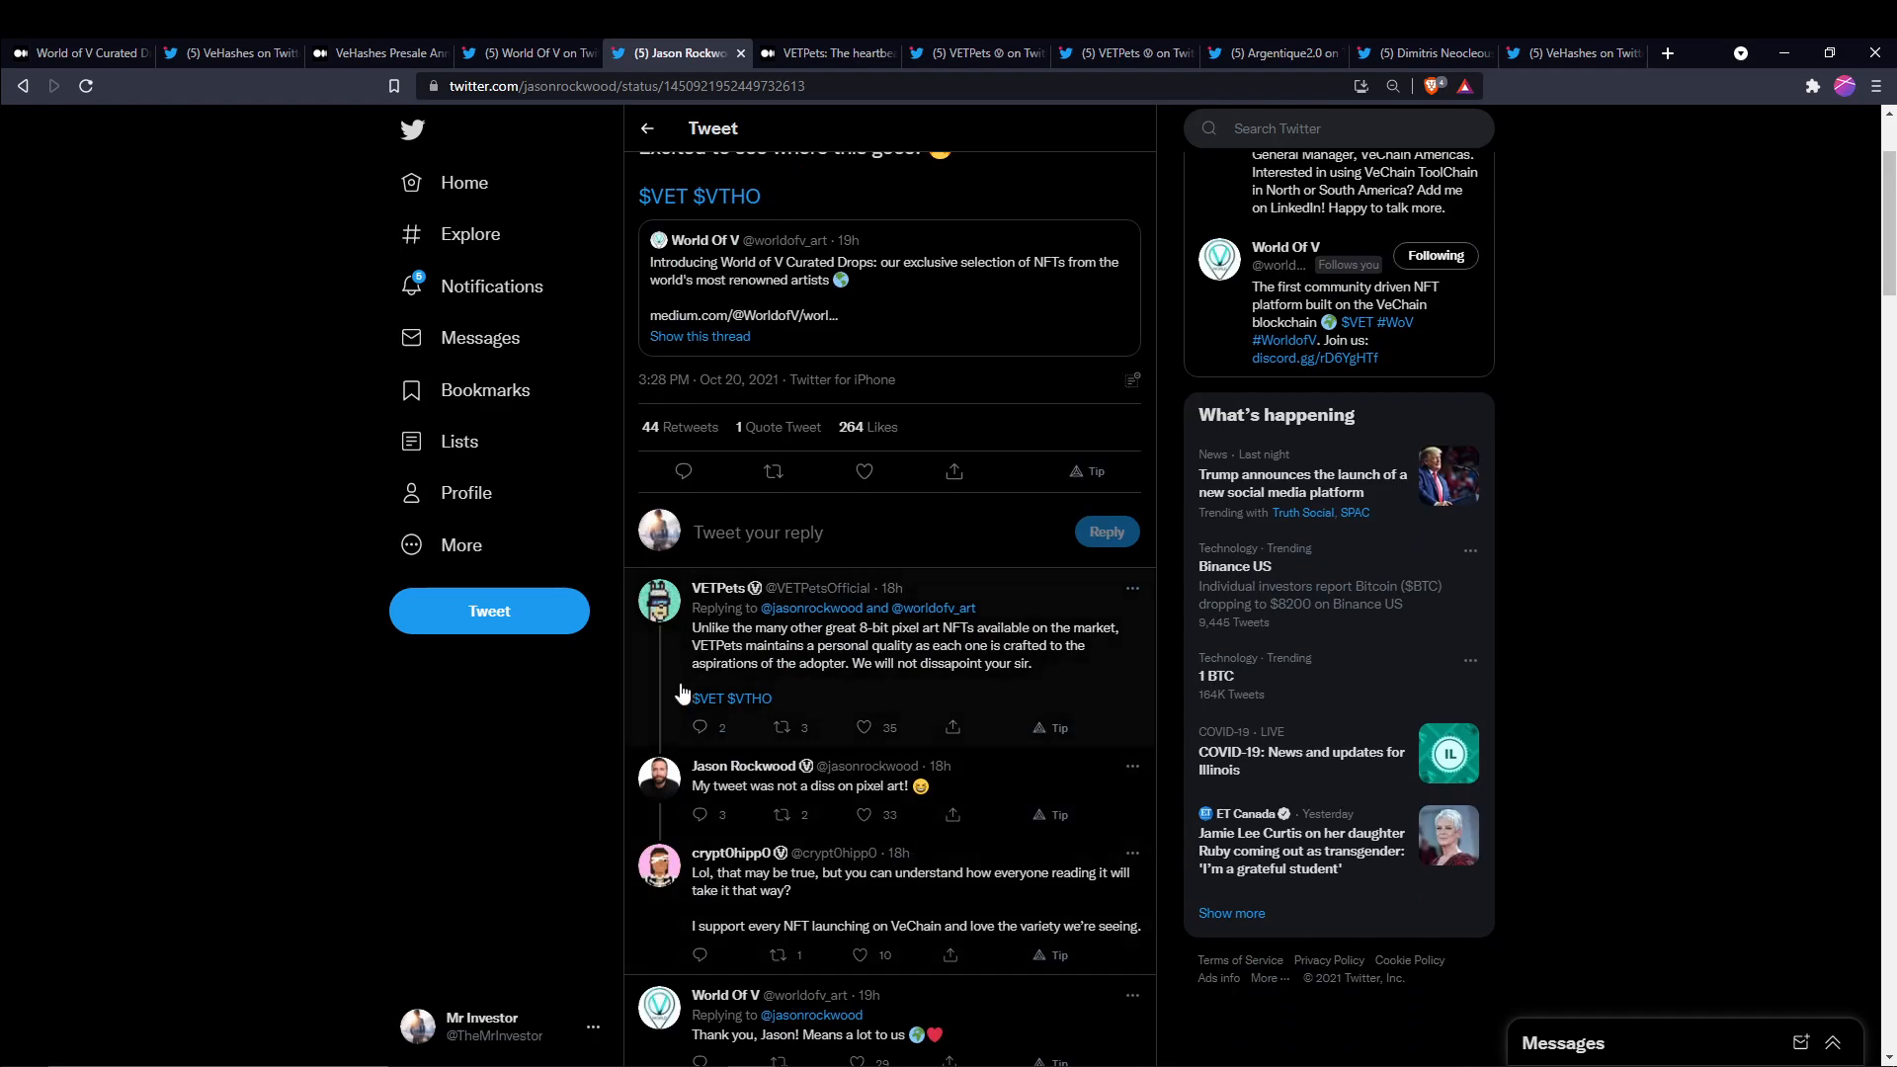
mouse_move(760, 826)
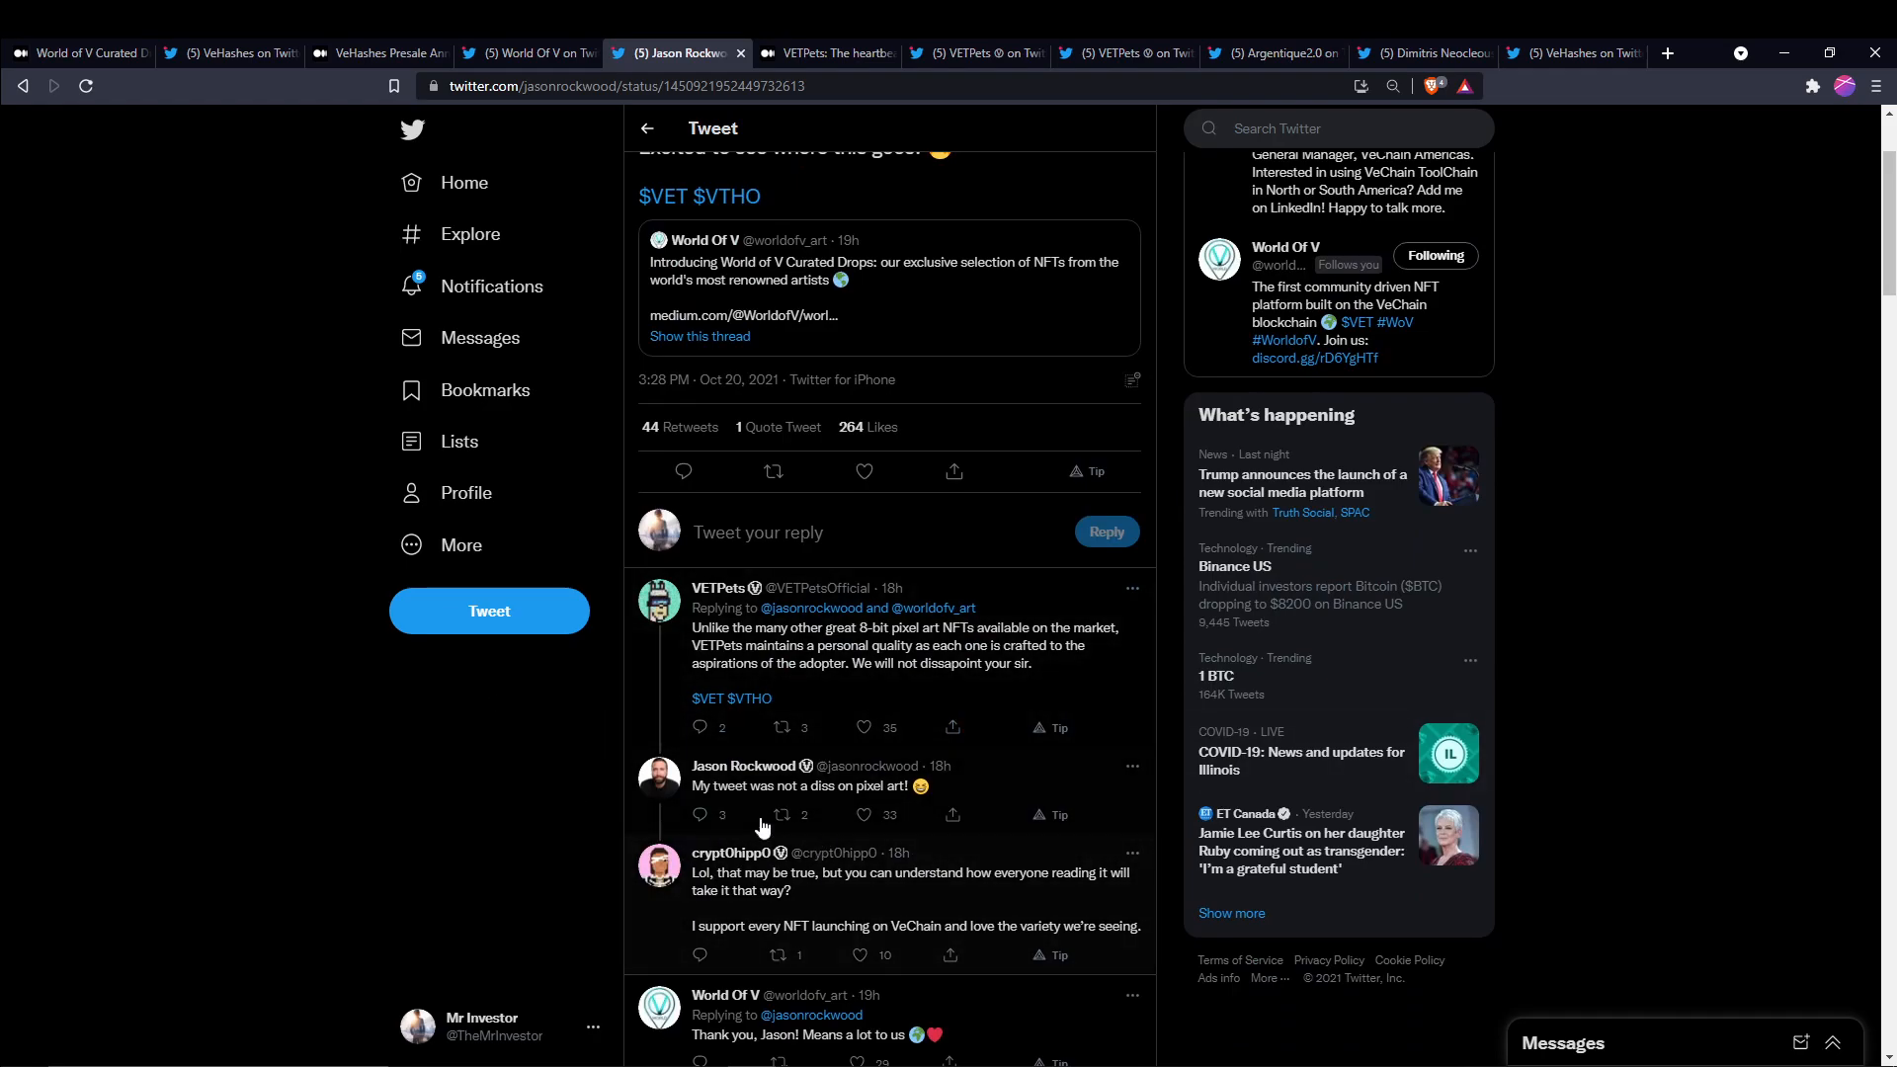
mouse_move(556, 831)
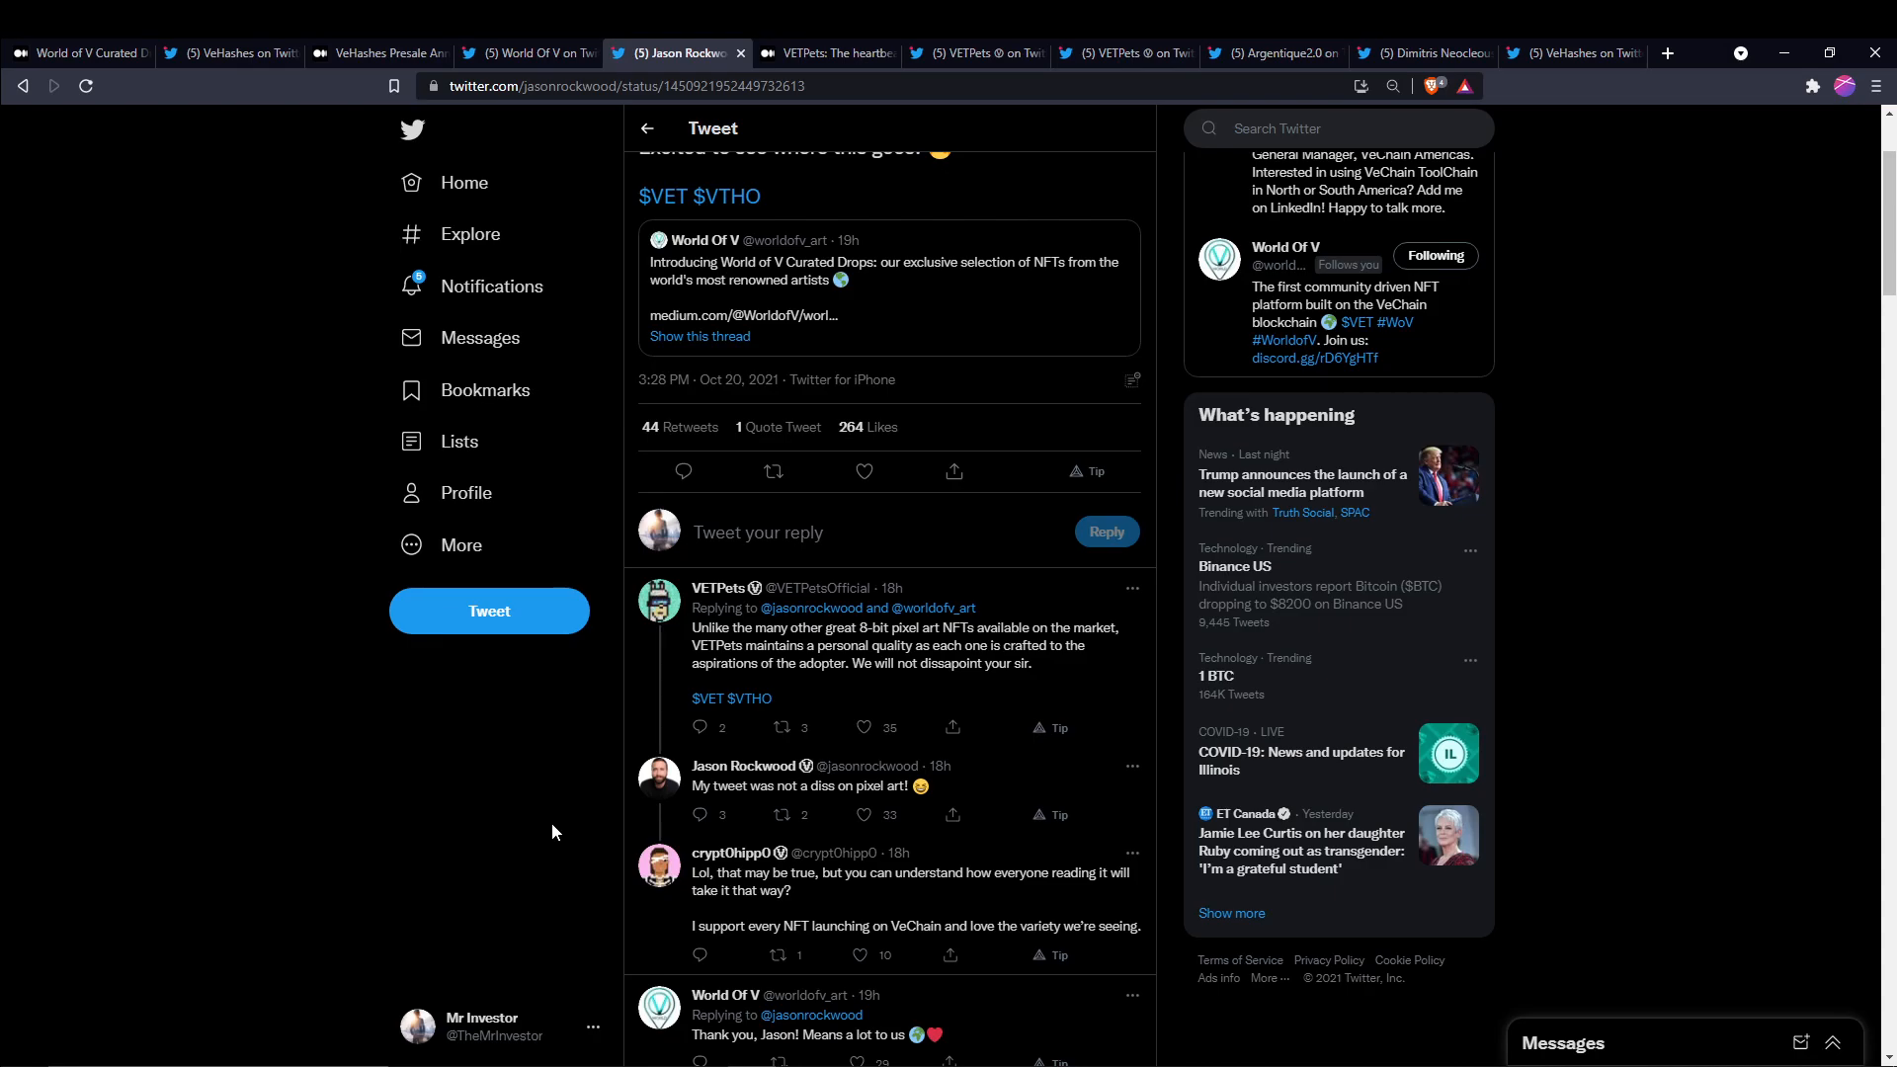
scroll("up", 3)
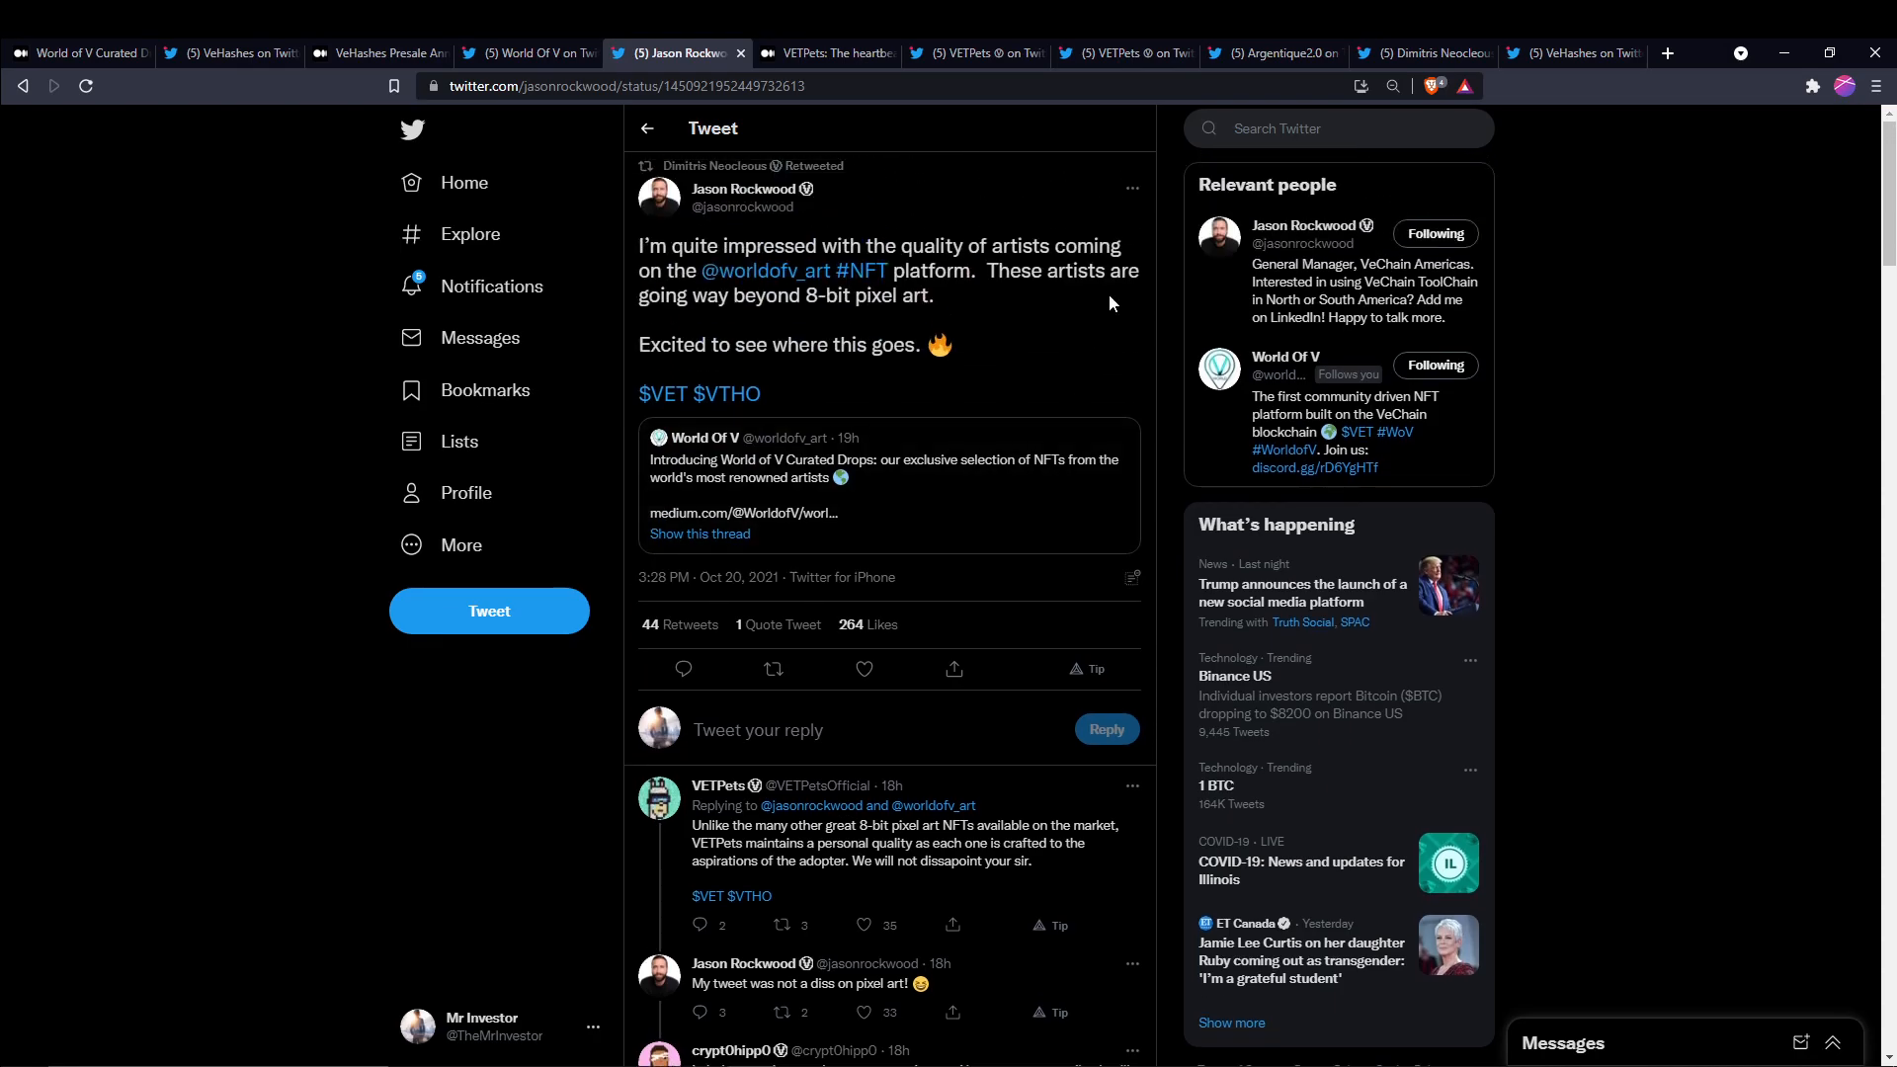
mouse_move(1028, 163)
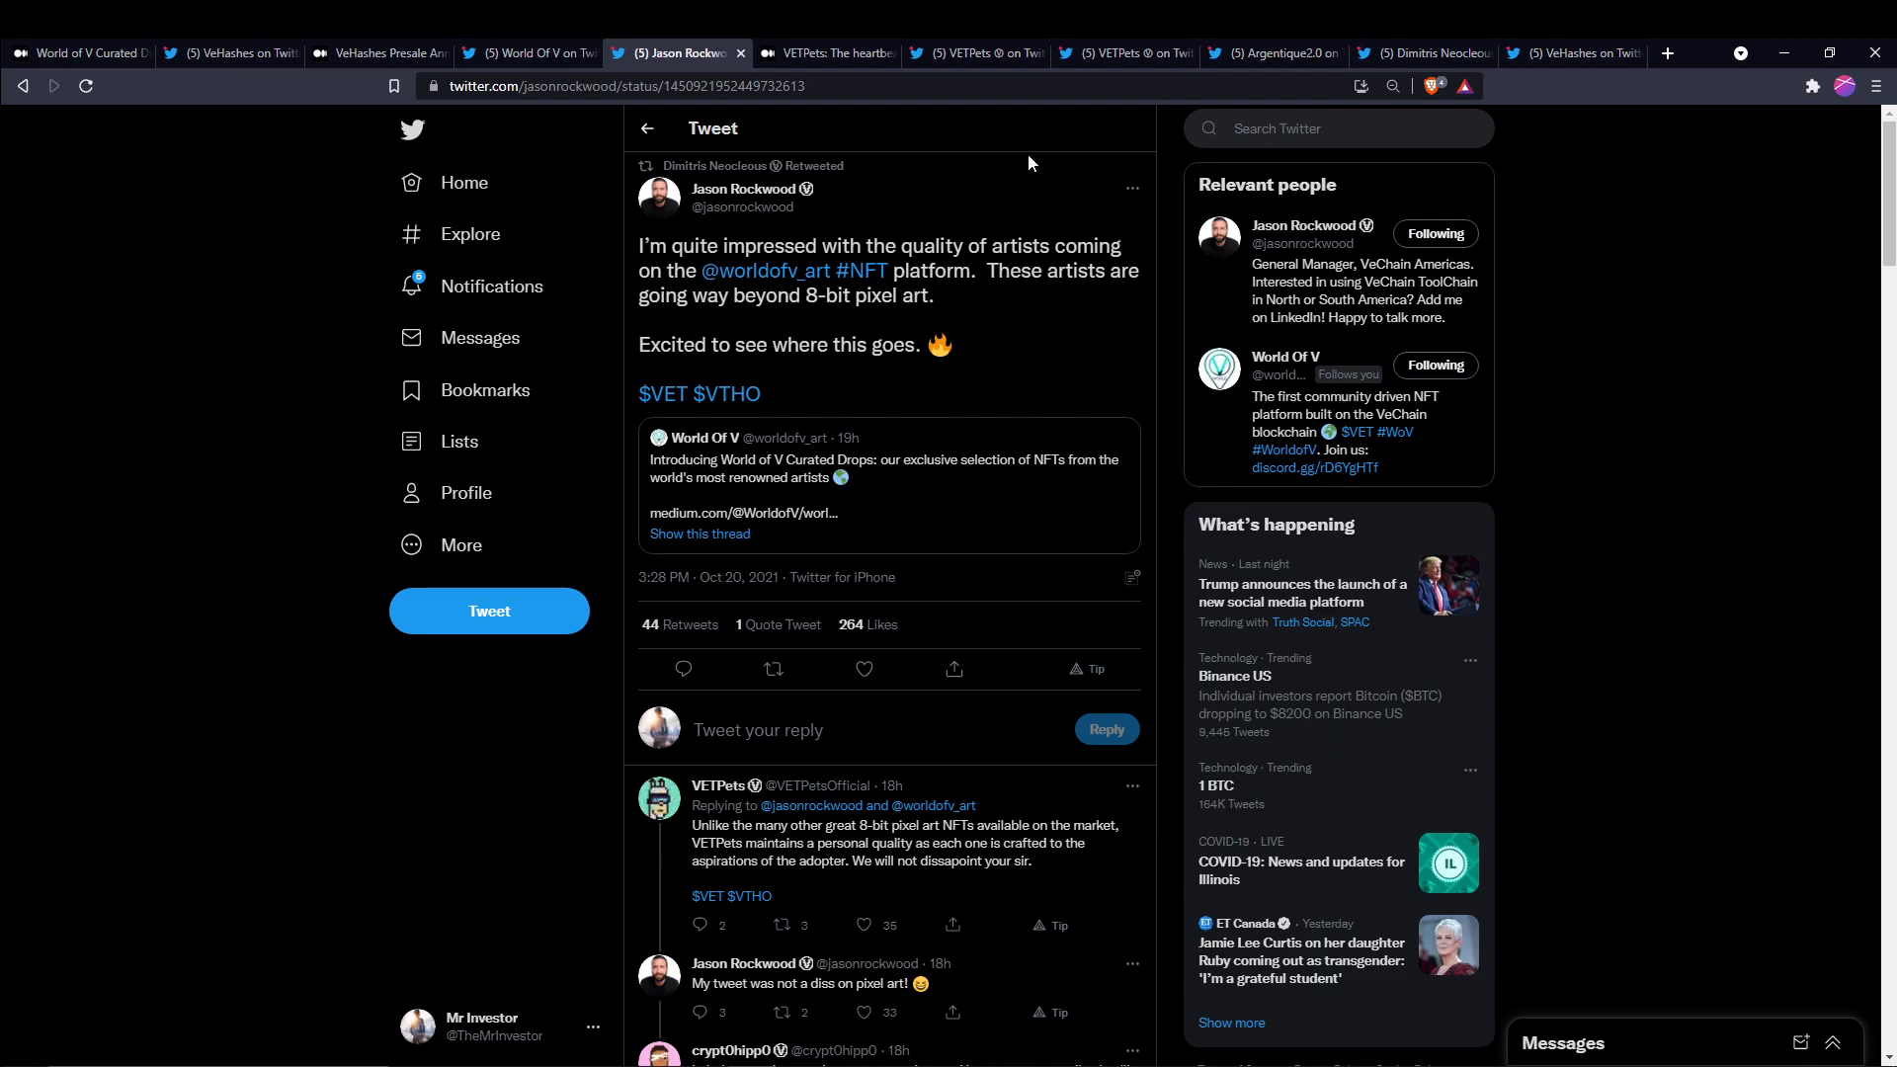
left_click(823, 53)
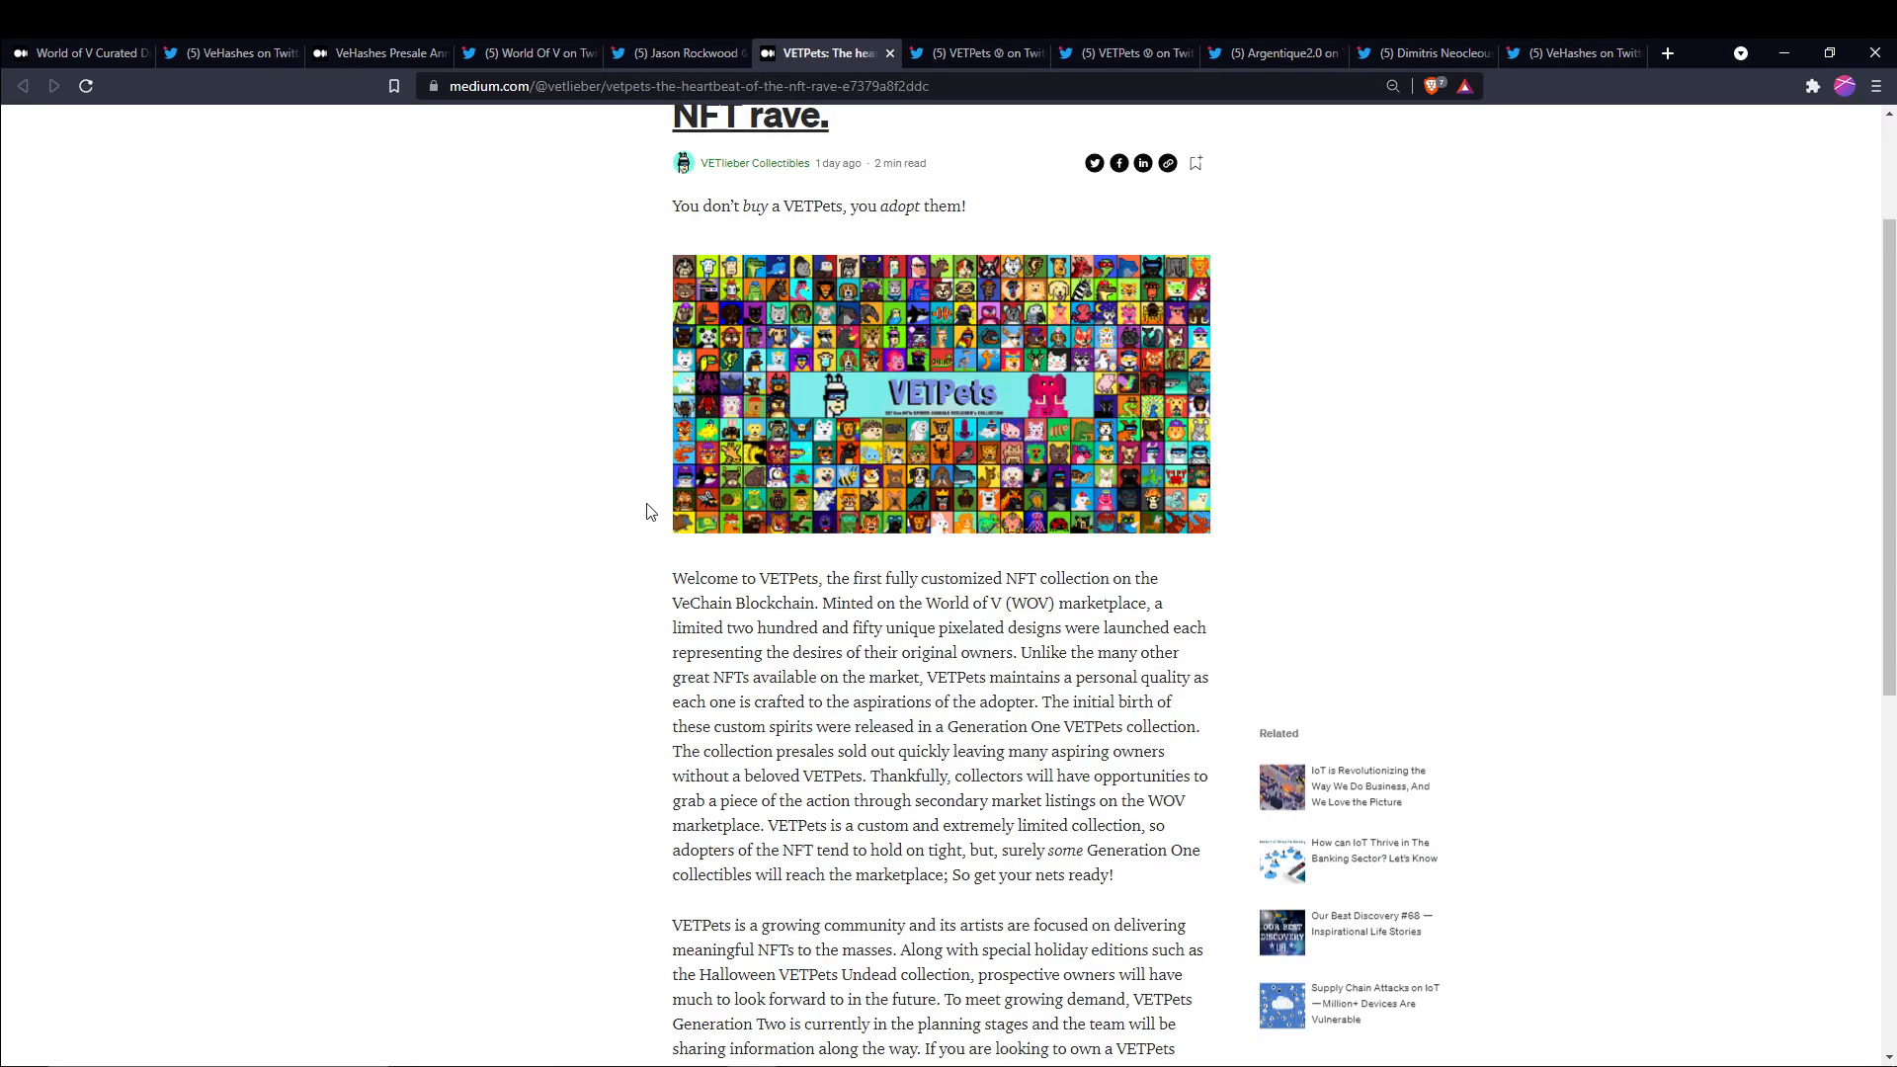
Read the VETPets article to its closing paragraphs, then view the species statistics pie chart tweet
scroll("up", 3)
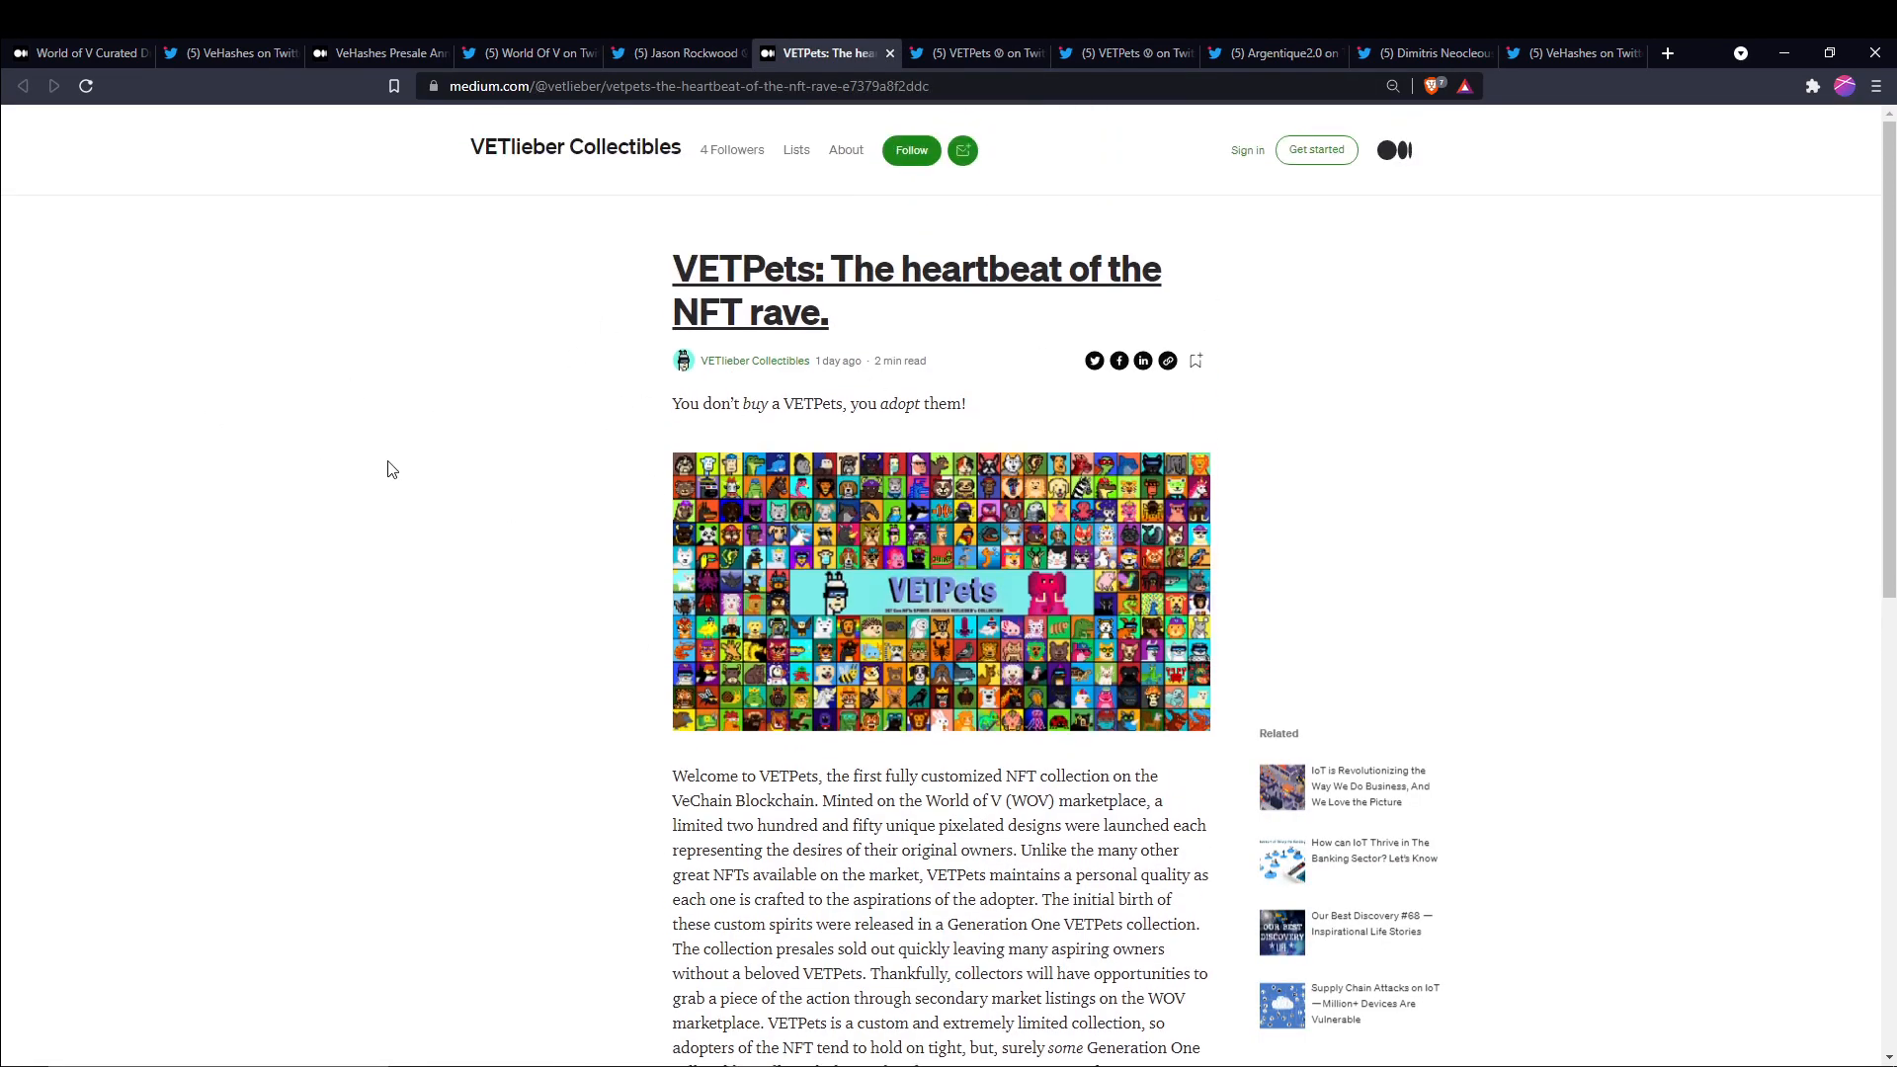
mouse_move(452, 490)
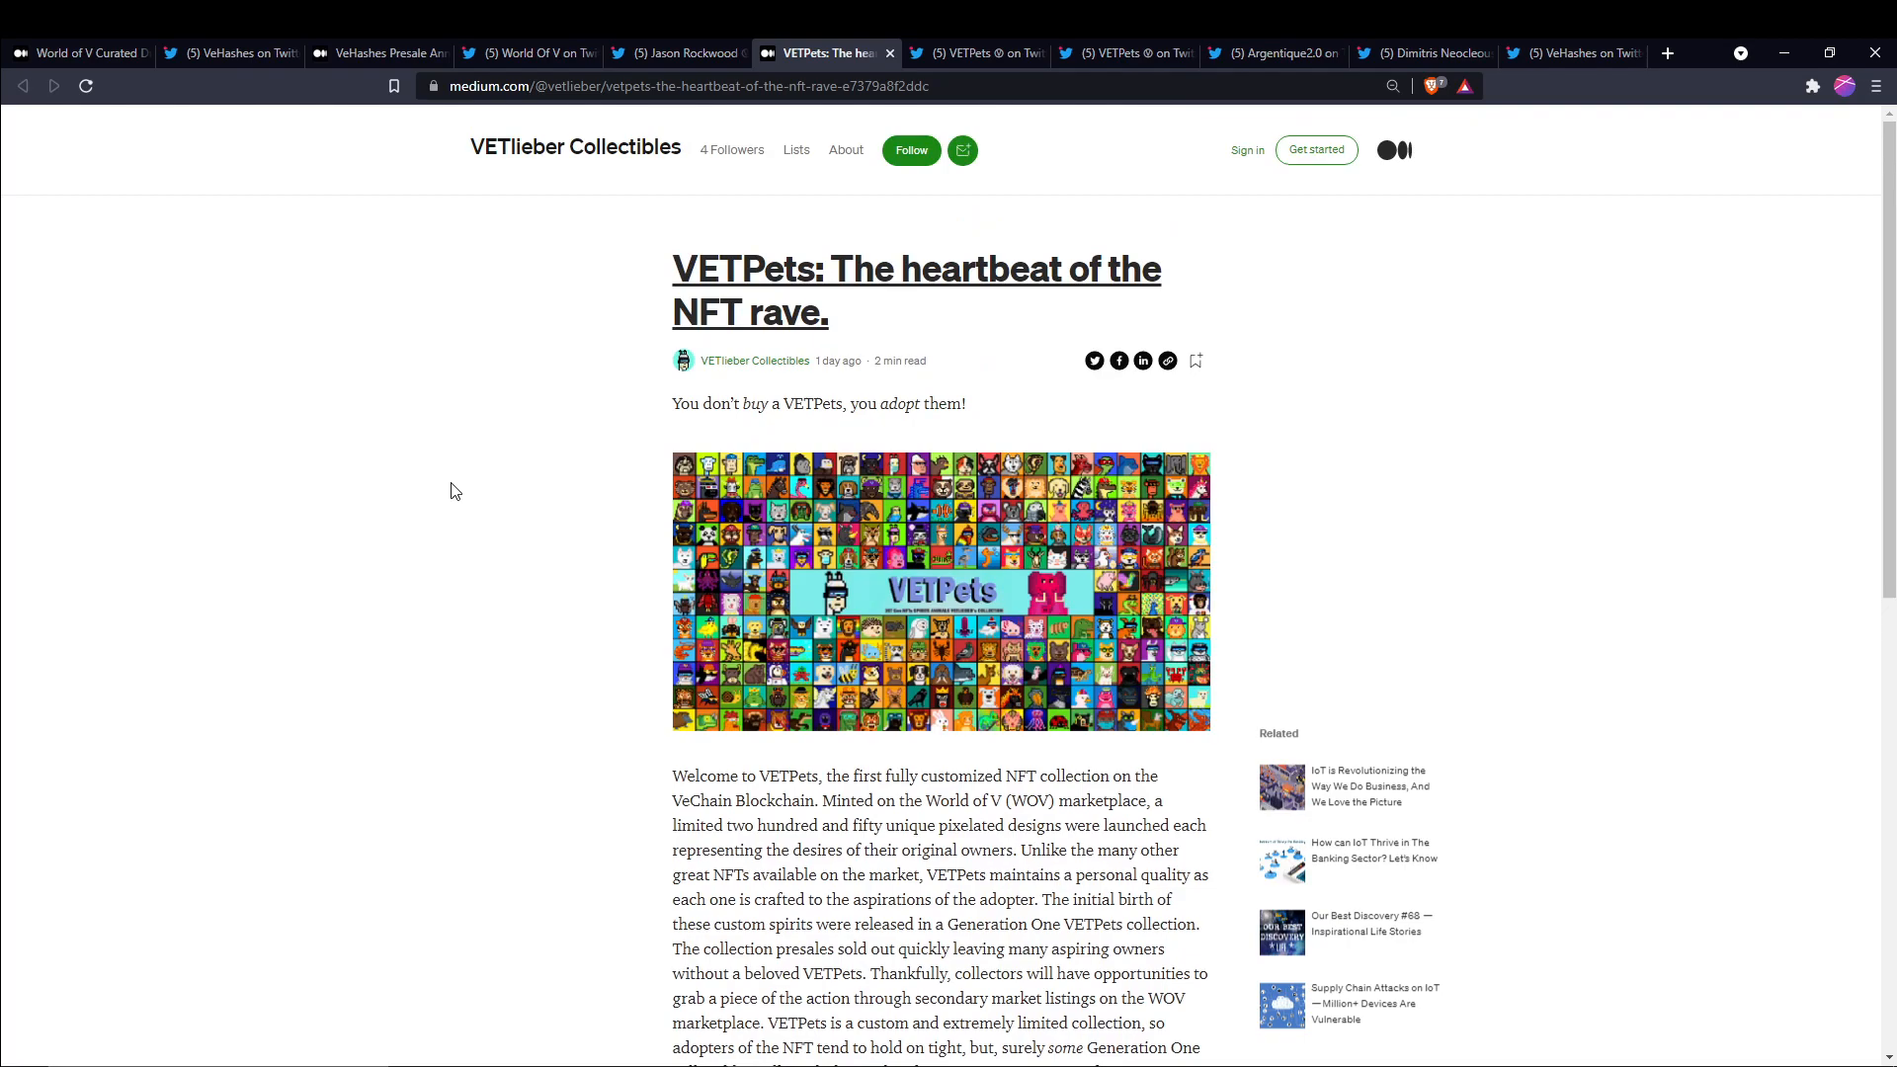
scroll("down", 3)
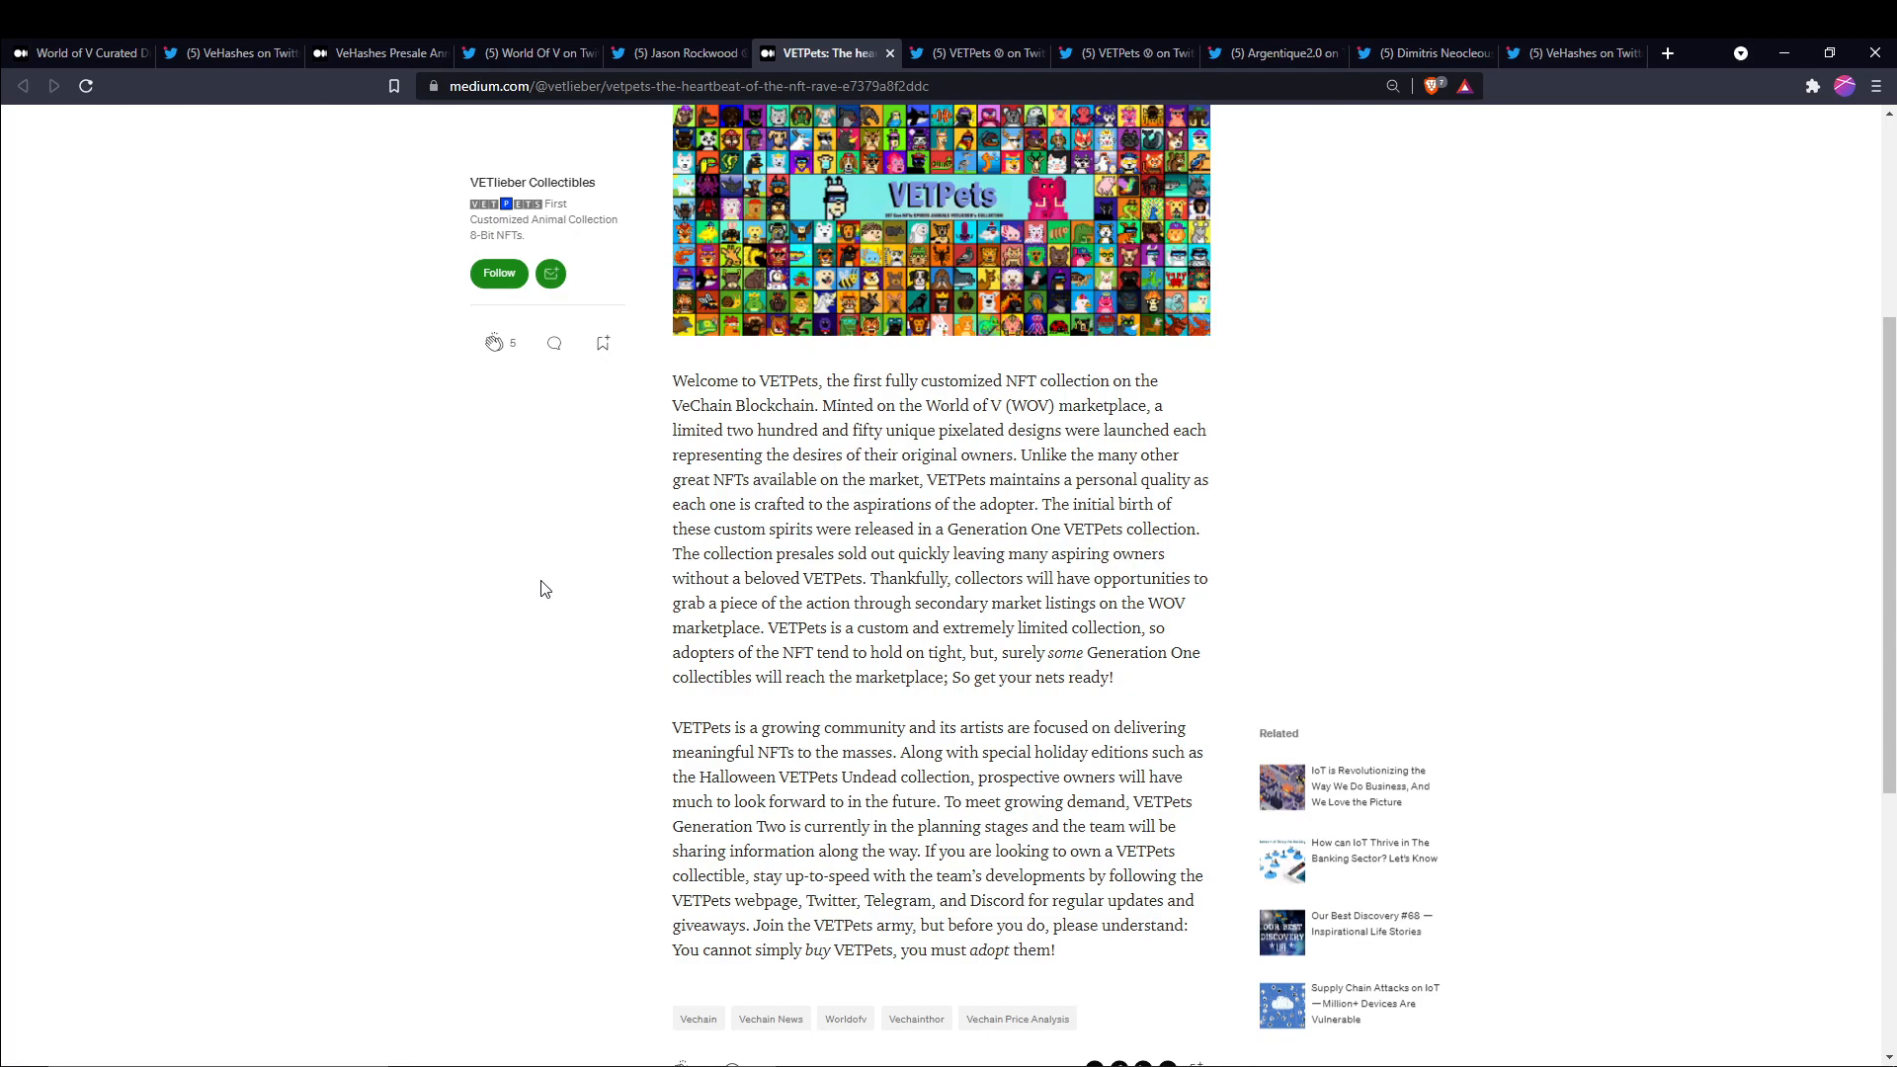
mouse_move(955, 301)
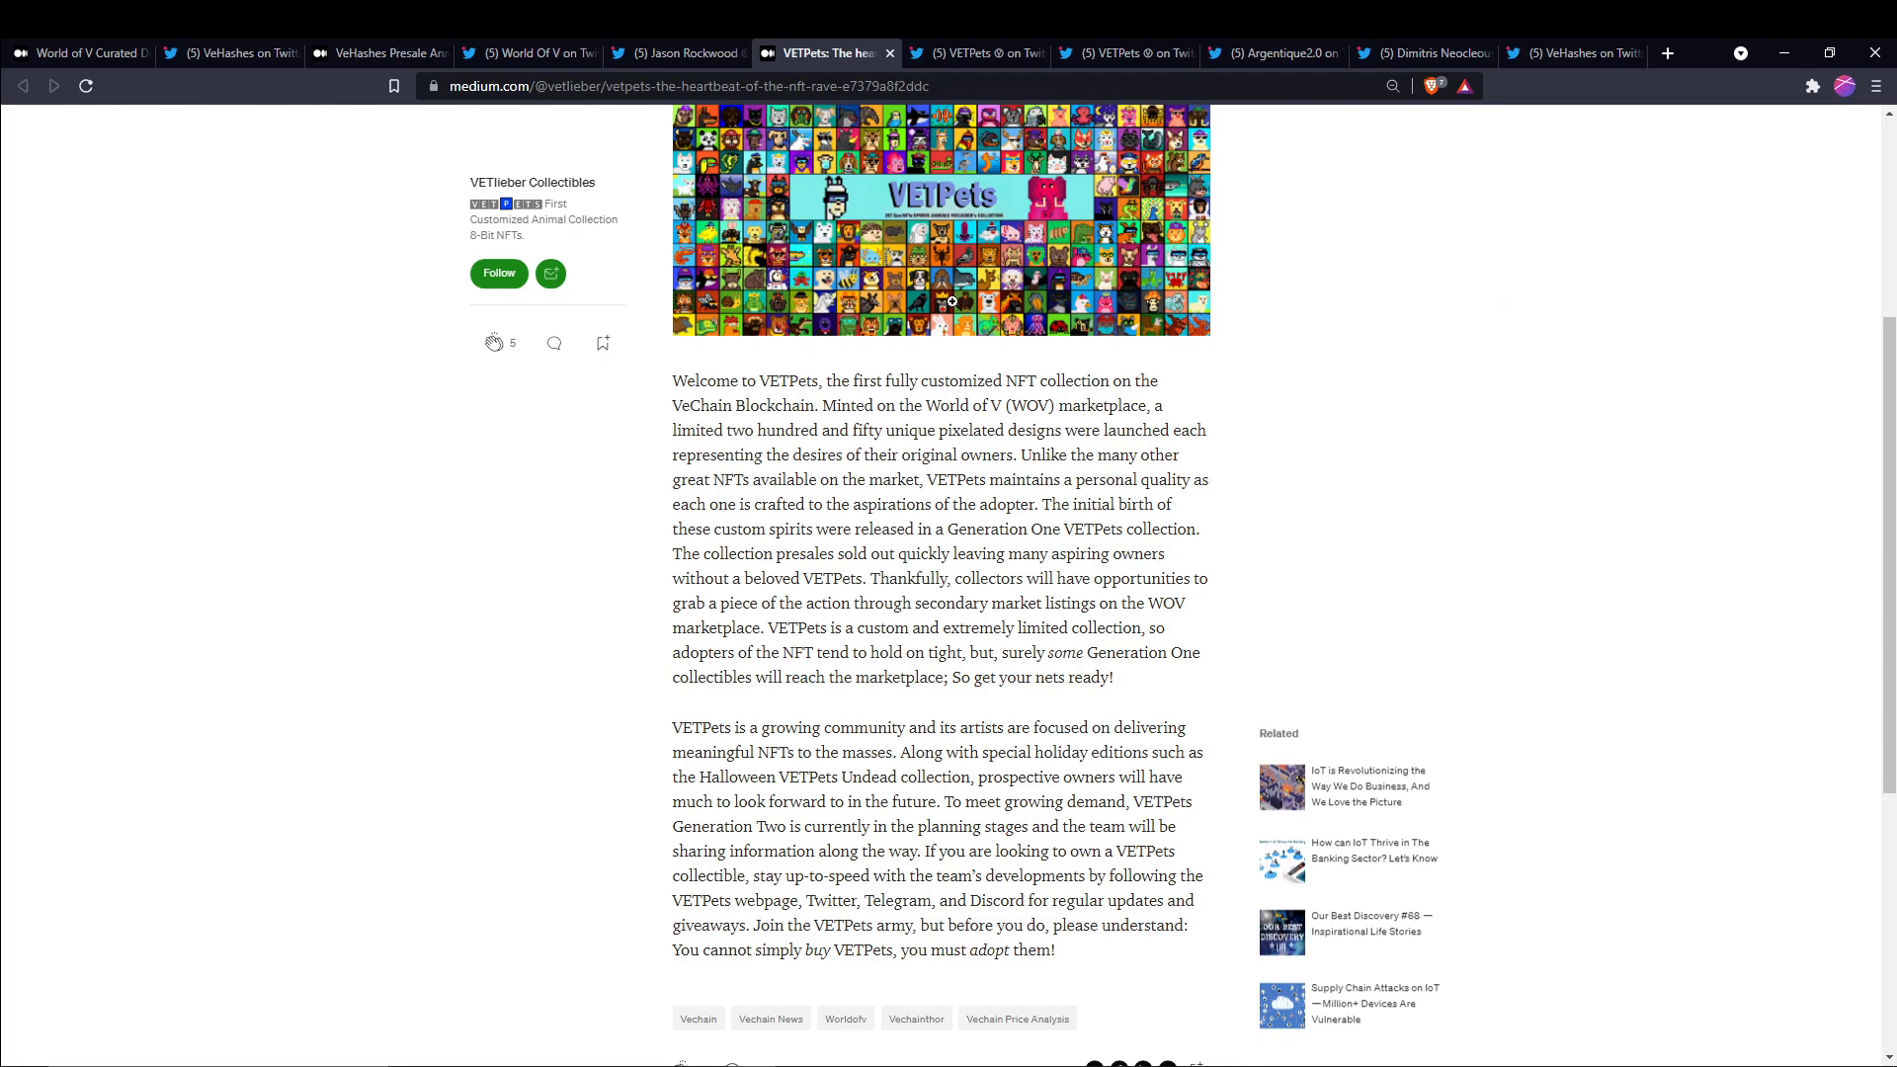
scroll("up", 3)
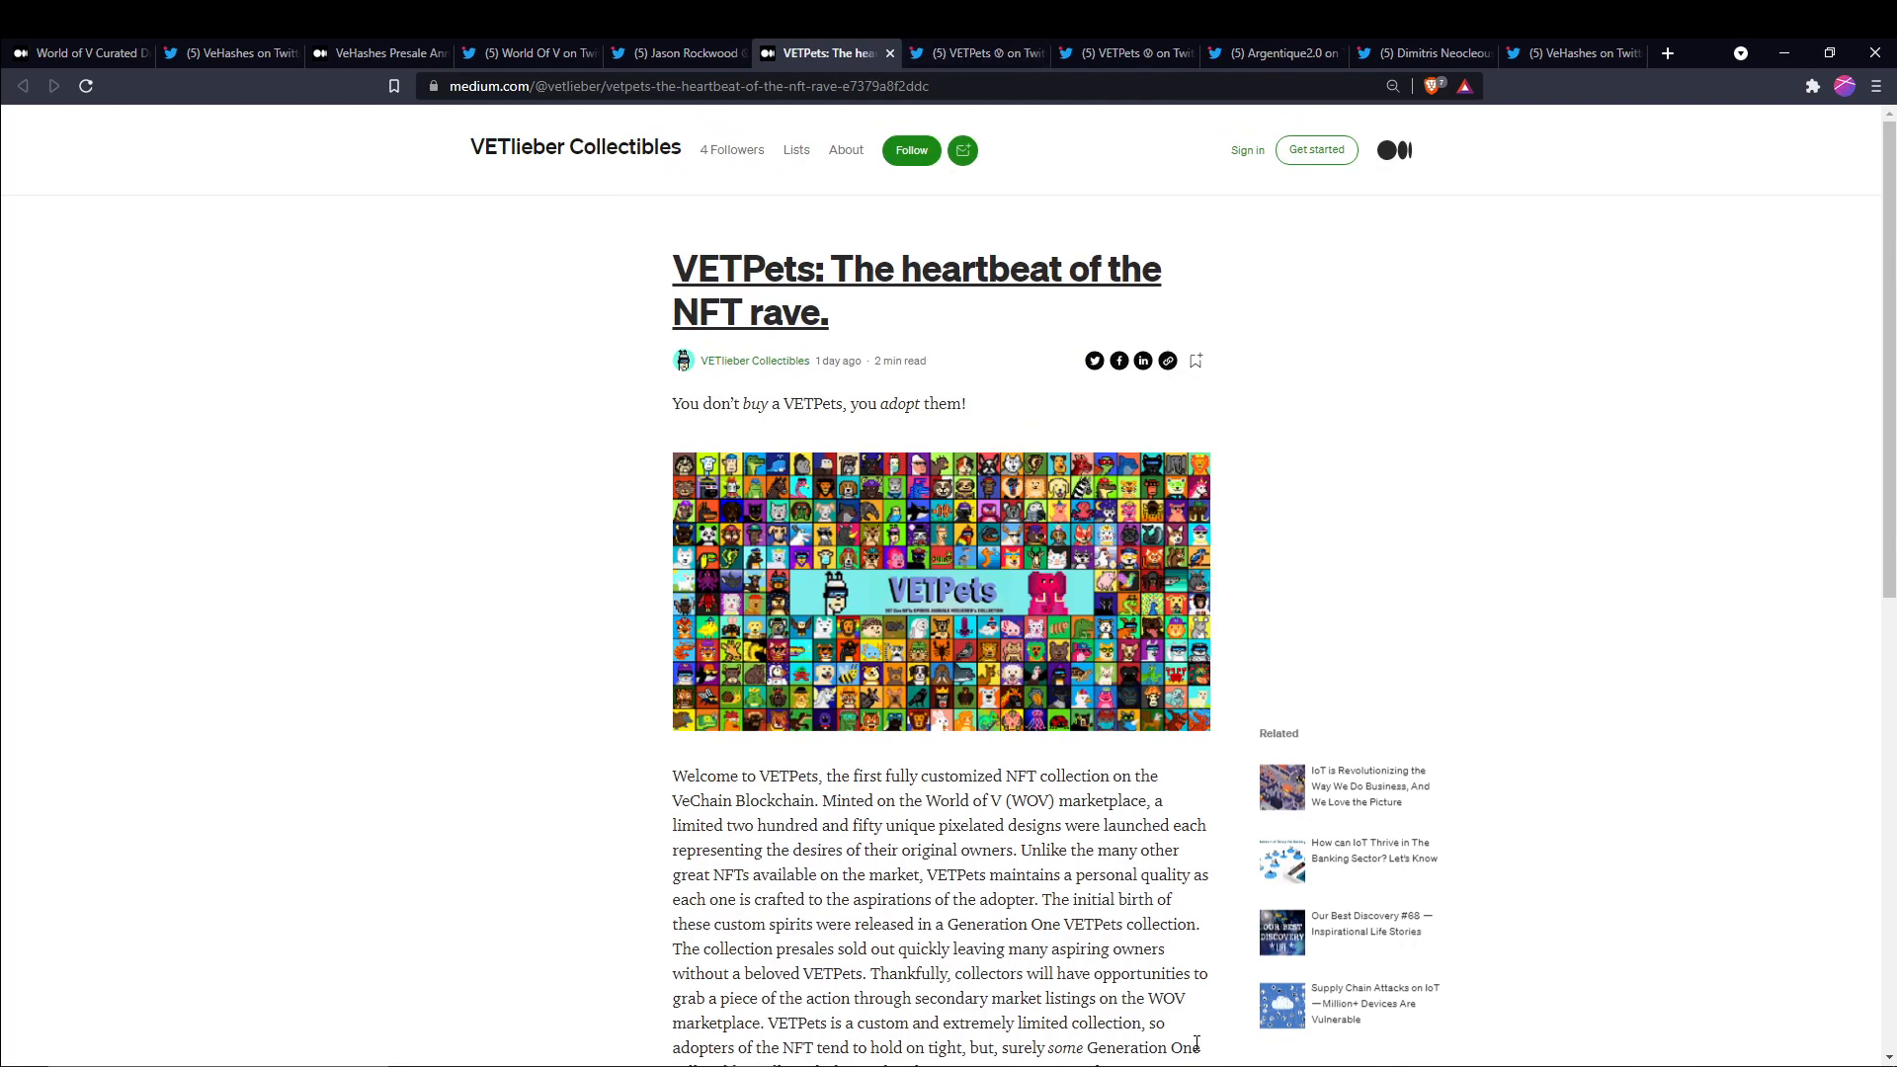
left_click(969, 52)
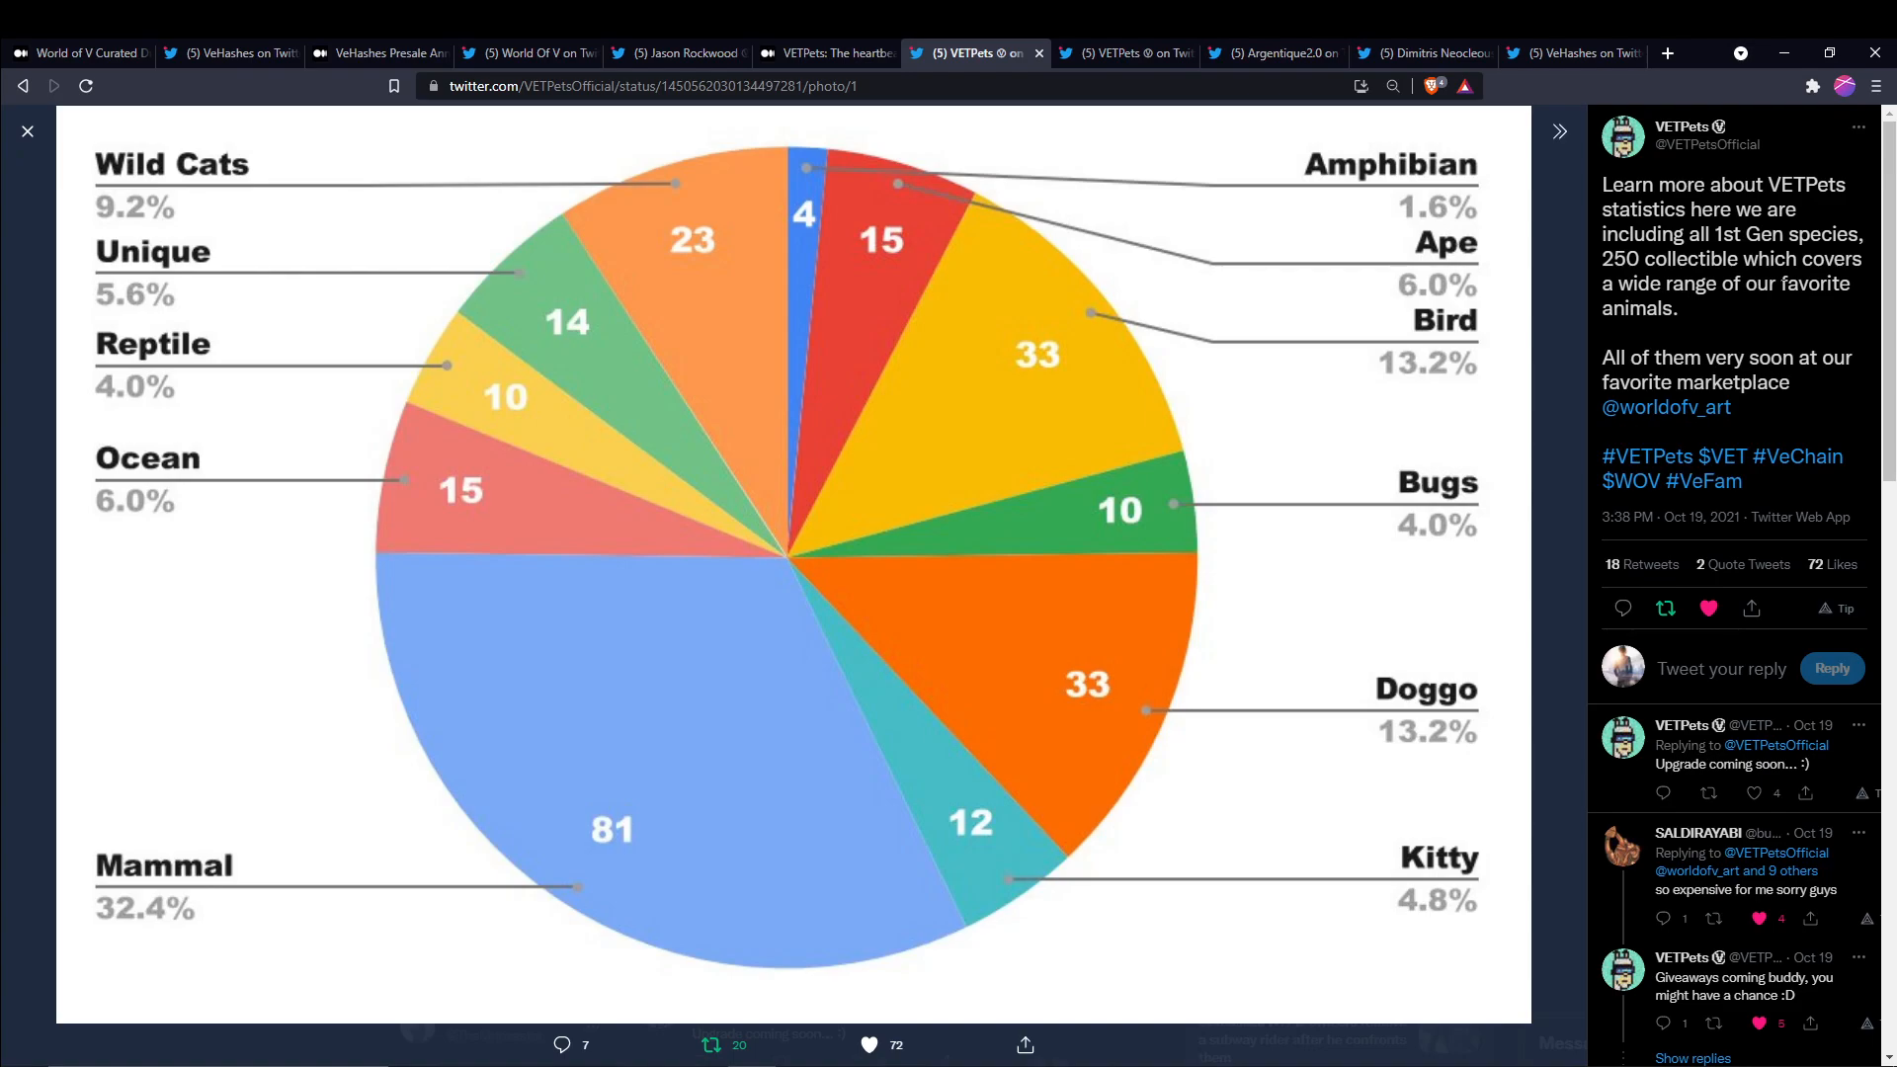
mouse_move(724, 364)
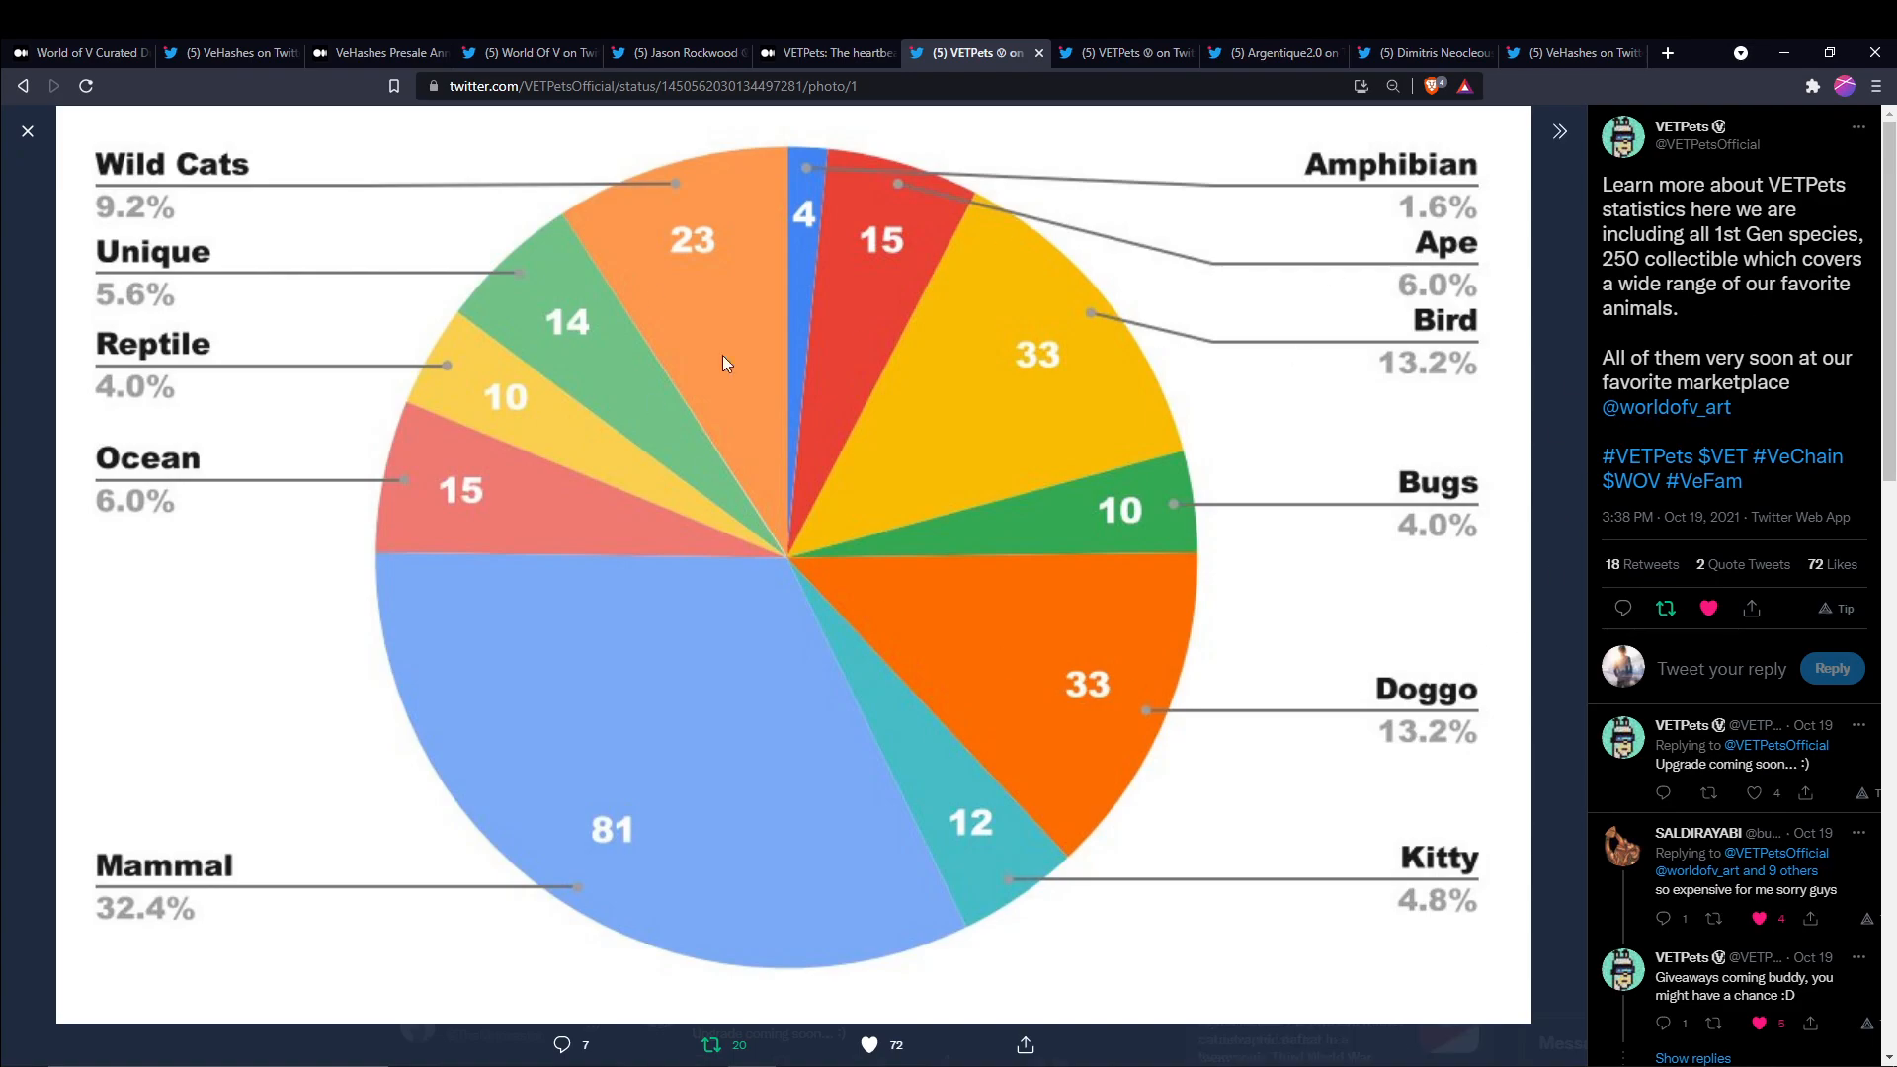
mouse_move(1277, 709)
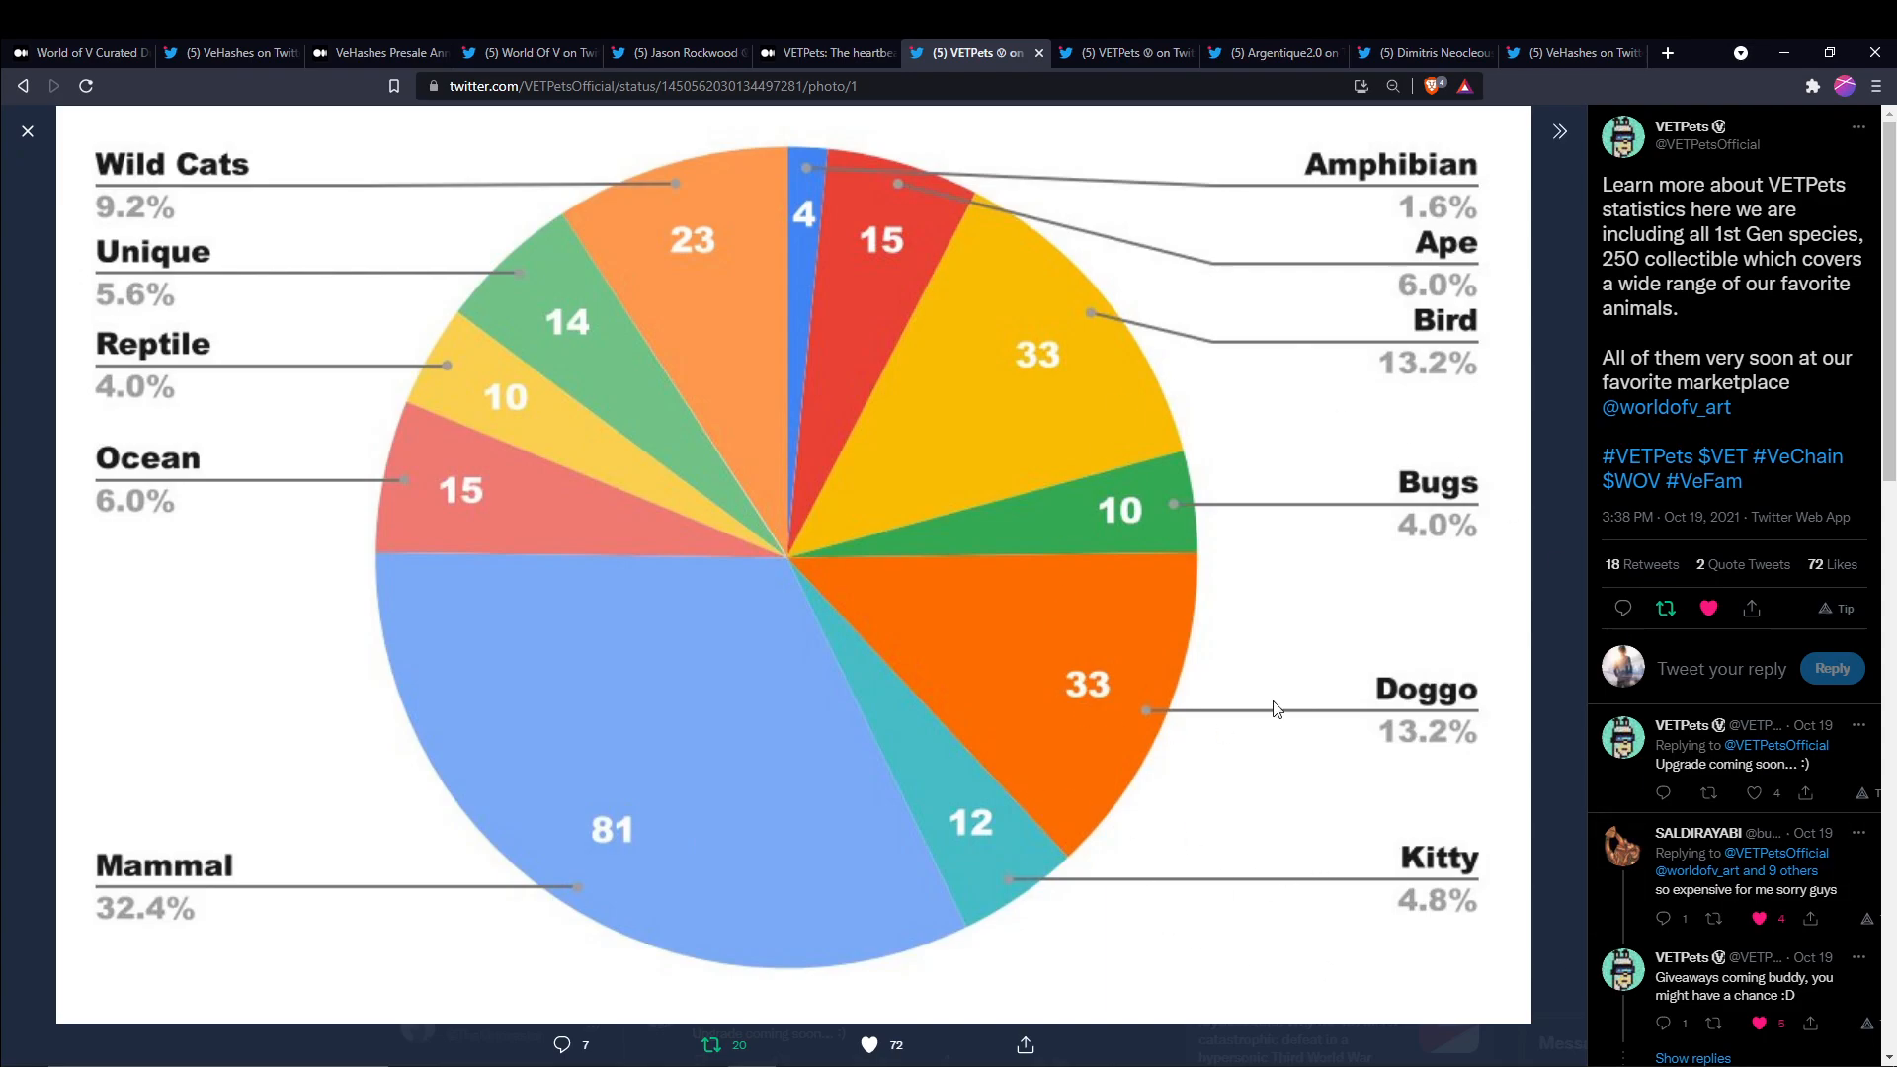
mouse_move(1326, 215)
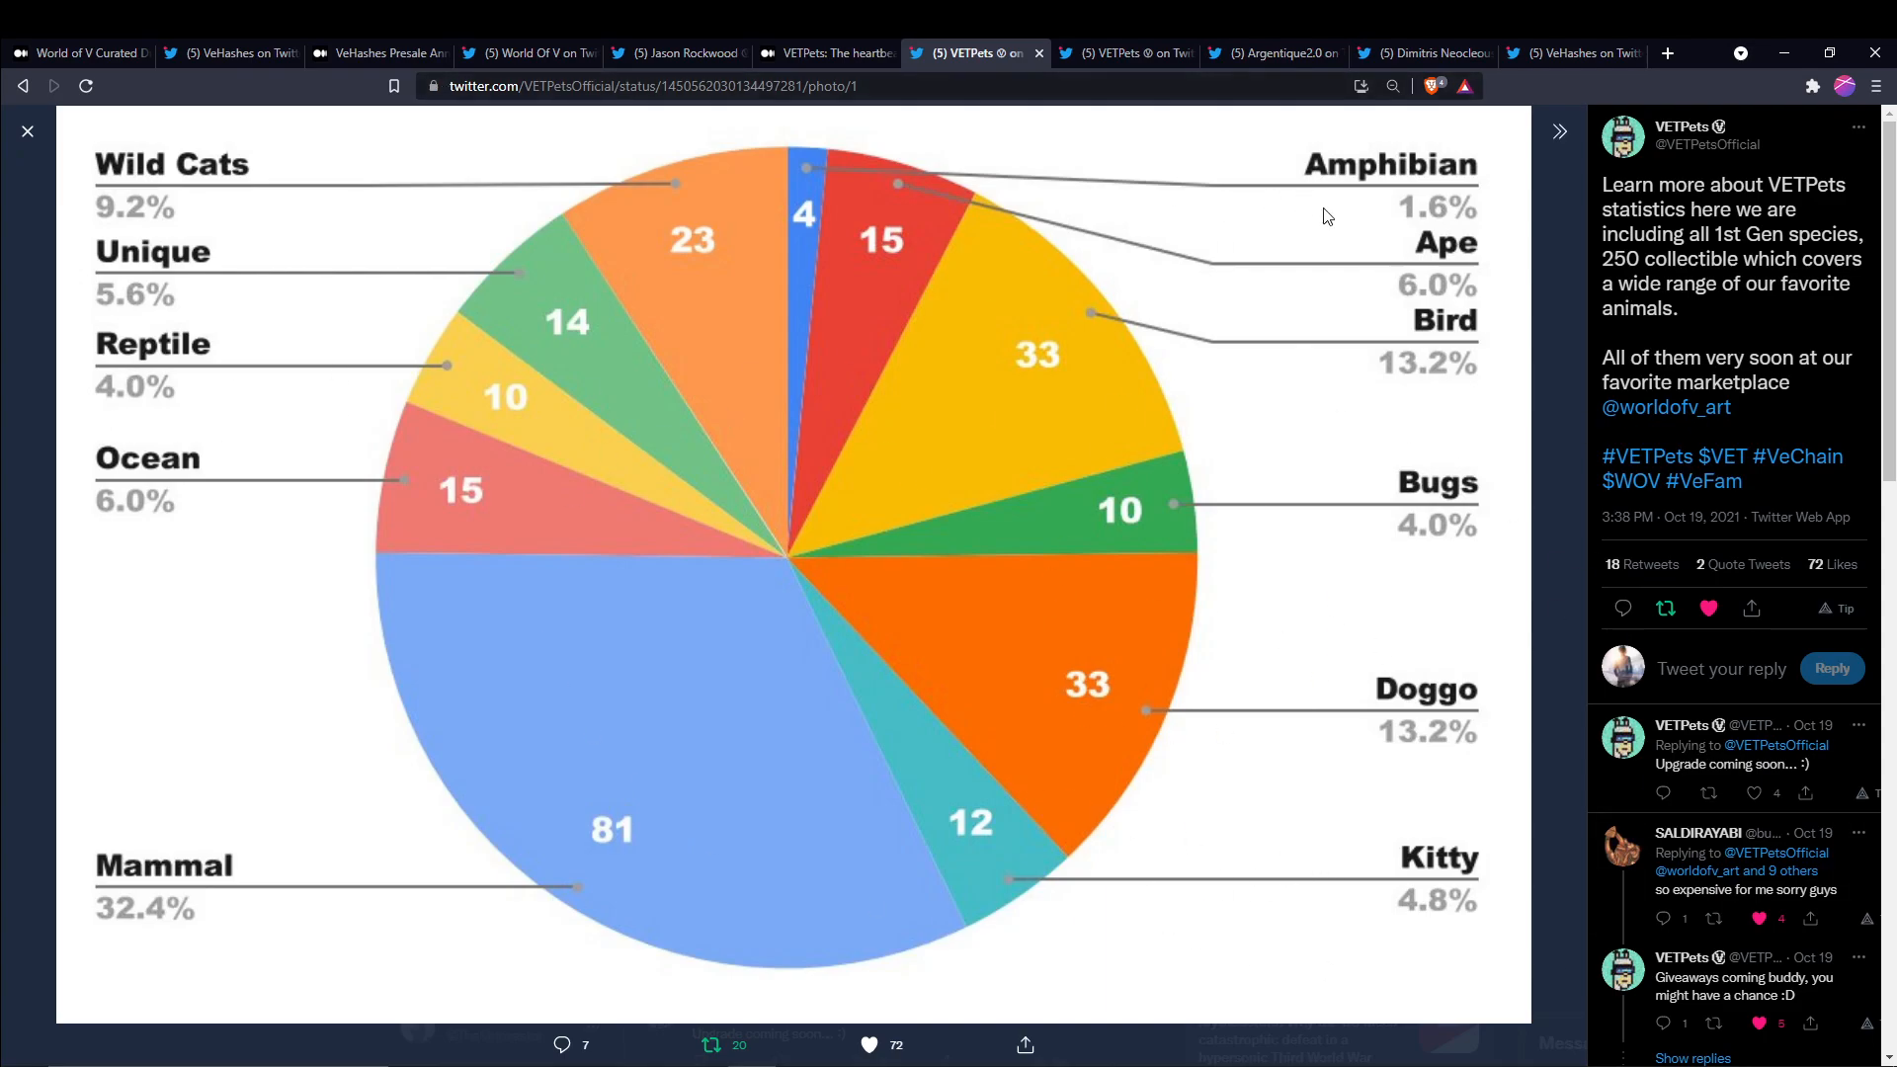
mouse_move(1340, 213)
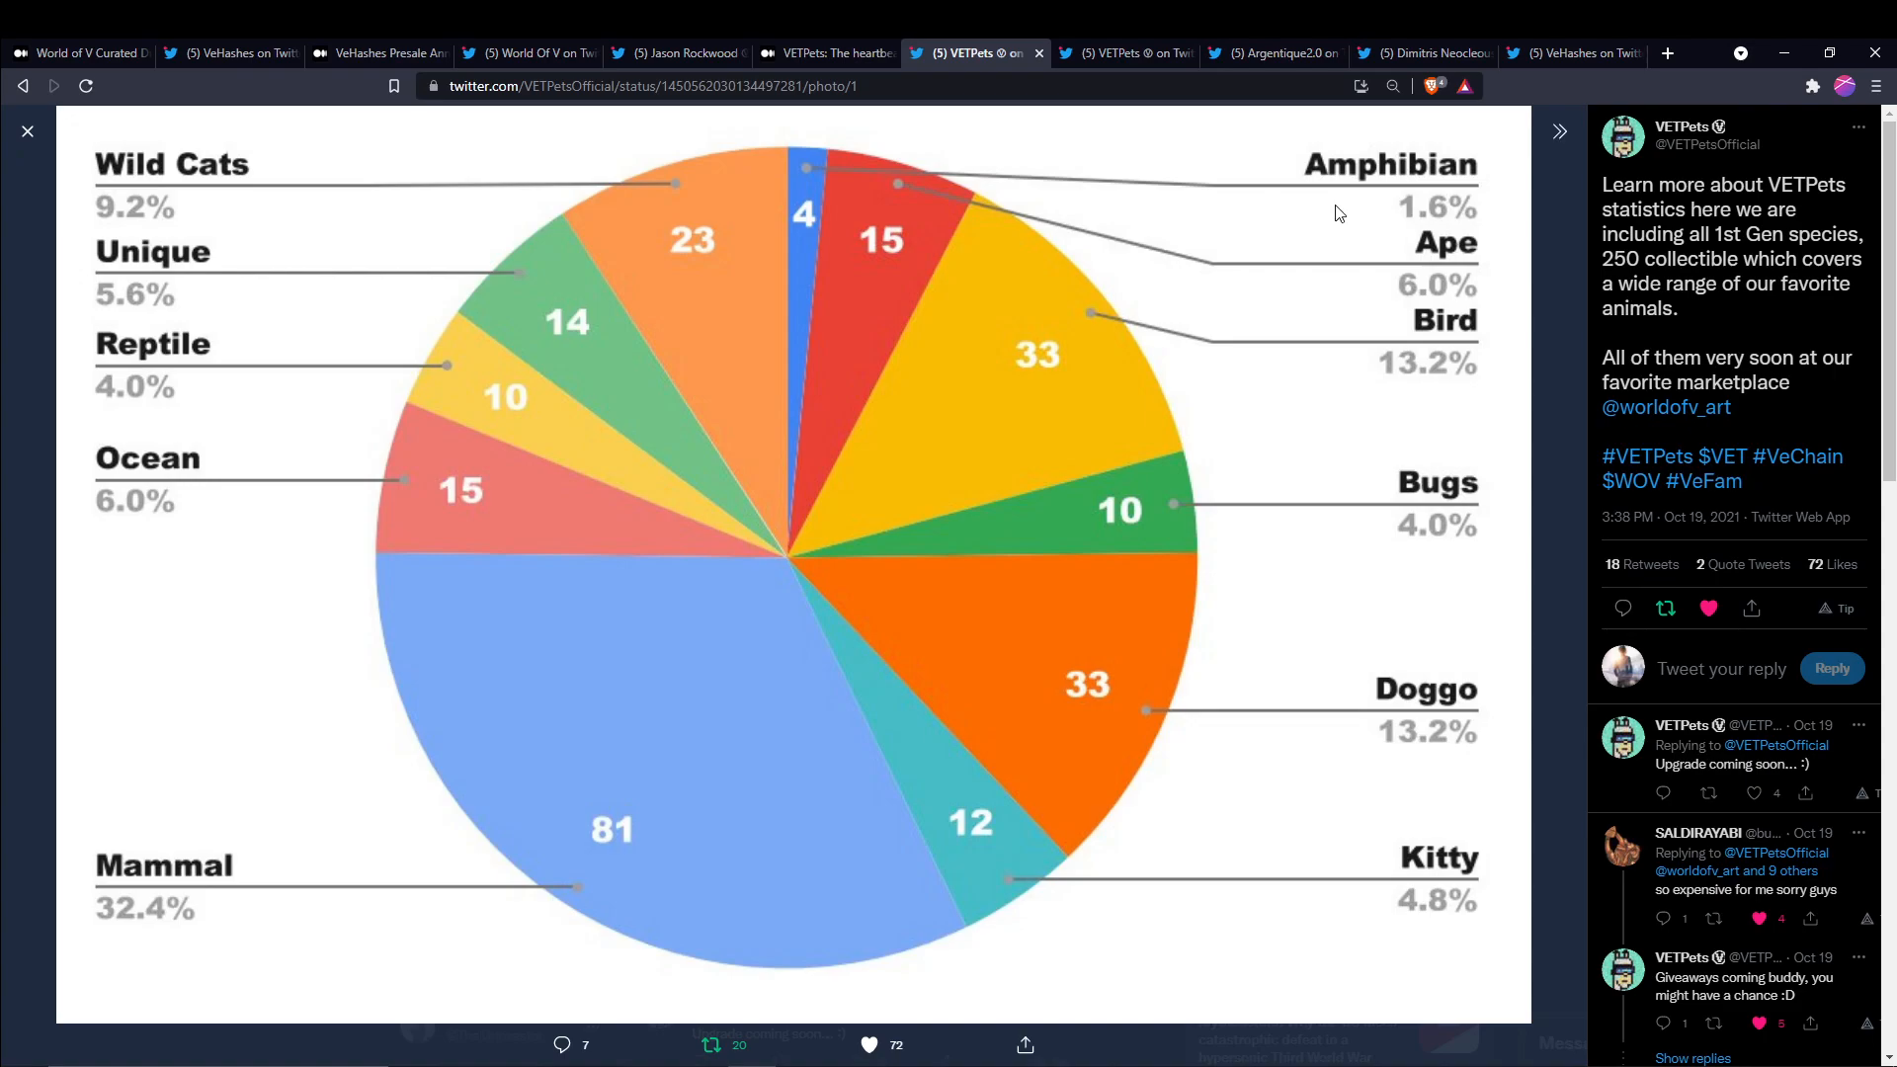
mouse_move(1555, 298)
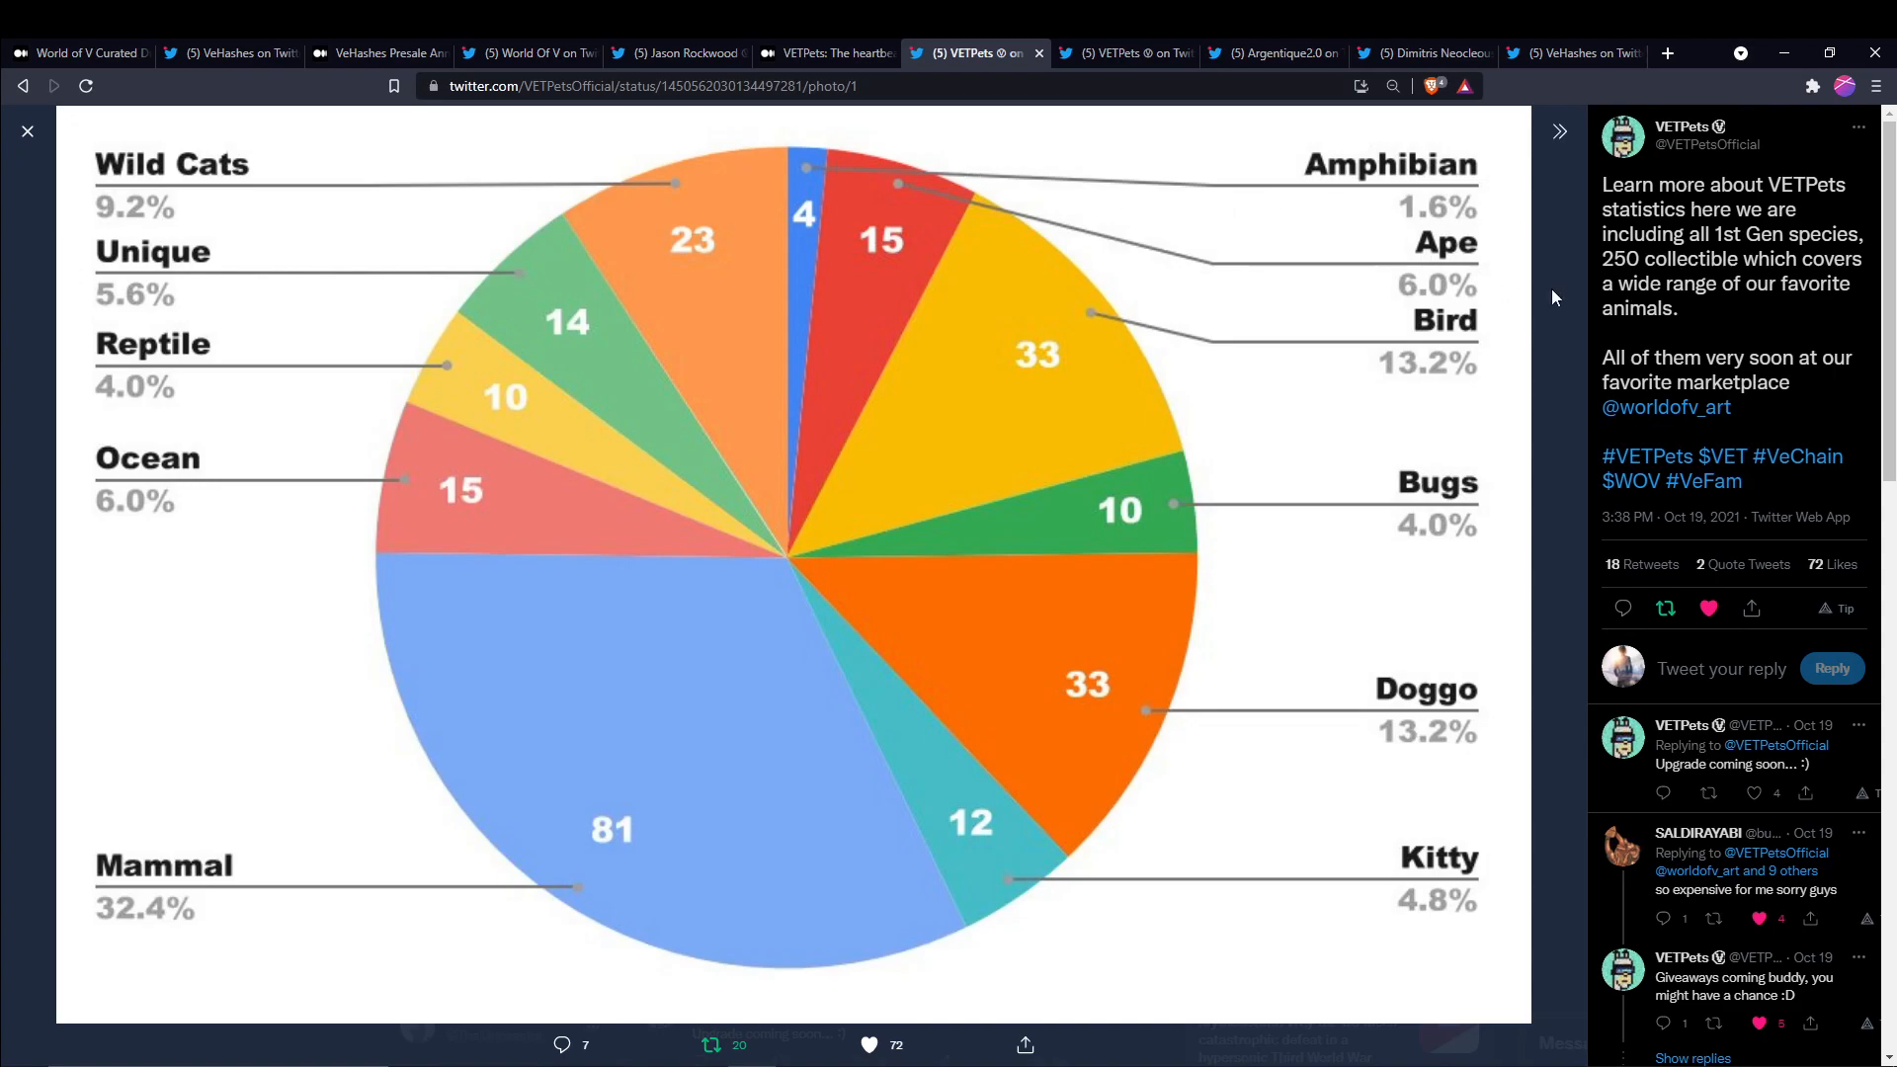
Move to the VETPets thread hinting at 250 Gen 2 NFTs themed on endangered animals and pets
left_click(1121, 52)
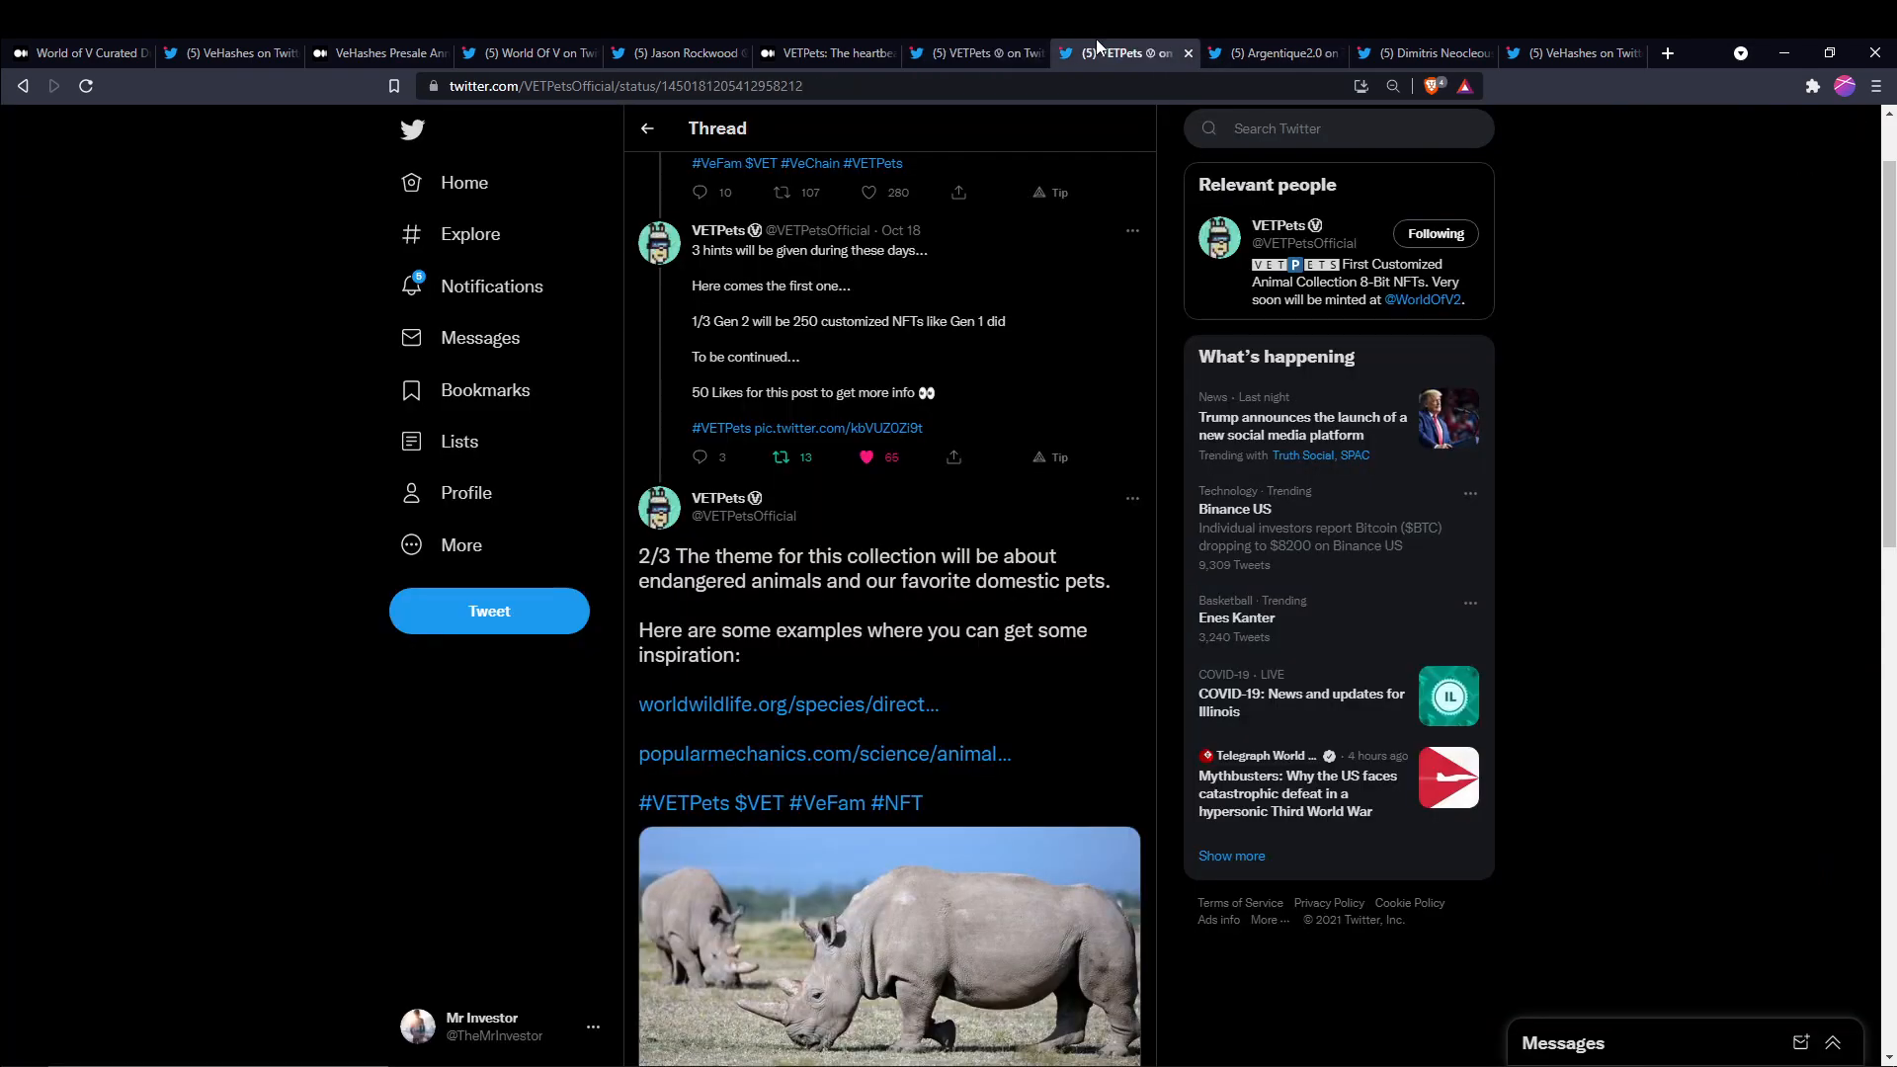
Skim the Gen 2 hints thread, then view Argentique2.0's exclusive argentic photography announcement
scroll("up", 3)
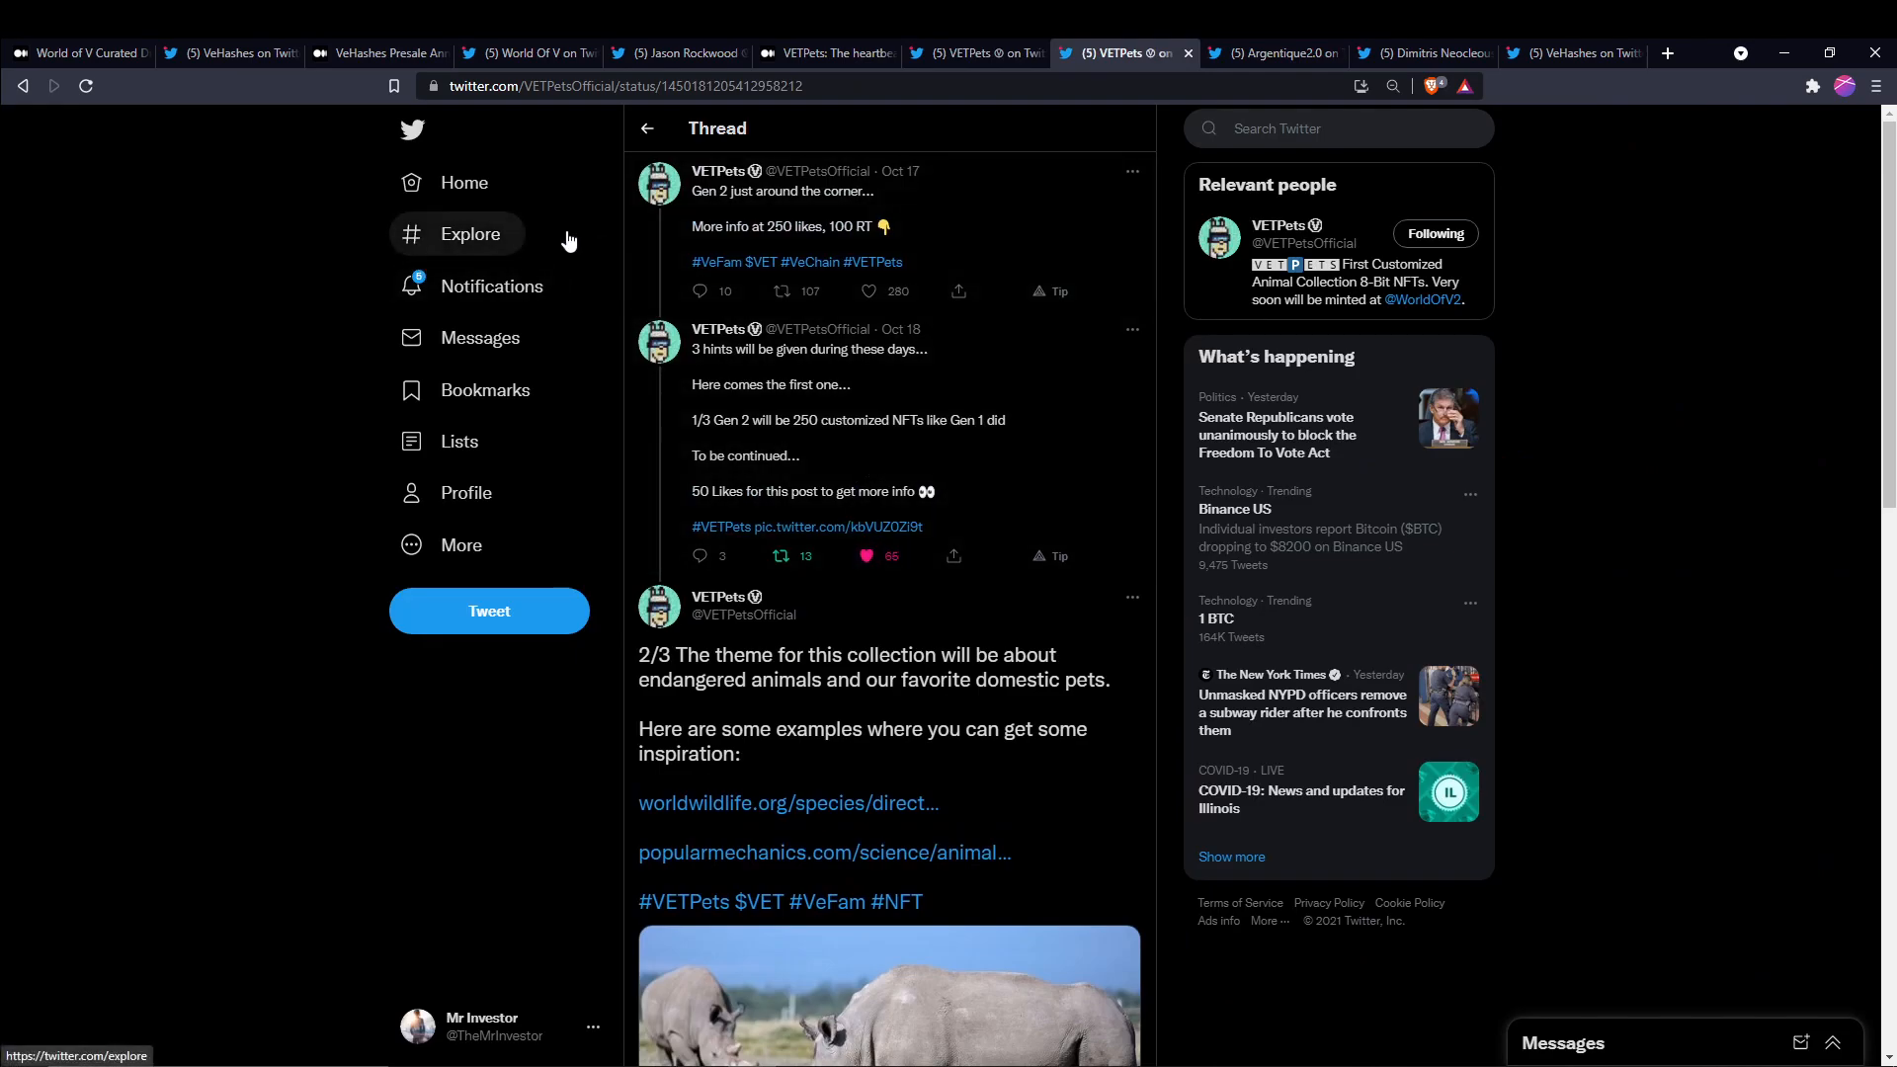
mouse_move(717, 266)
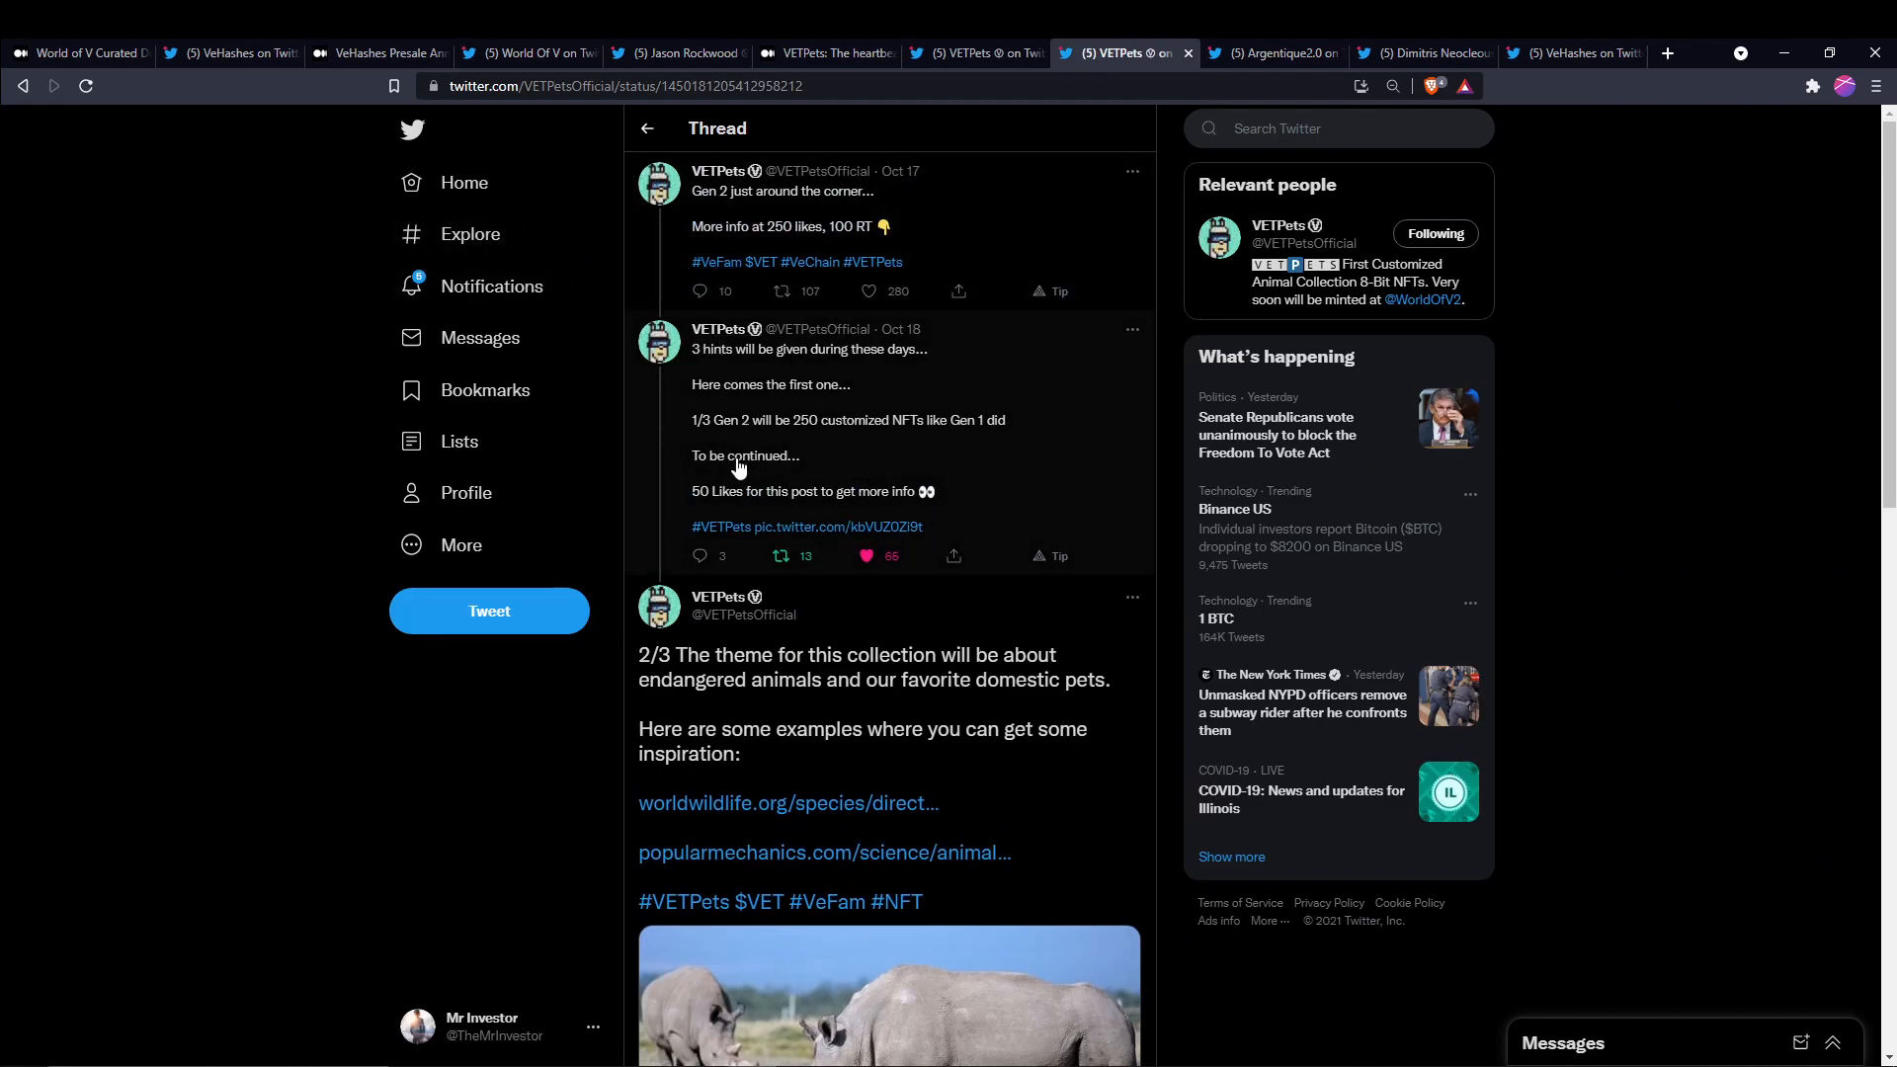
mouse_move(1017, 458)
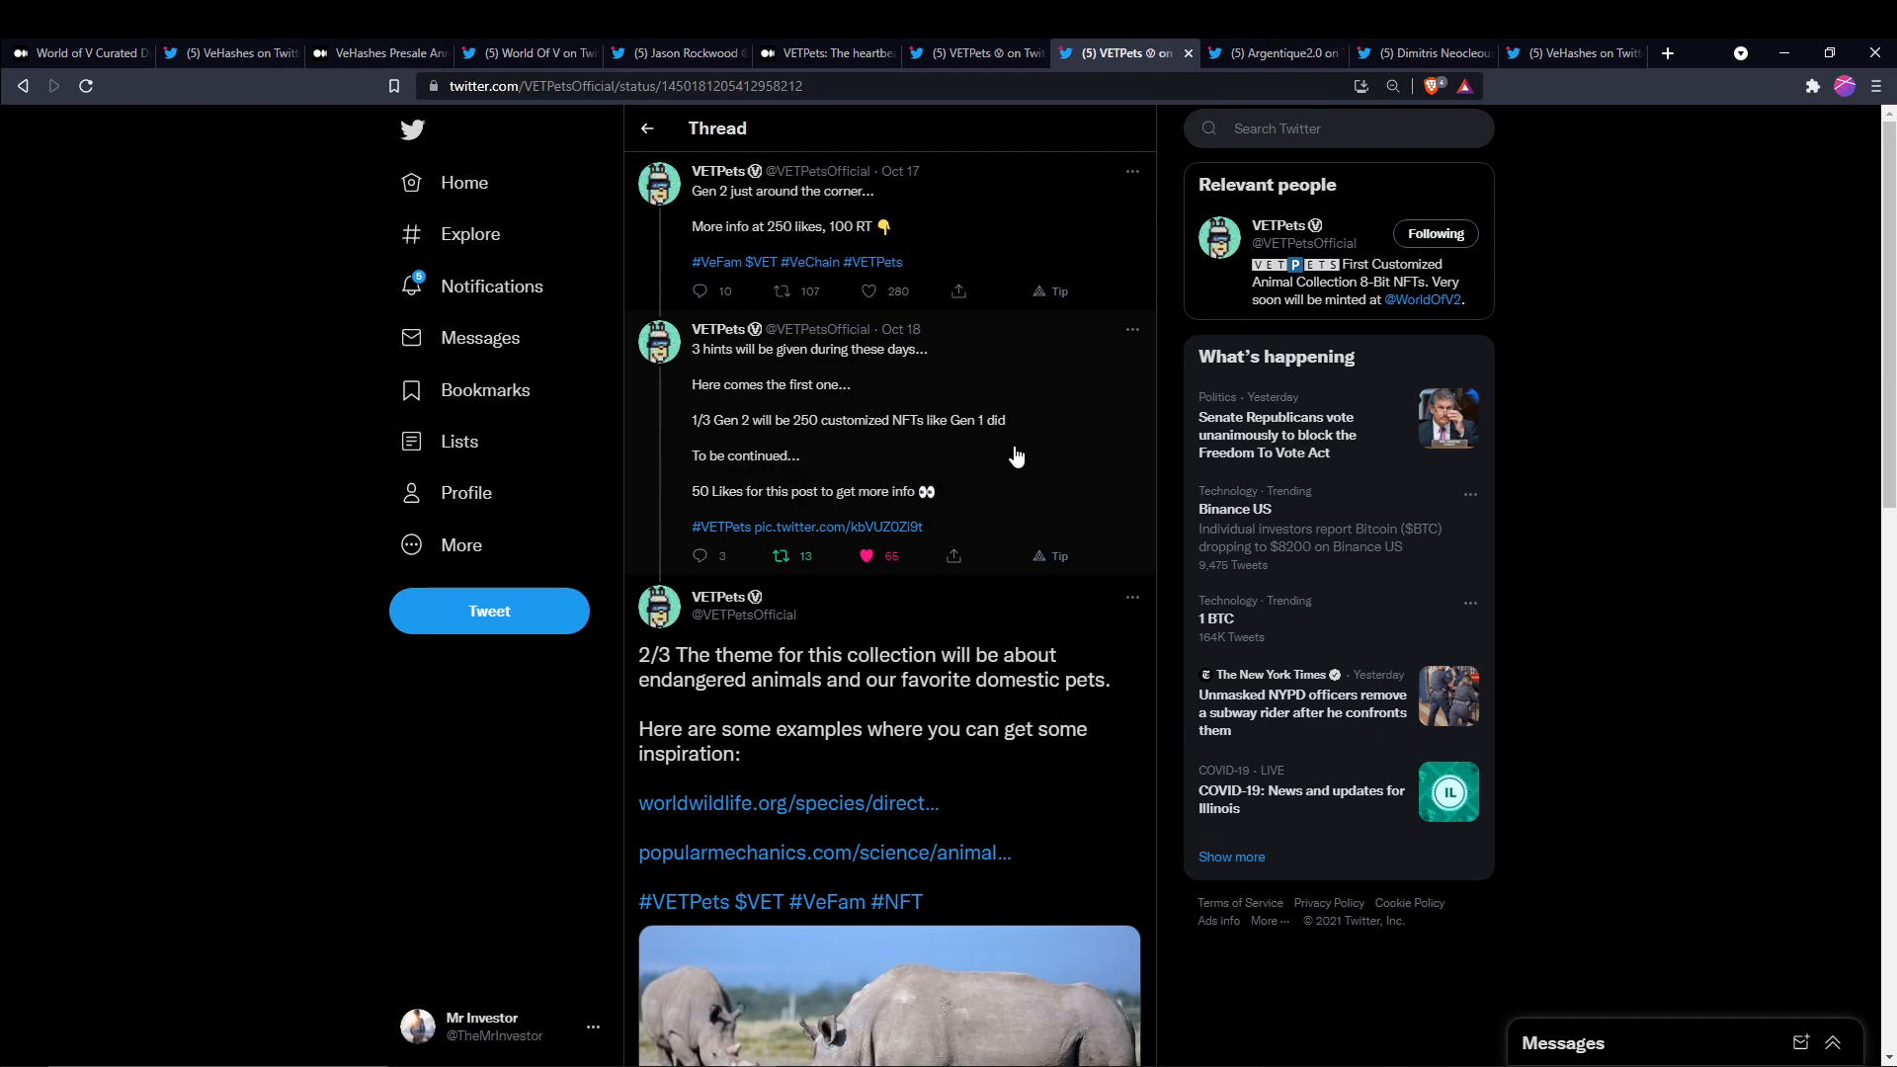
scroll("down", 3)
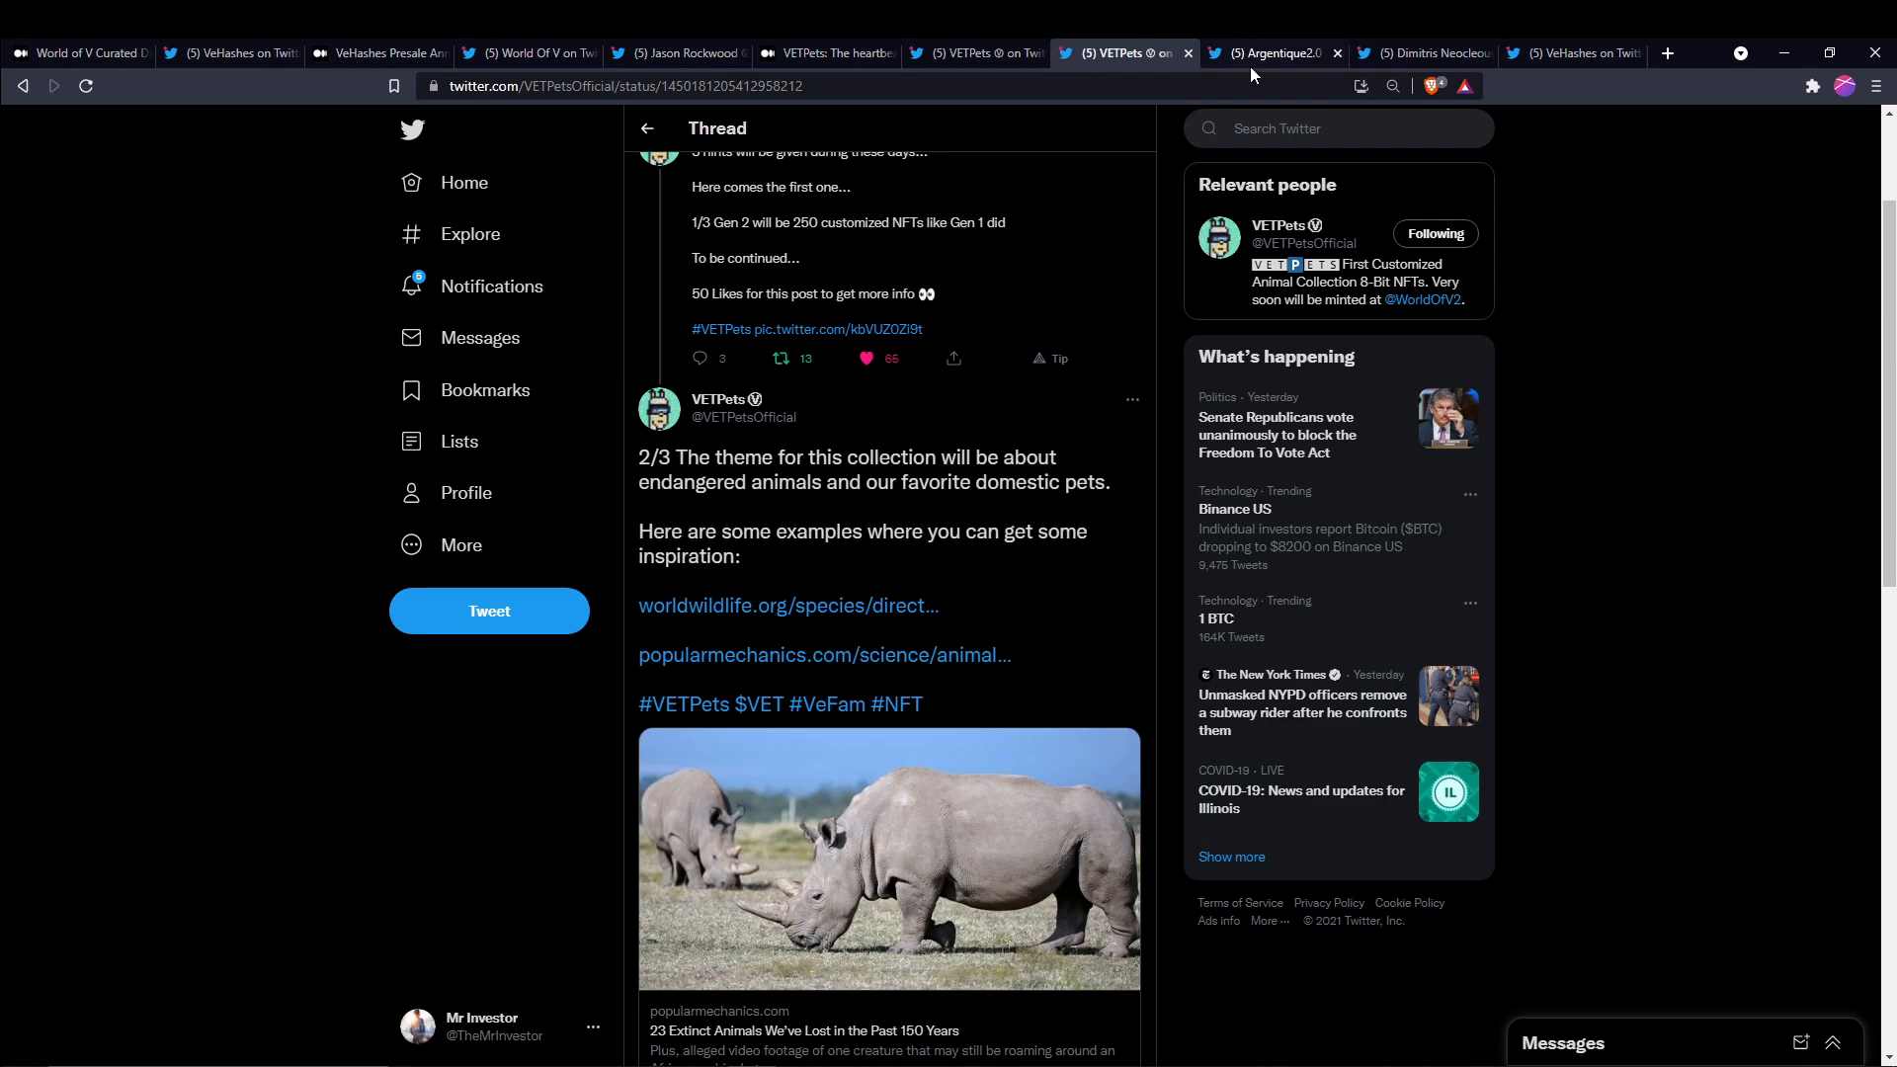
left_click(1262, 53)
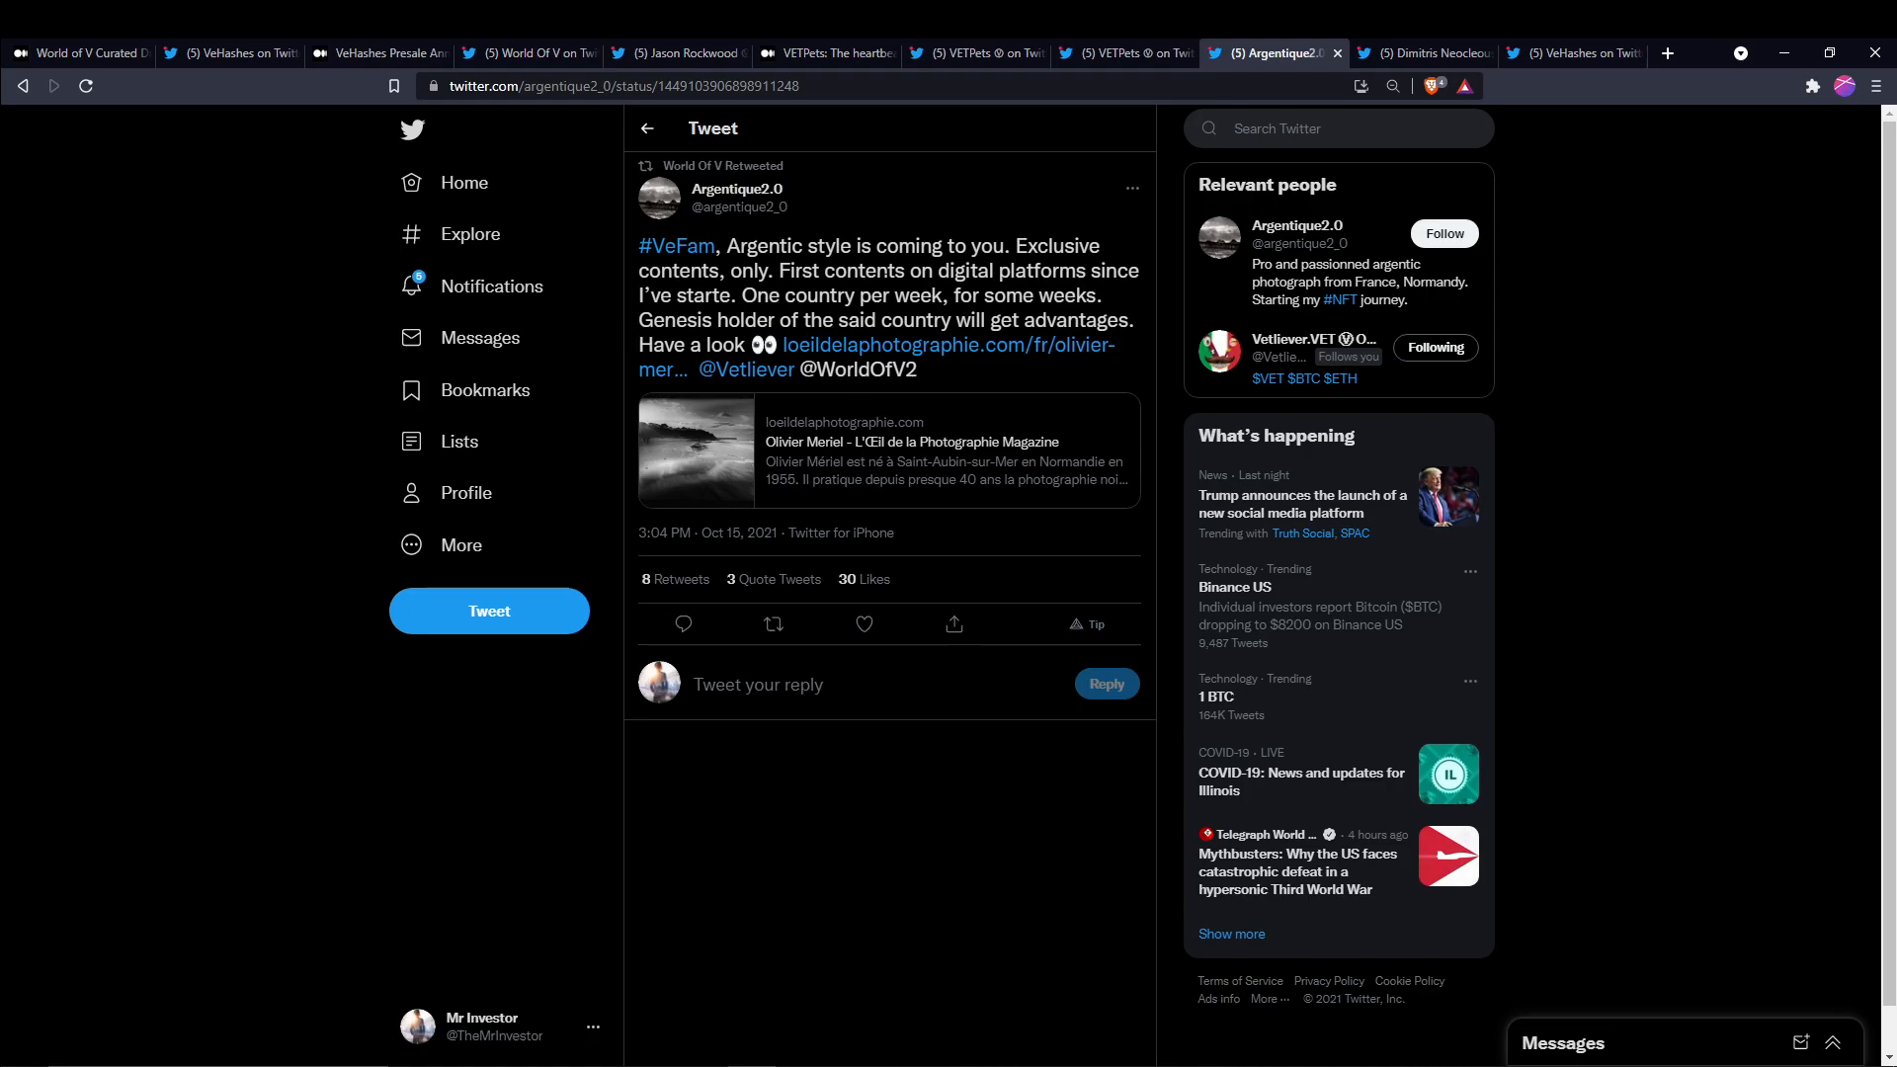
mouse_move(1137, 302)
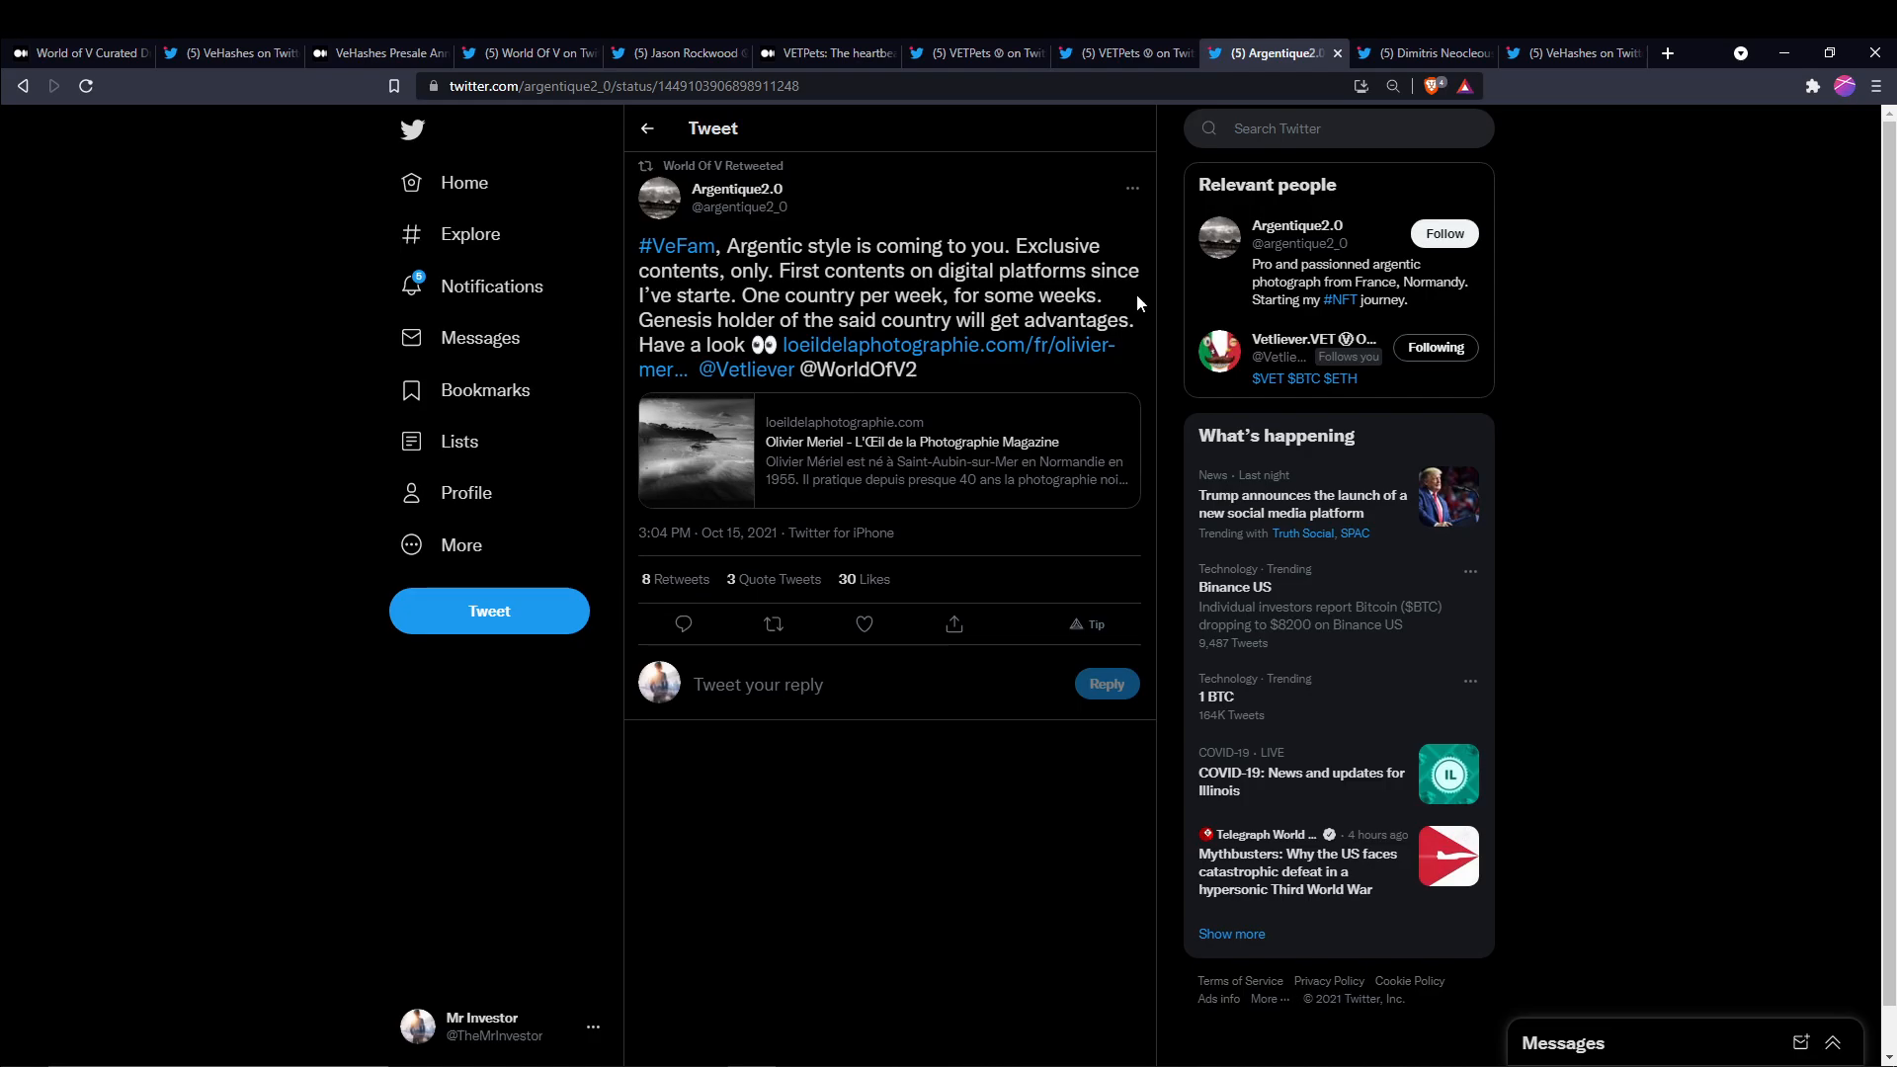
left_click(1422, 52)
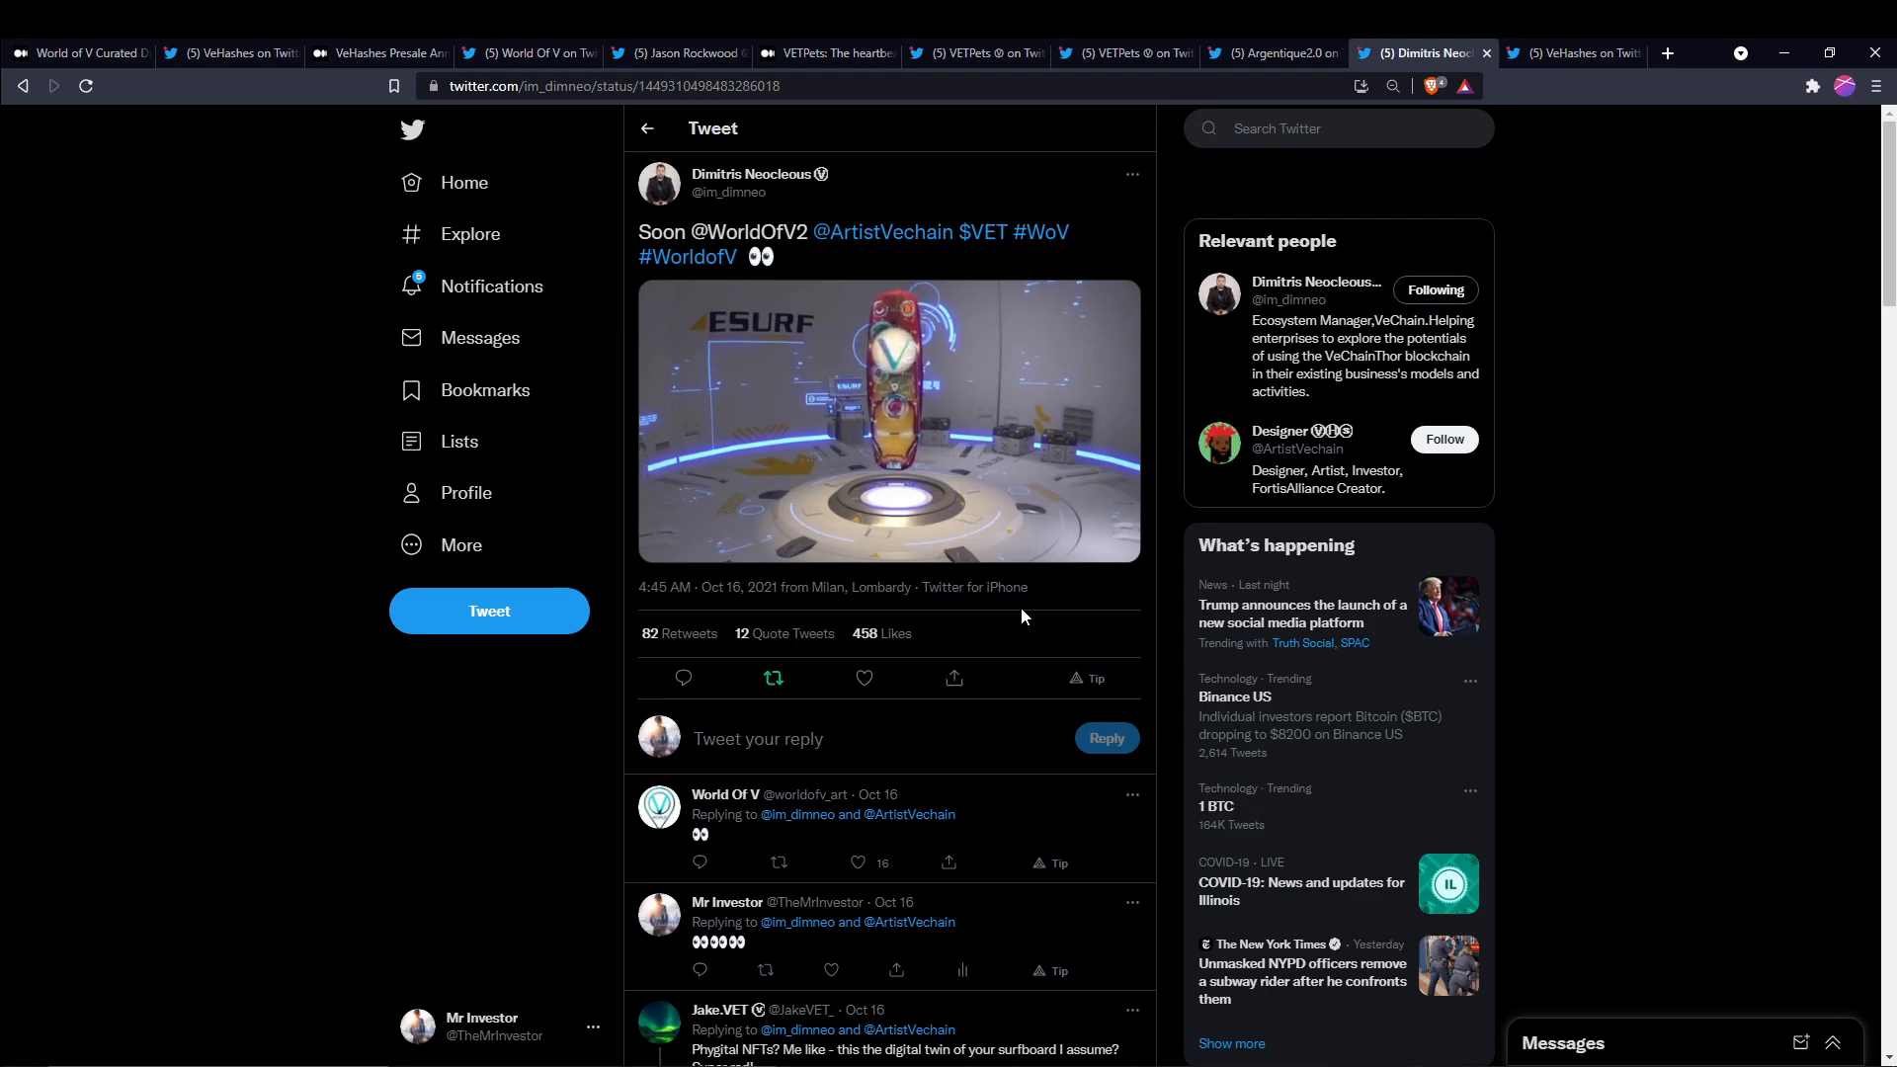
Show the VeHashes tweet quoting the mustache VeHash of the day alongside WoV Genesis
left_click(1567, 53)
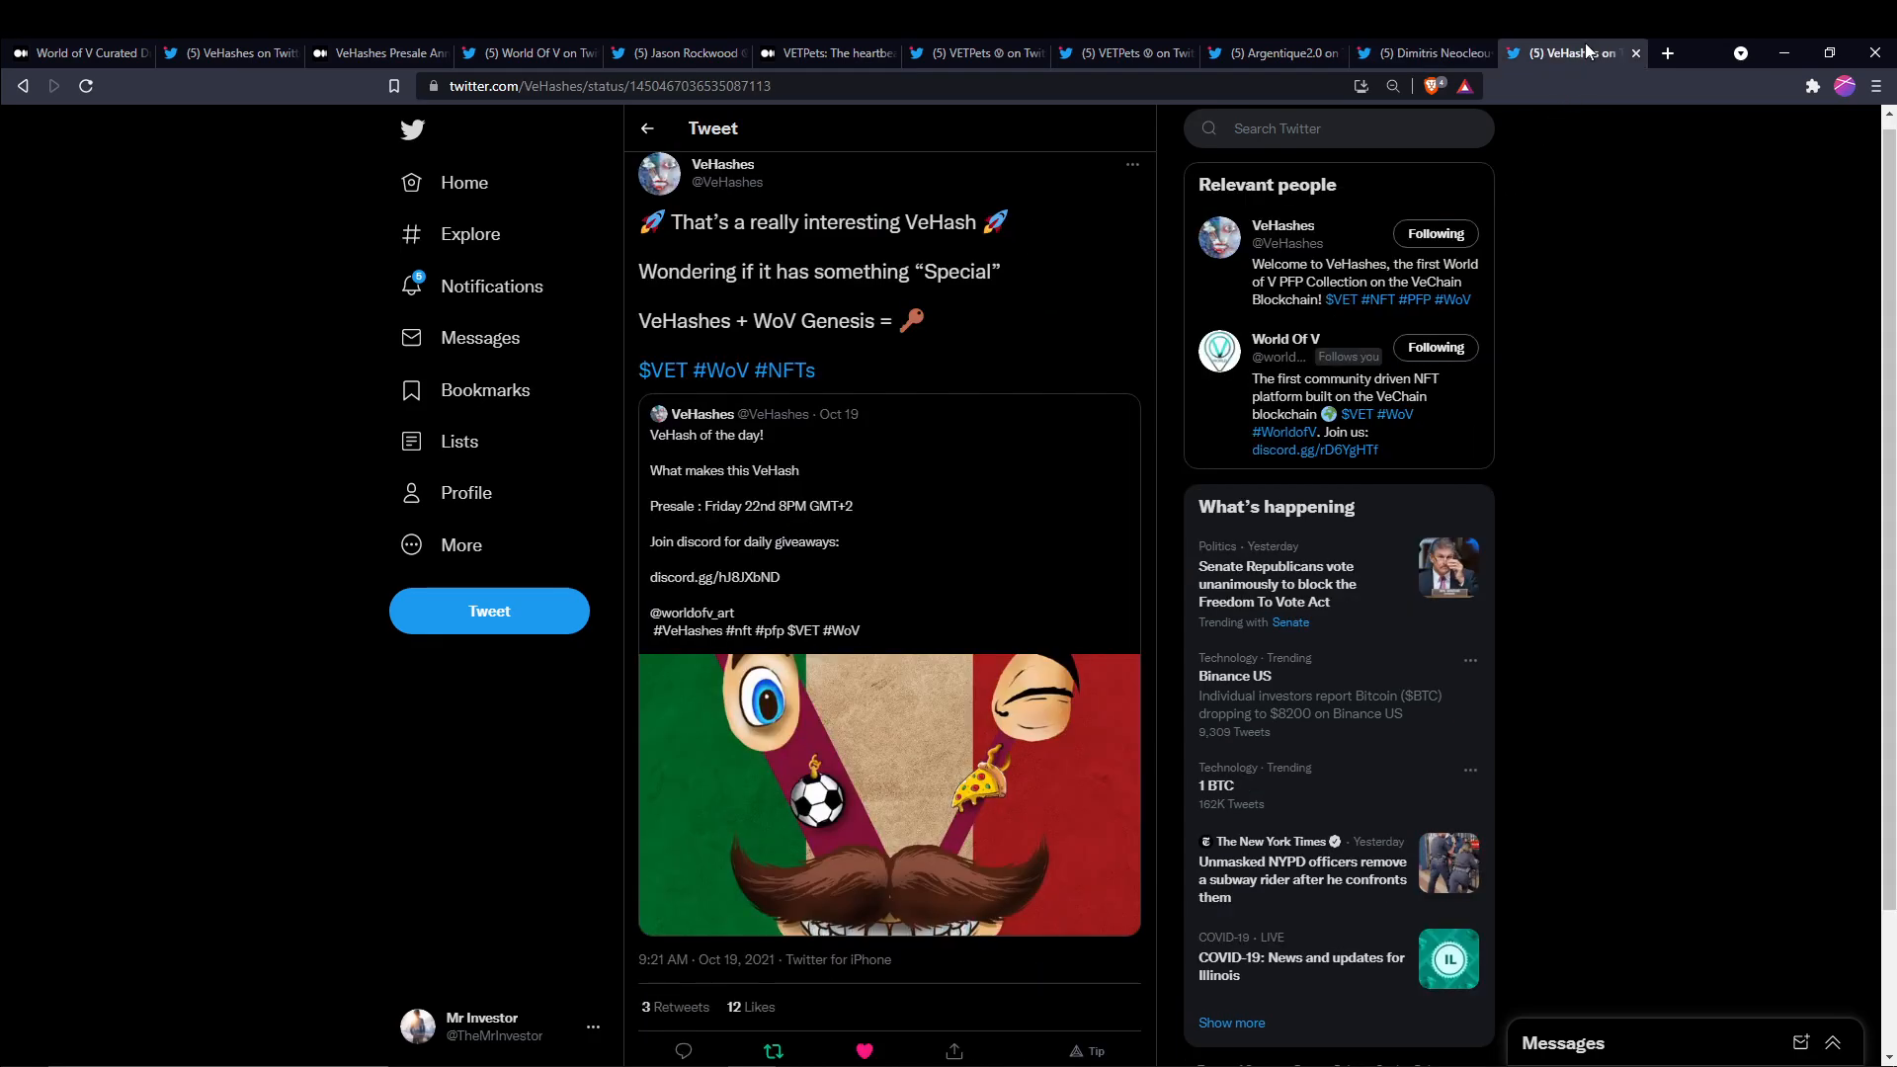